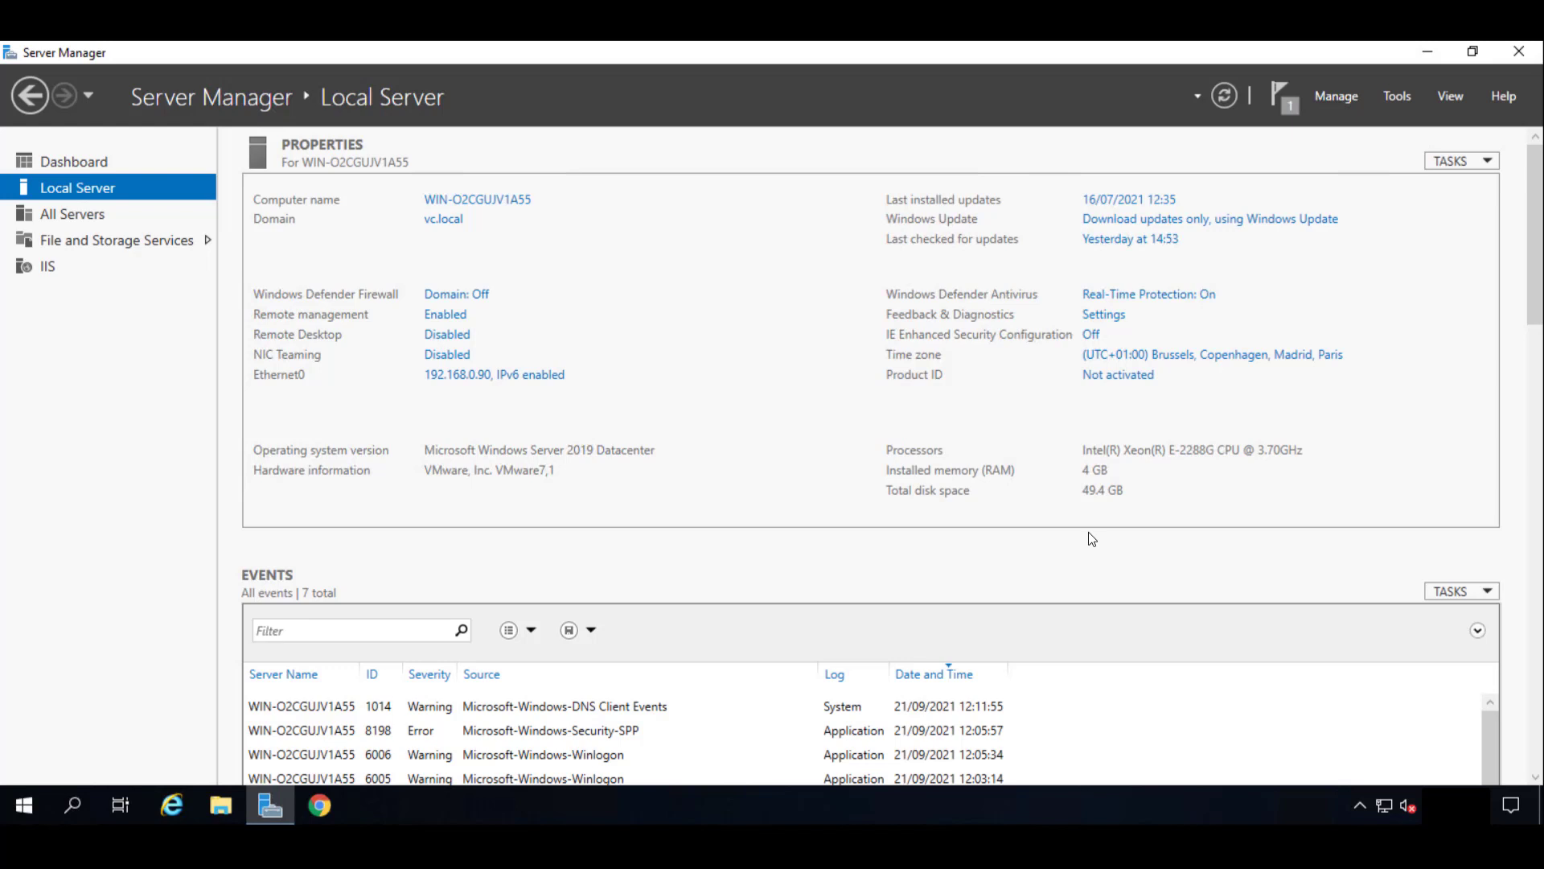
mouse_move(754, 373)
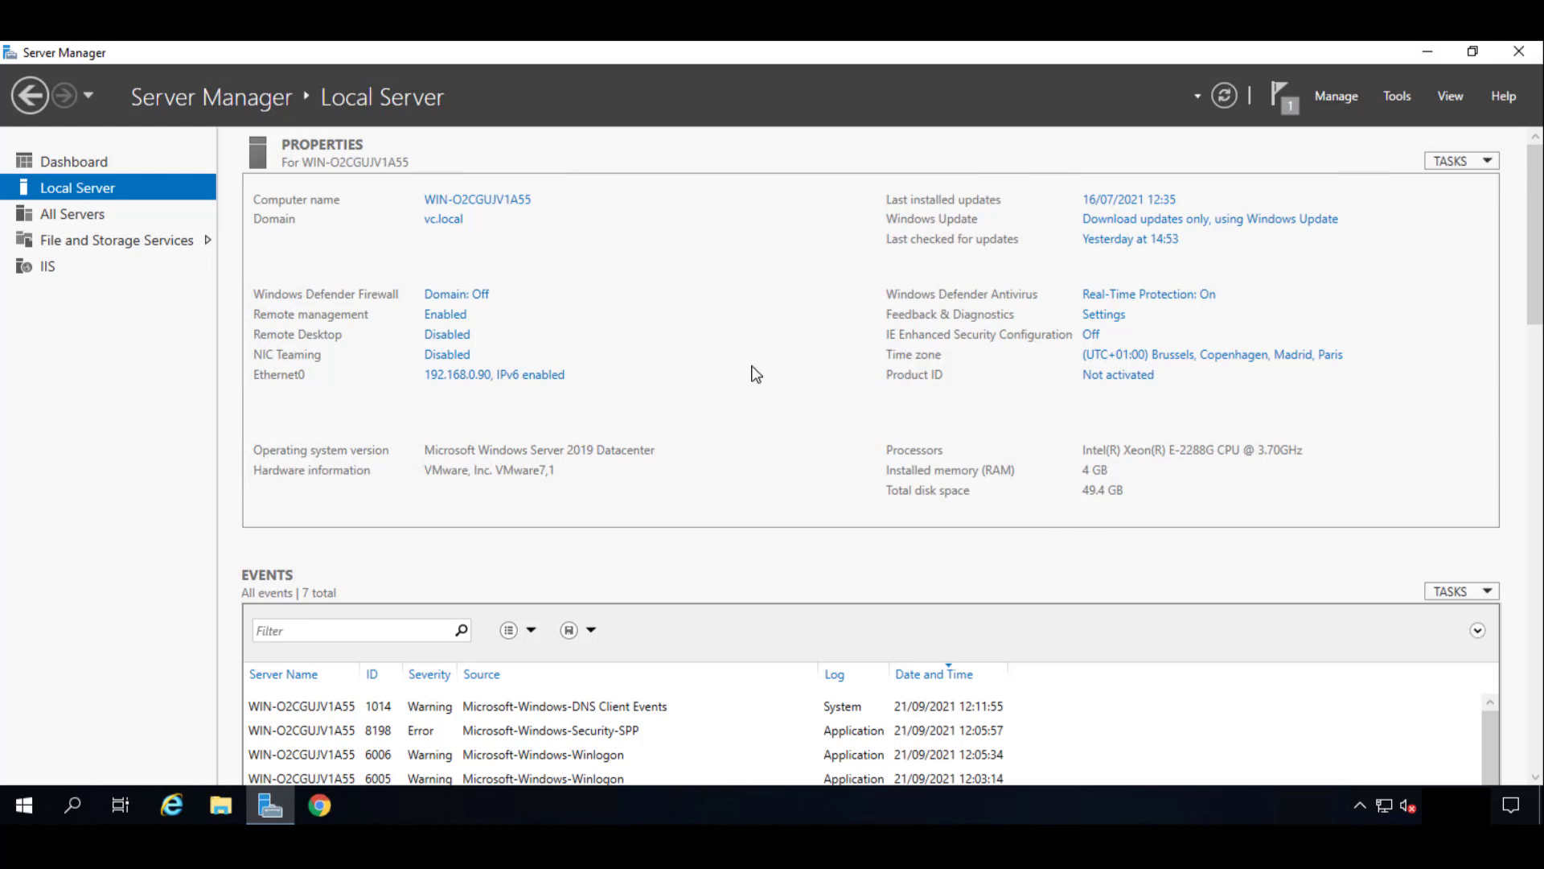
mouse_move(548, 463)
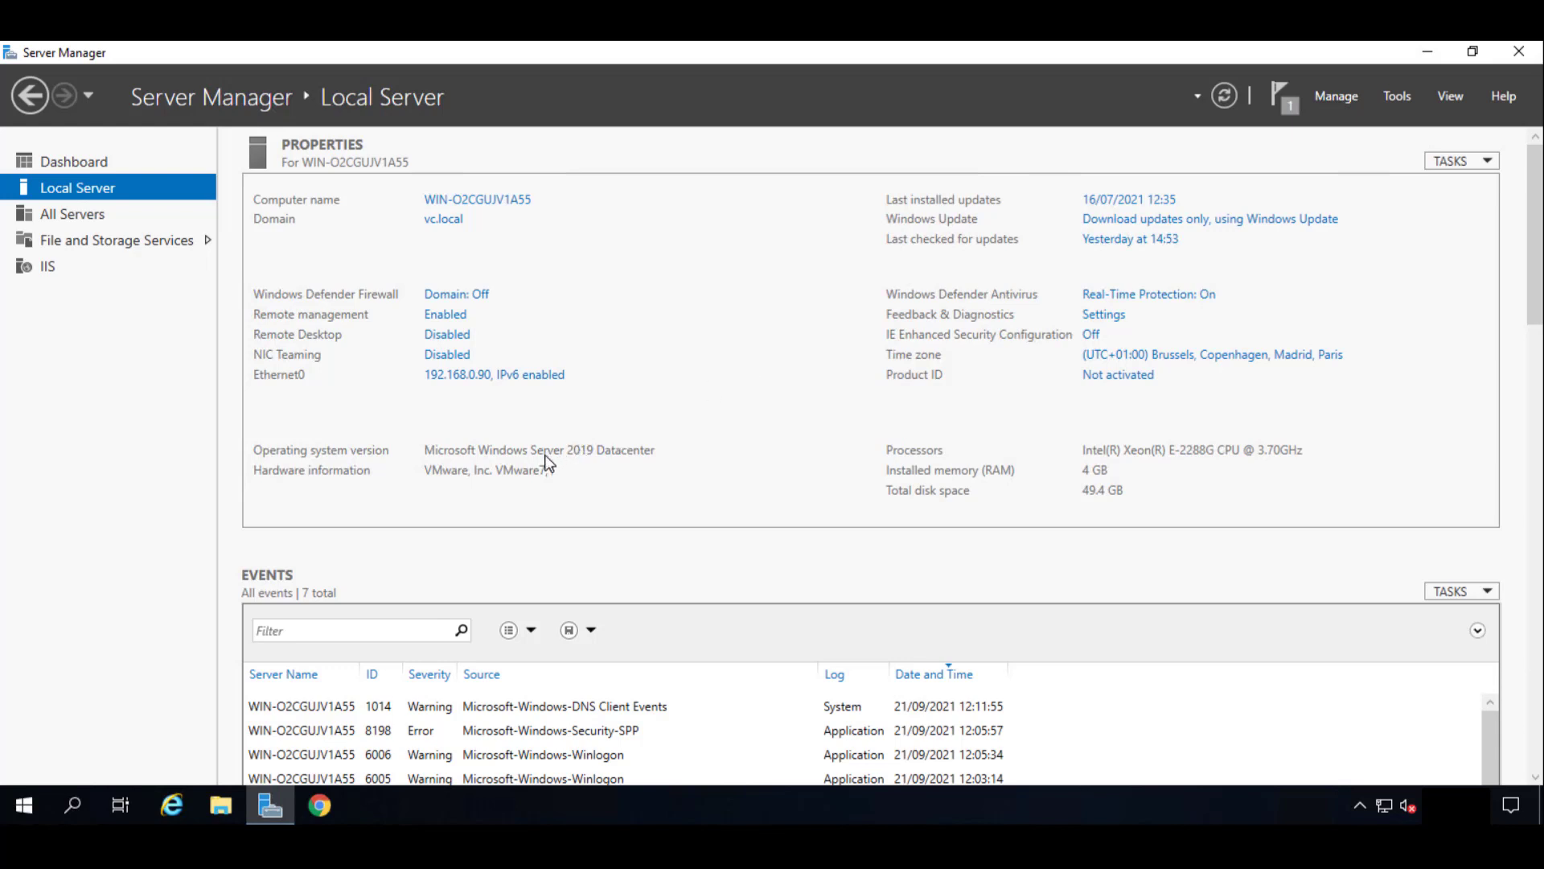
mouse_move(615, 447)
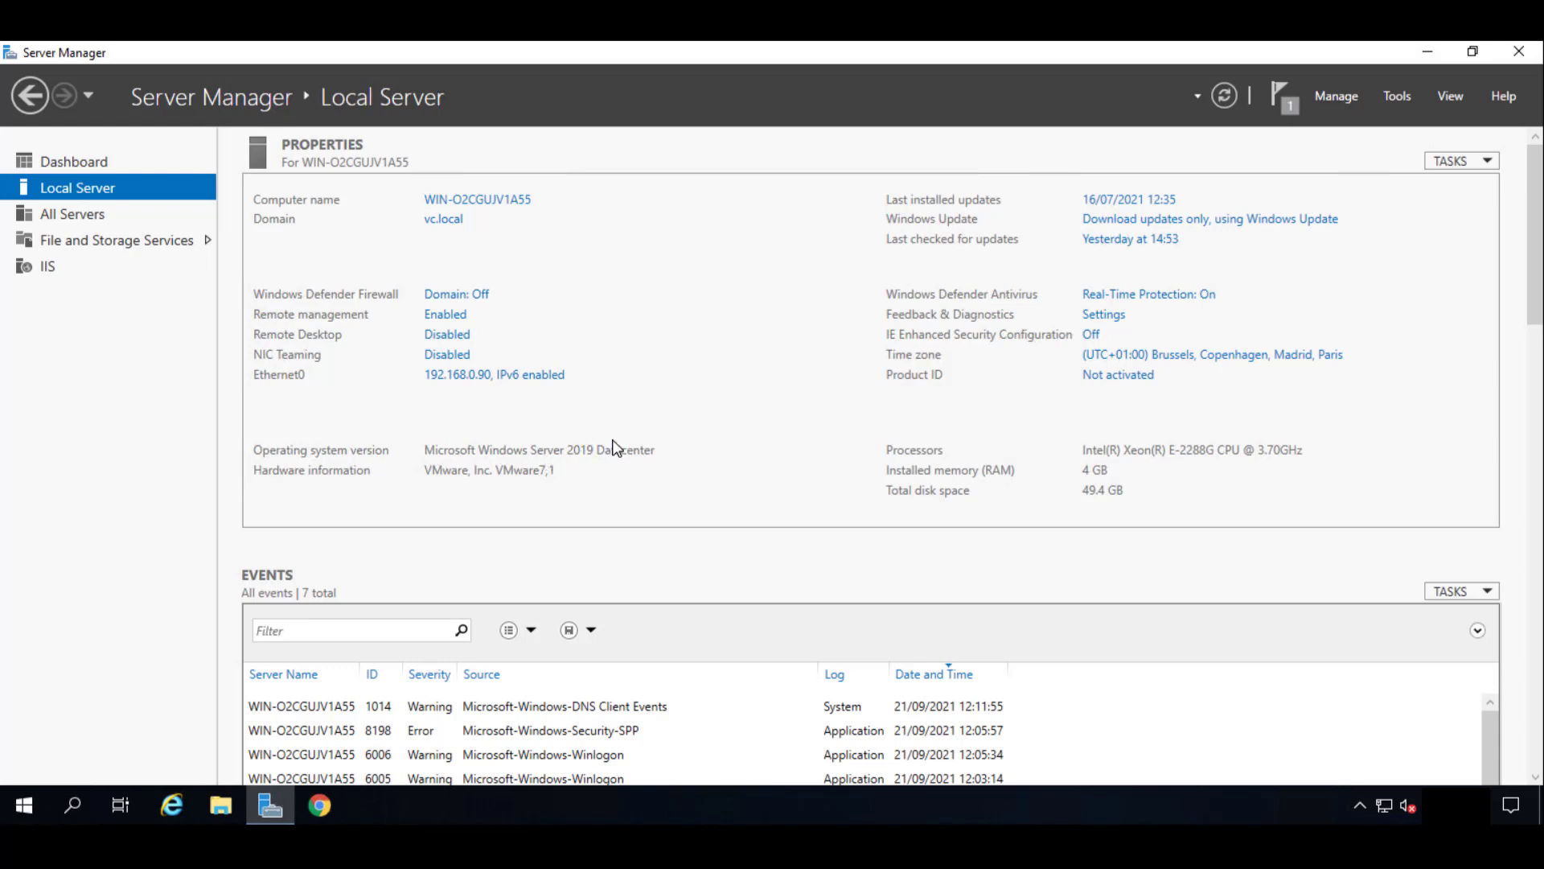
mouse_move(484, 453)
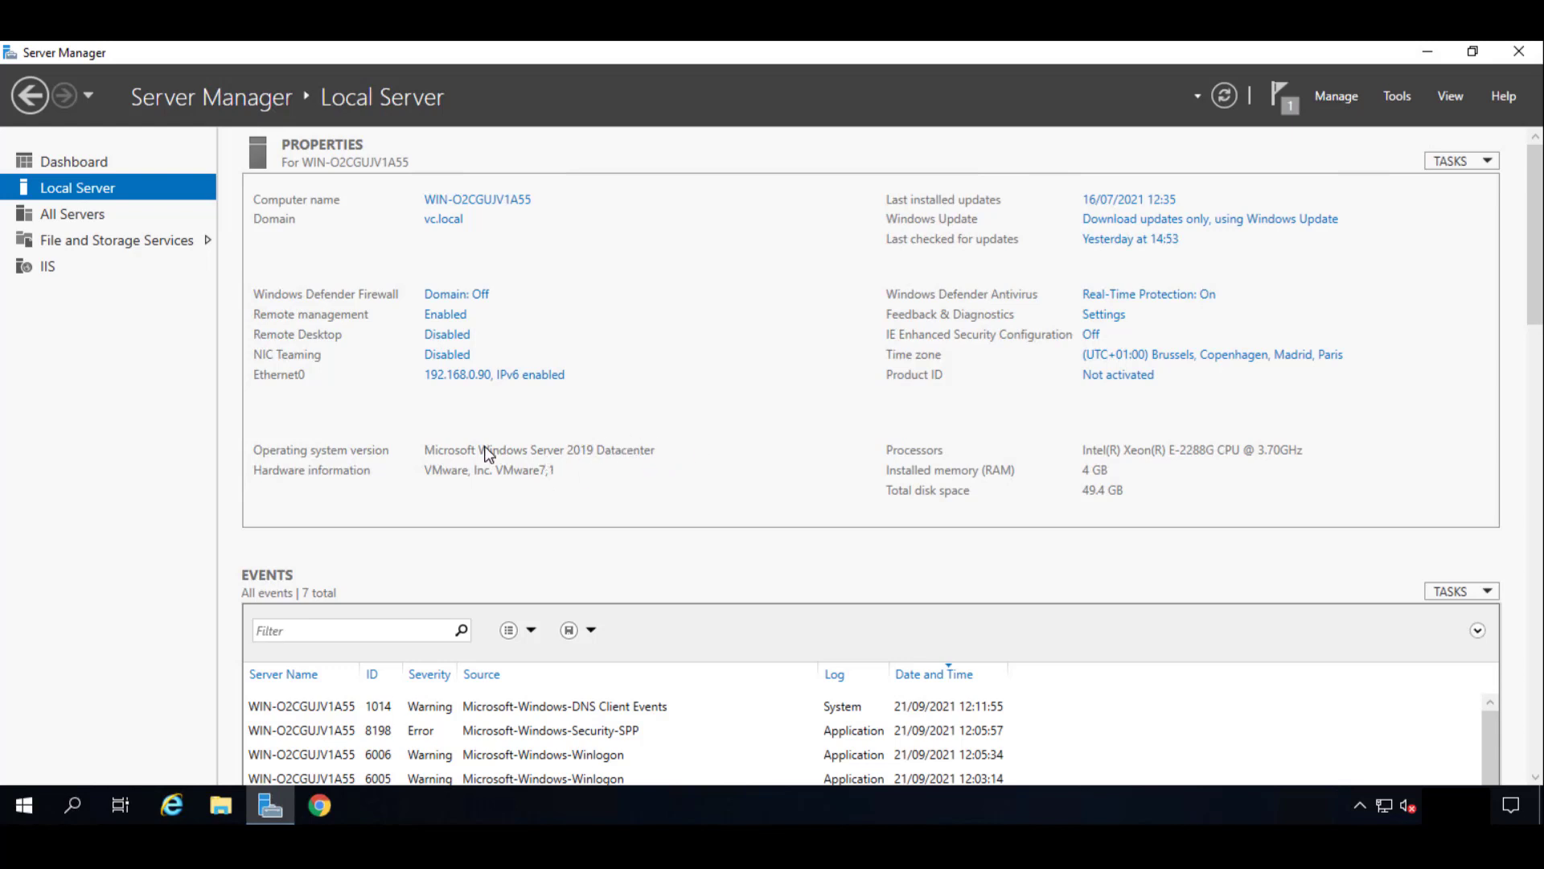
mouse_move(527, 464)
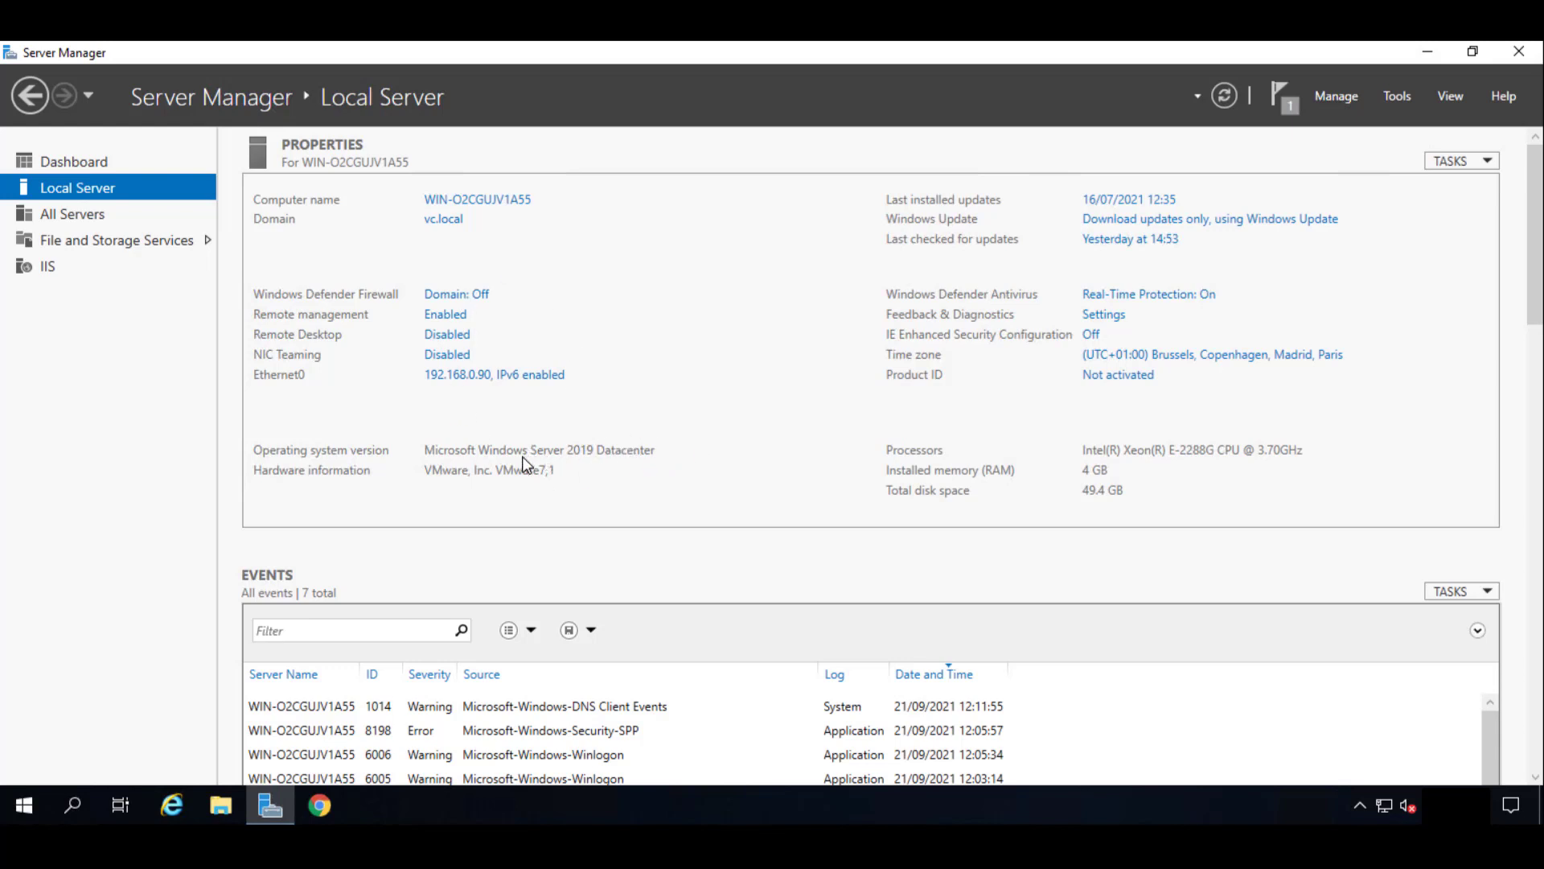
mouse_move(607, 475)
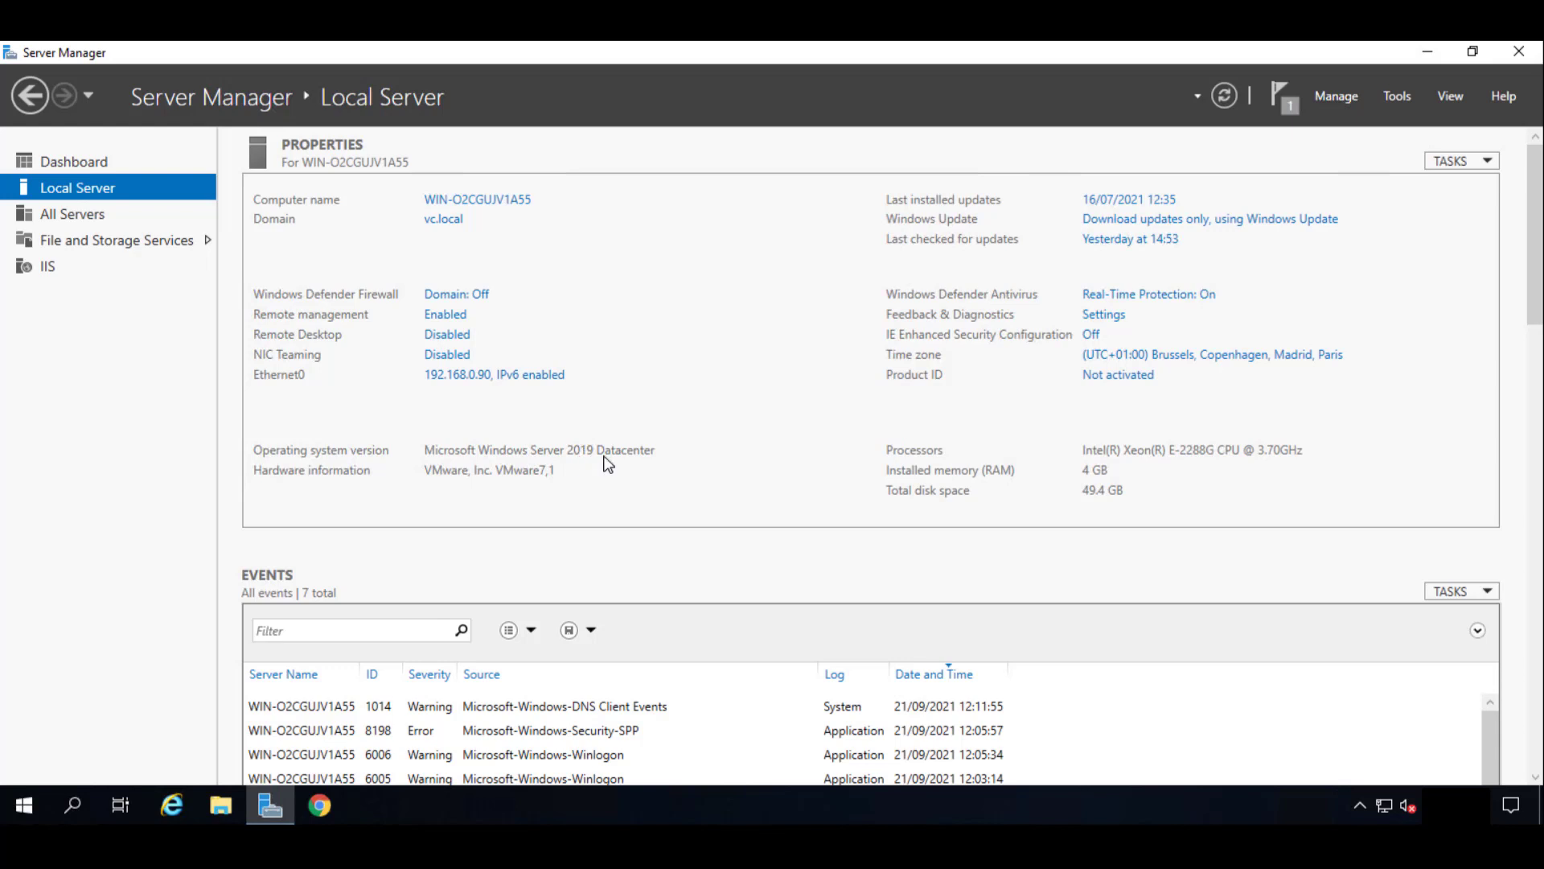
mouse_move(594, 463)
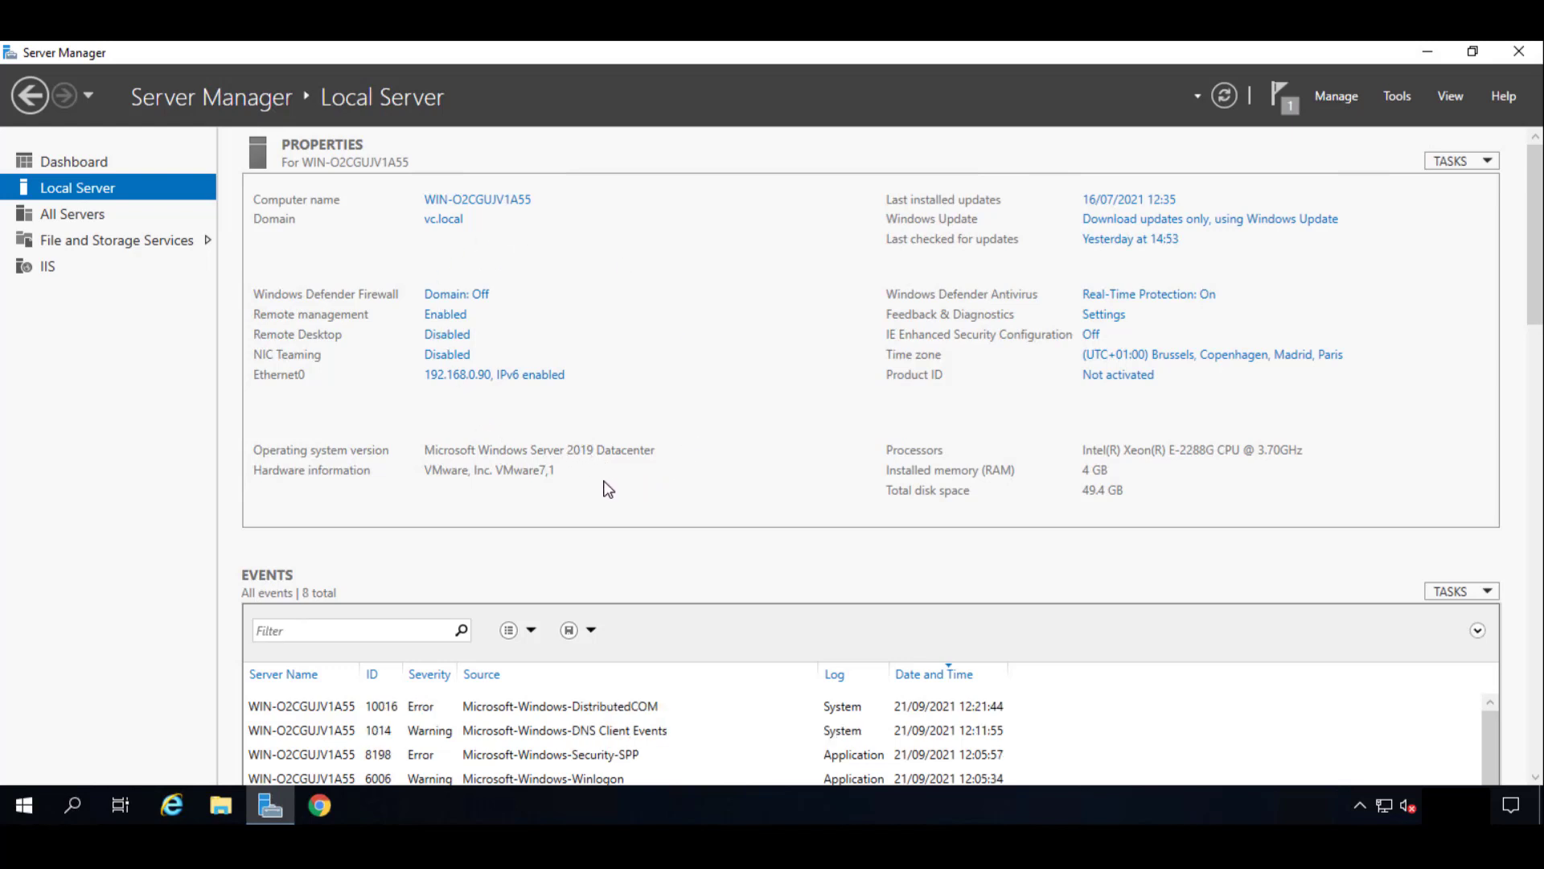
mouse_move(473, 384)
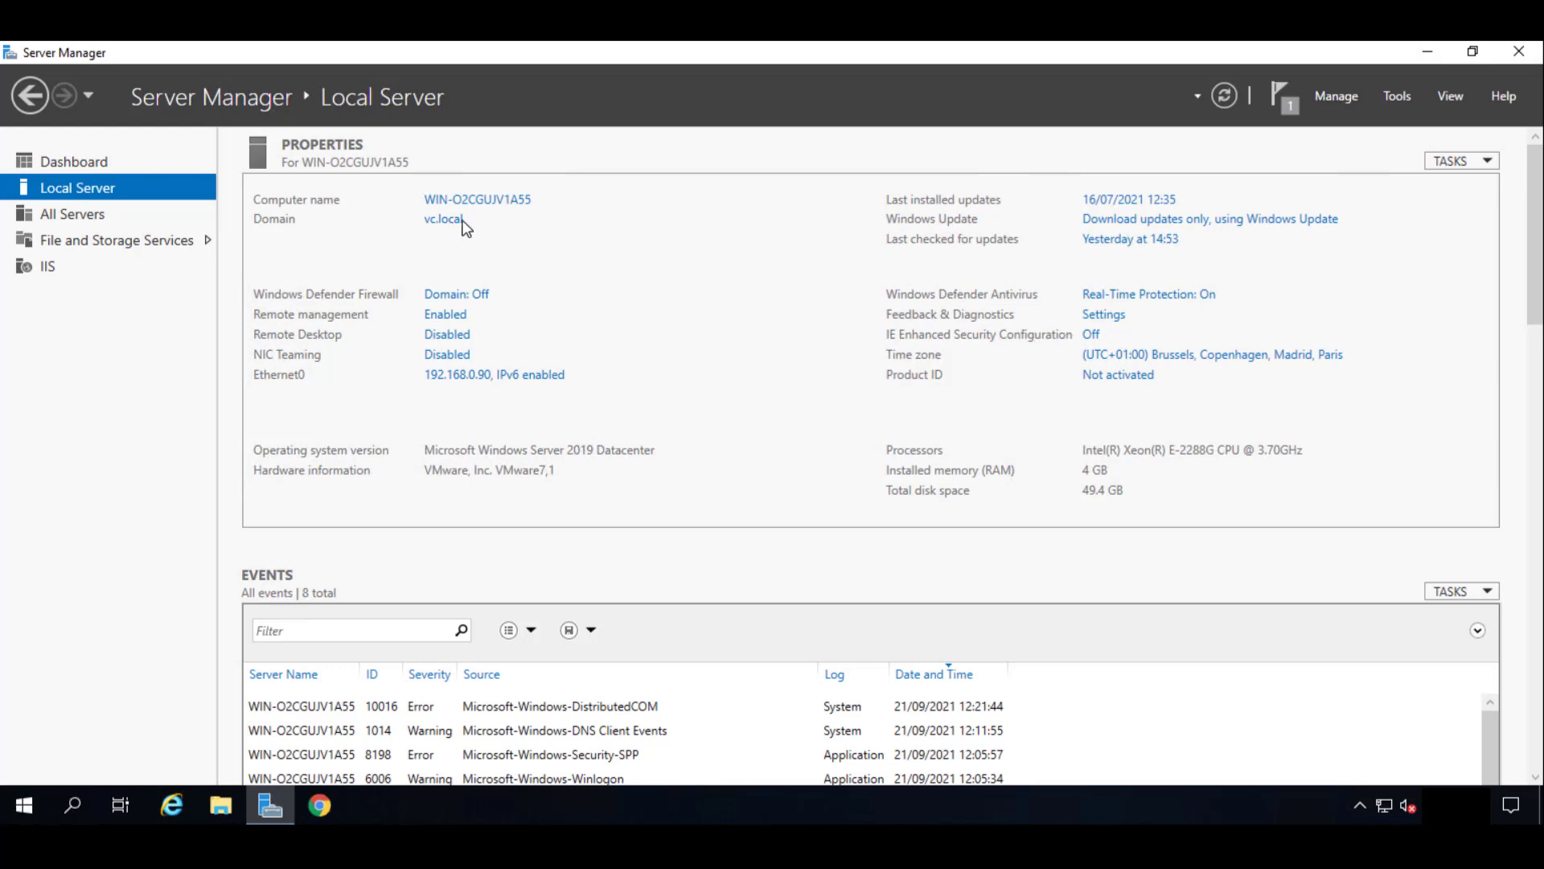
mouse_move(495, 382)
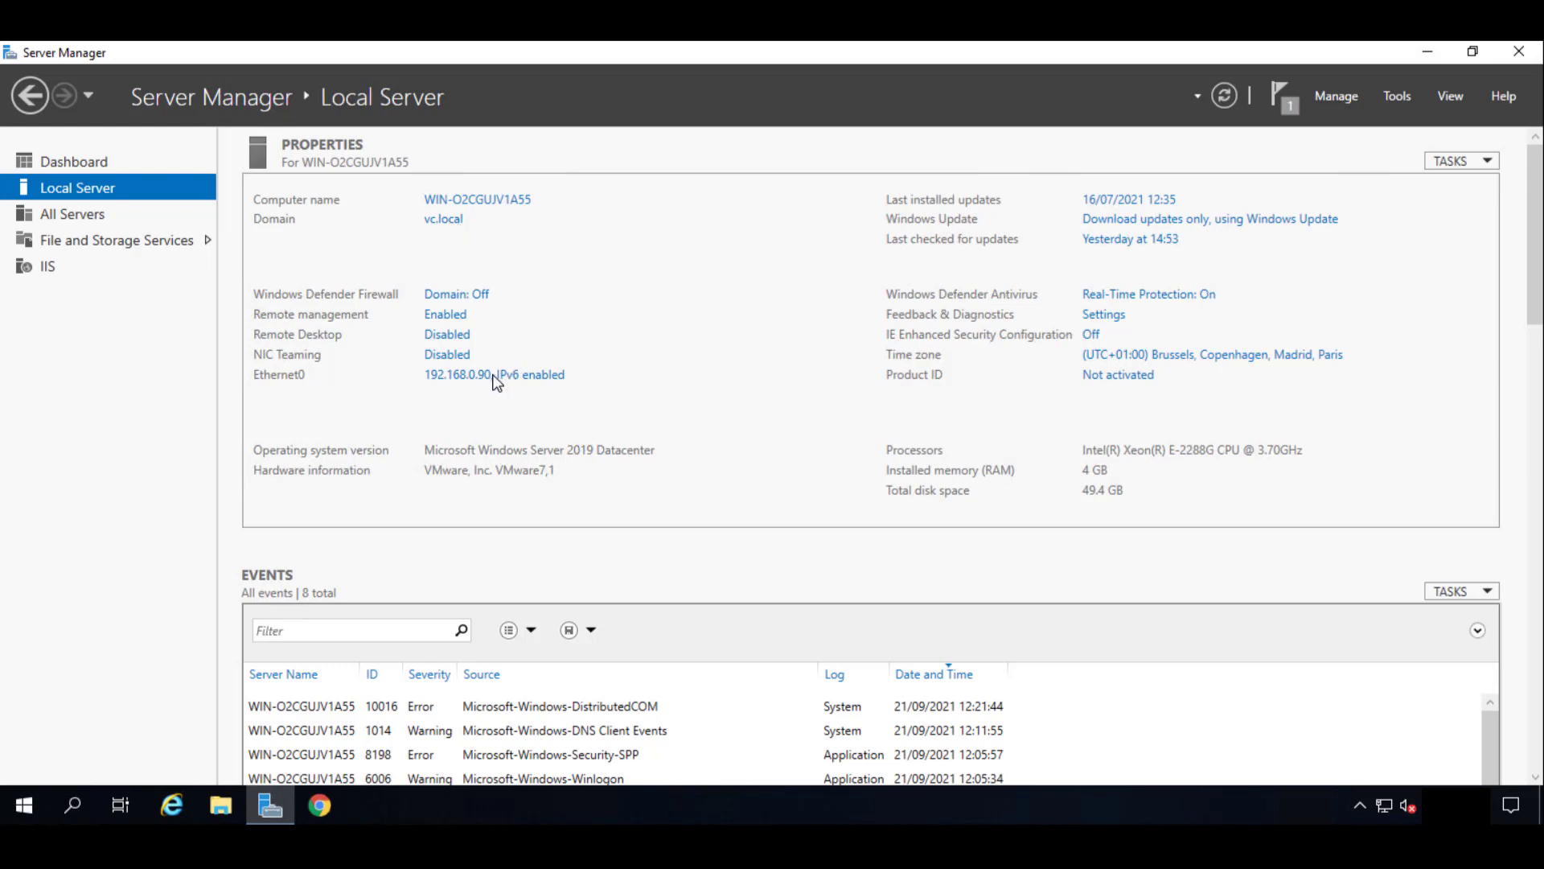
mouse_move(521, 382)
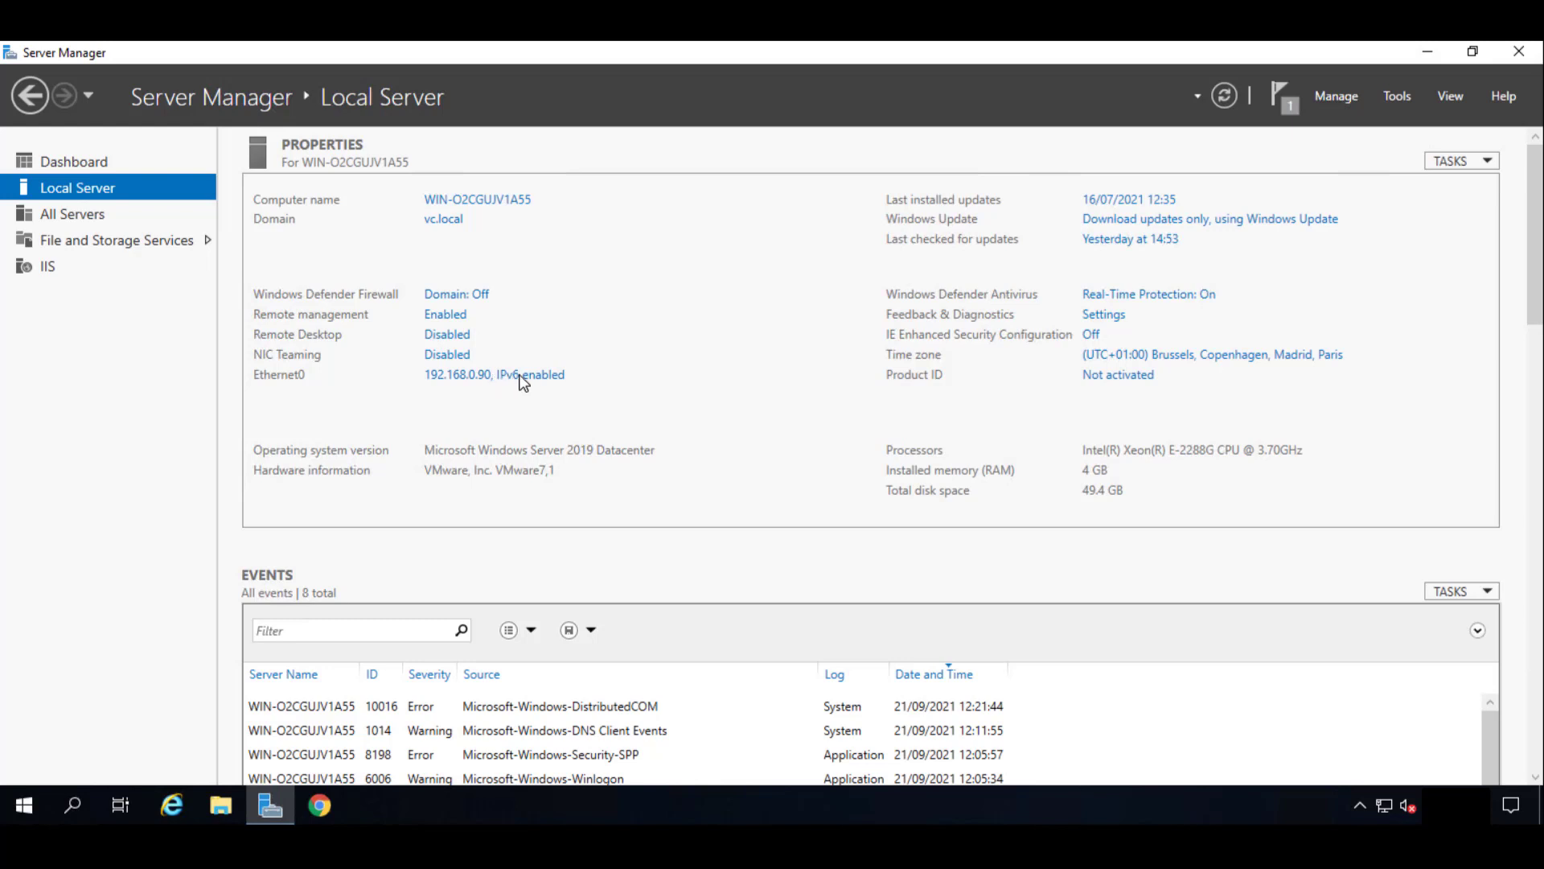
mouse_move(1111, 376)
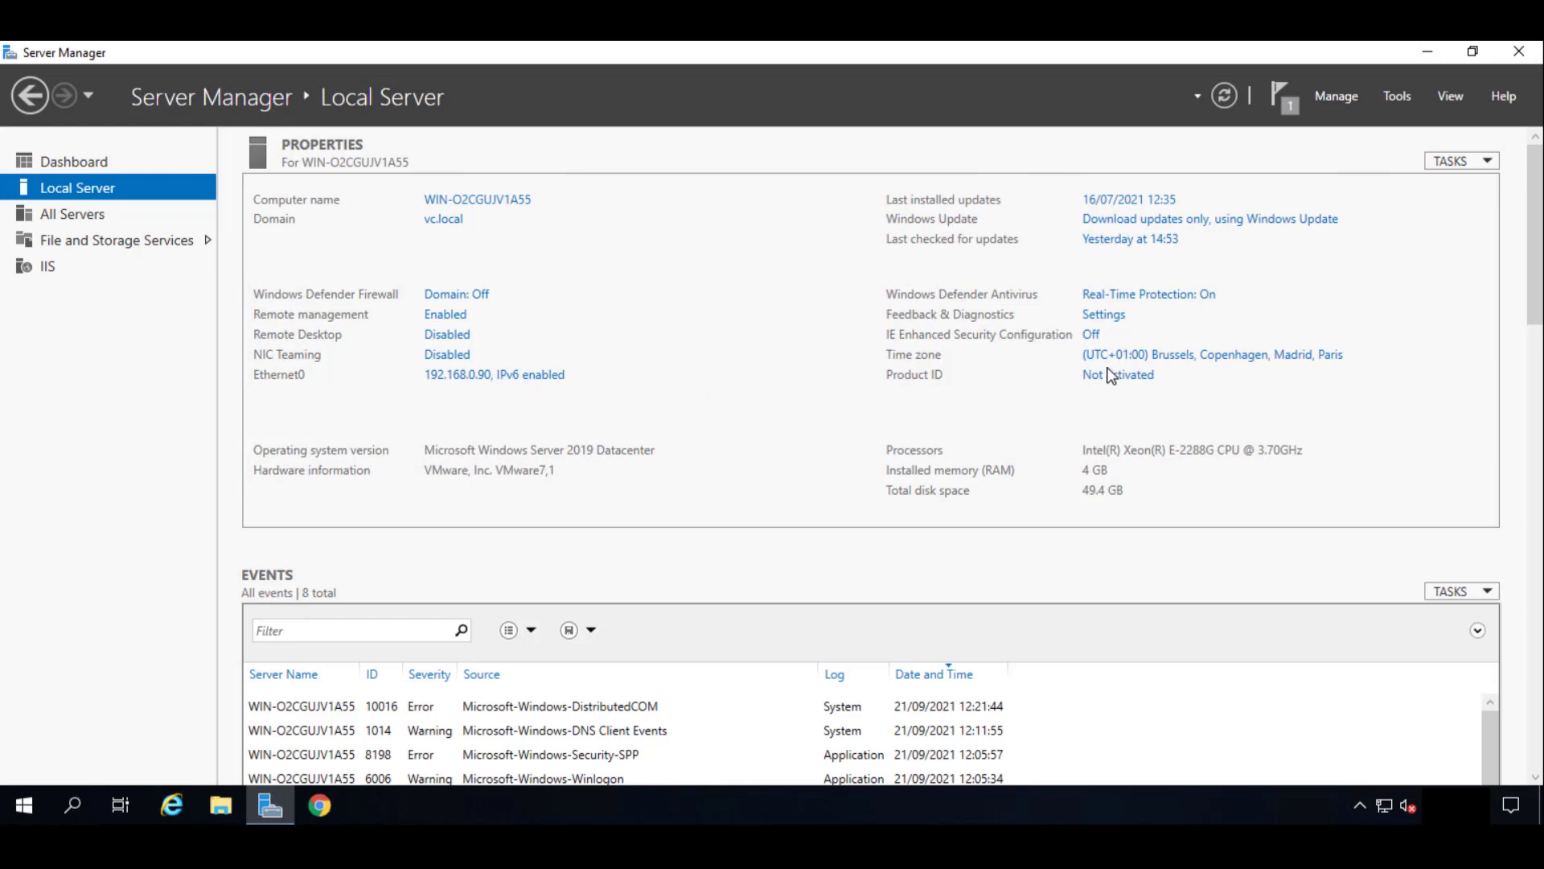
mouse_move(1202, 337)
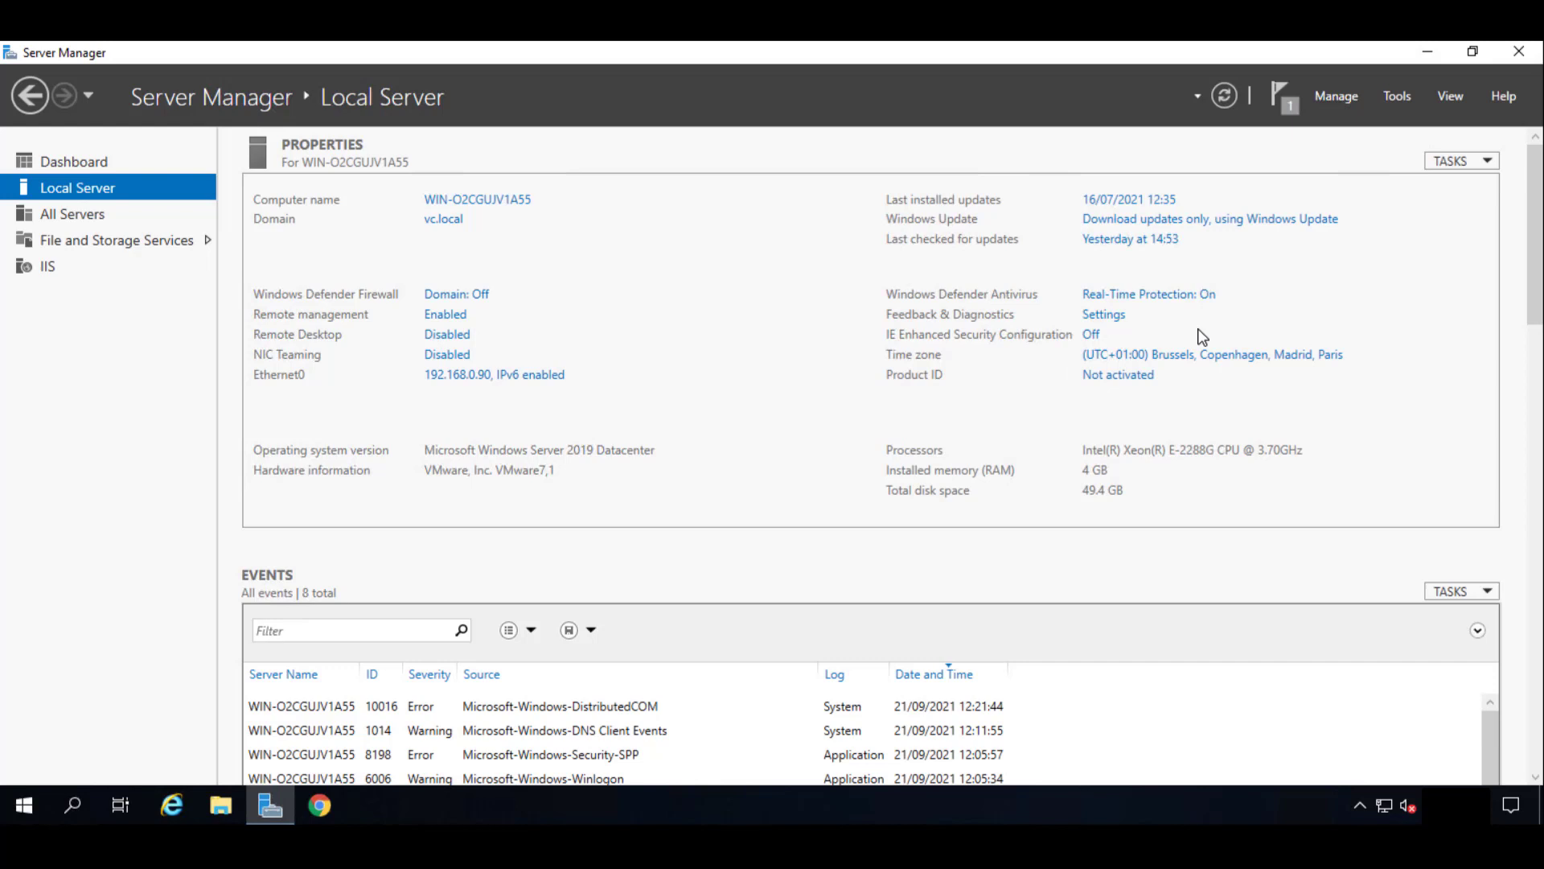
mouse_move(1278, 209)
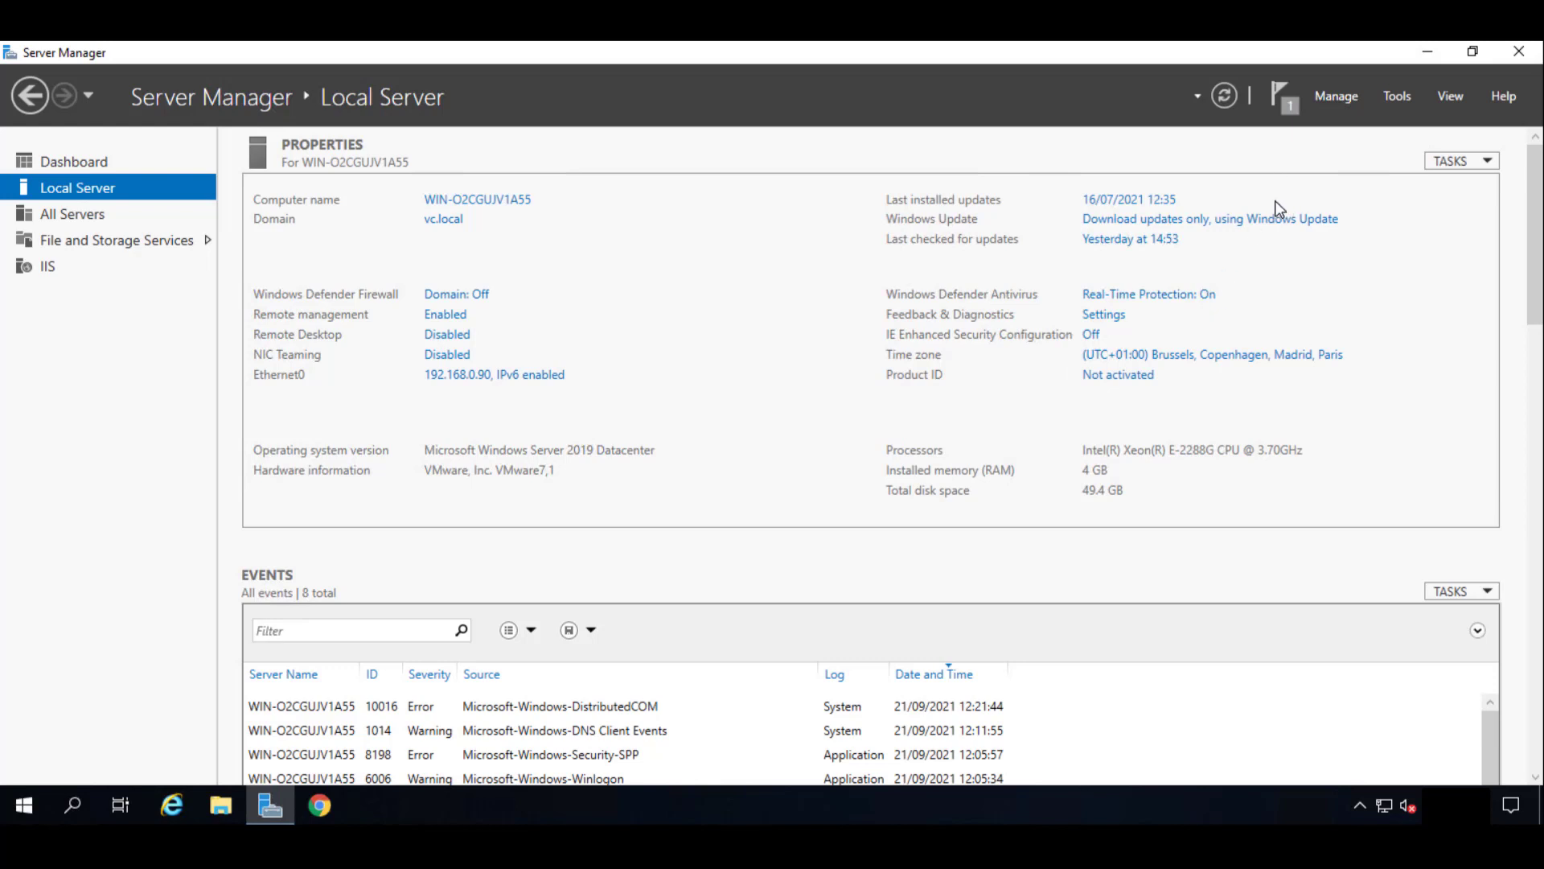
mouse_move(1334, 105)
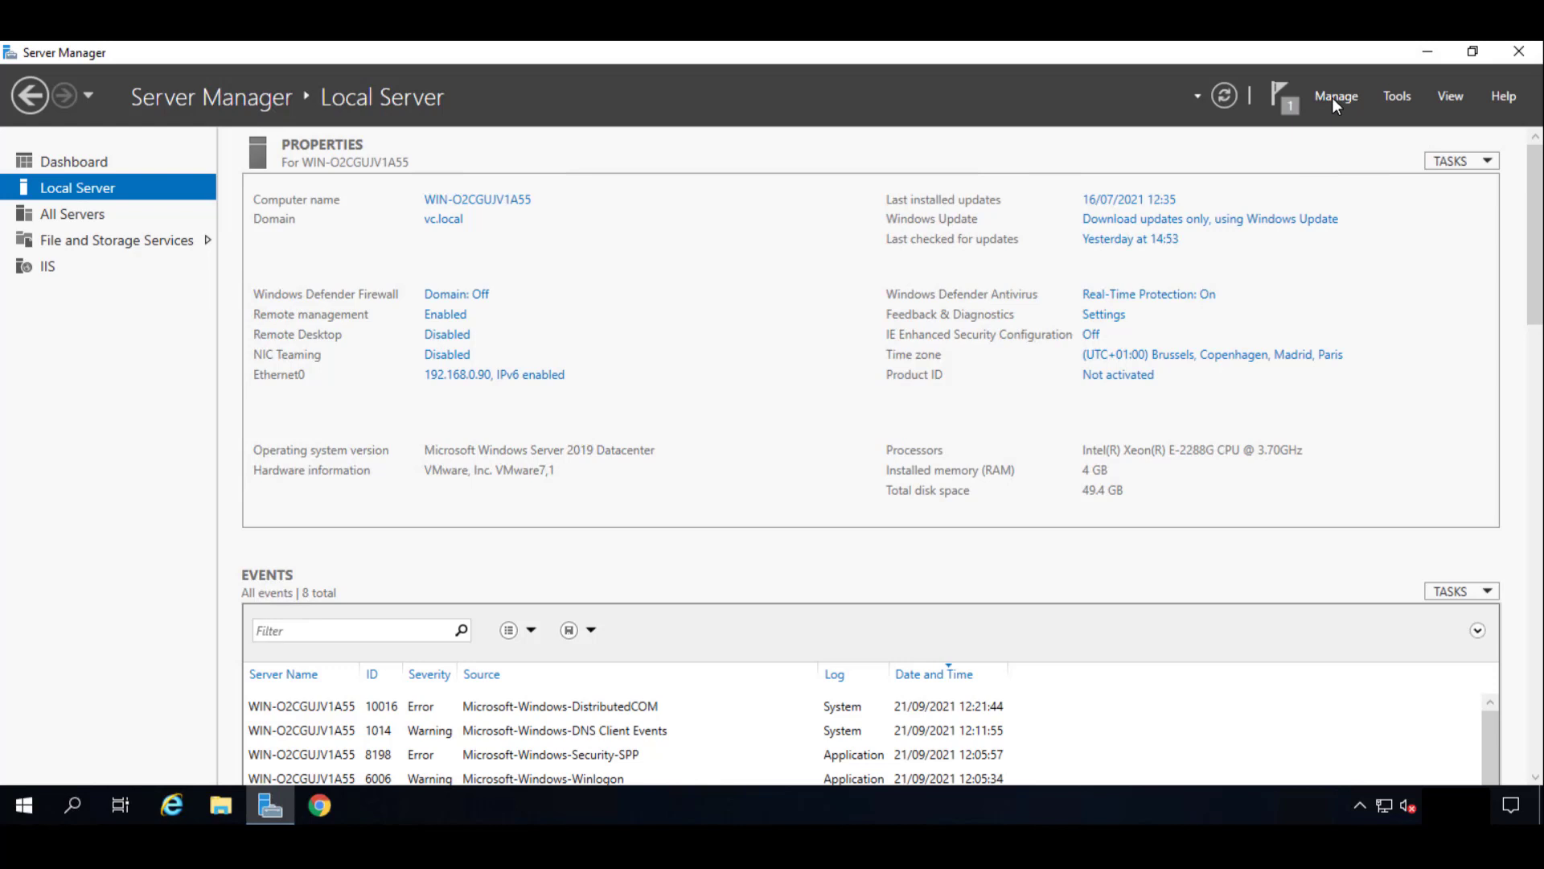
Start a Remote Desktop Services installation with Standard deployment and Session-based desktop scenario.
click(1335, 95)
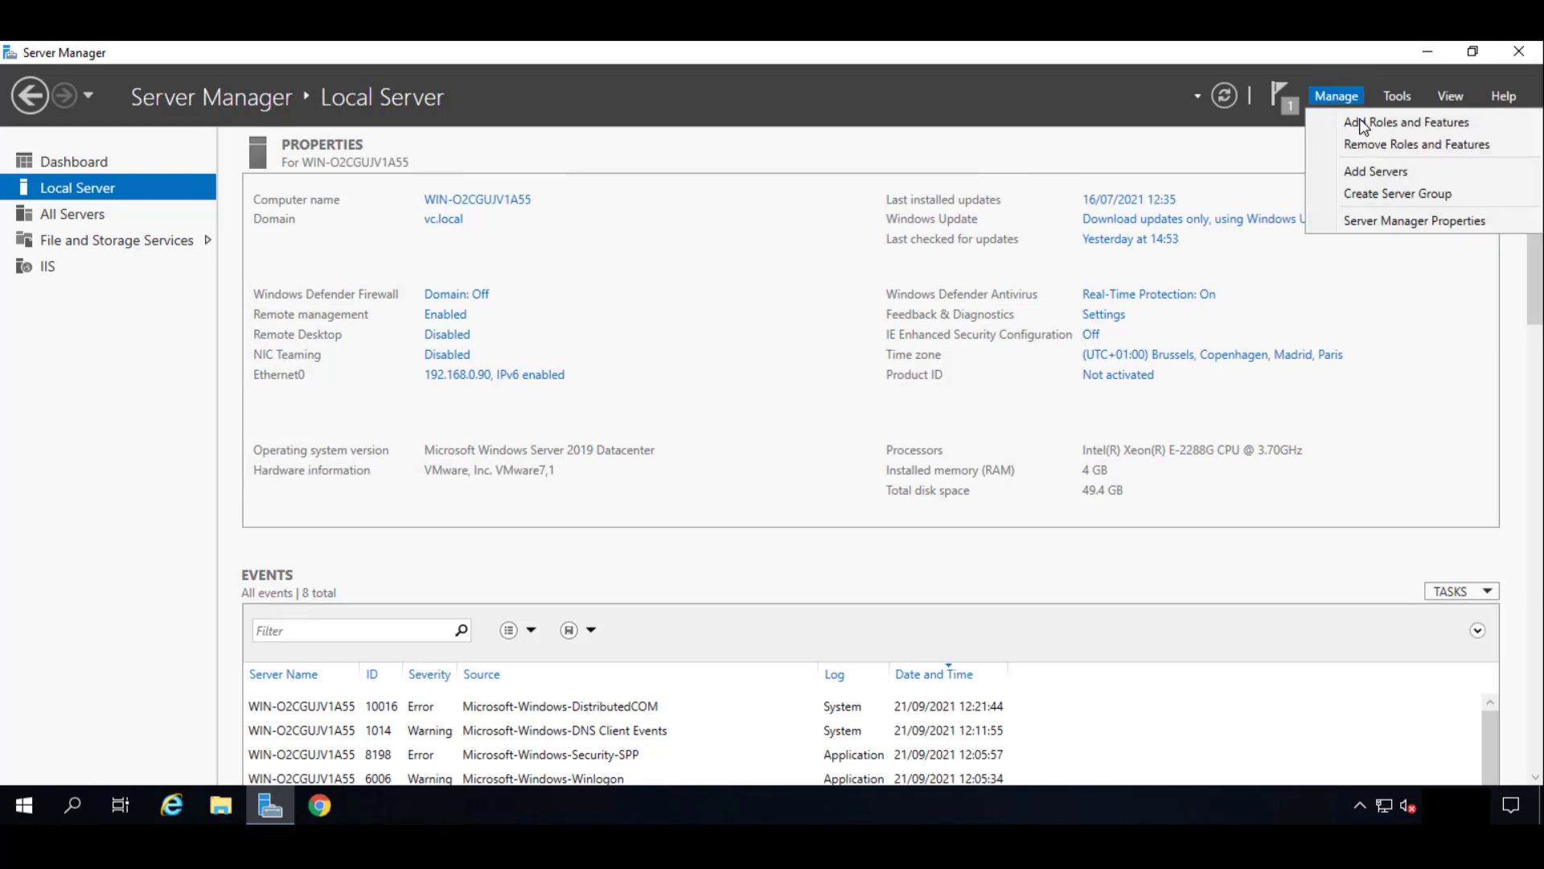
mouse_move(1407, 121)
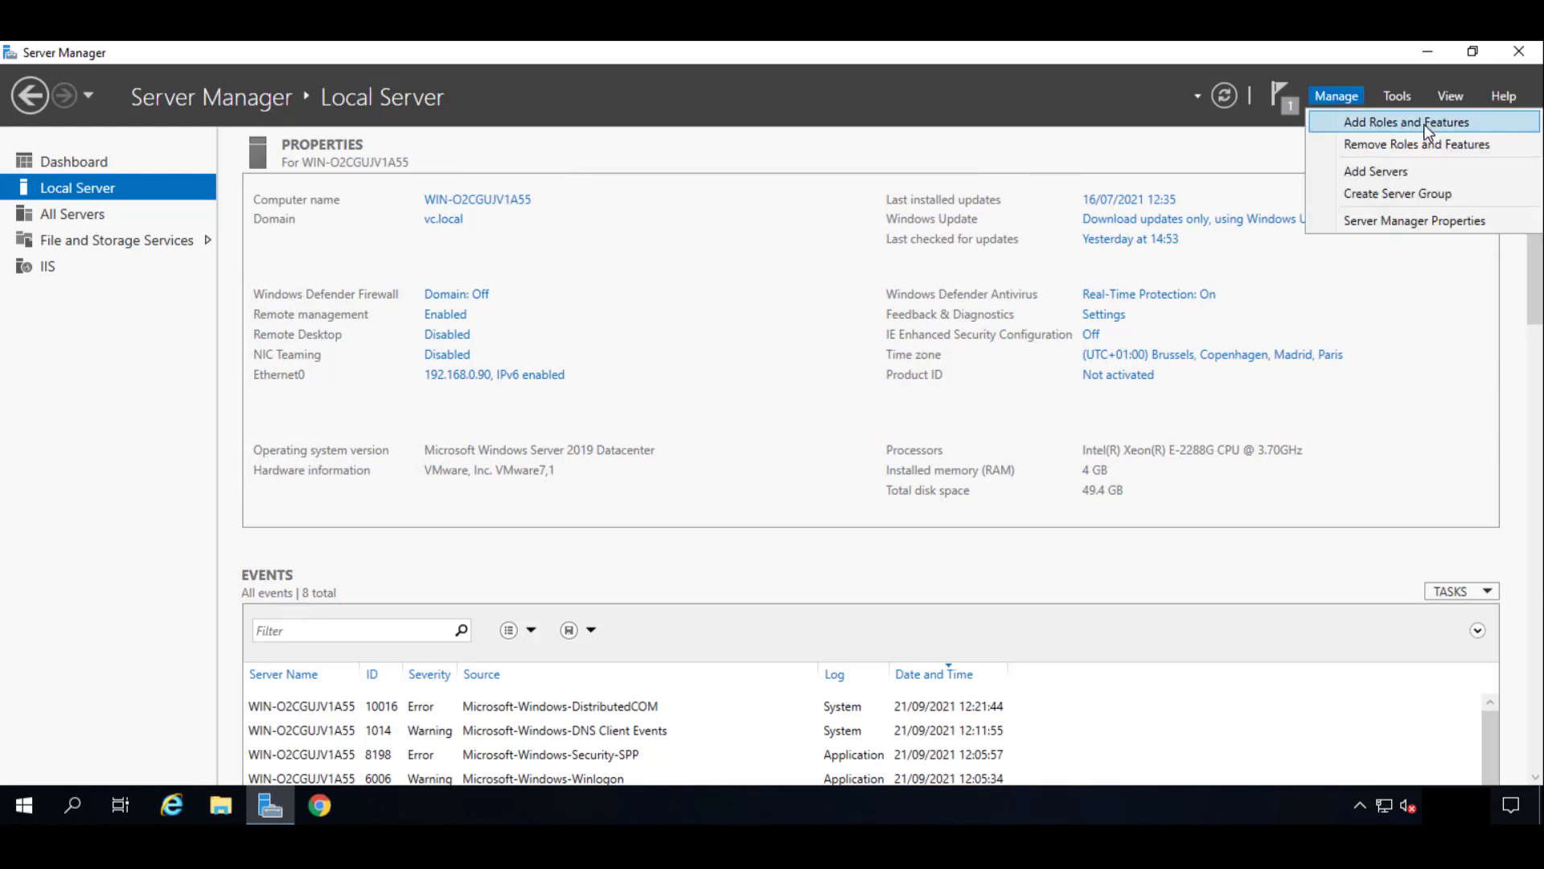
click(1406, 122)
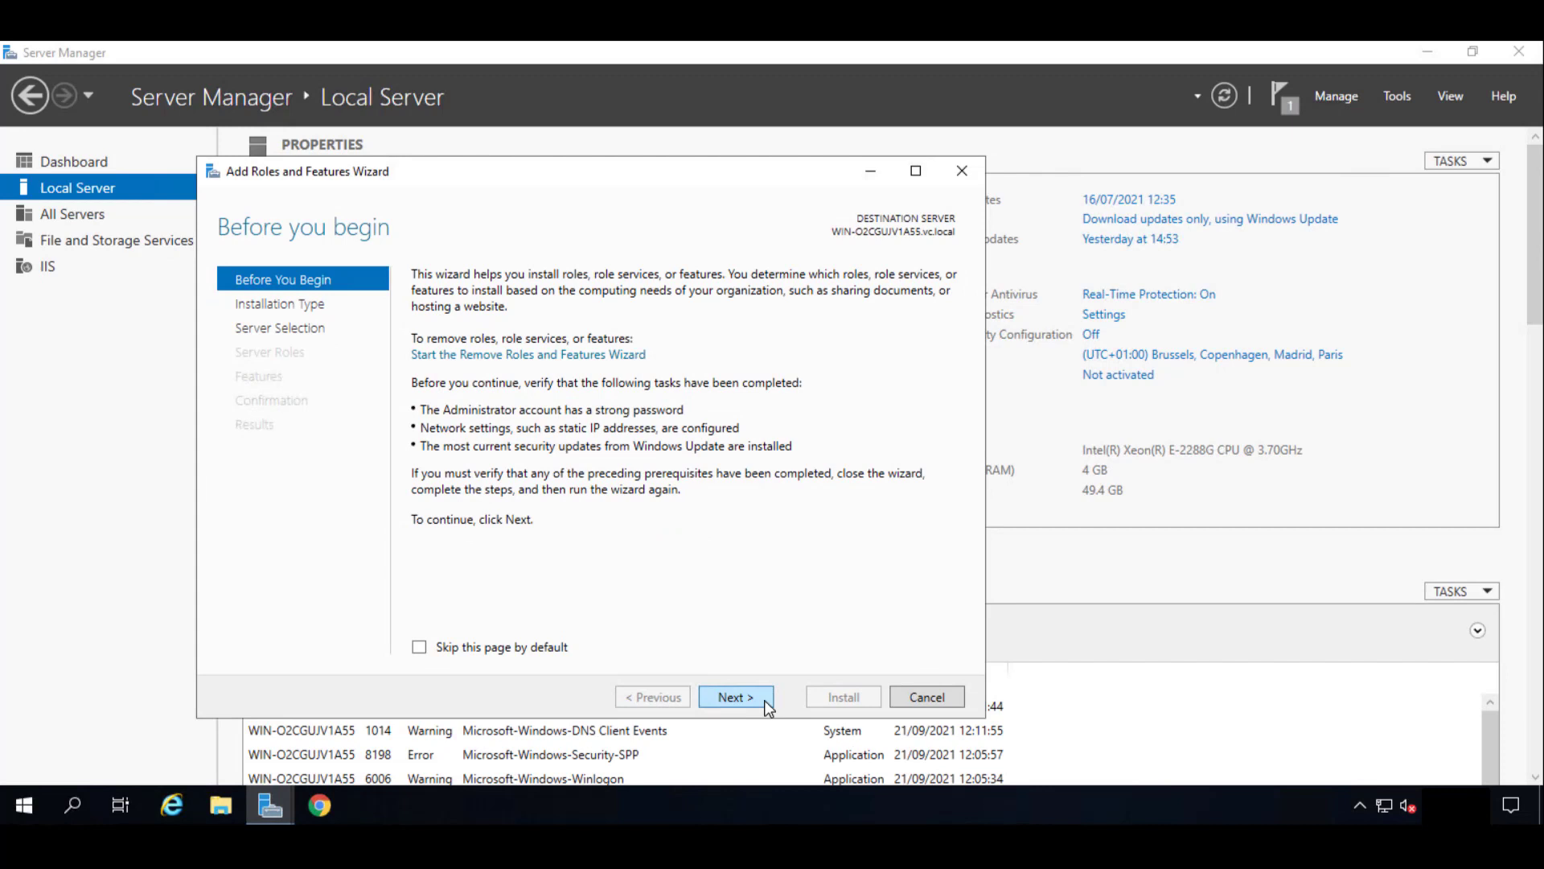
click(734, 696)
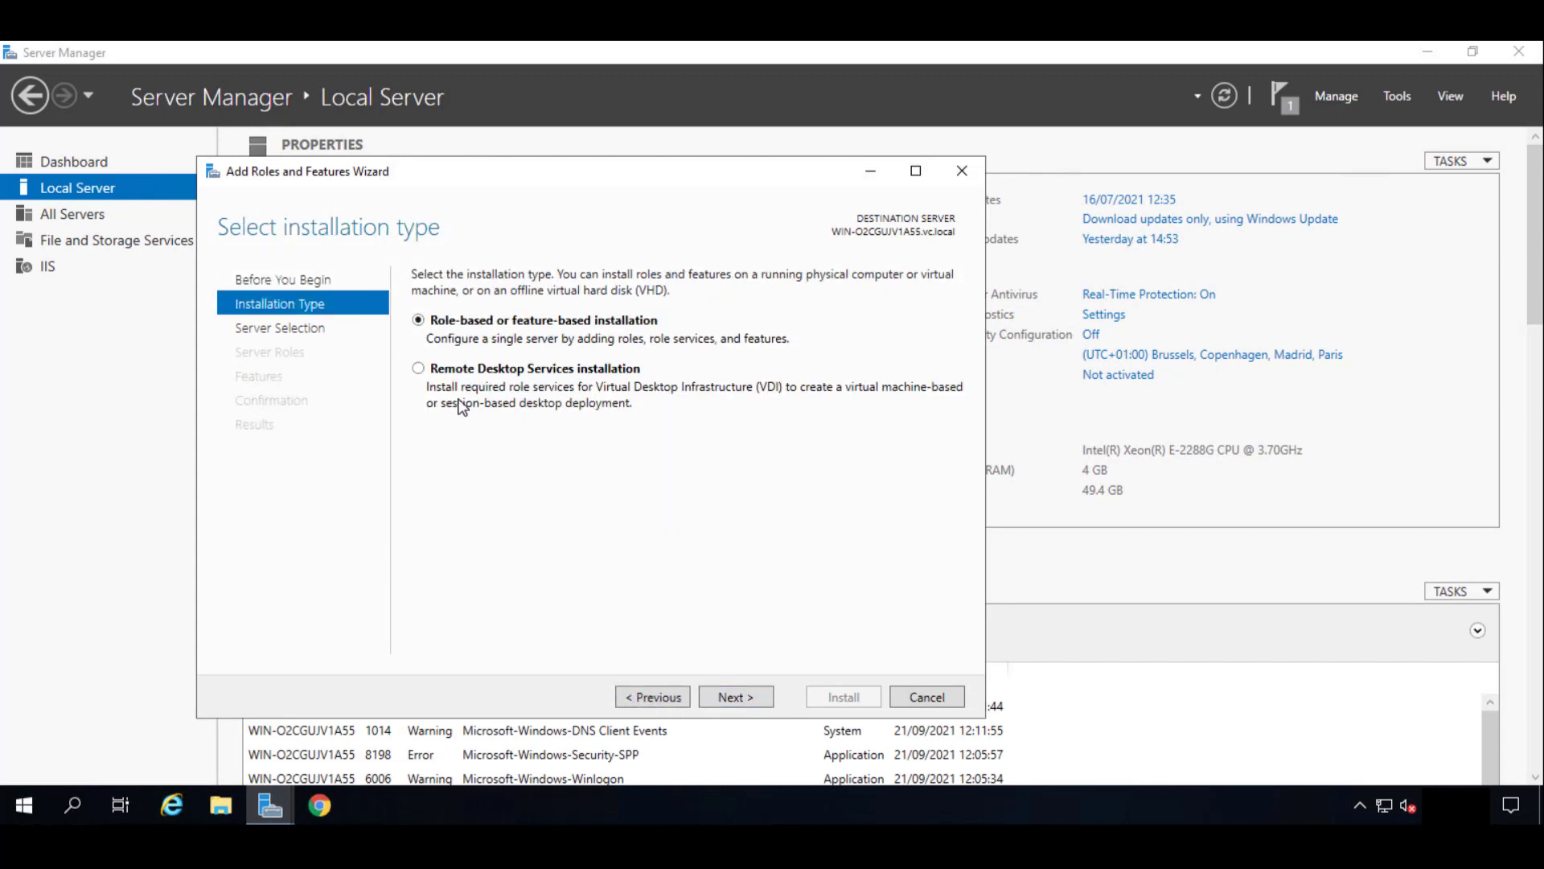
mouse_move(463, 375)
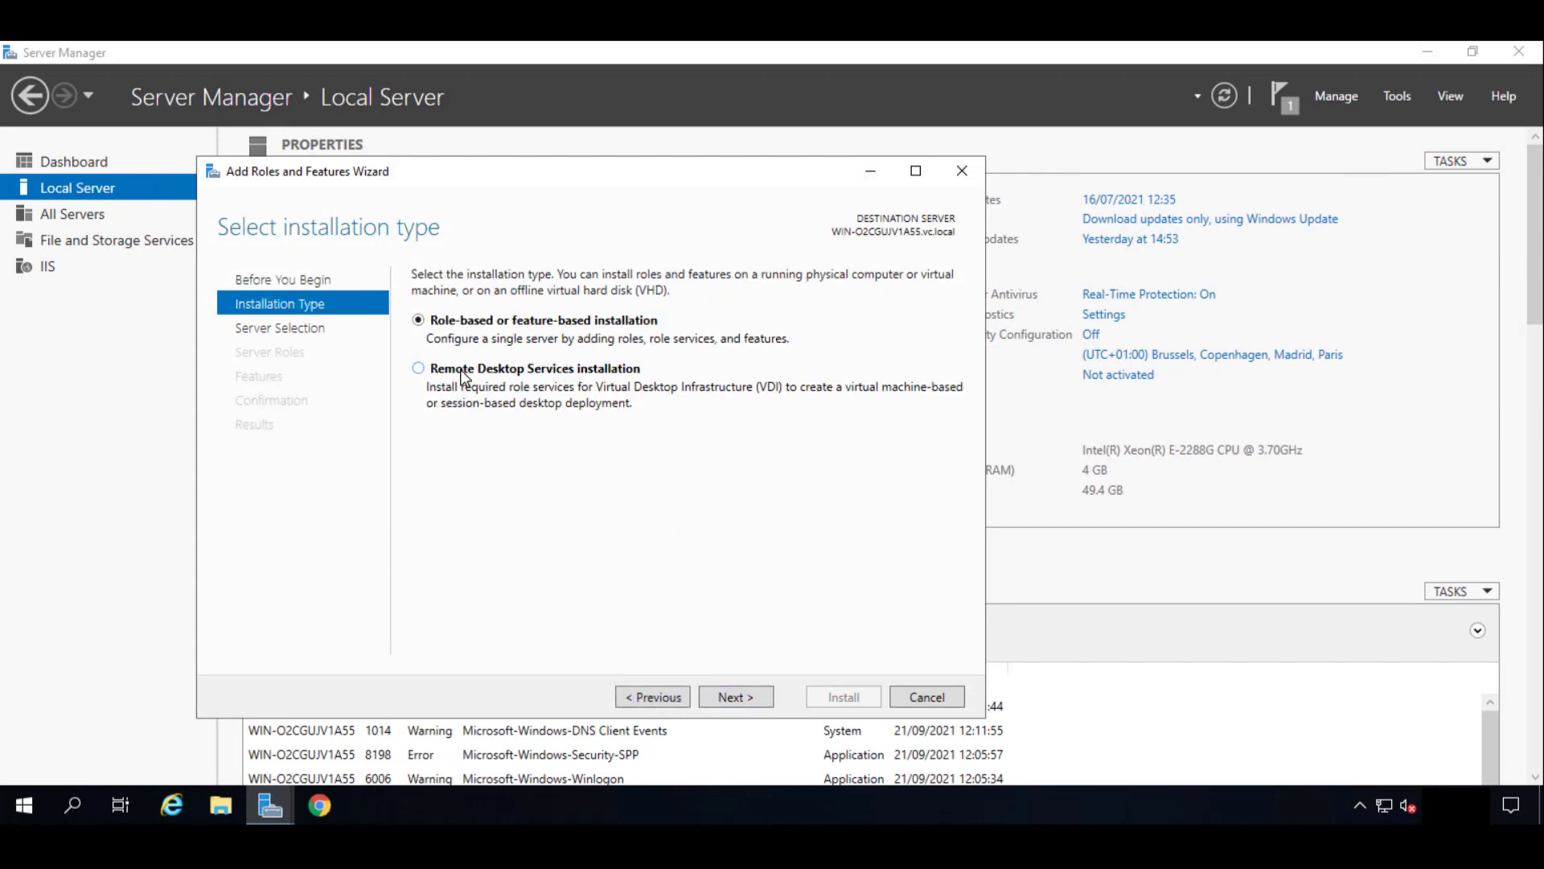
click(419, 368)
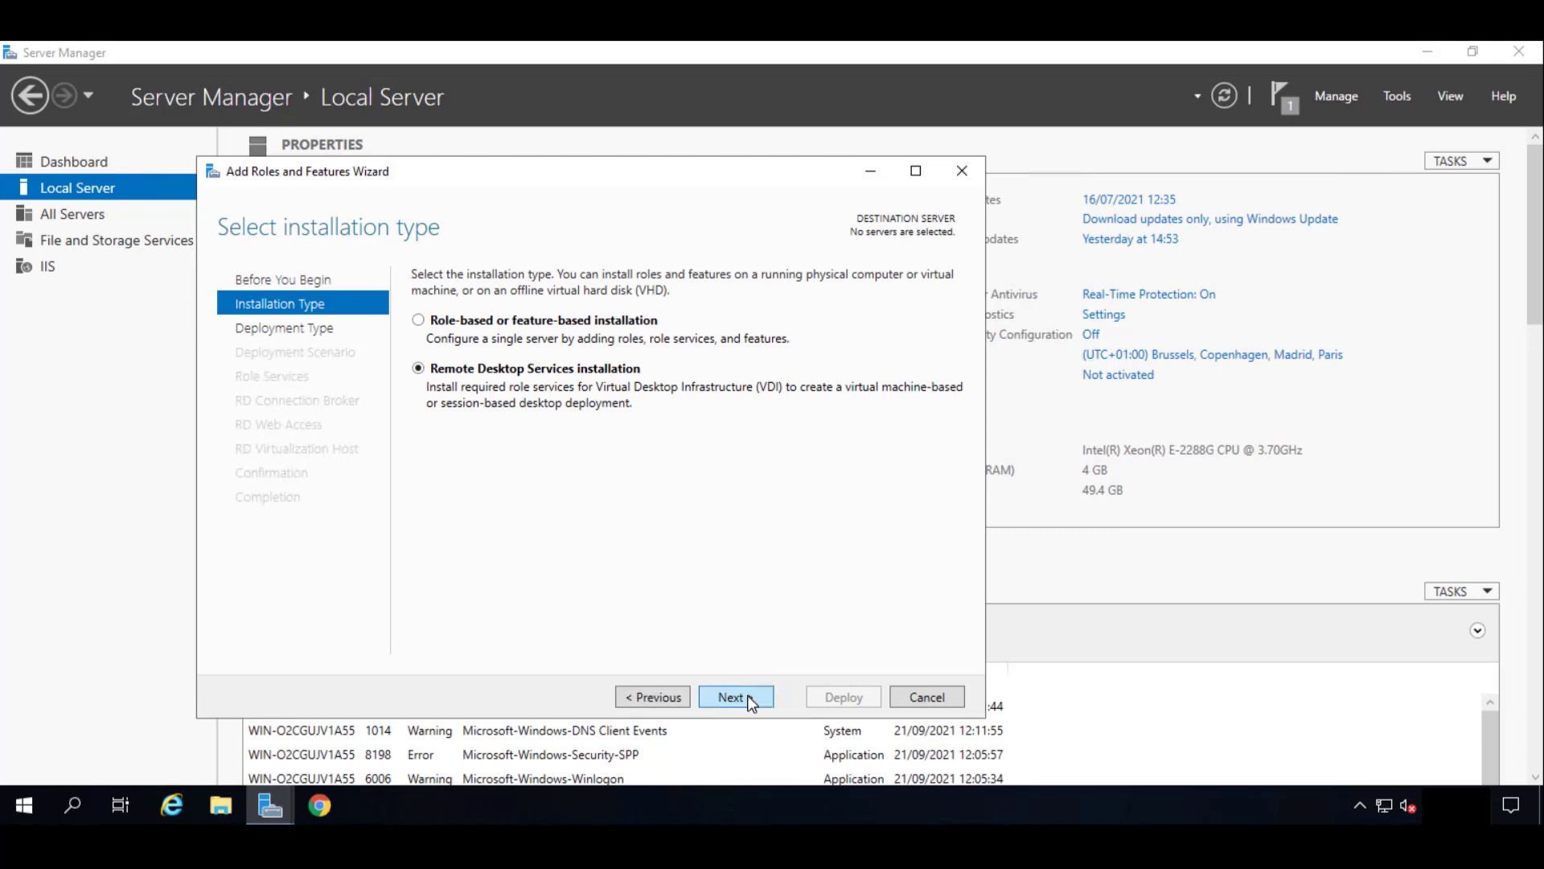
click(735, 697)
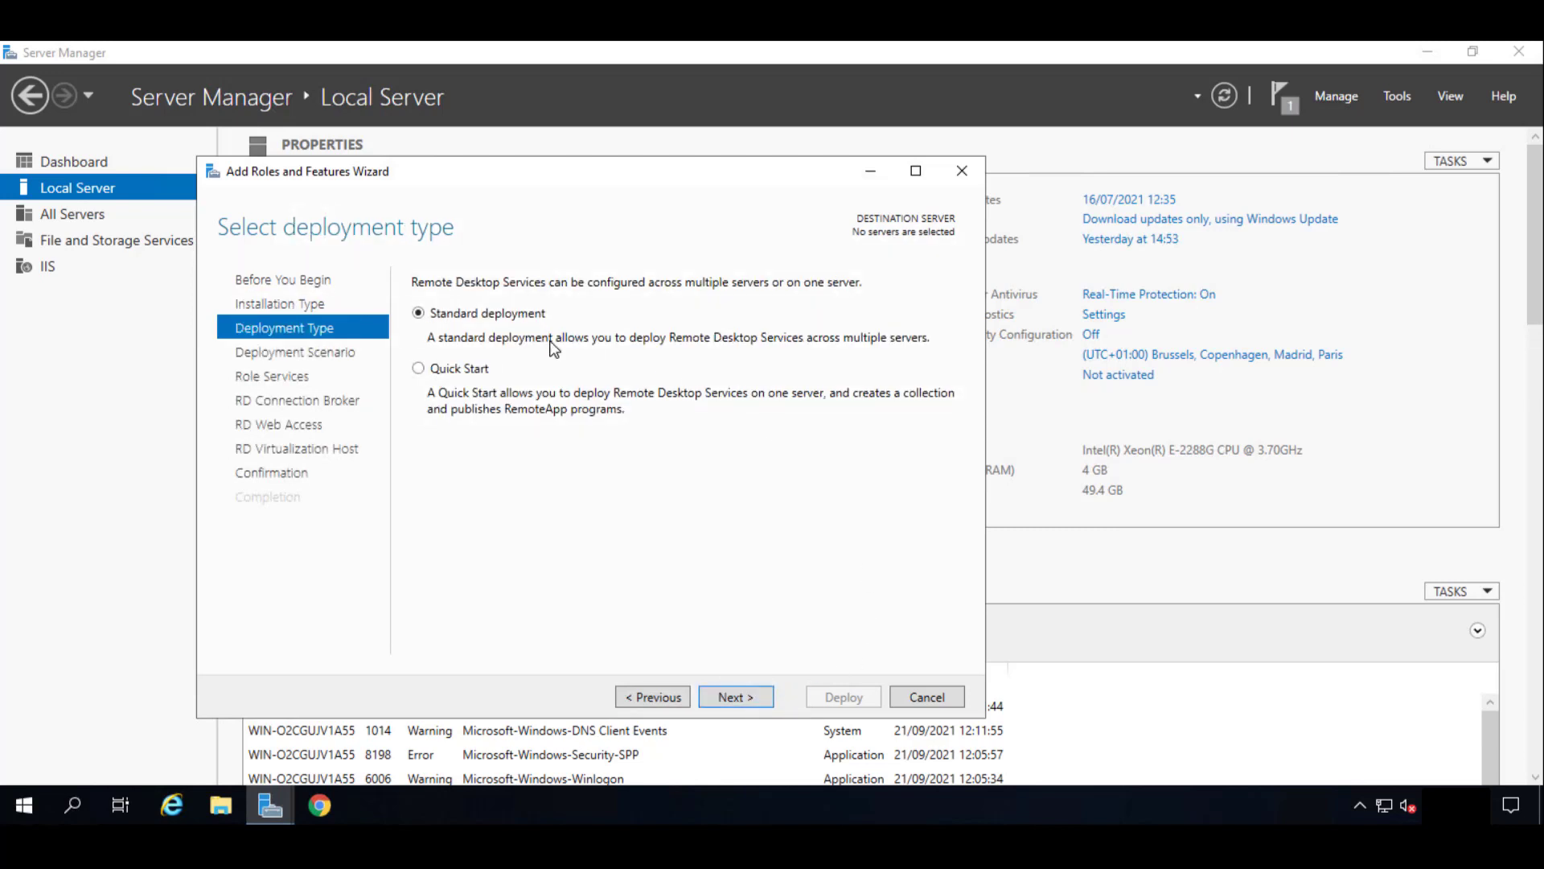
mouse_move(736, 696)
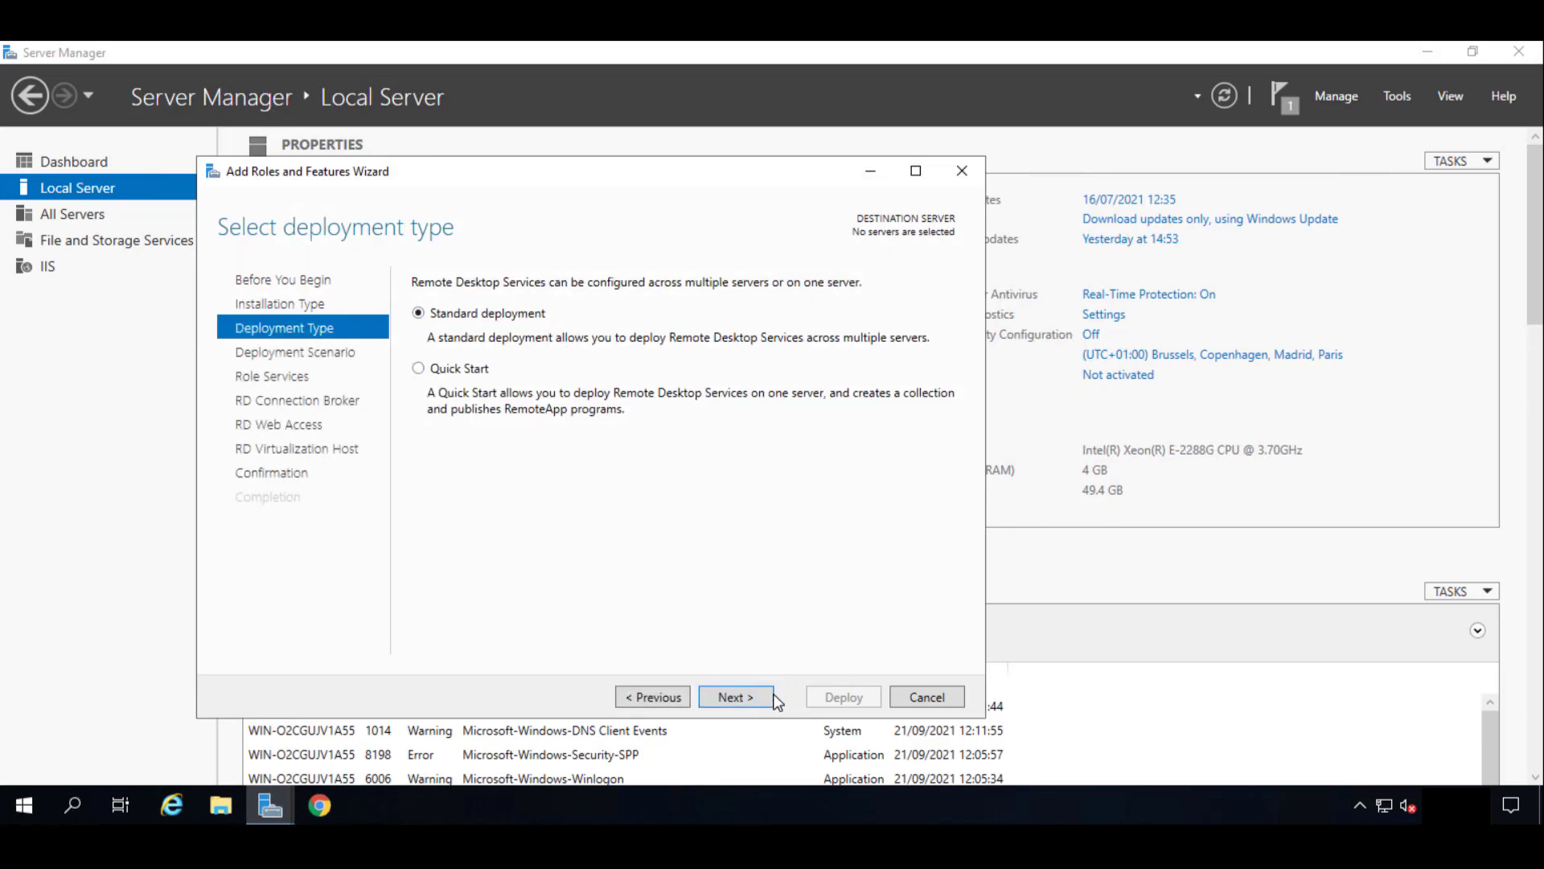
click(736, 698)
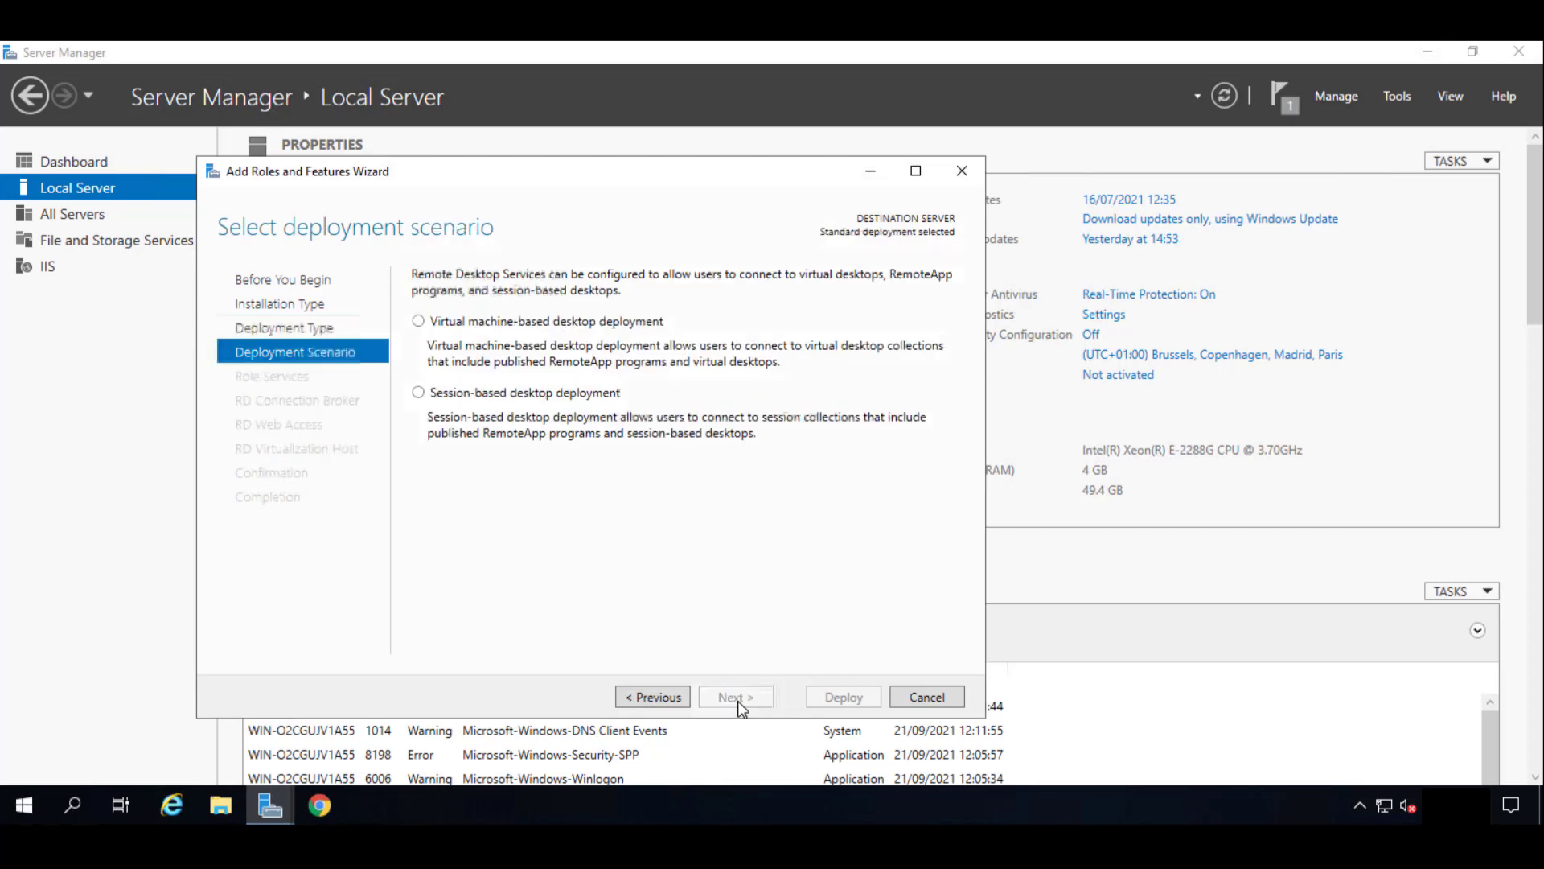
mouse_move(464, 398)
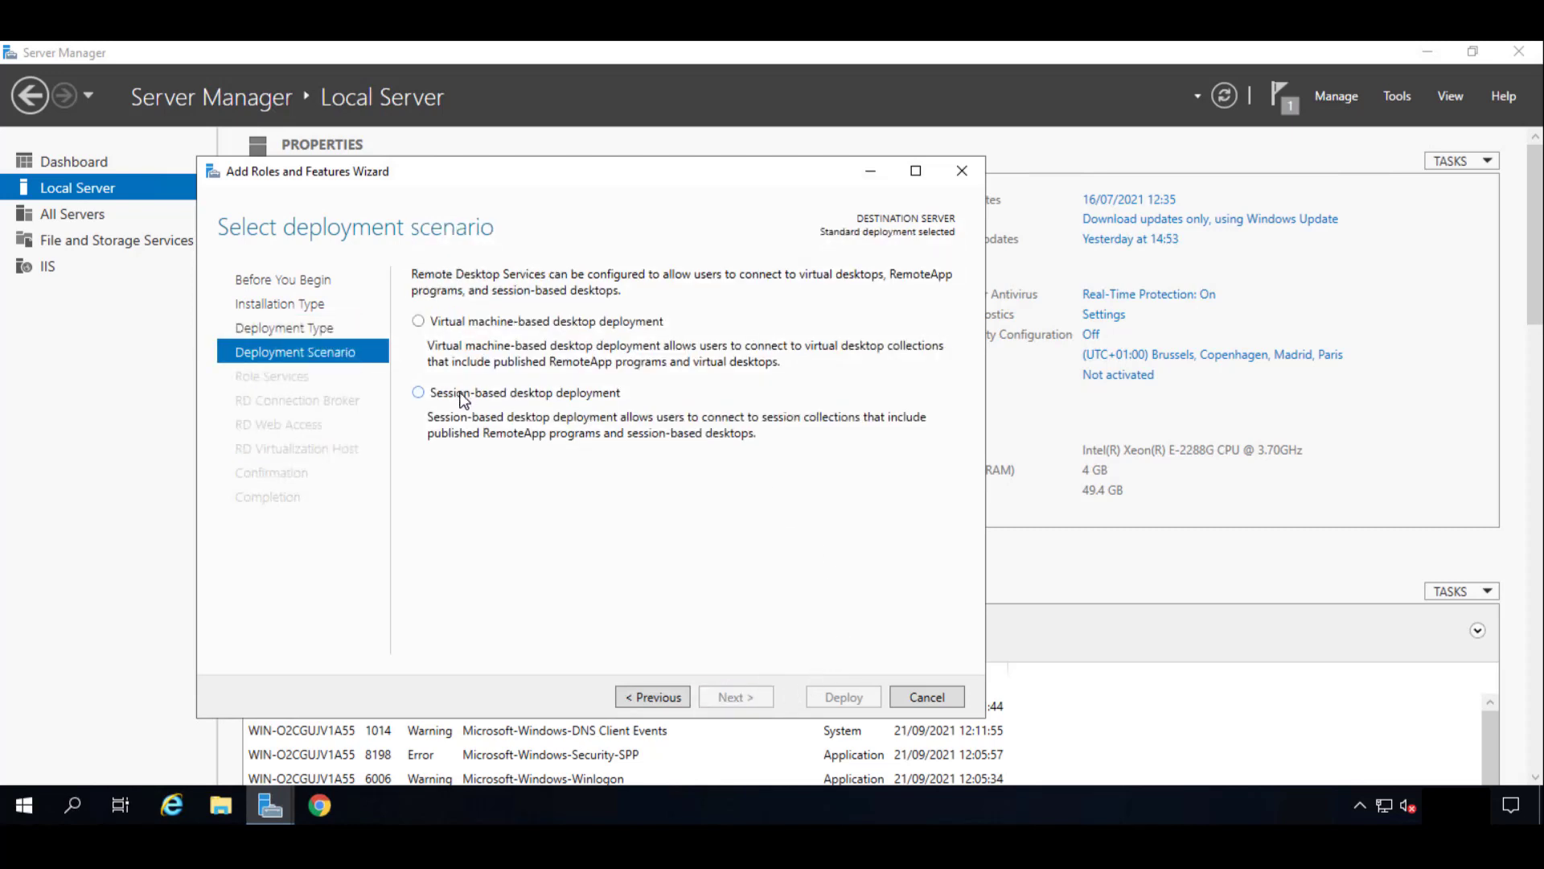
click(419, 392)
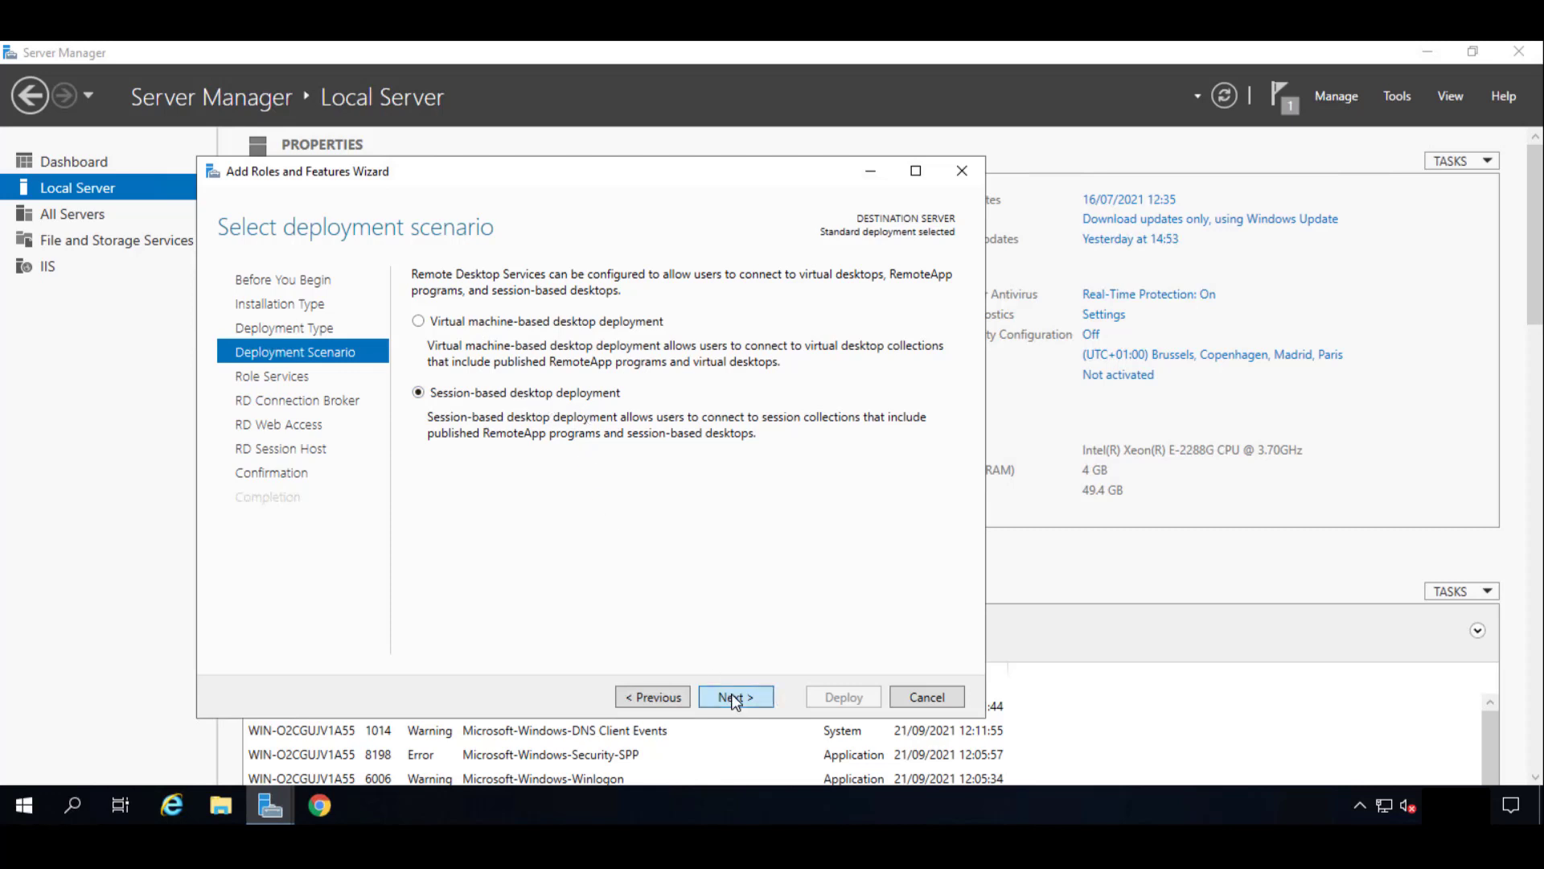
Review the three Remote Desktop role services and continue to RD Connection Broker selection.
click(736, 698)
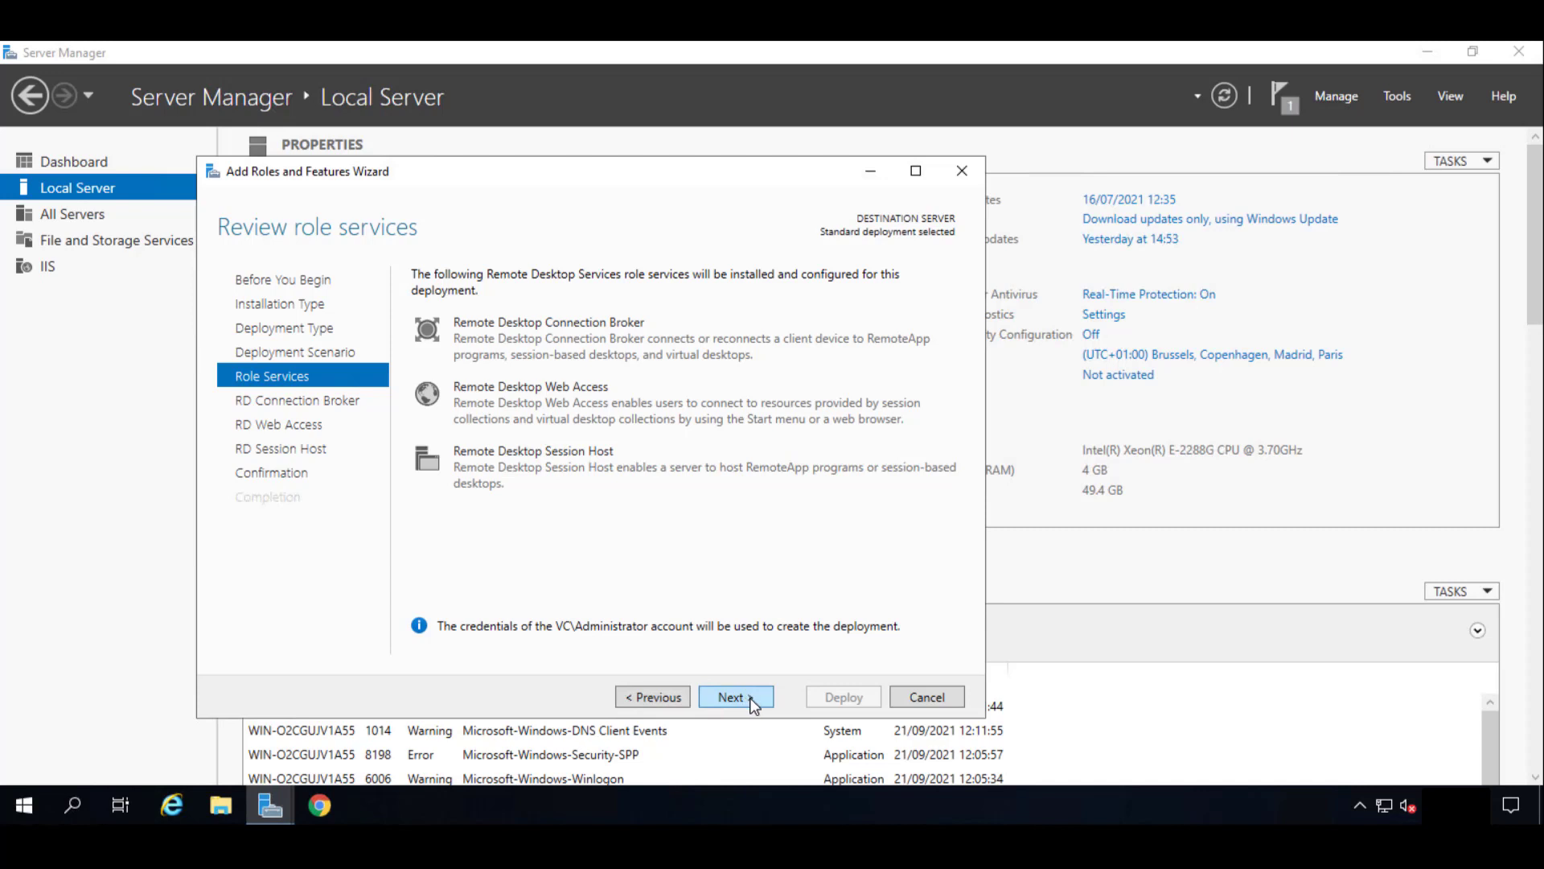
mouse_move(594, 345)
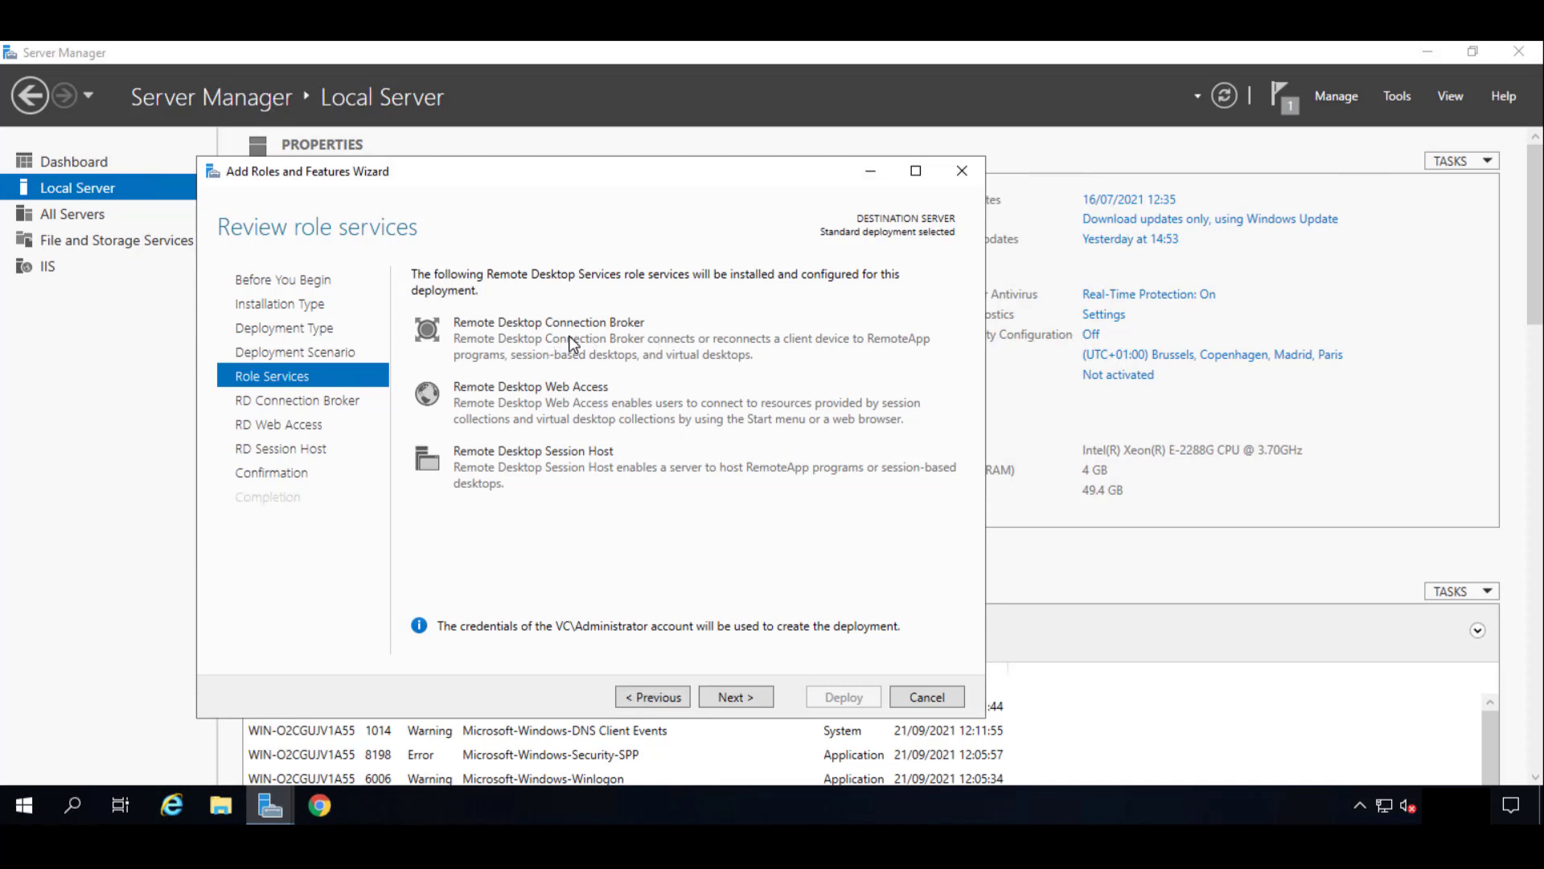
mouse_move(656, 395)
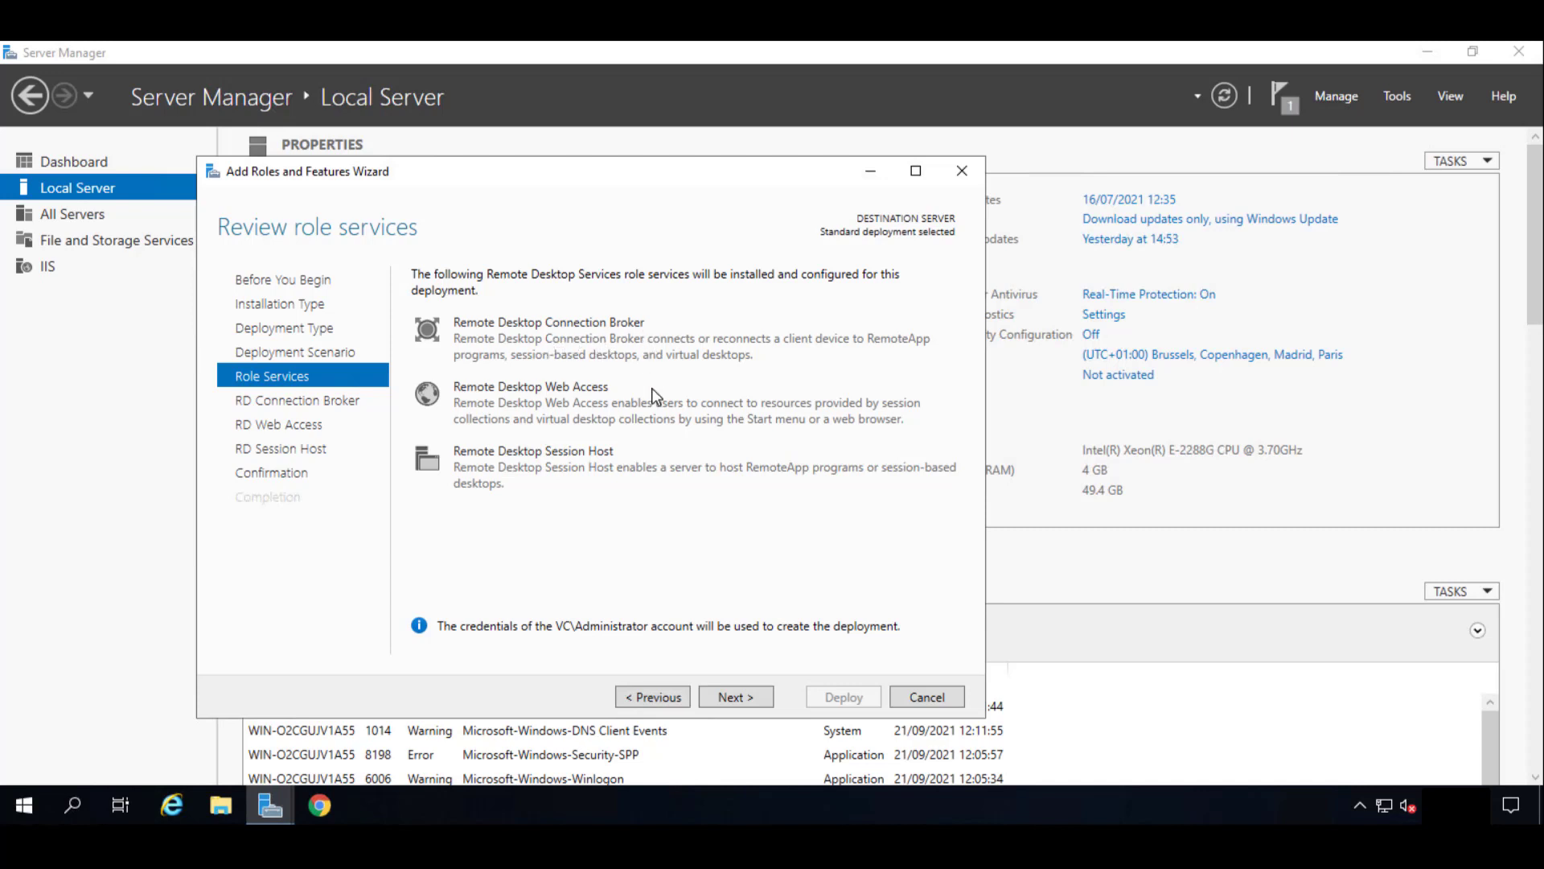
mouse_move(566, 408)
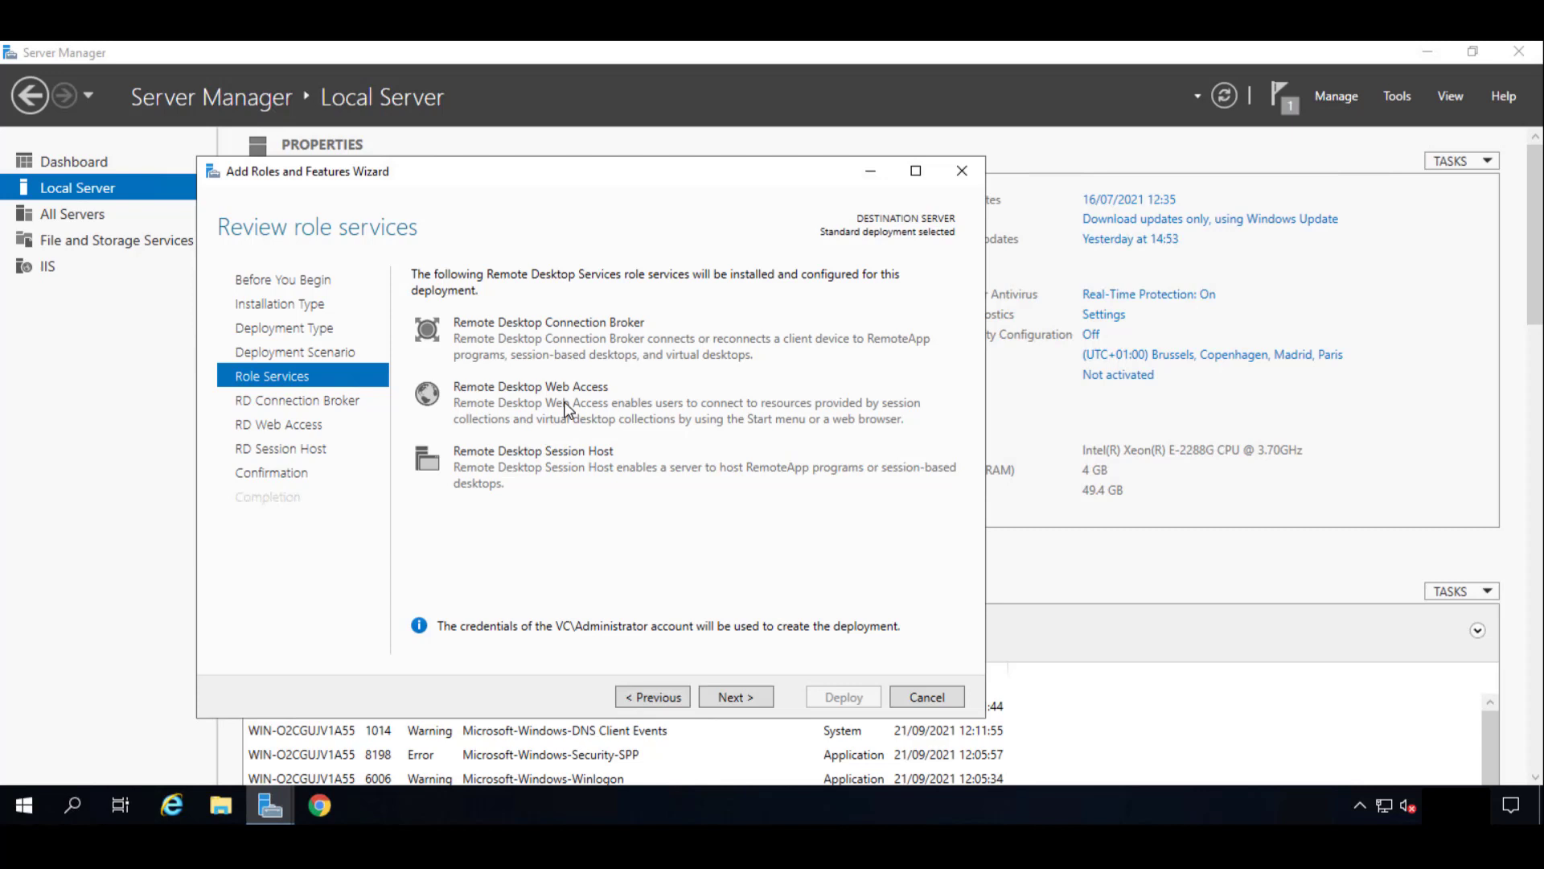
mouse_move(681, 530)
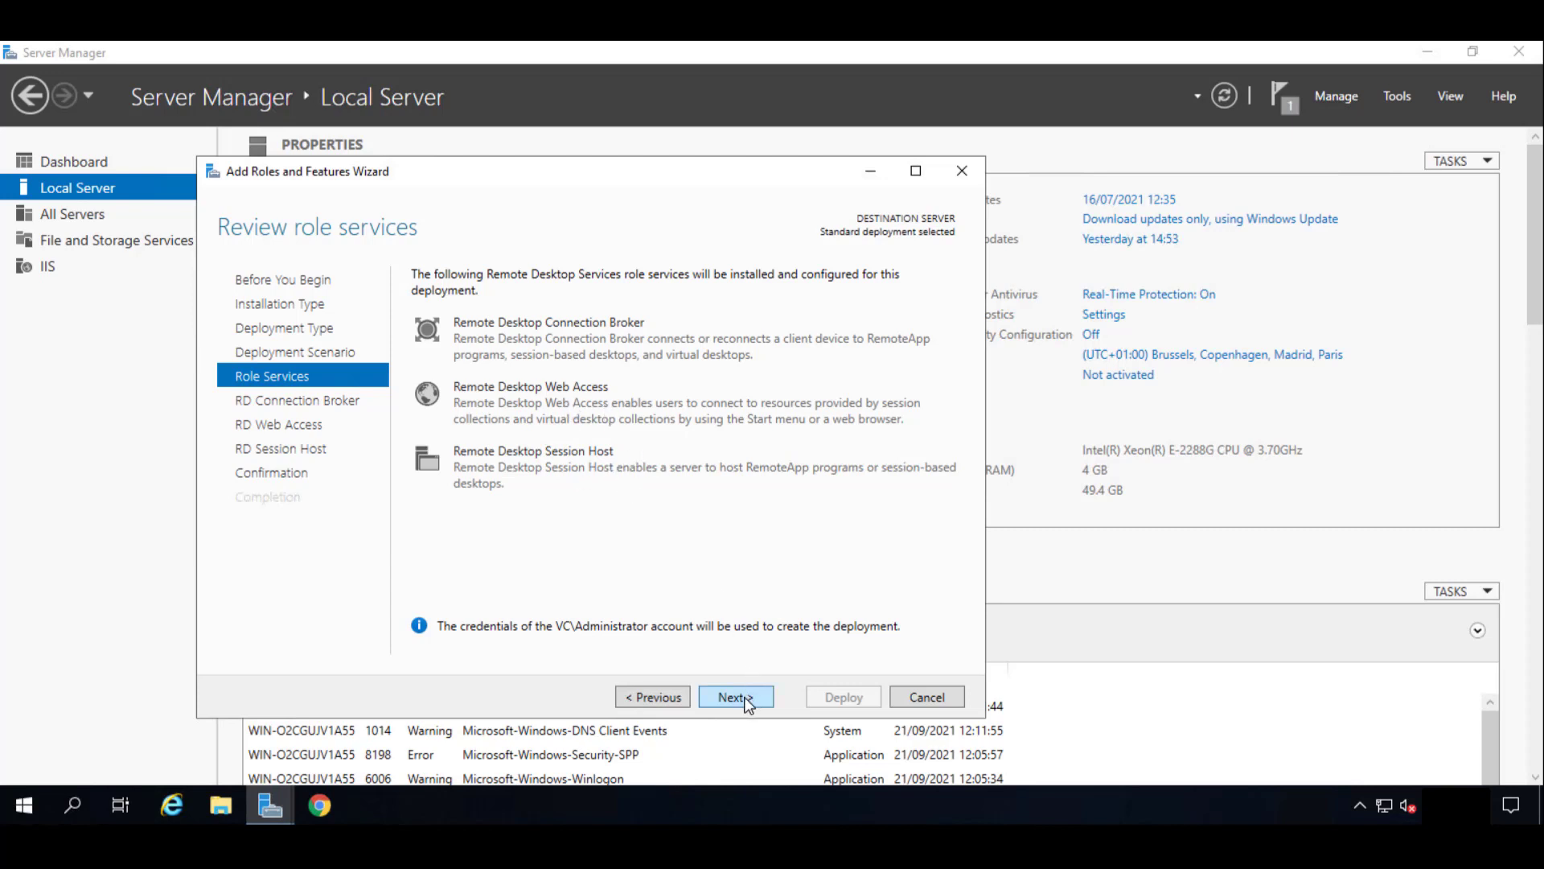
click(736, 697)
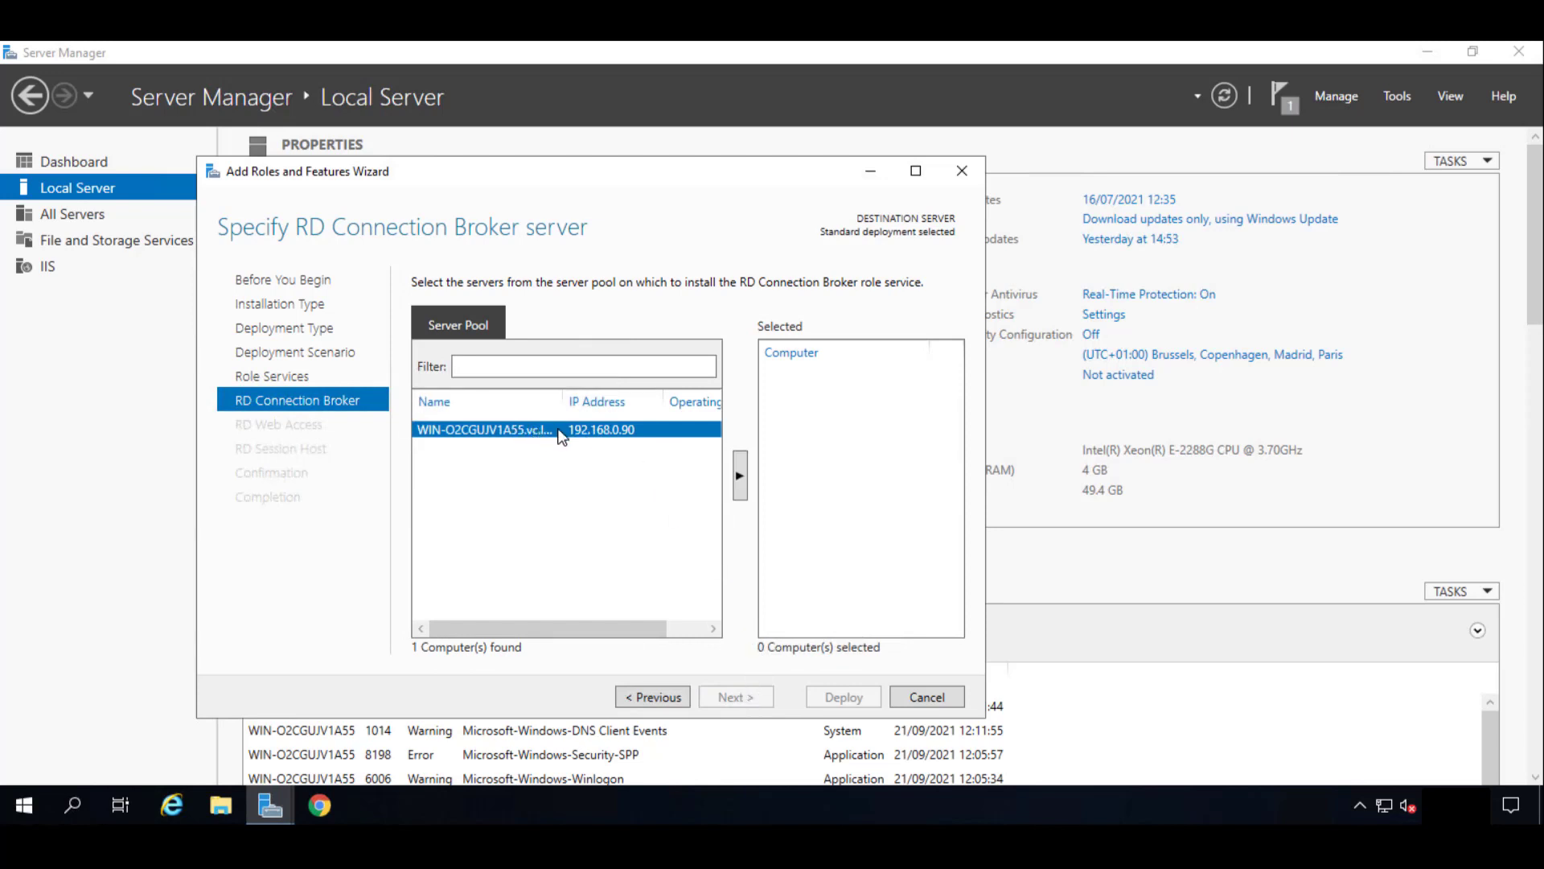
Move the local server into Selected on the Connection Broker, Web Access and Session Host pages.
click(739, 475)
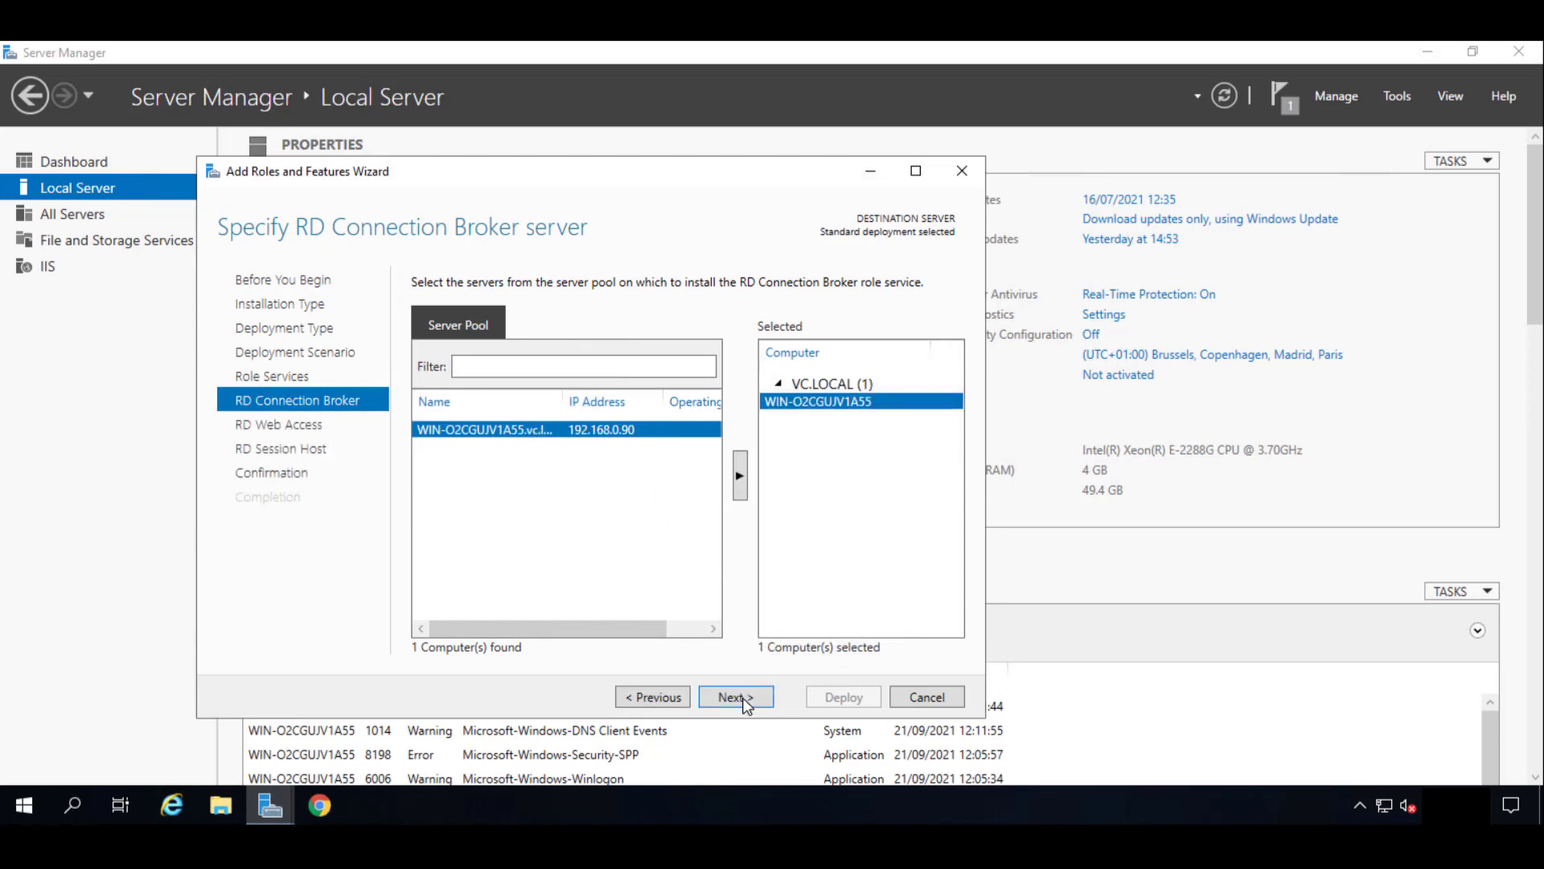
click(734, 697)
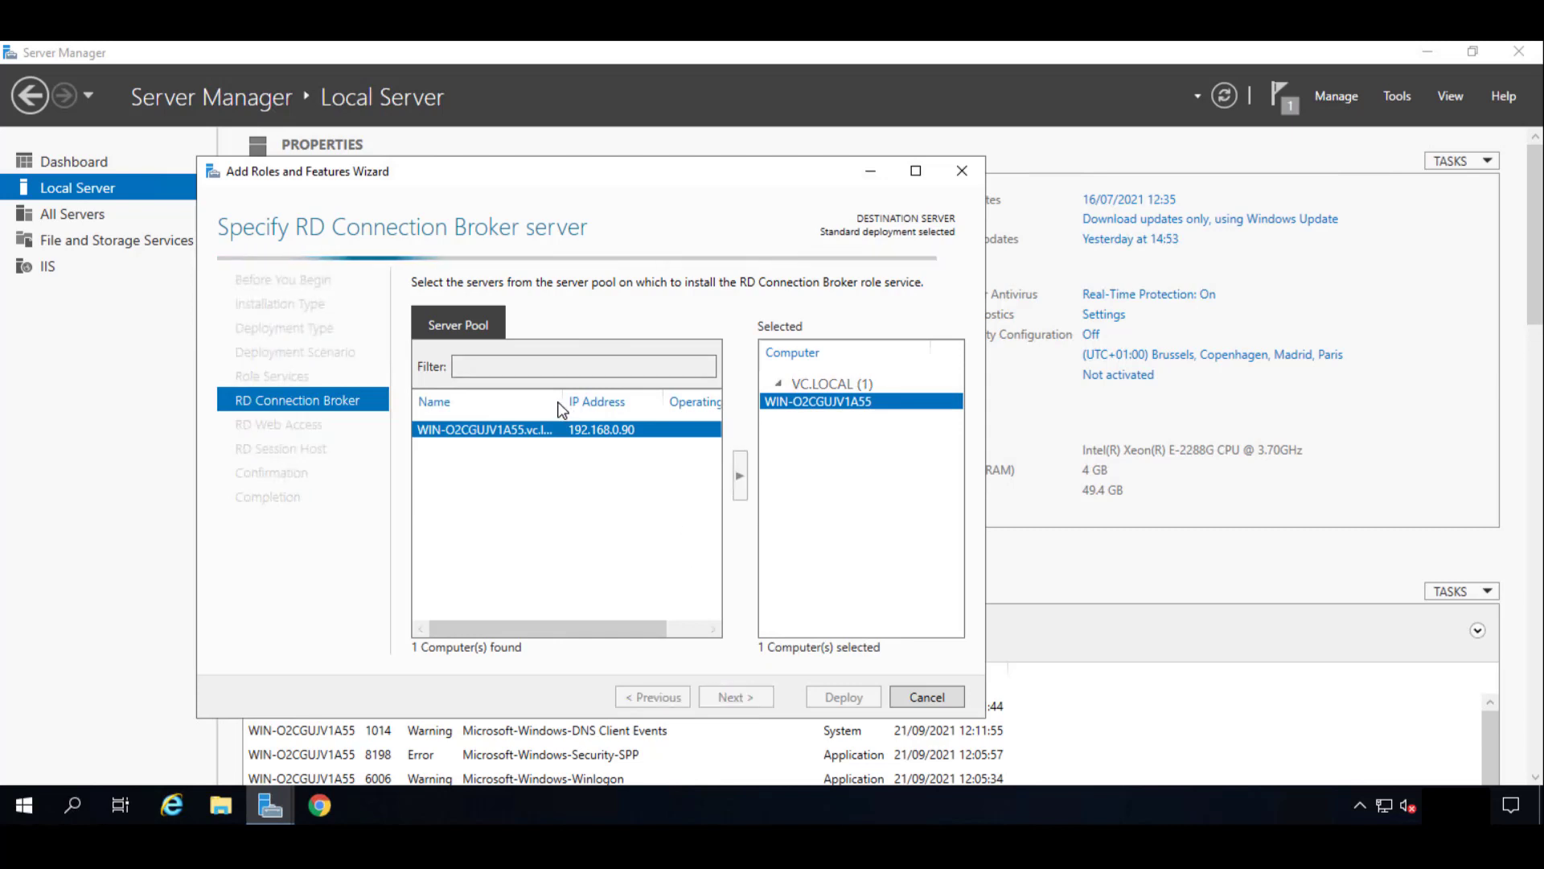
click(734, 696)
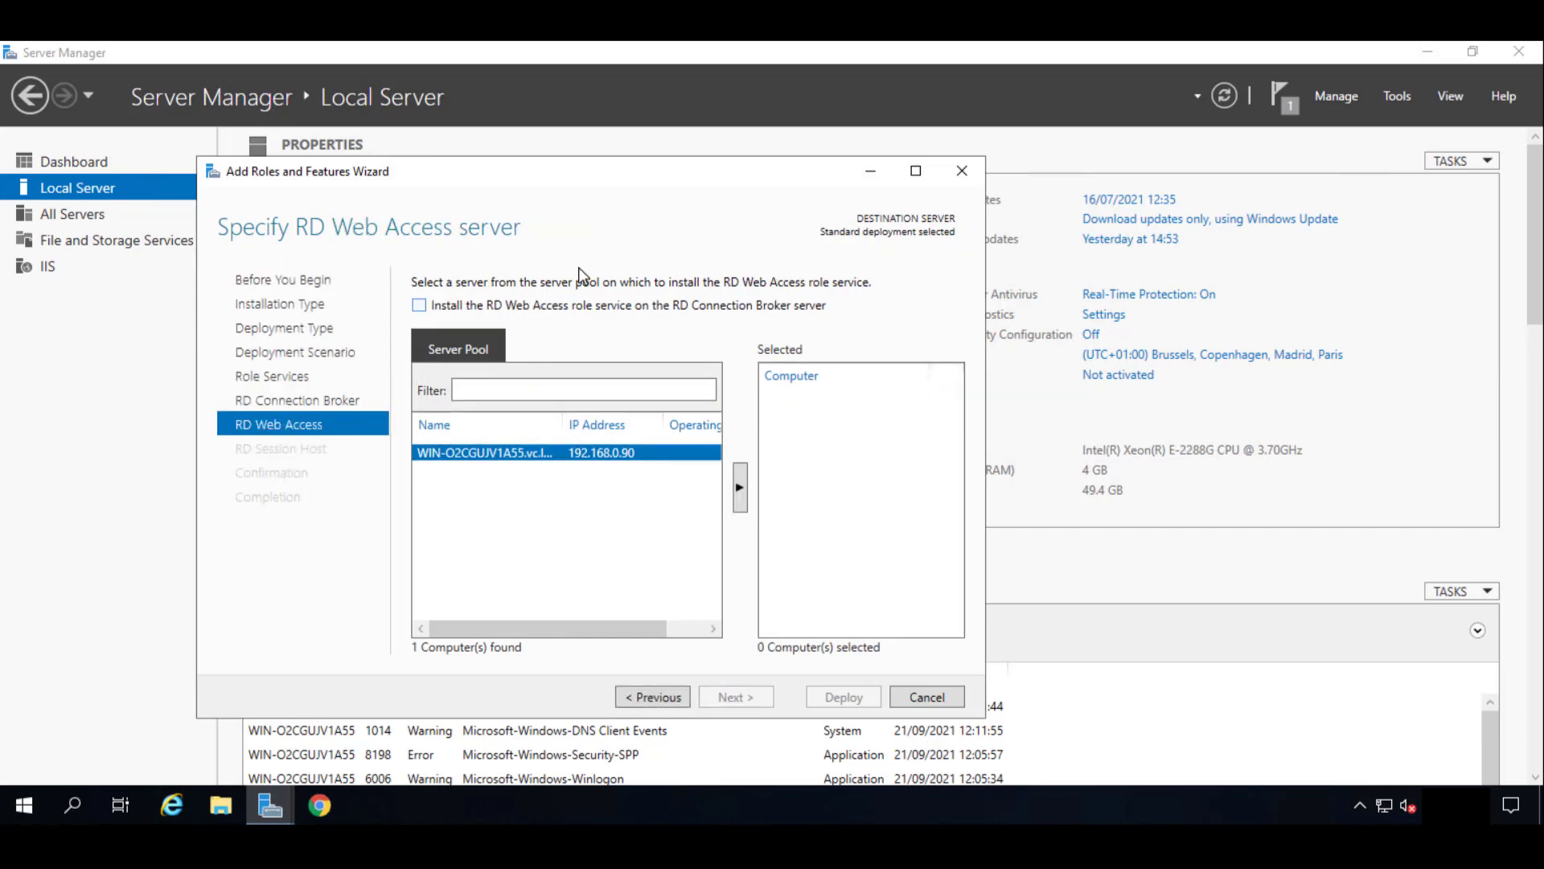
mouse_move(482, 317)
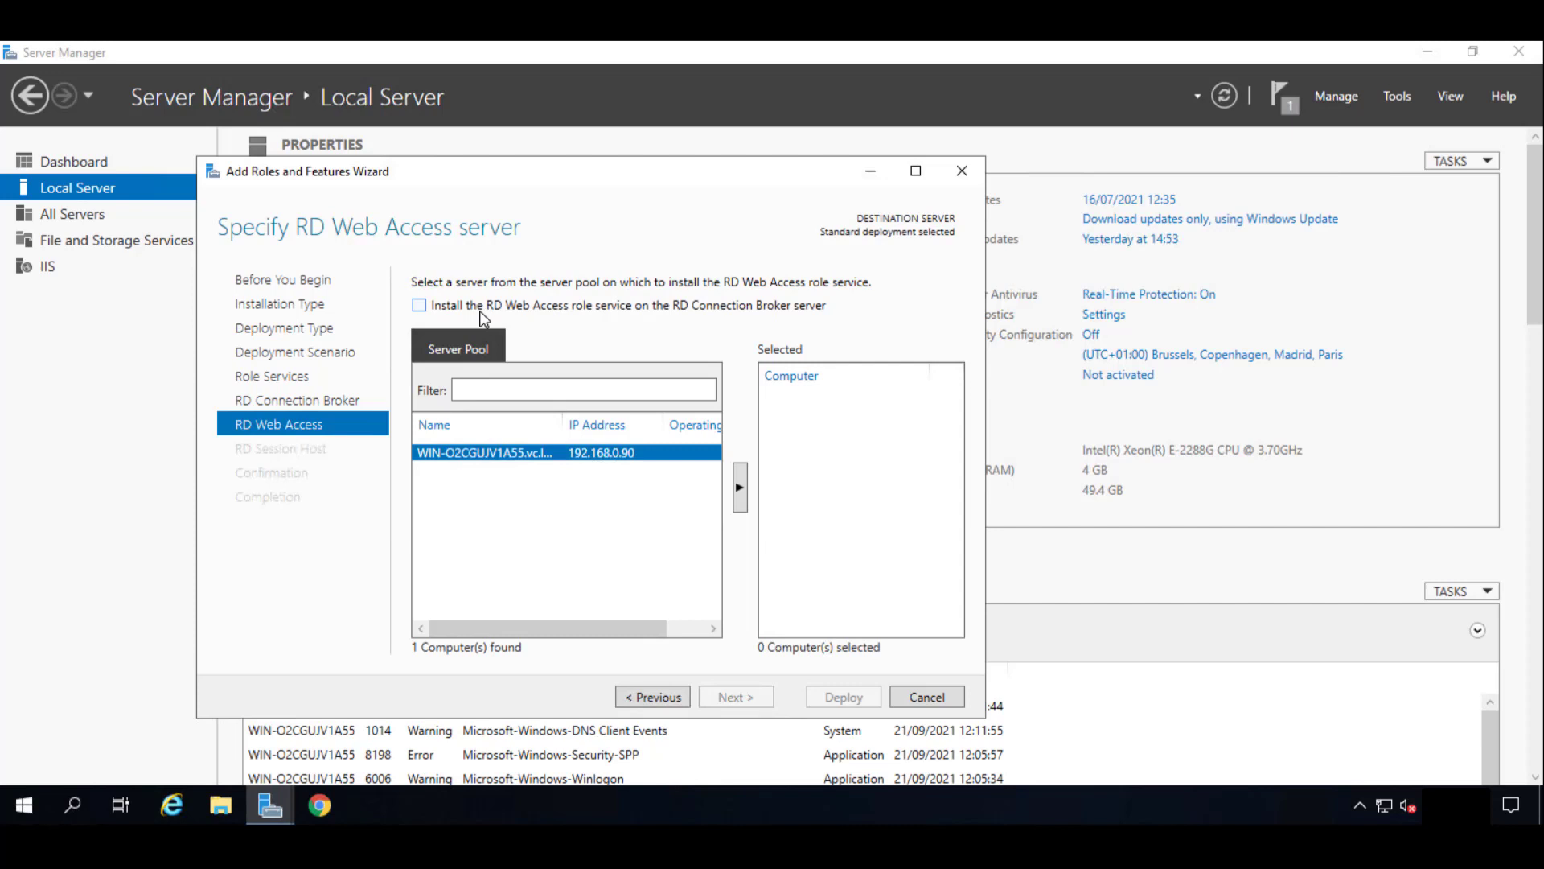
mouse_move(604, 469)
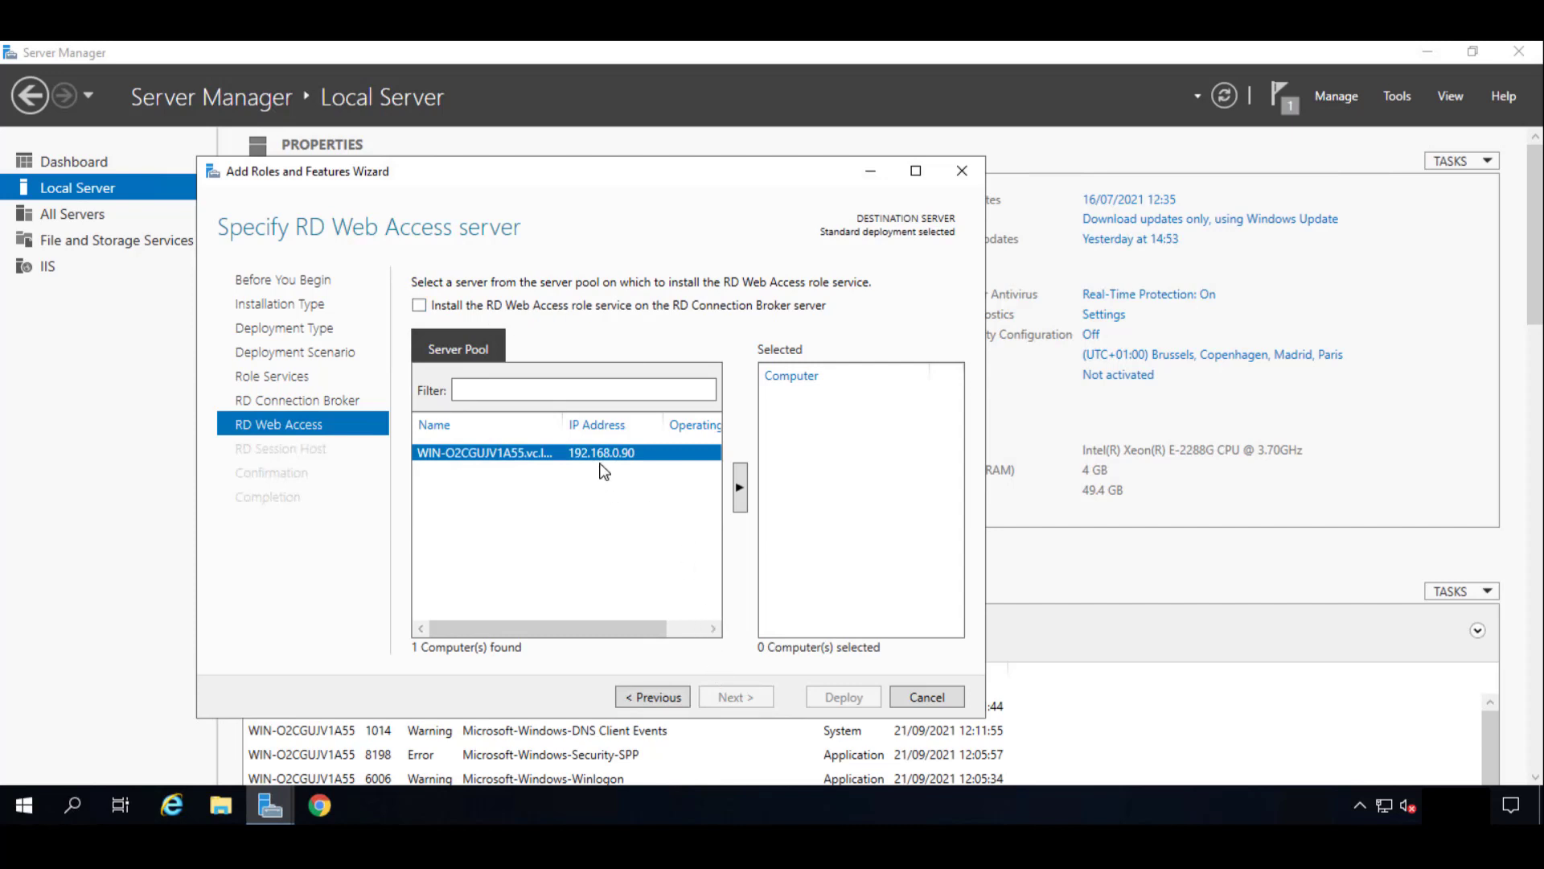
click(740, 488)
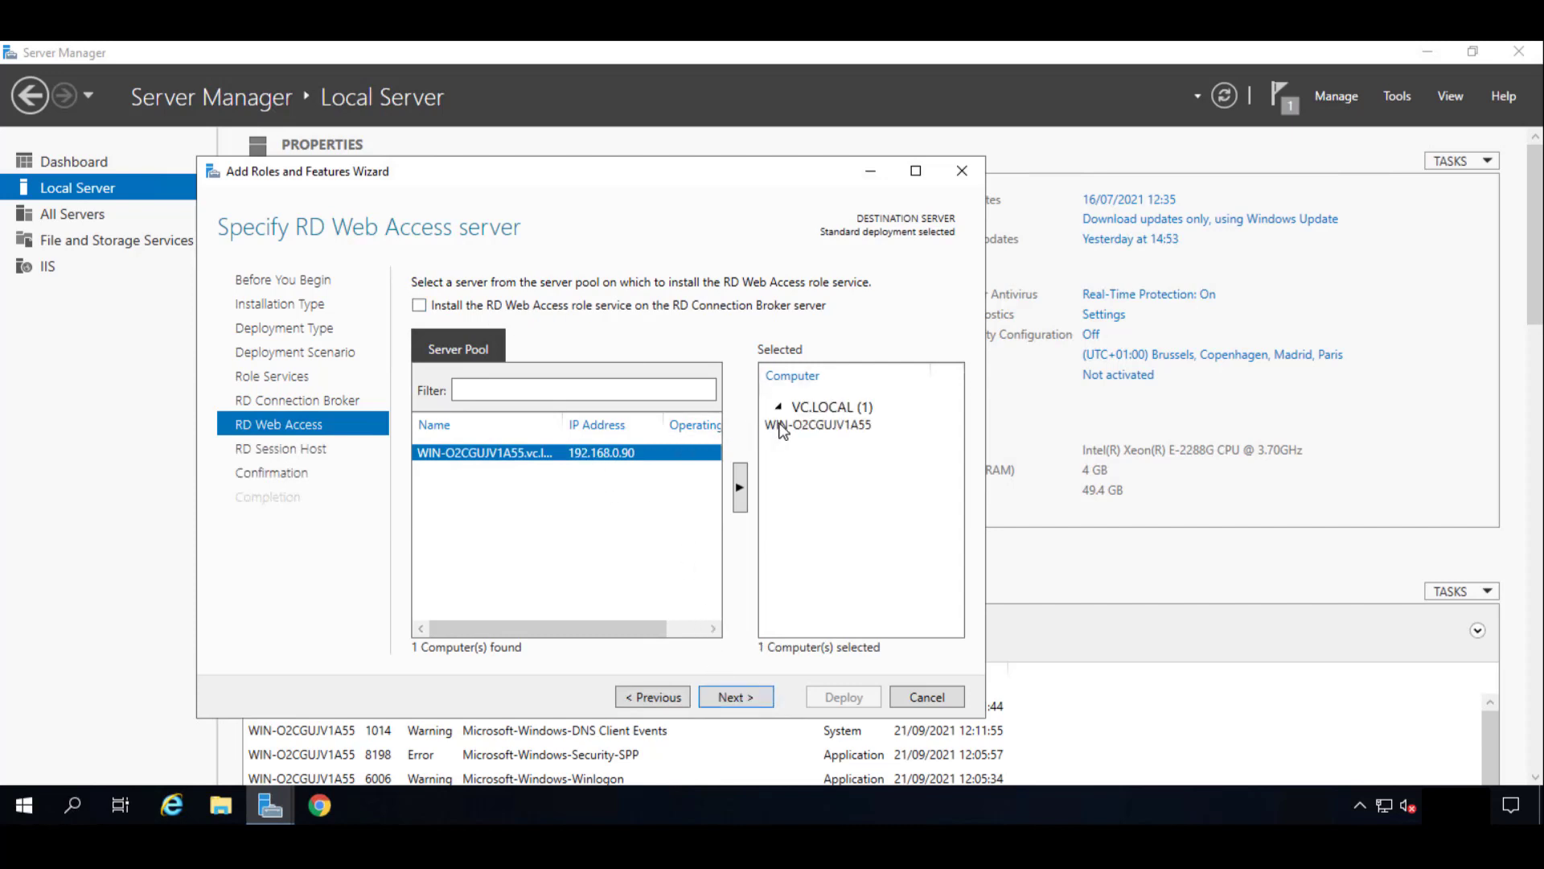
click(817, 424)
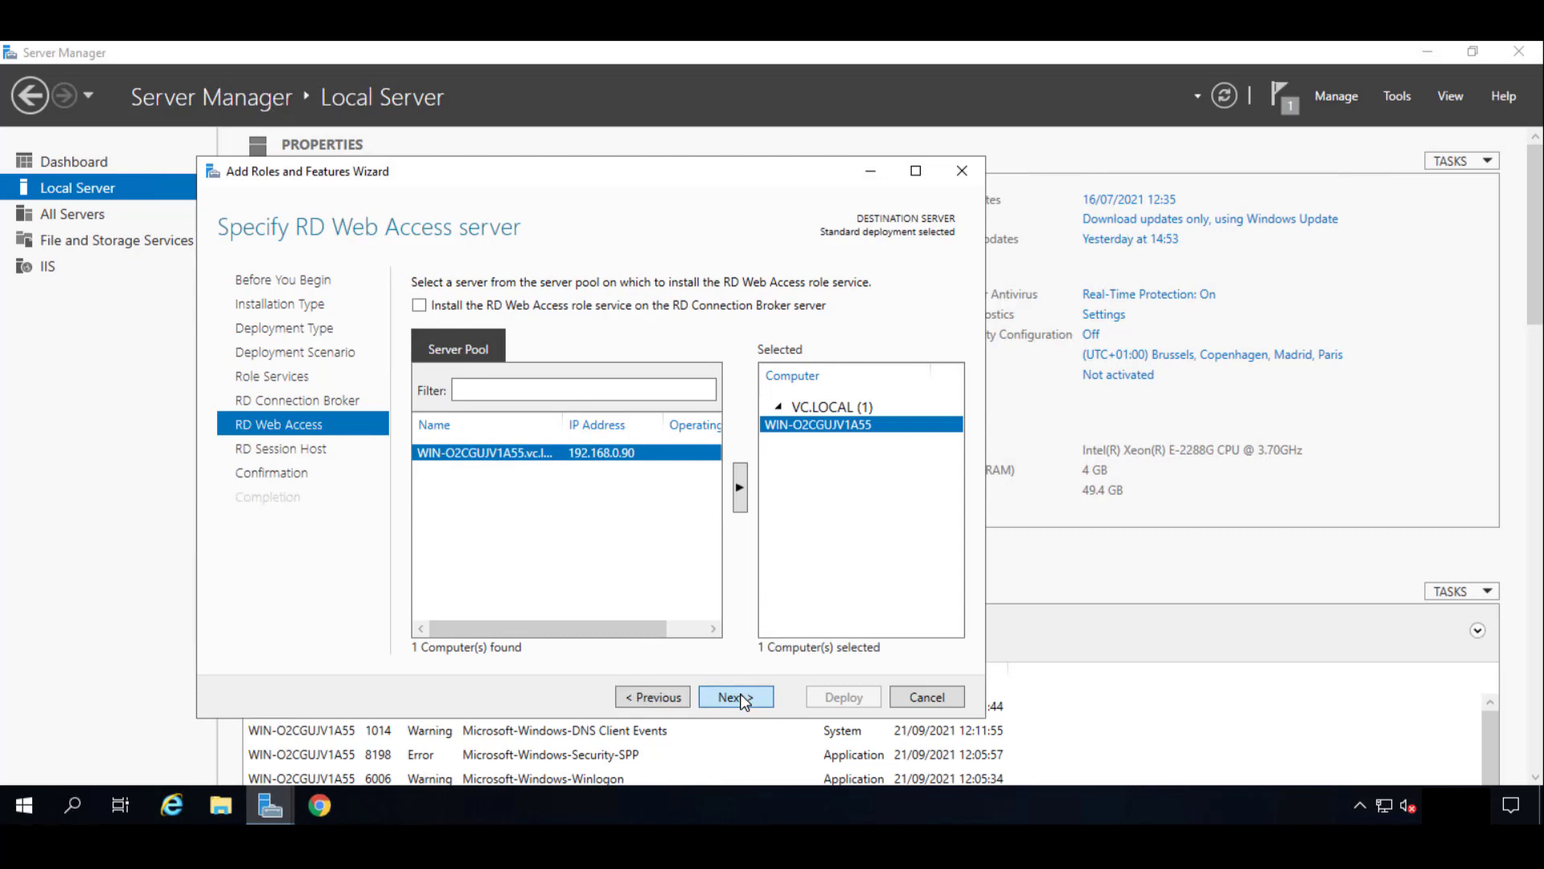
click(736, 696)
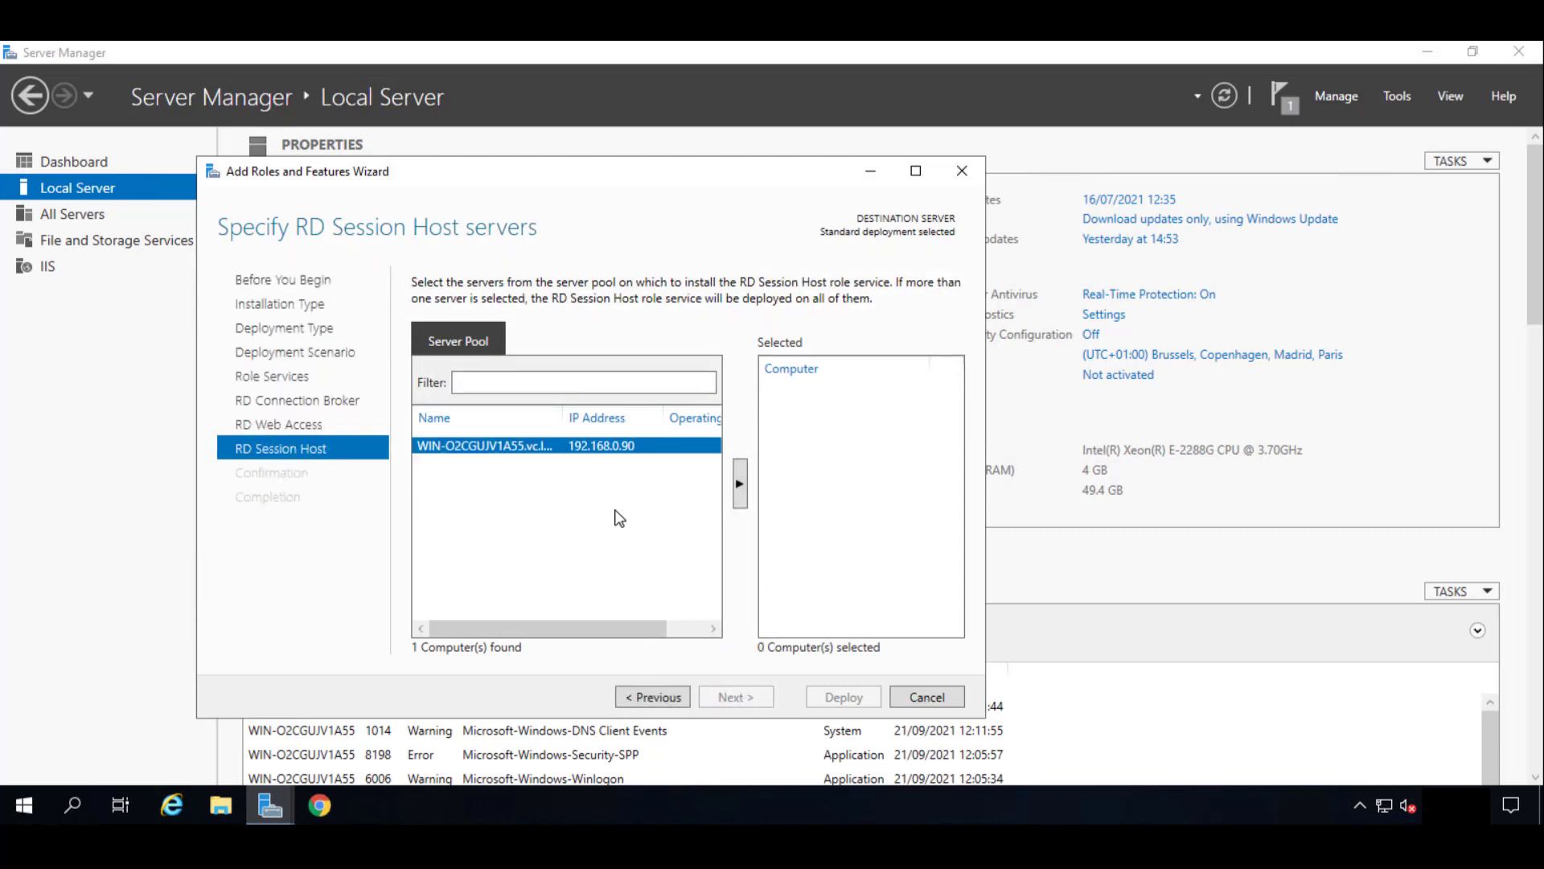
mouse_move(534, 409)
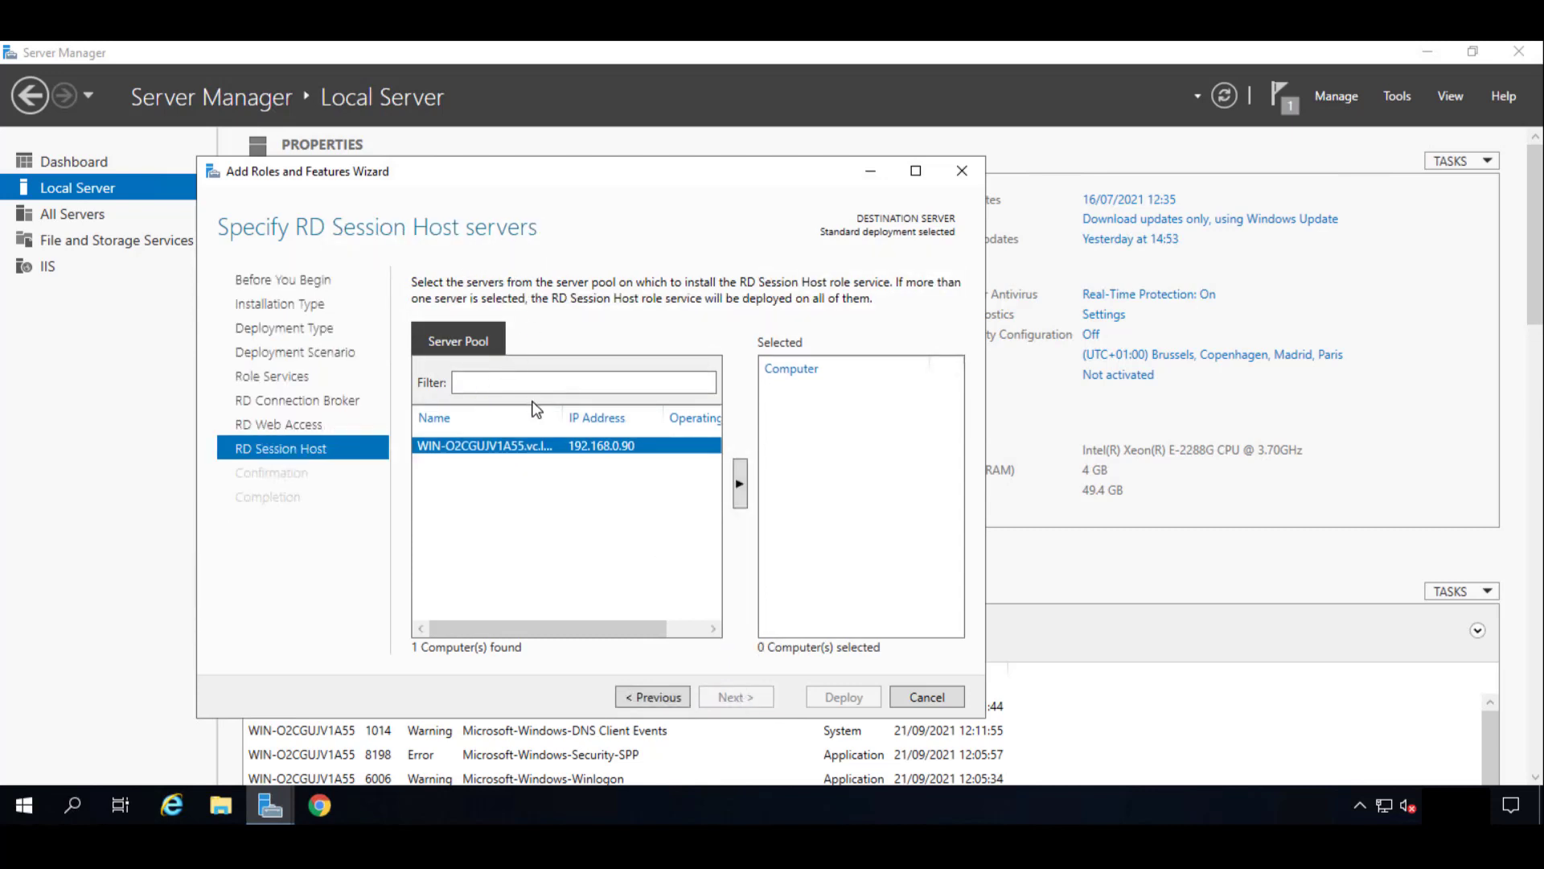
click(740, 483)
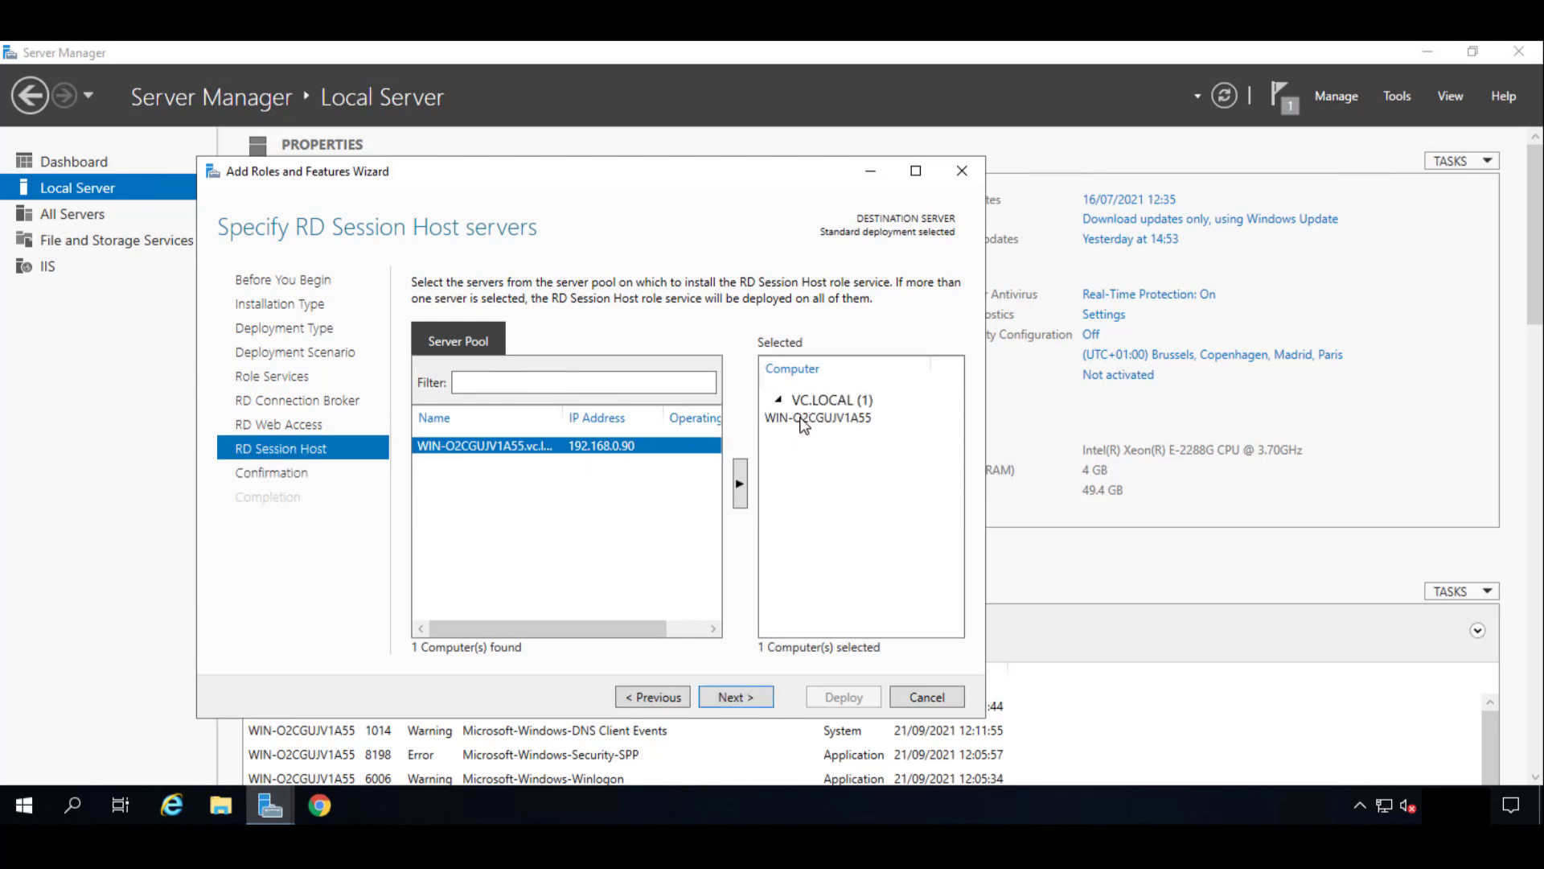
click(817, 416)
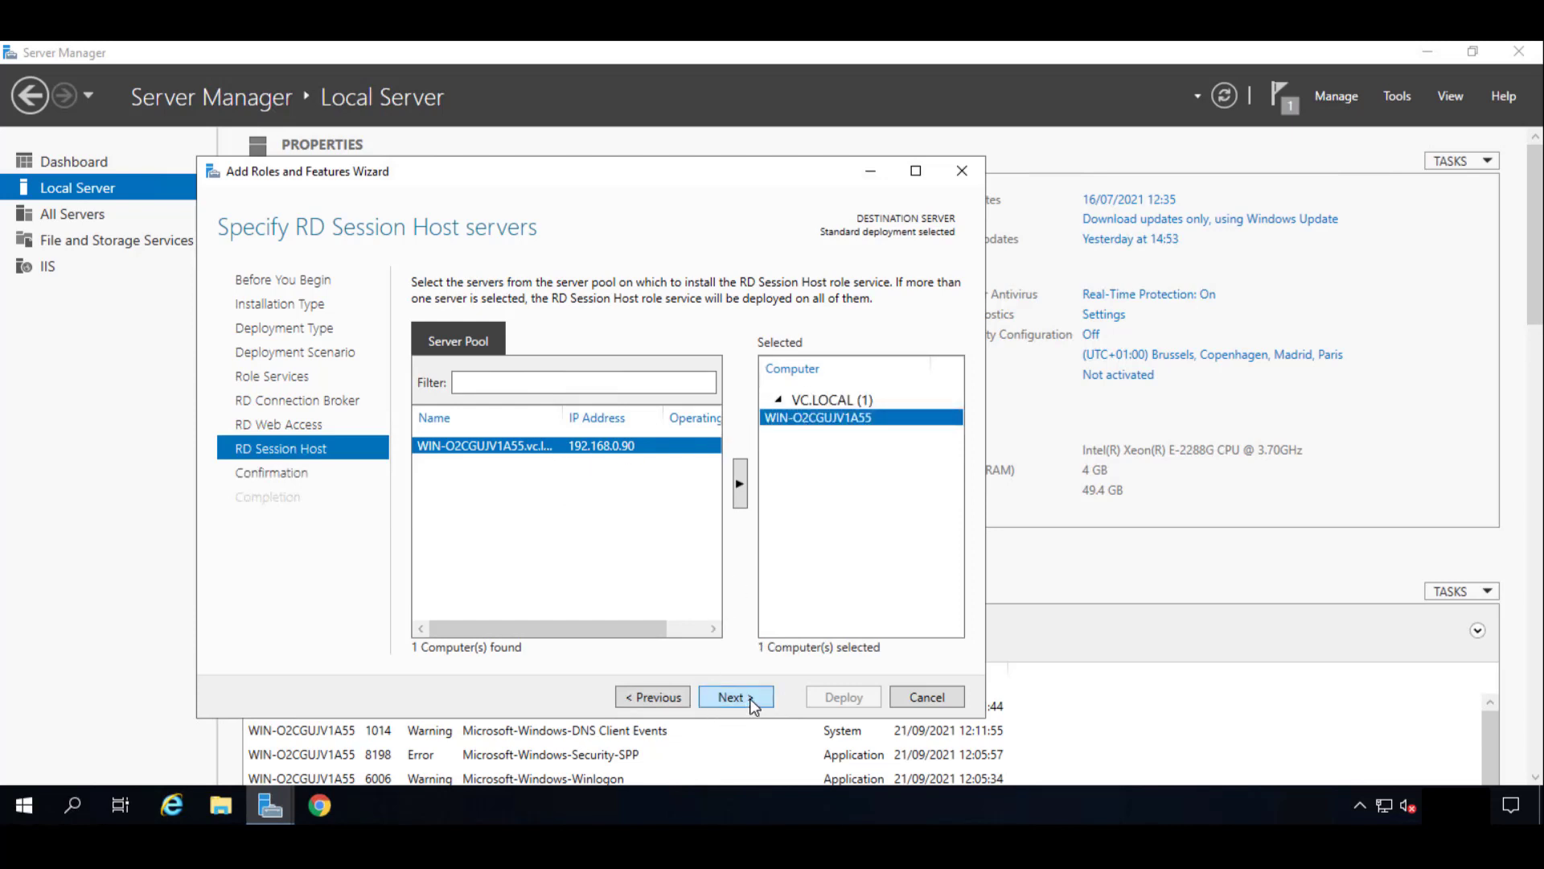
click(736, 696)
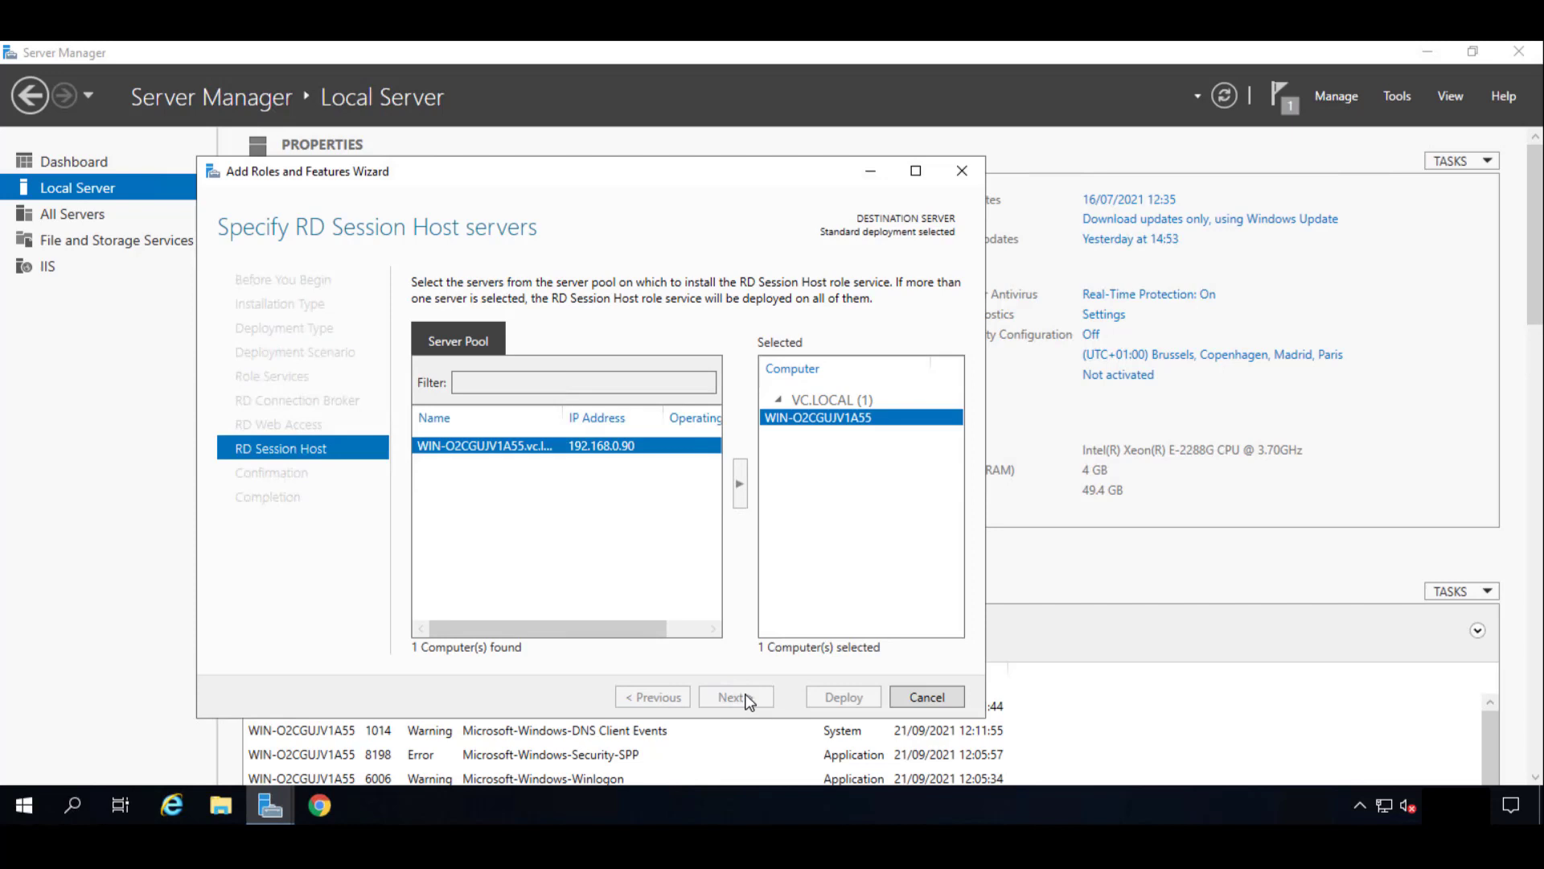
Enable 'Restart the destination server automatically if required' on Confirm selections.
click(736, 696)
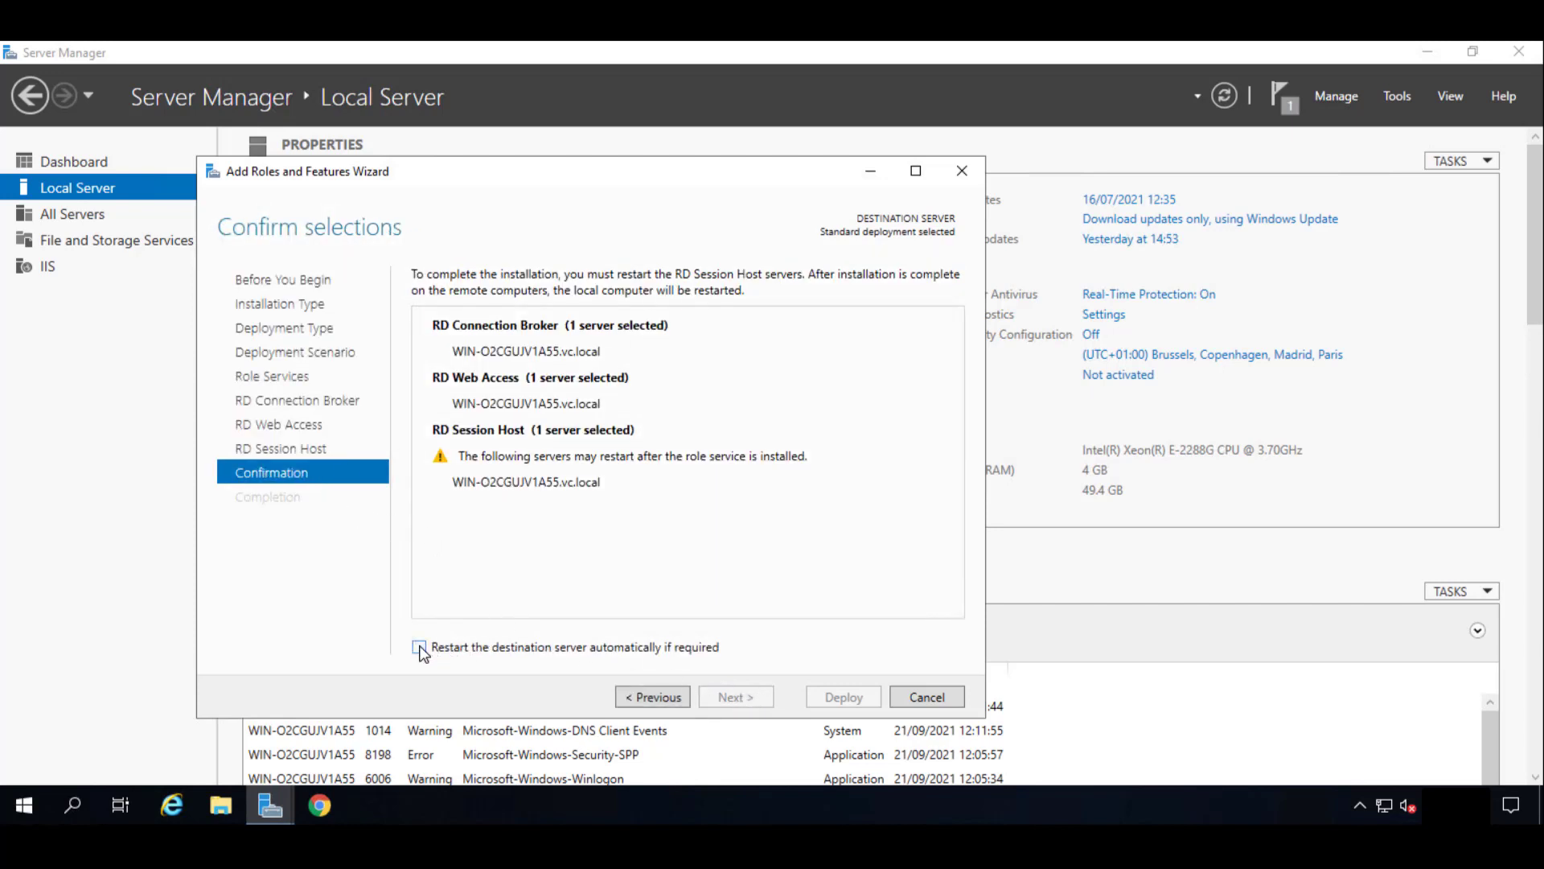
click(420, 646)
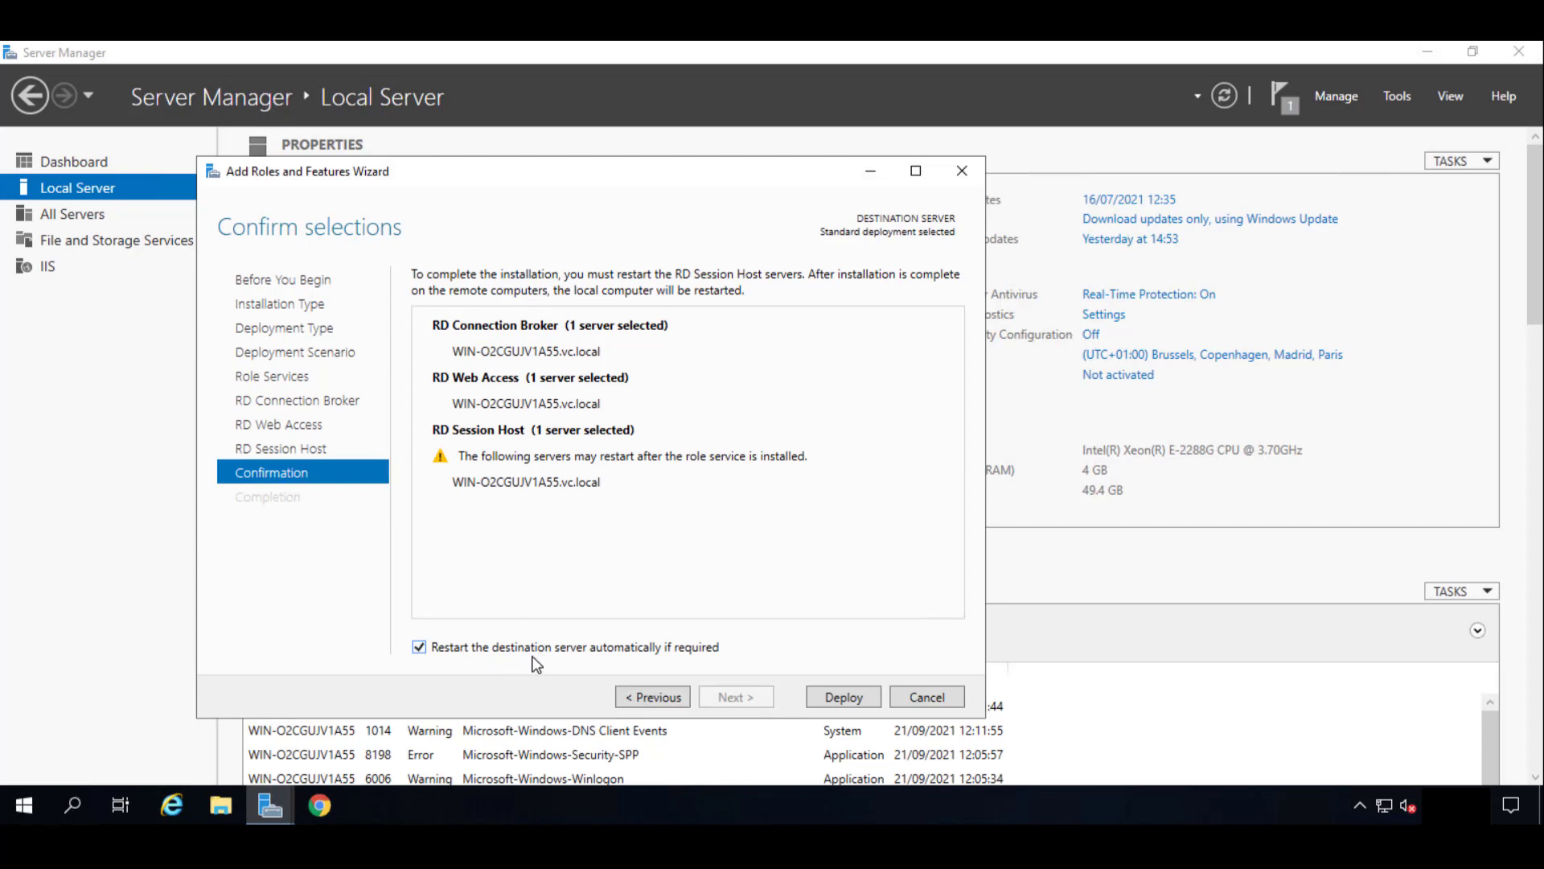
mouse_move(865, 689)
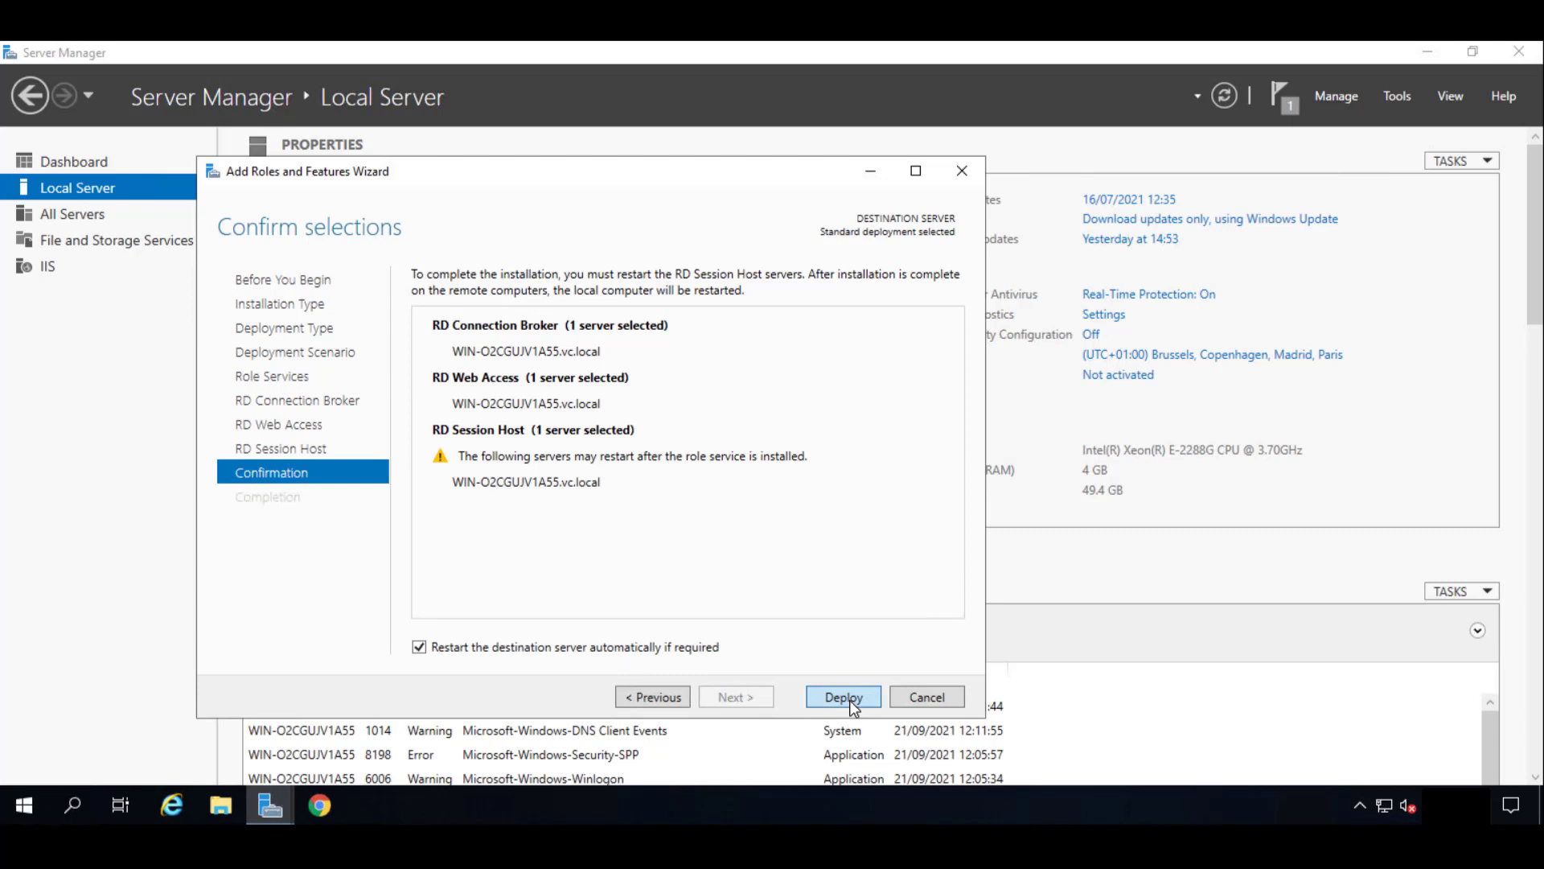
Deploy the Connection Broker, Web Access and Session Host role services.
click(842, 696)
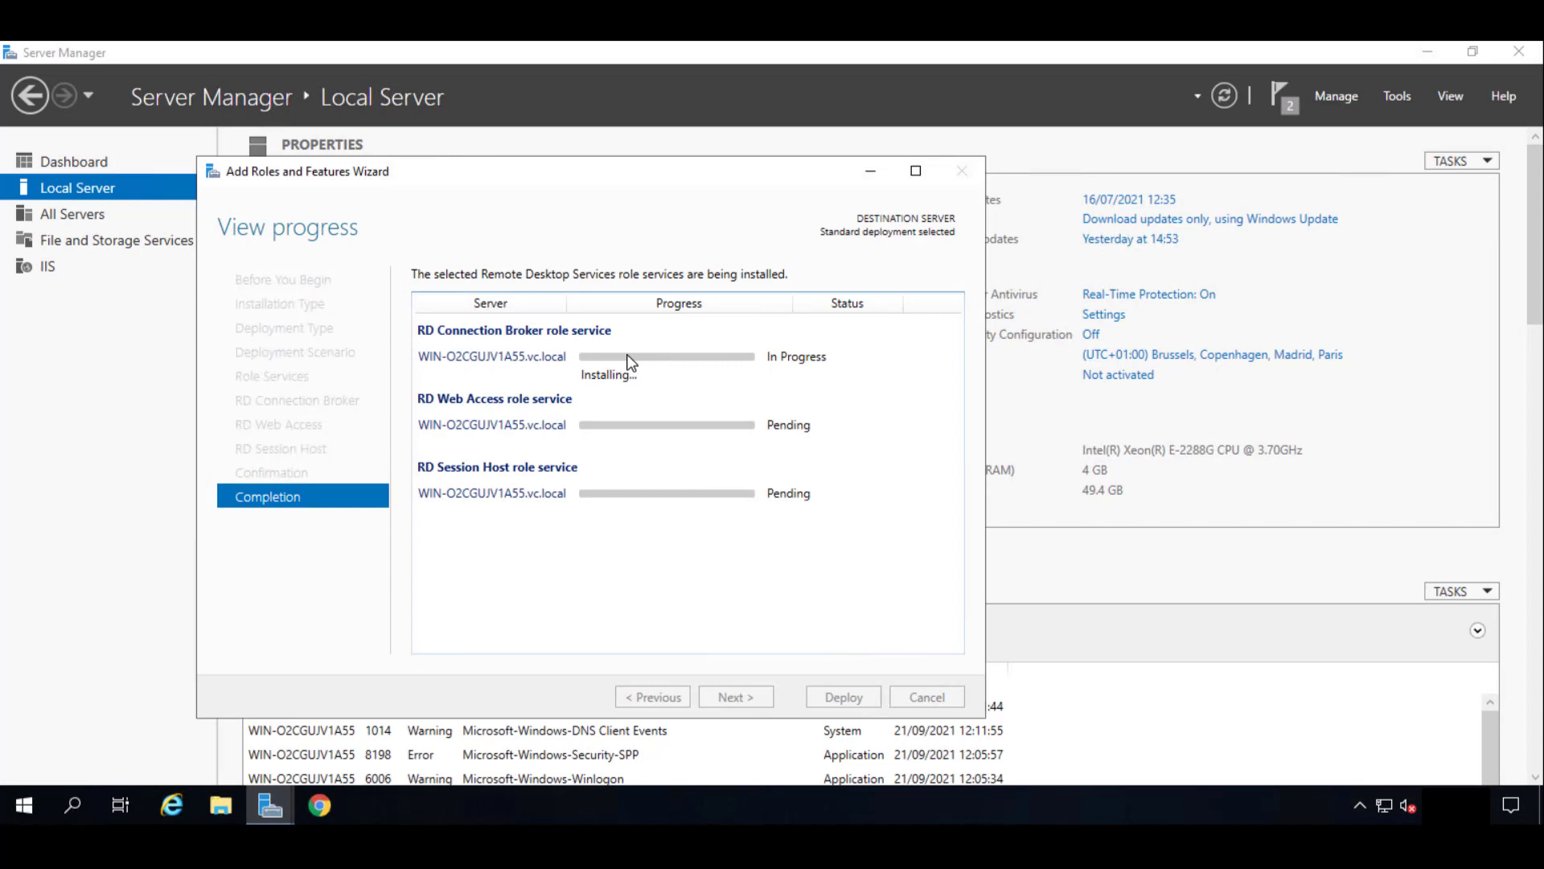
mouse_move(554, 451)
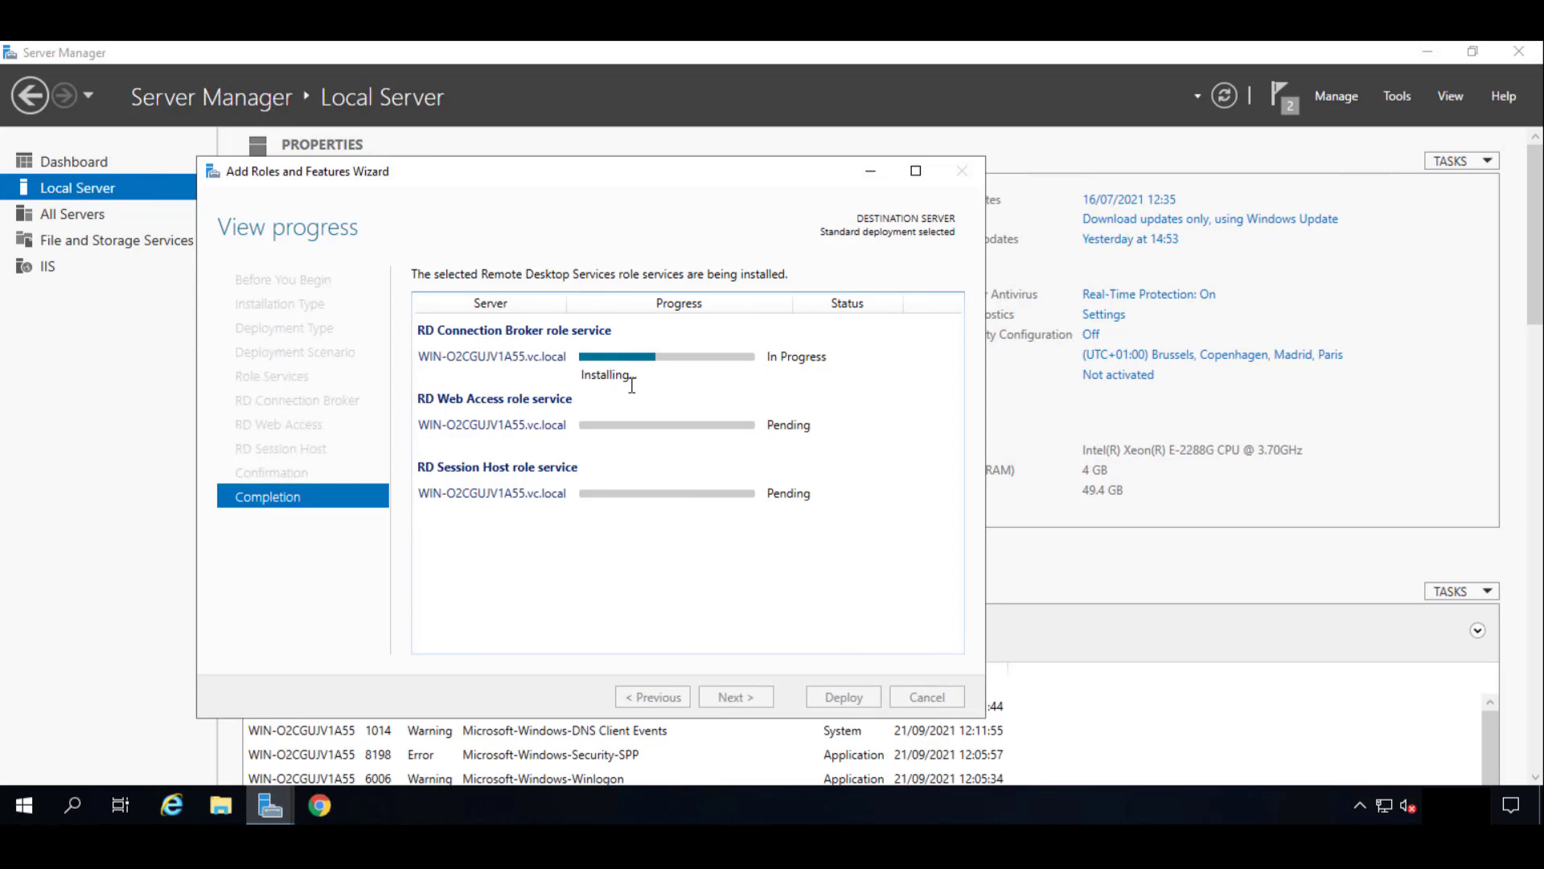
mouse_move(692, 415)
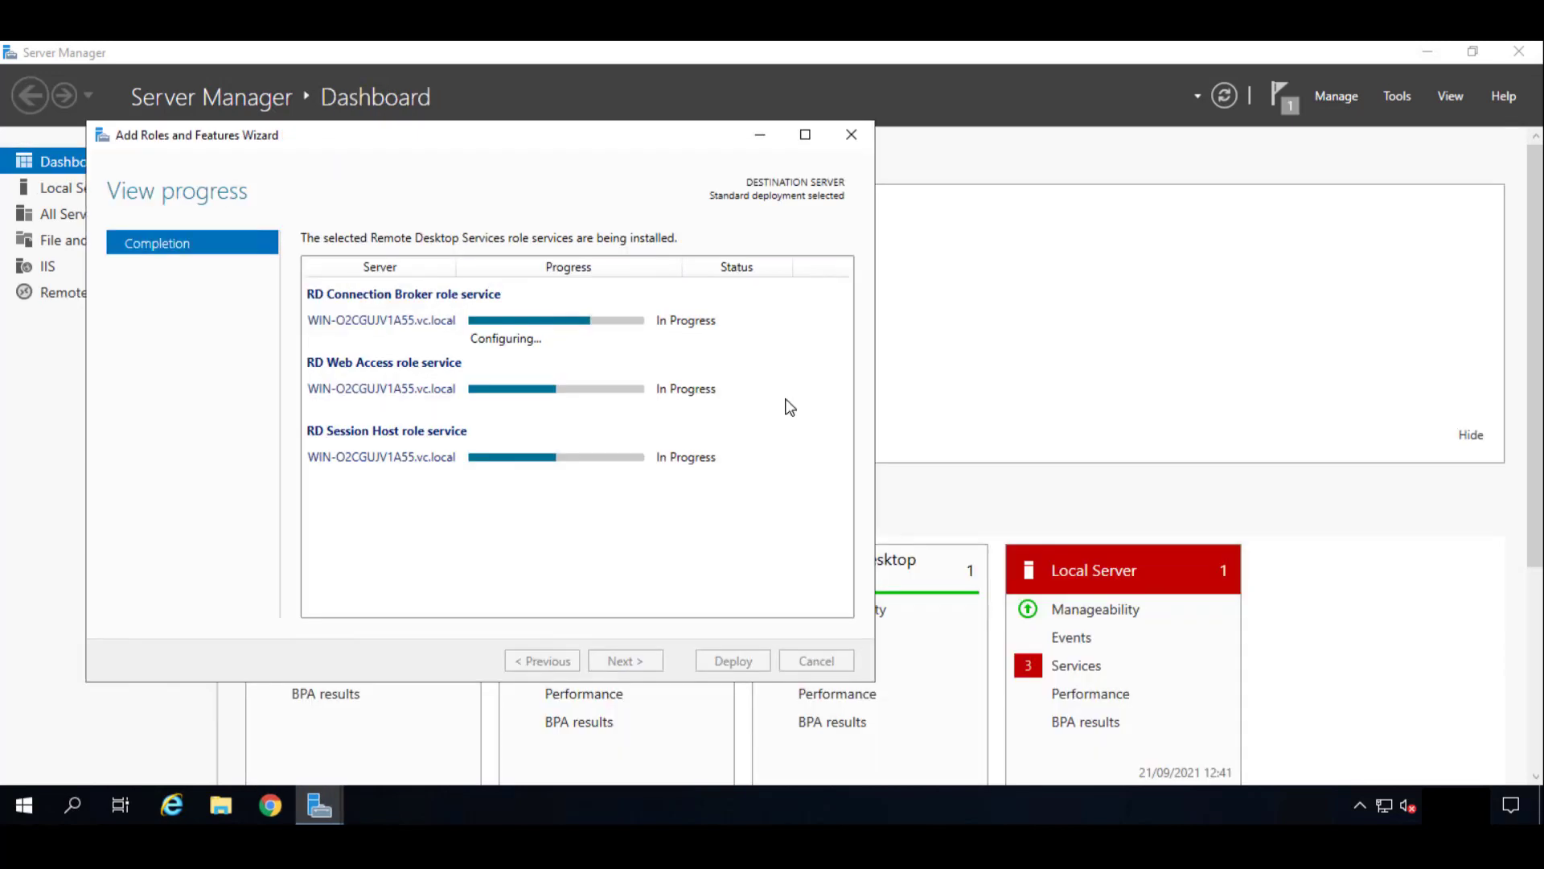
mouse_move(751, 400)
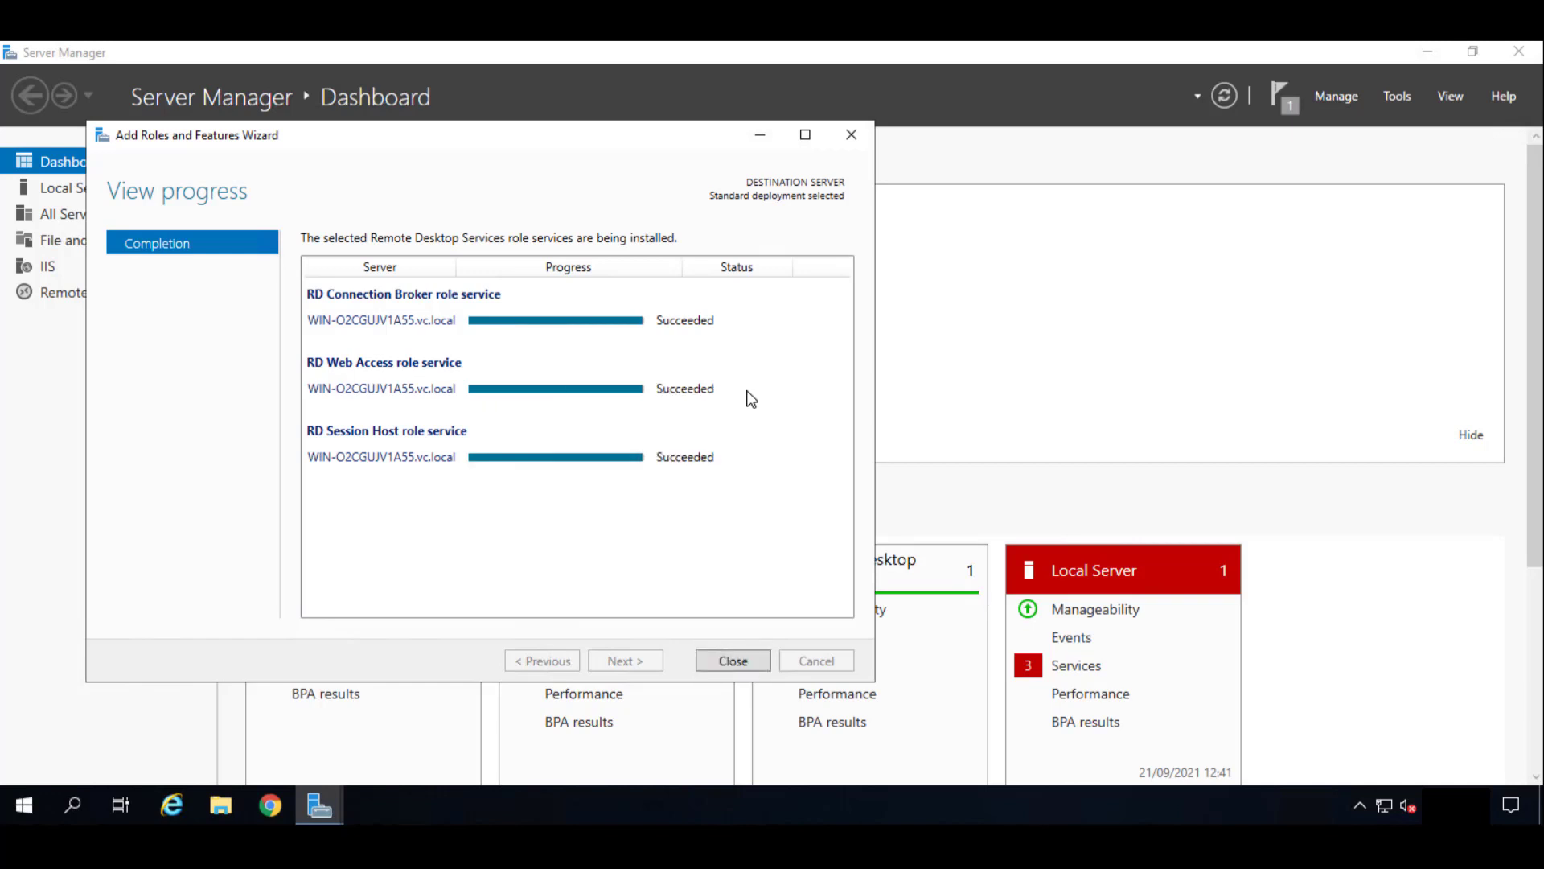
mouse_move(336, 523)
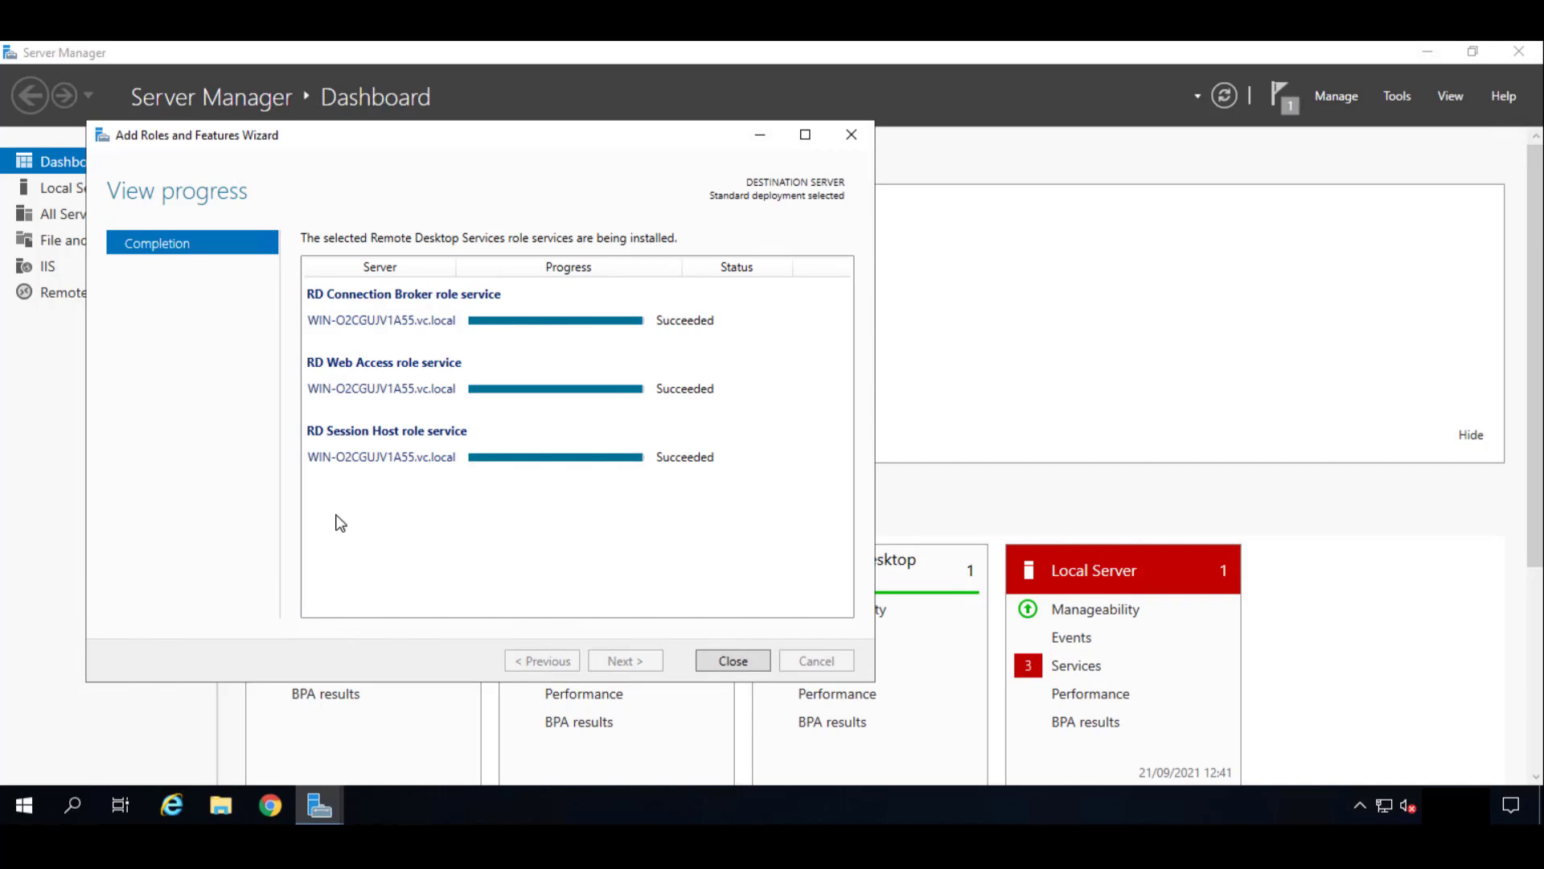
mouse_move(733, 660)
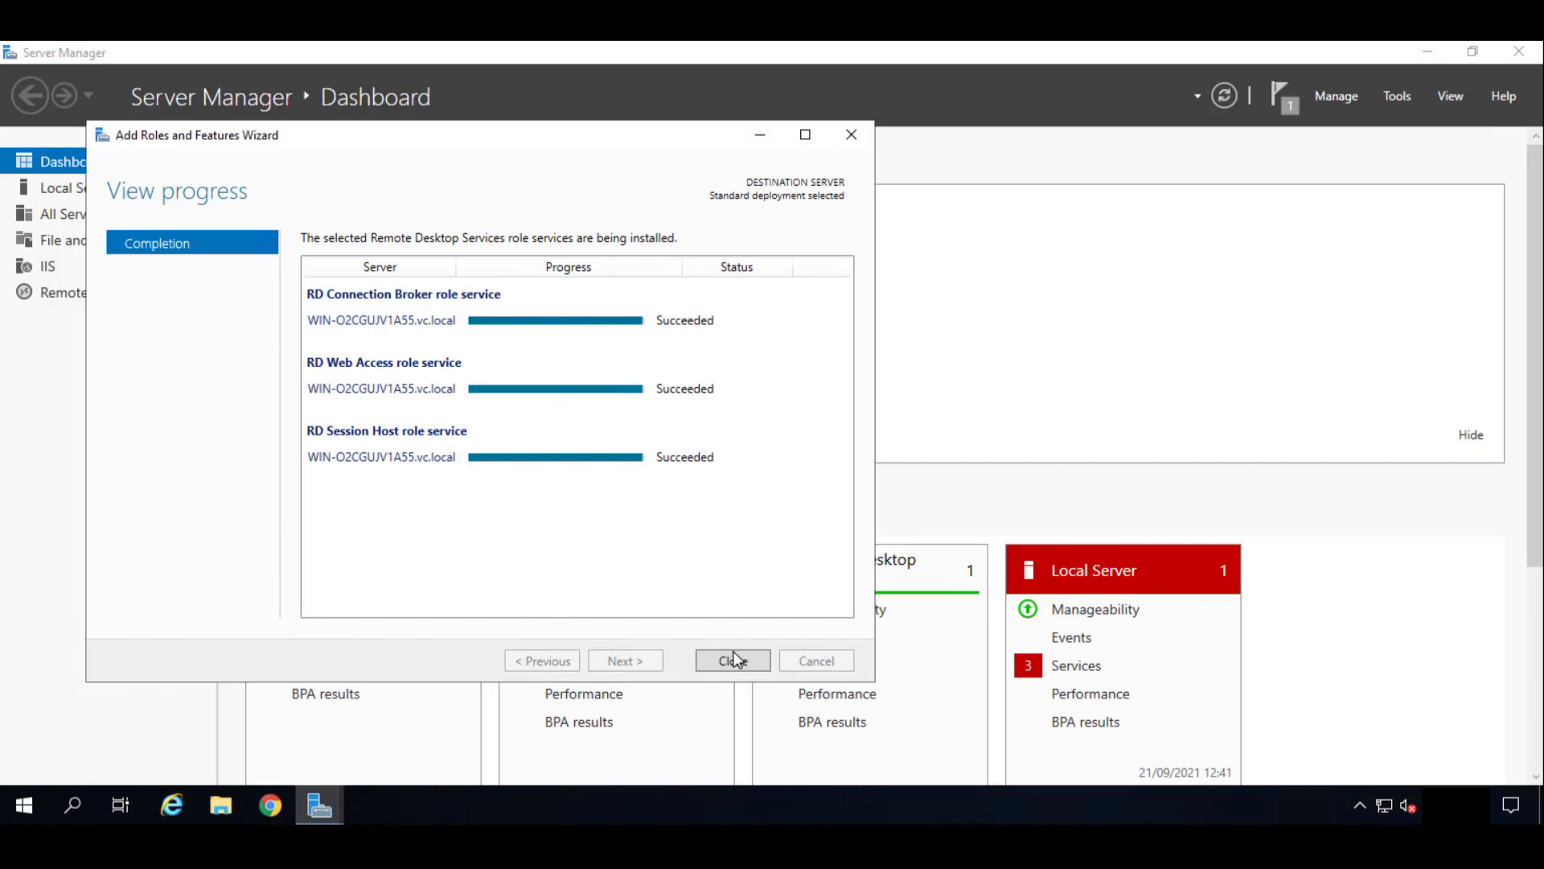
Close the completed wizard and show the Remote Desktop Services overview.
click(732, 660)
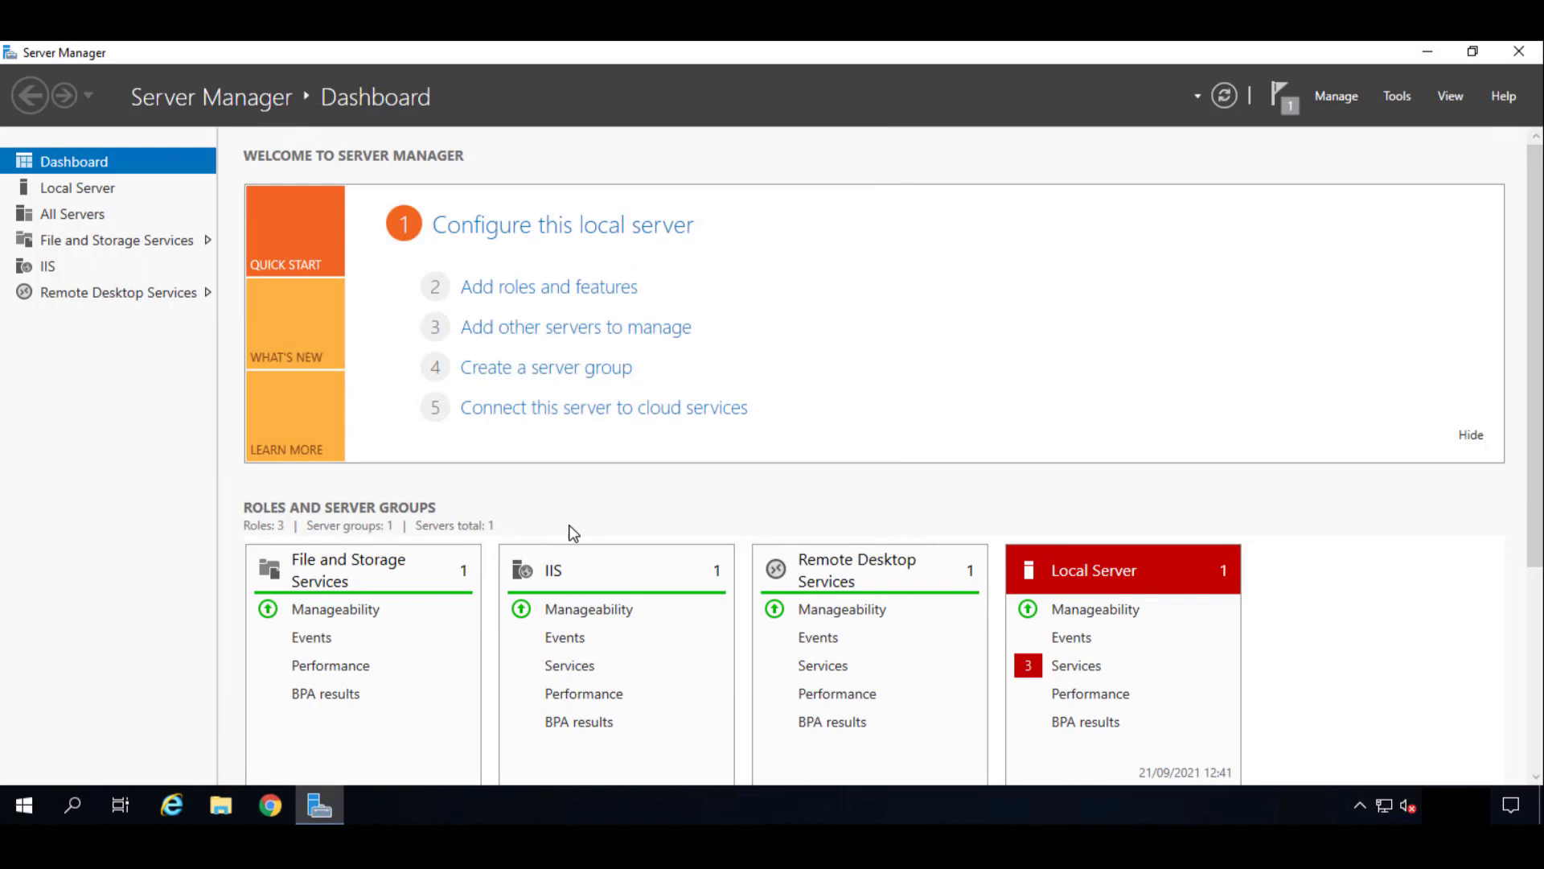
mouse_move(273, 324)
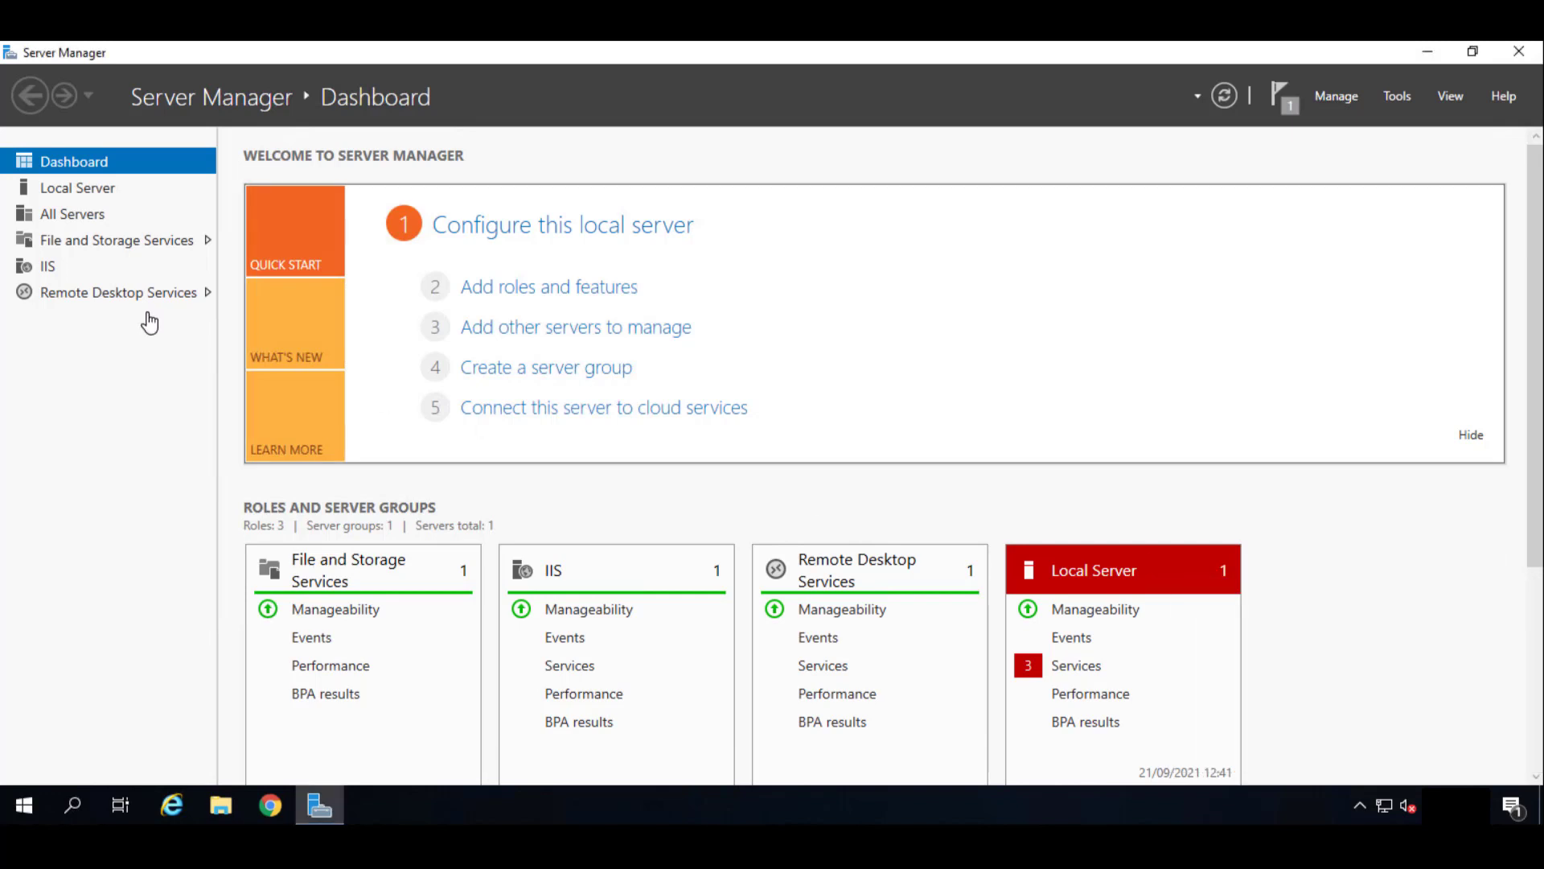
mouse_move(119, 291)
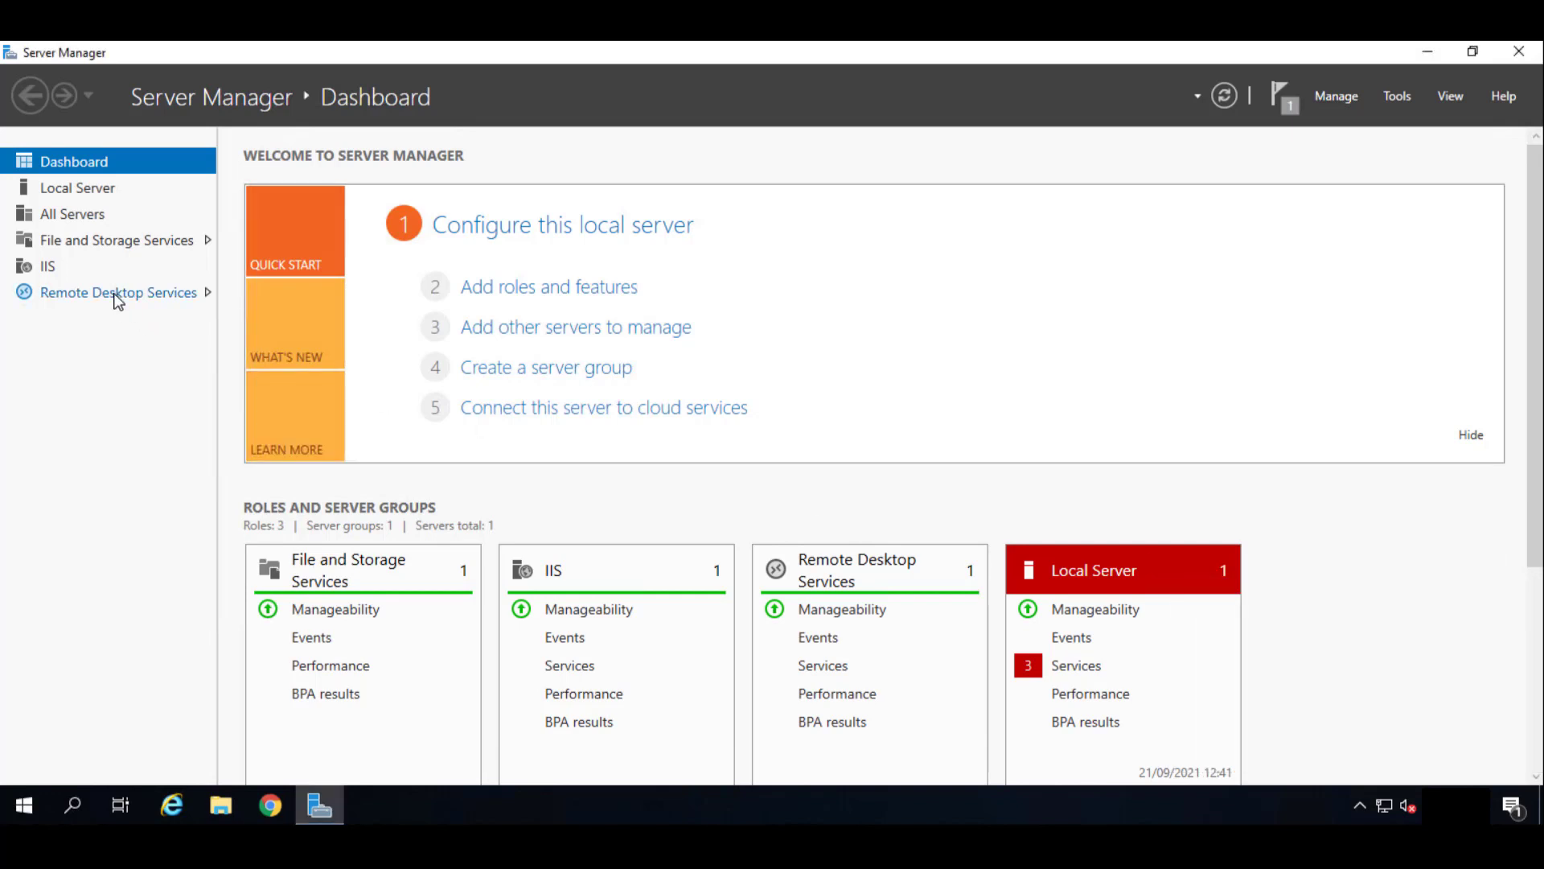
click(119, 291)
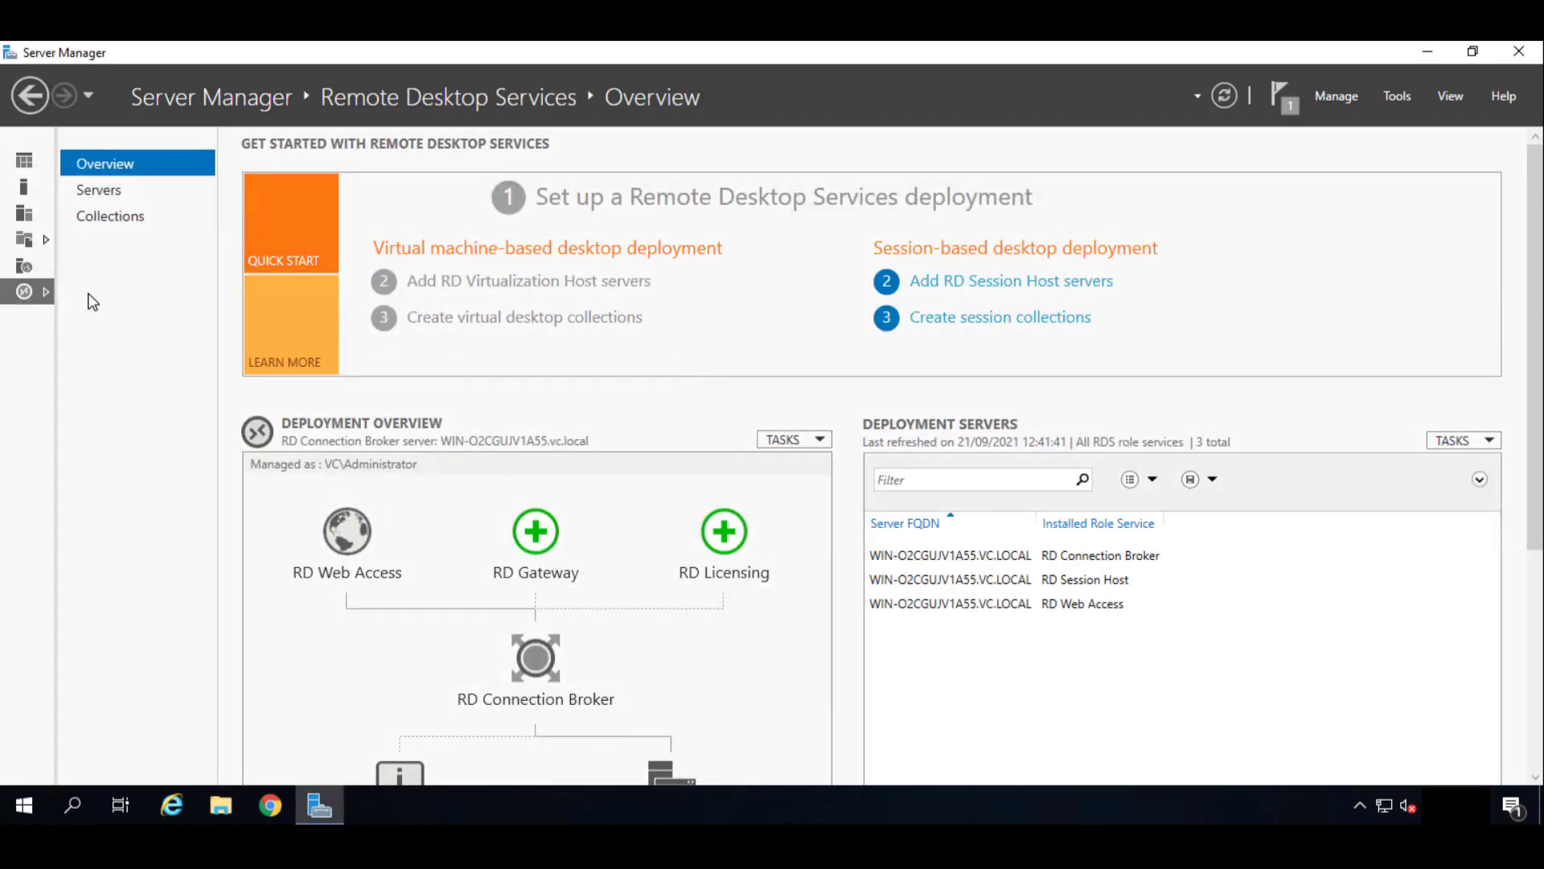
mouse_move(952, 363)
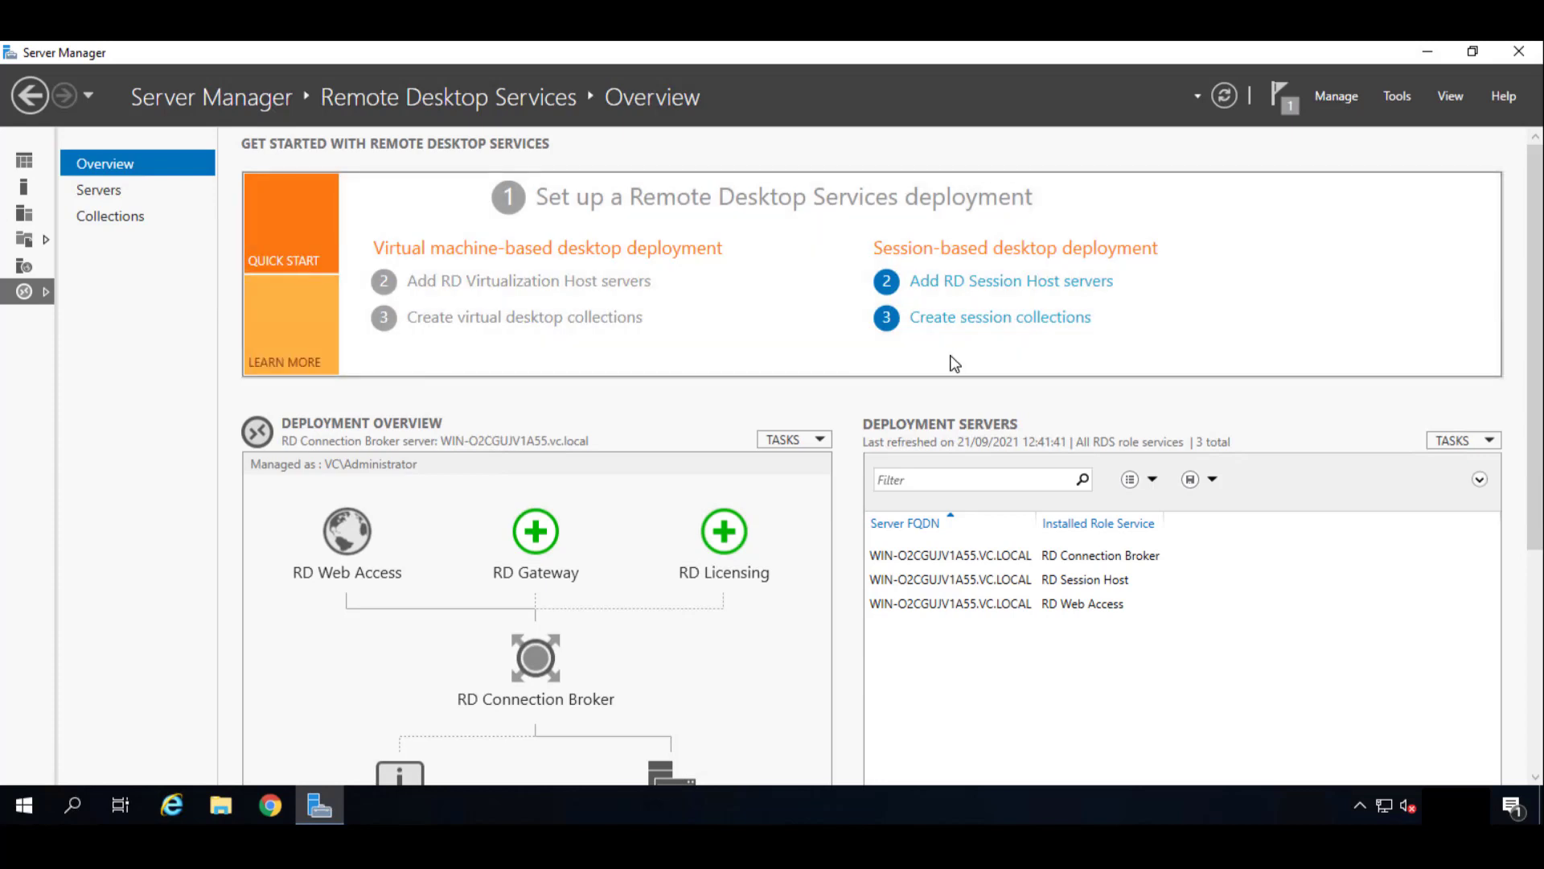
mouse_move(999, 317)
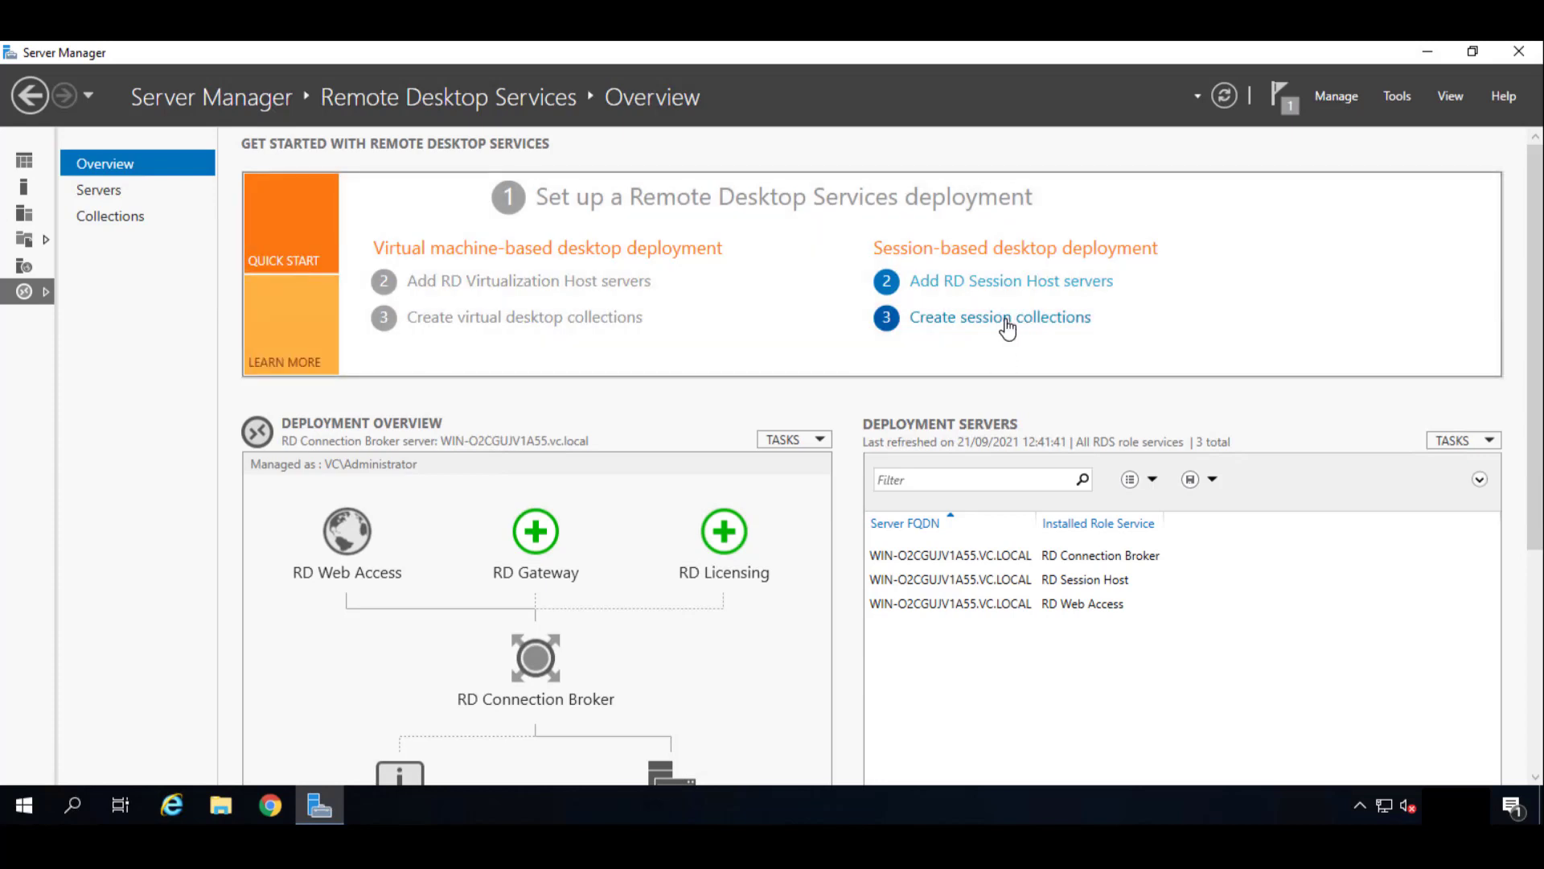
Create a collection named 'UDS' with WIN-O2CGUJV1A55 as its RD Session Host.
click(1000, 316)
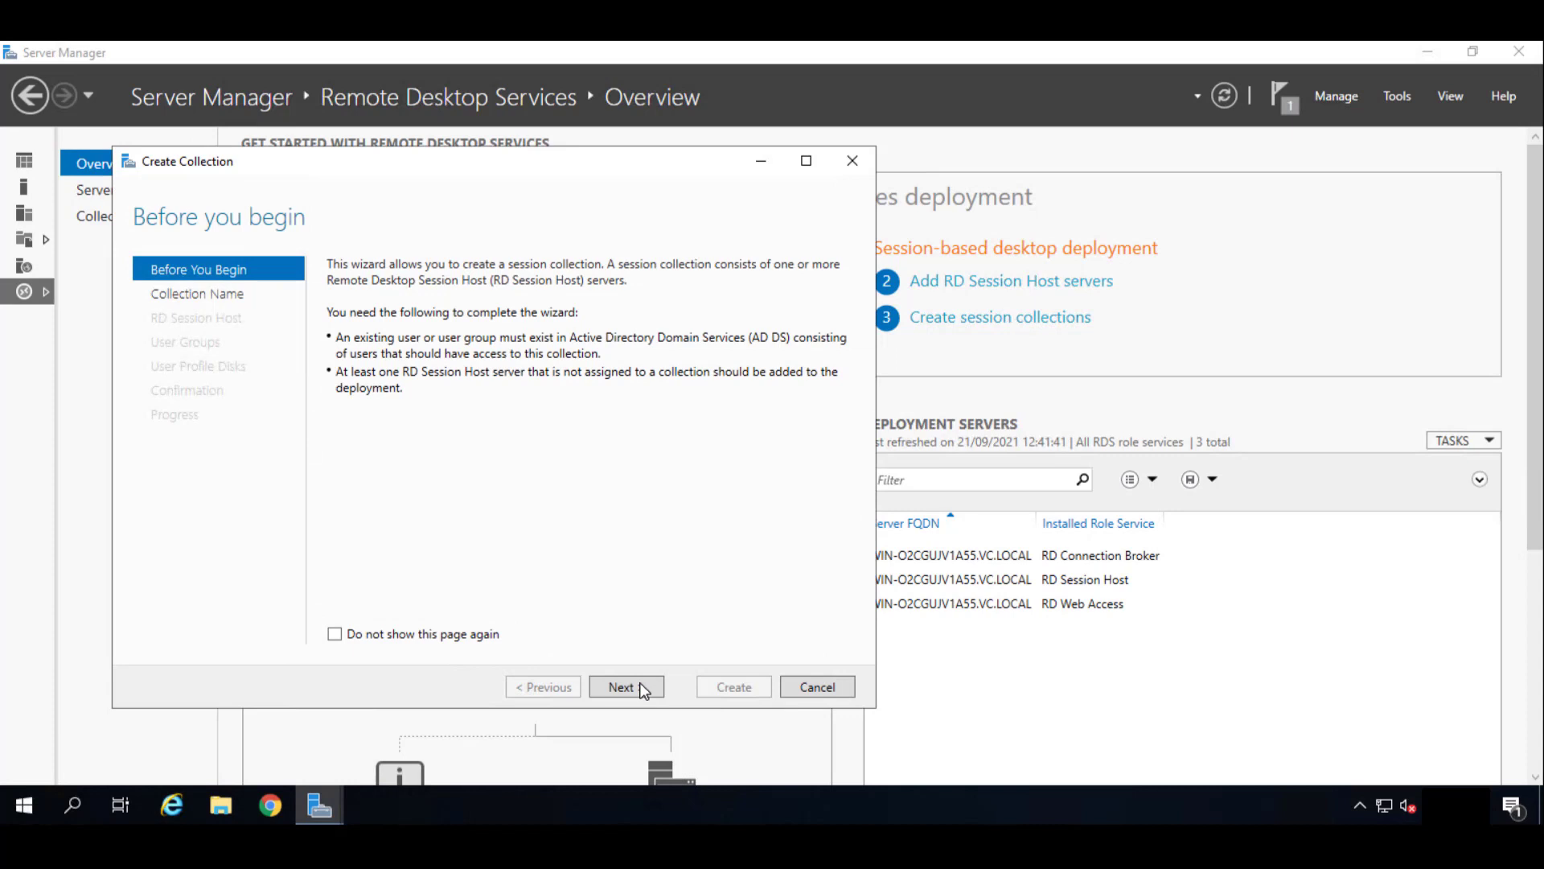
click(626, 686)
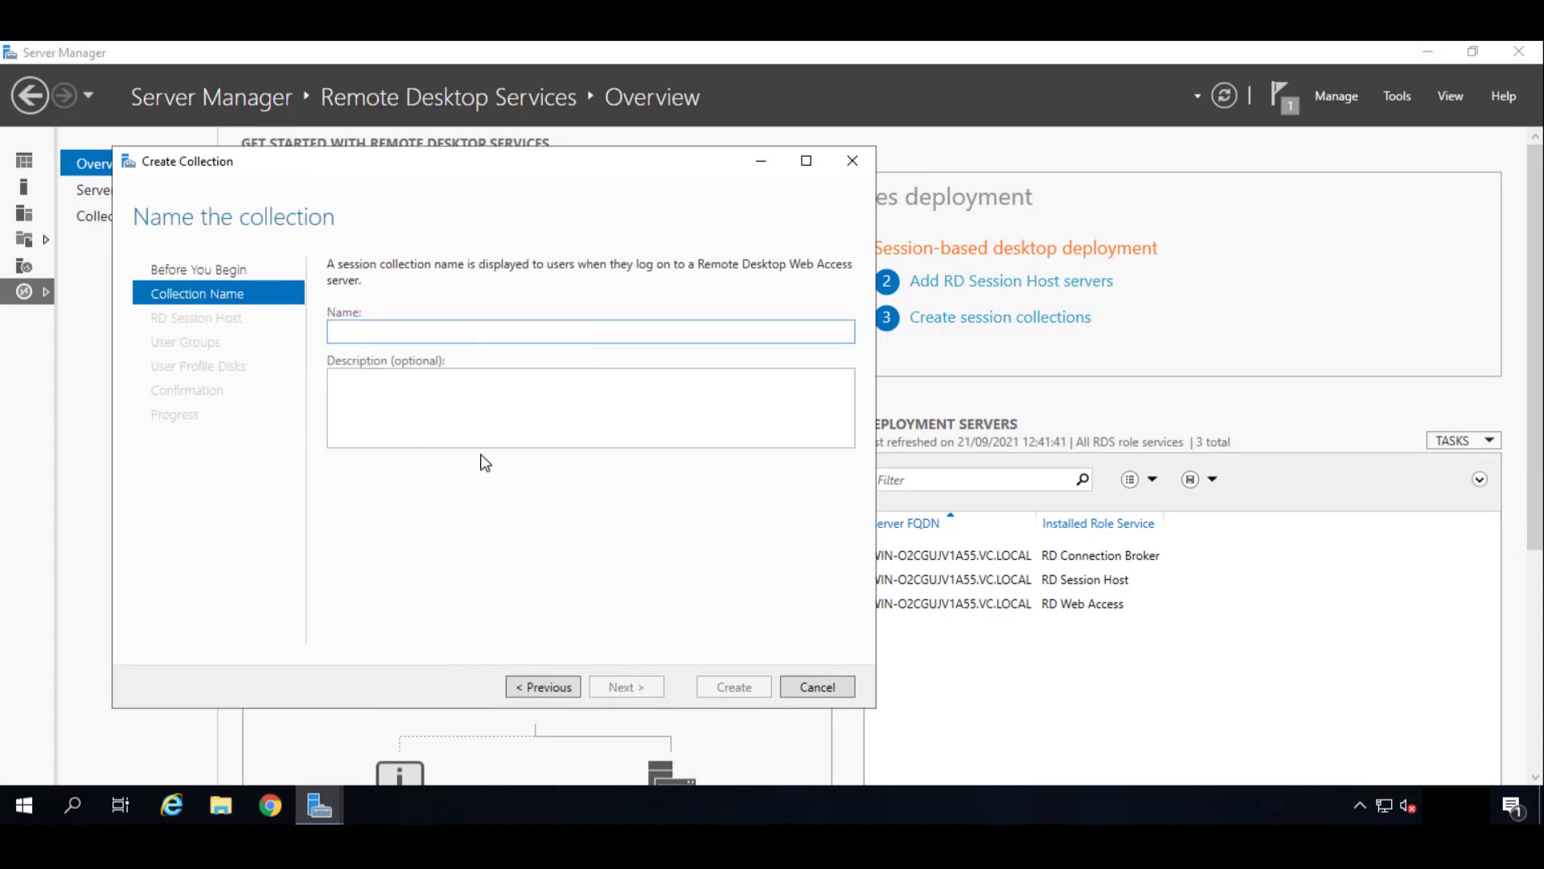
text(UD)
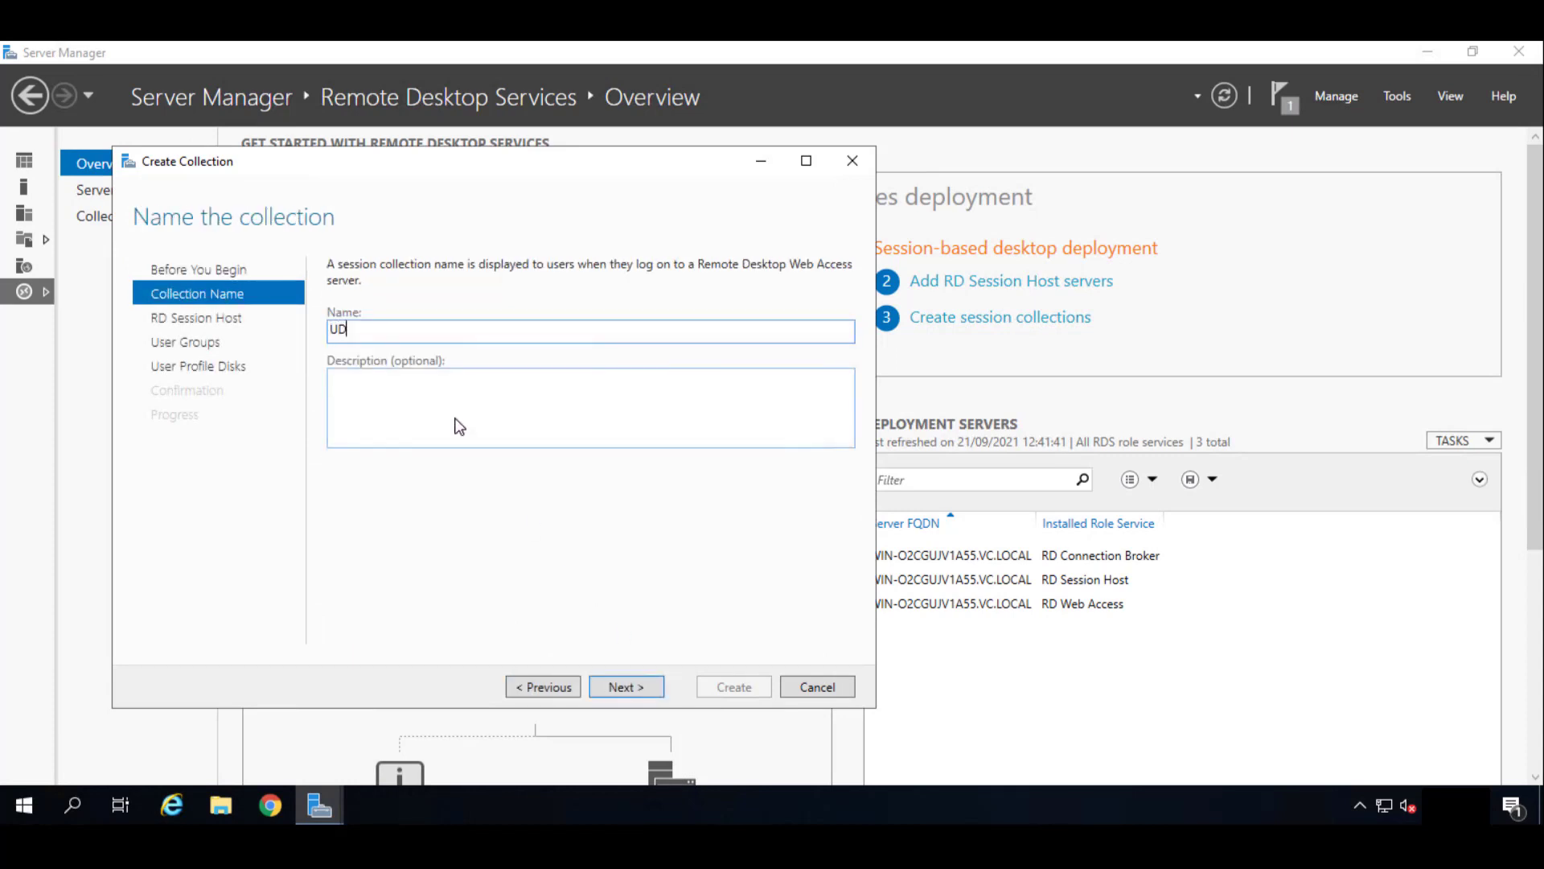
text(S)
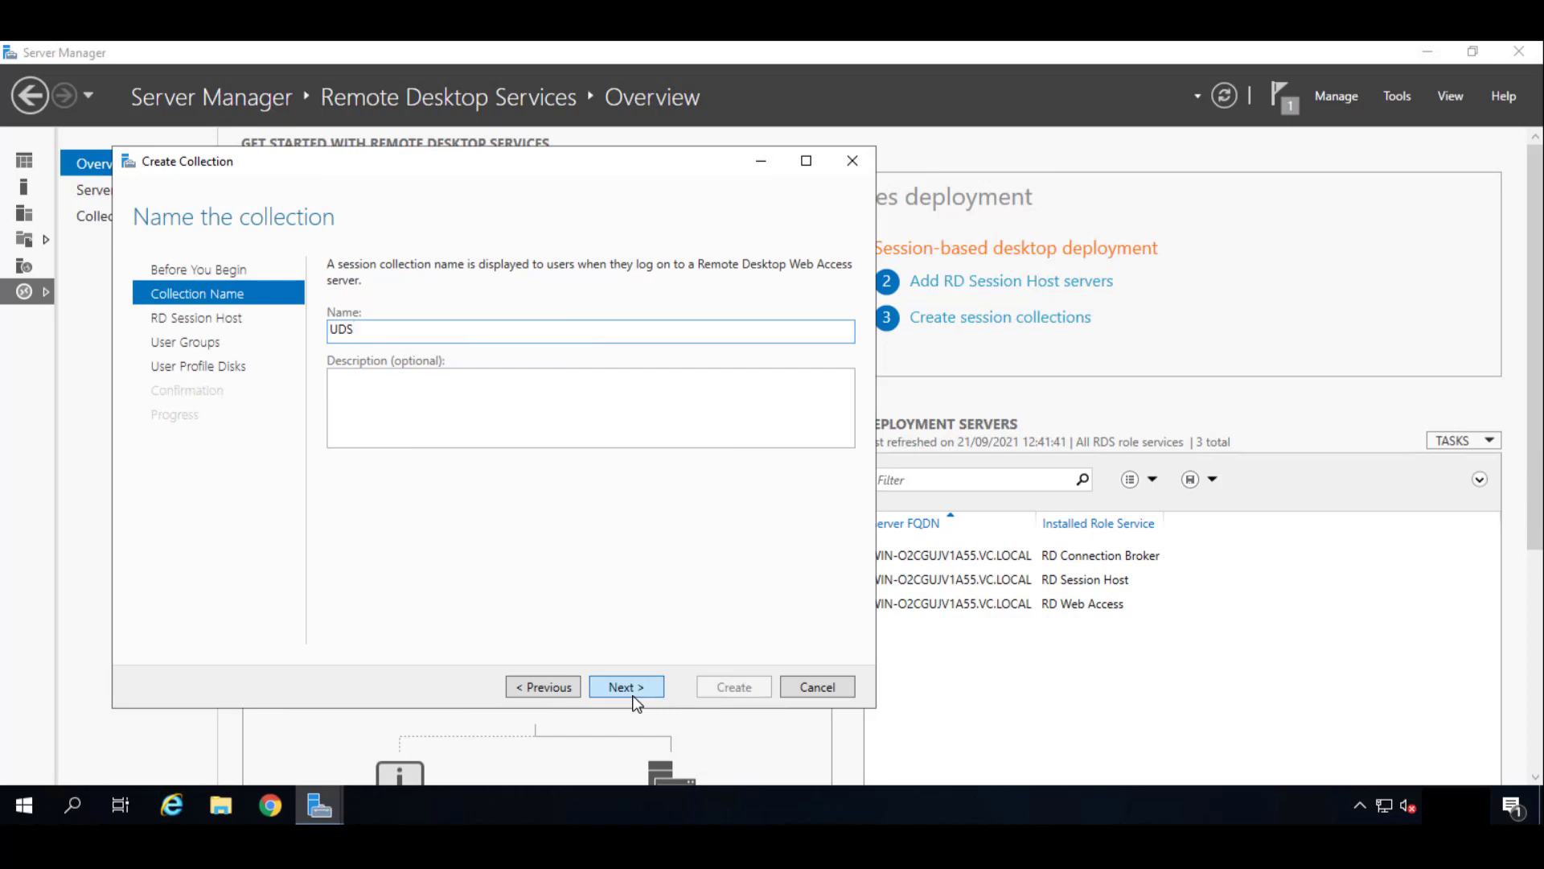
click(626, 686)
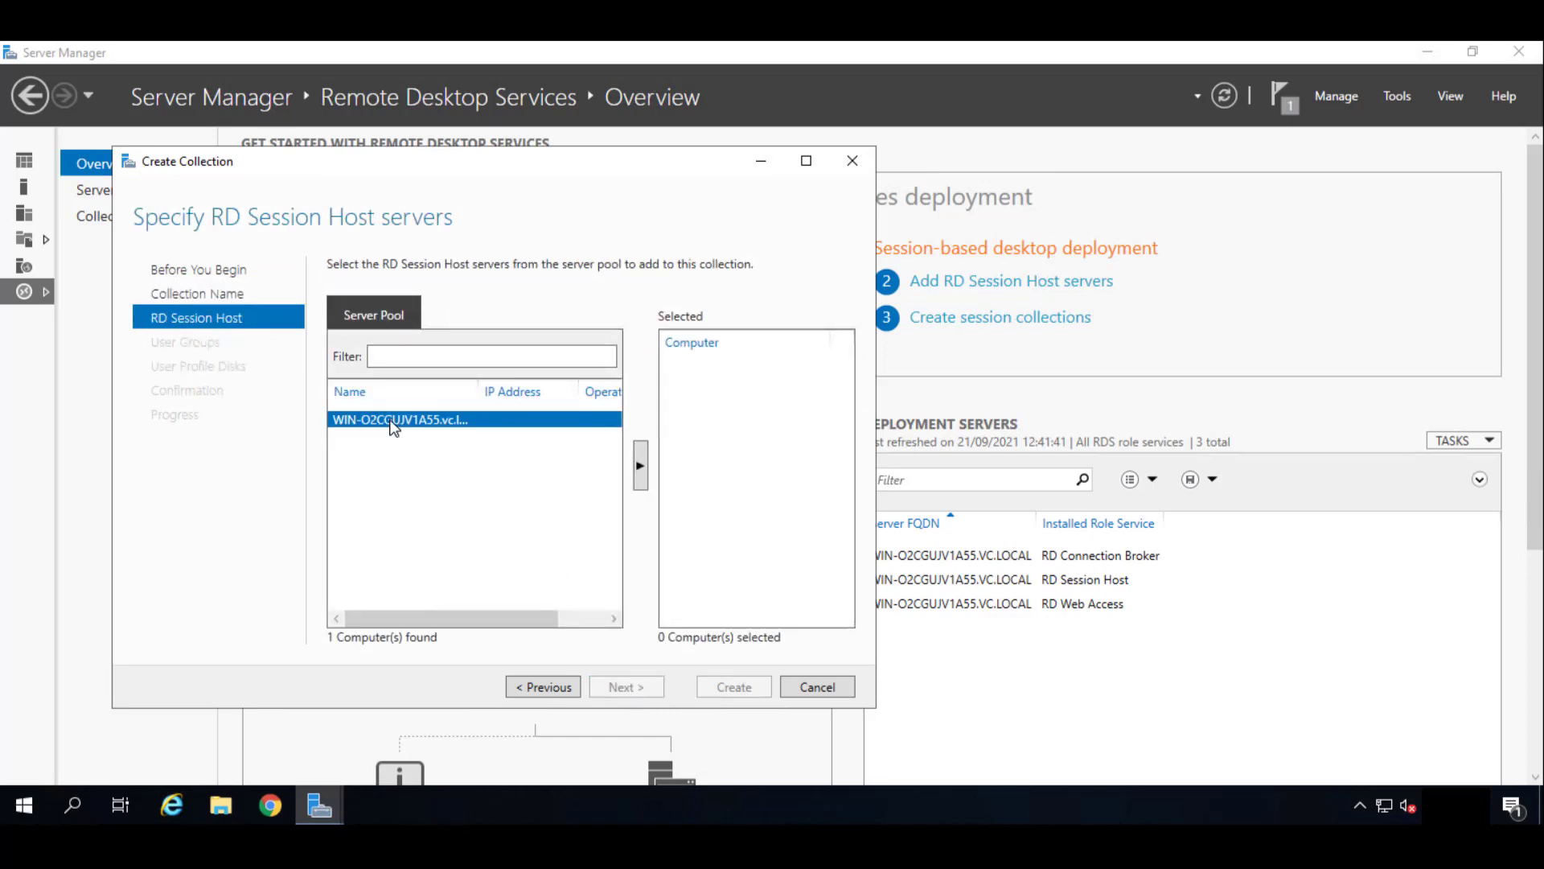
click(640, 464)
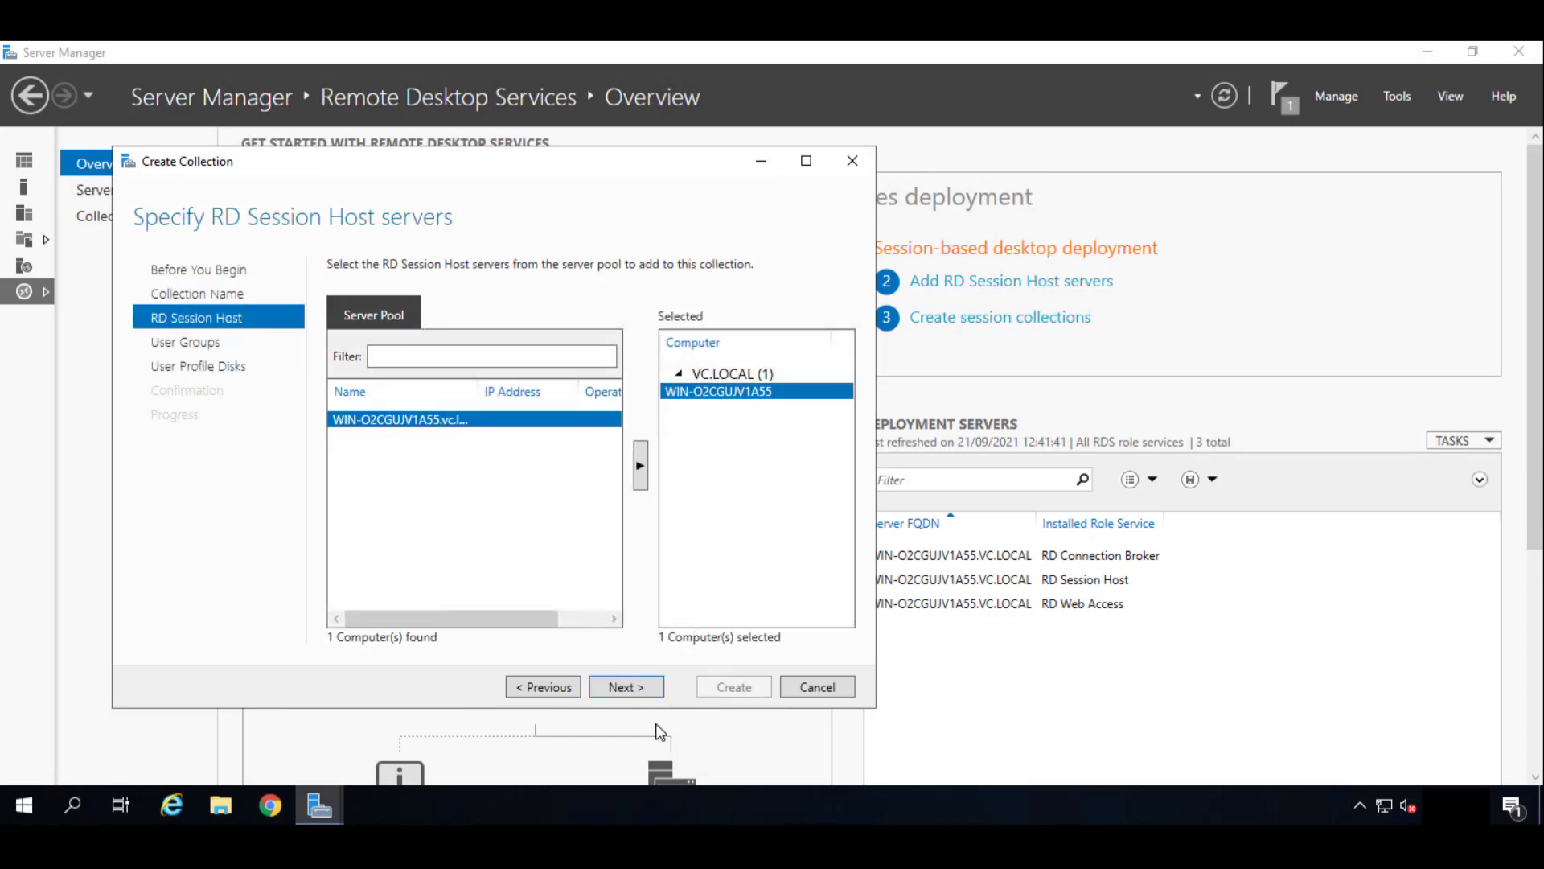
Accept VC\Domain Users, uncheck Enable user profile disks, and reach Confirm selections.
click(627, 686)
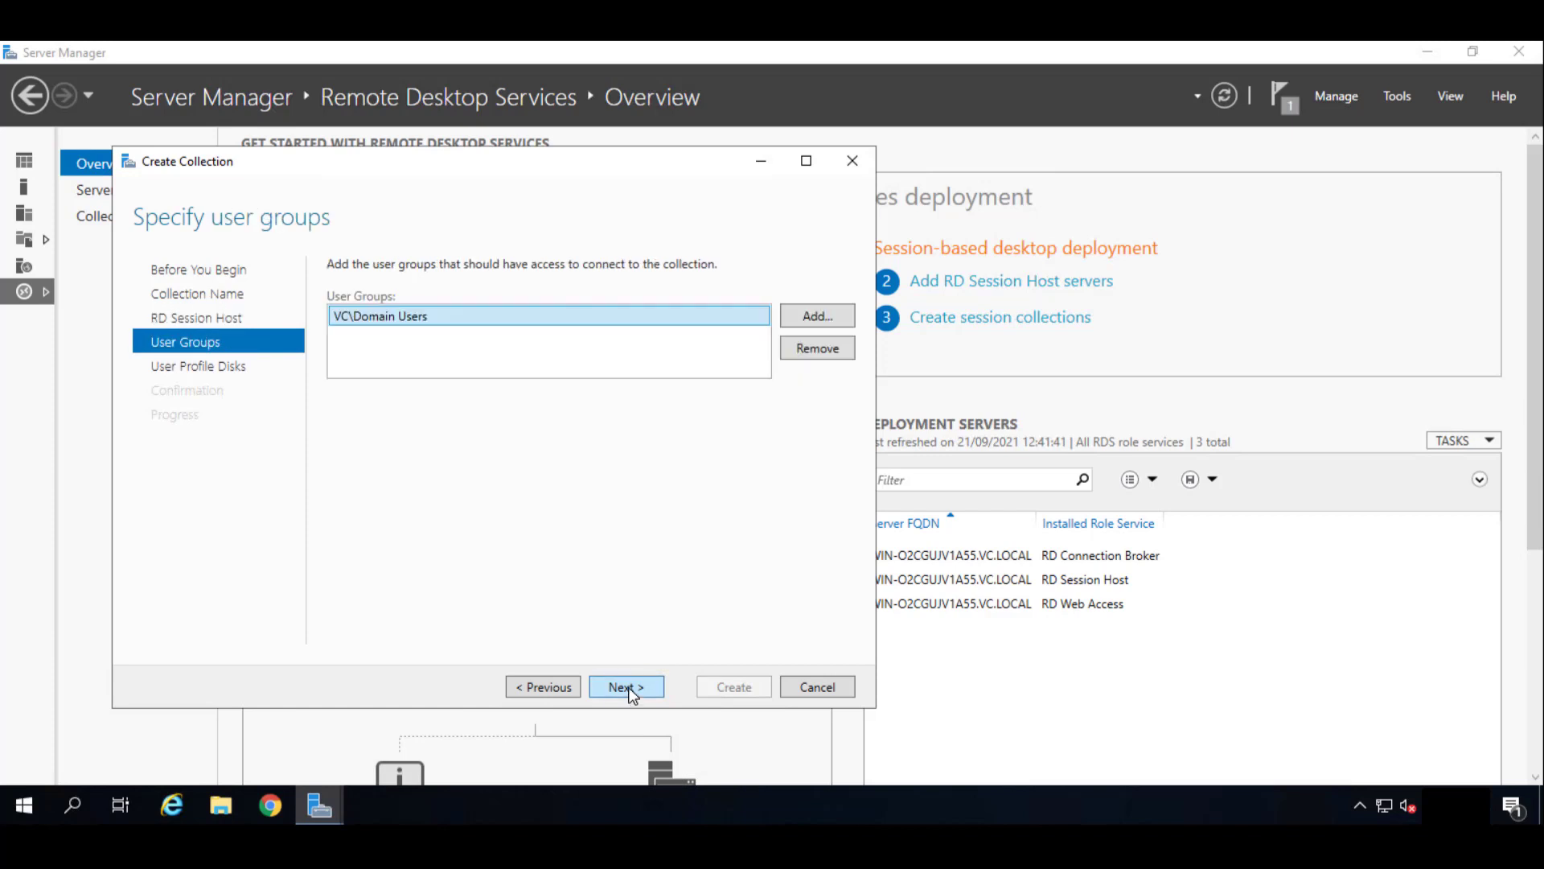
mouse_move(387, 335)
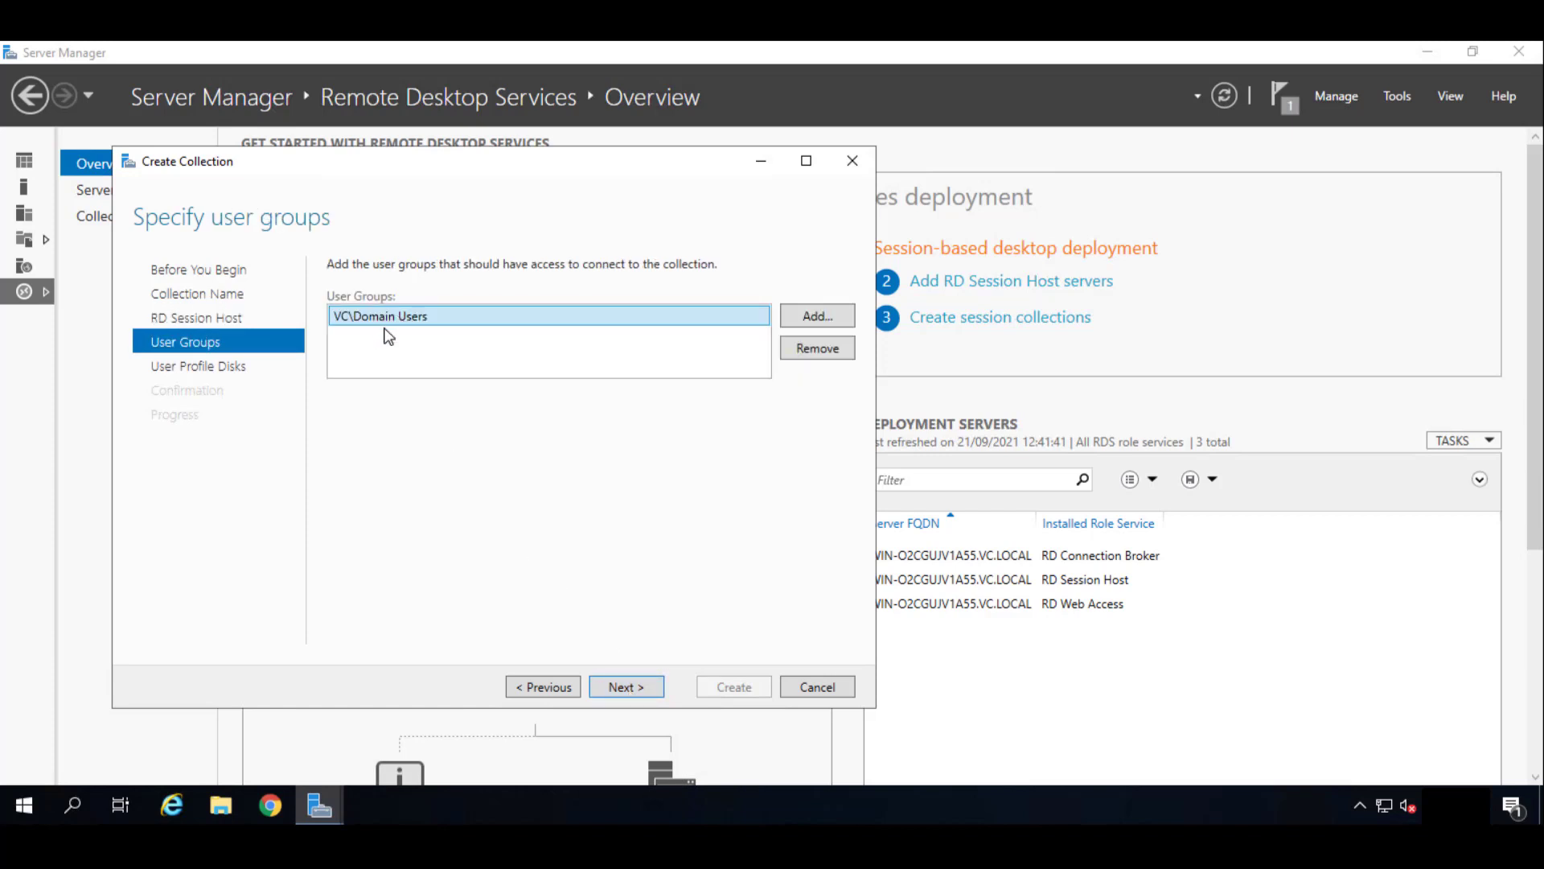
mouse_move(1027, 345)
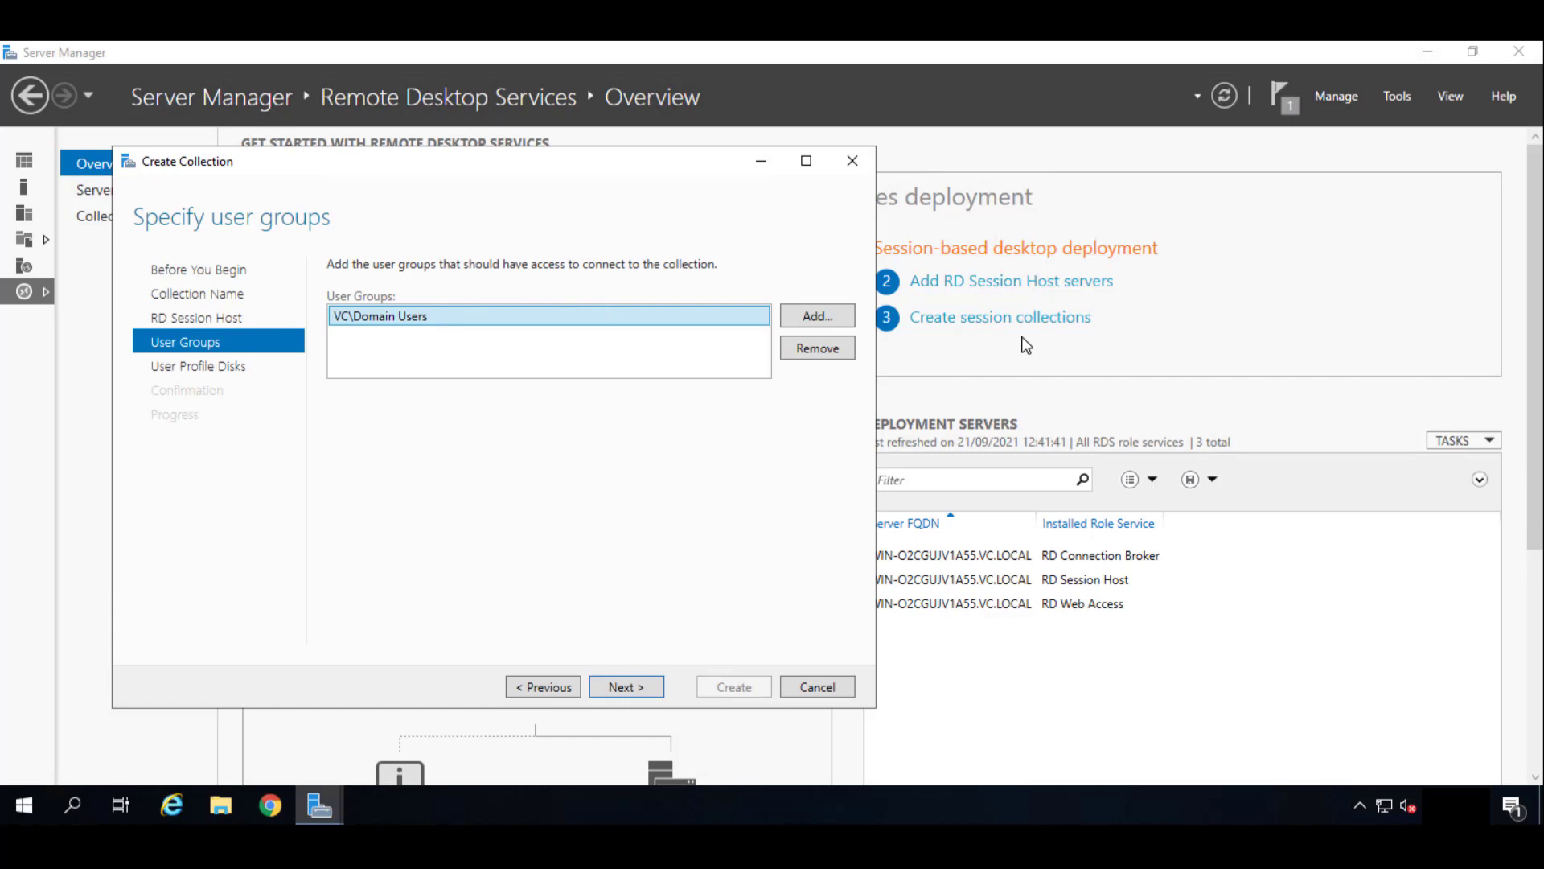
mouse_move(359, 330)
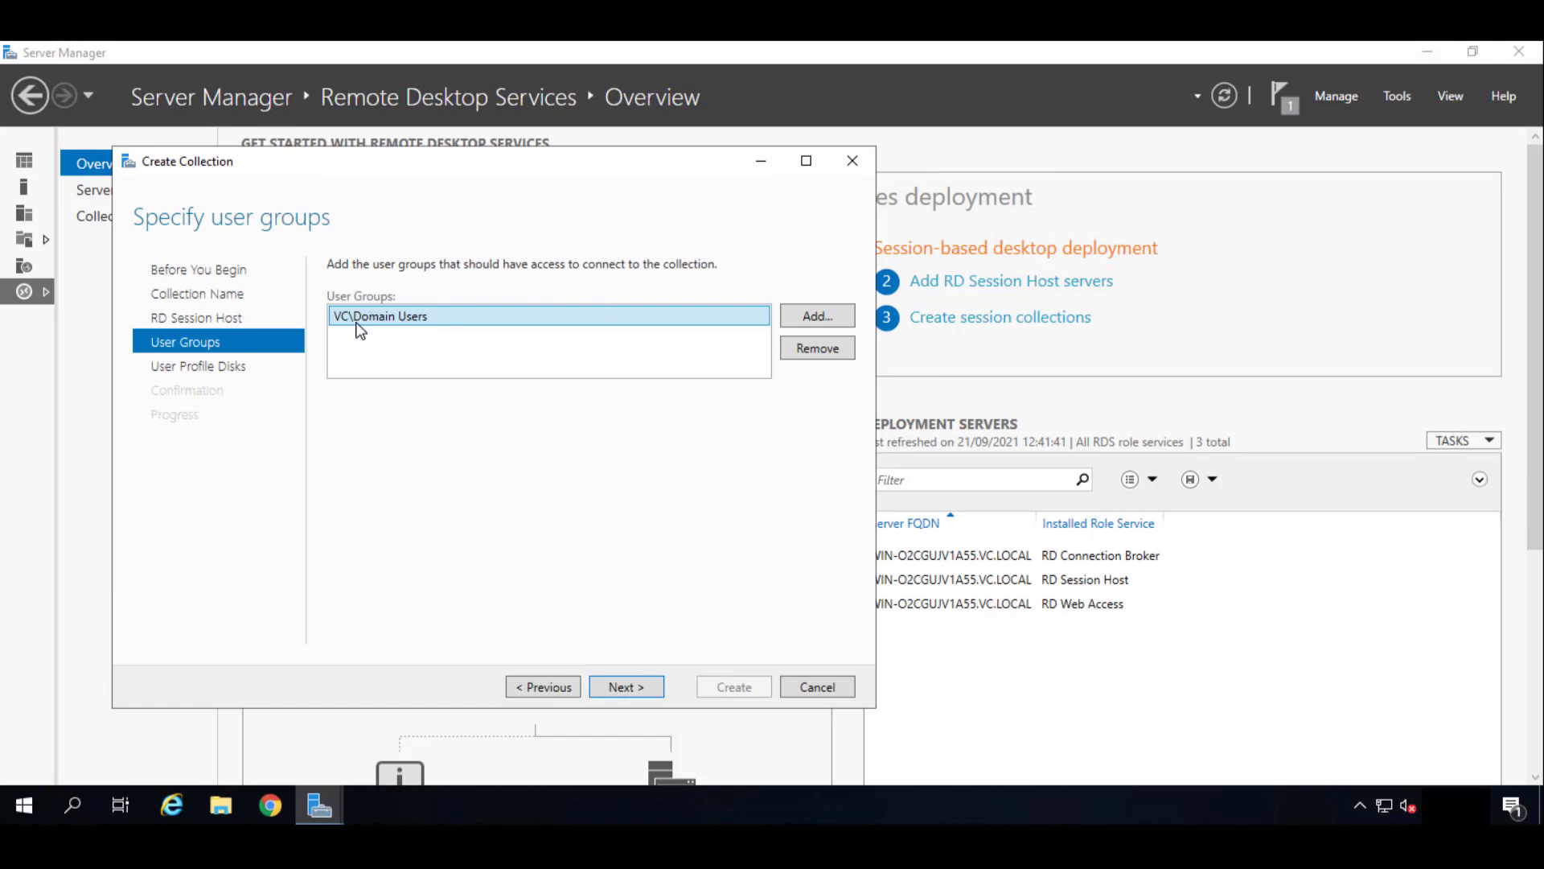
mouse_move(351, 339)
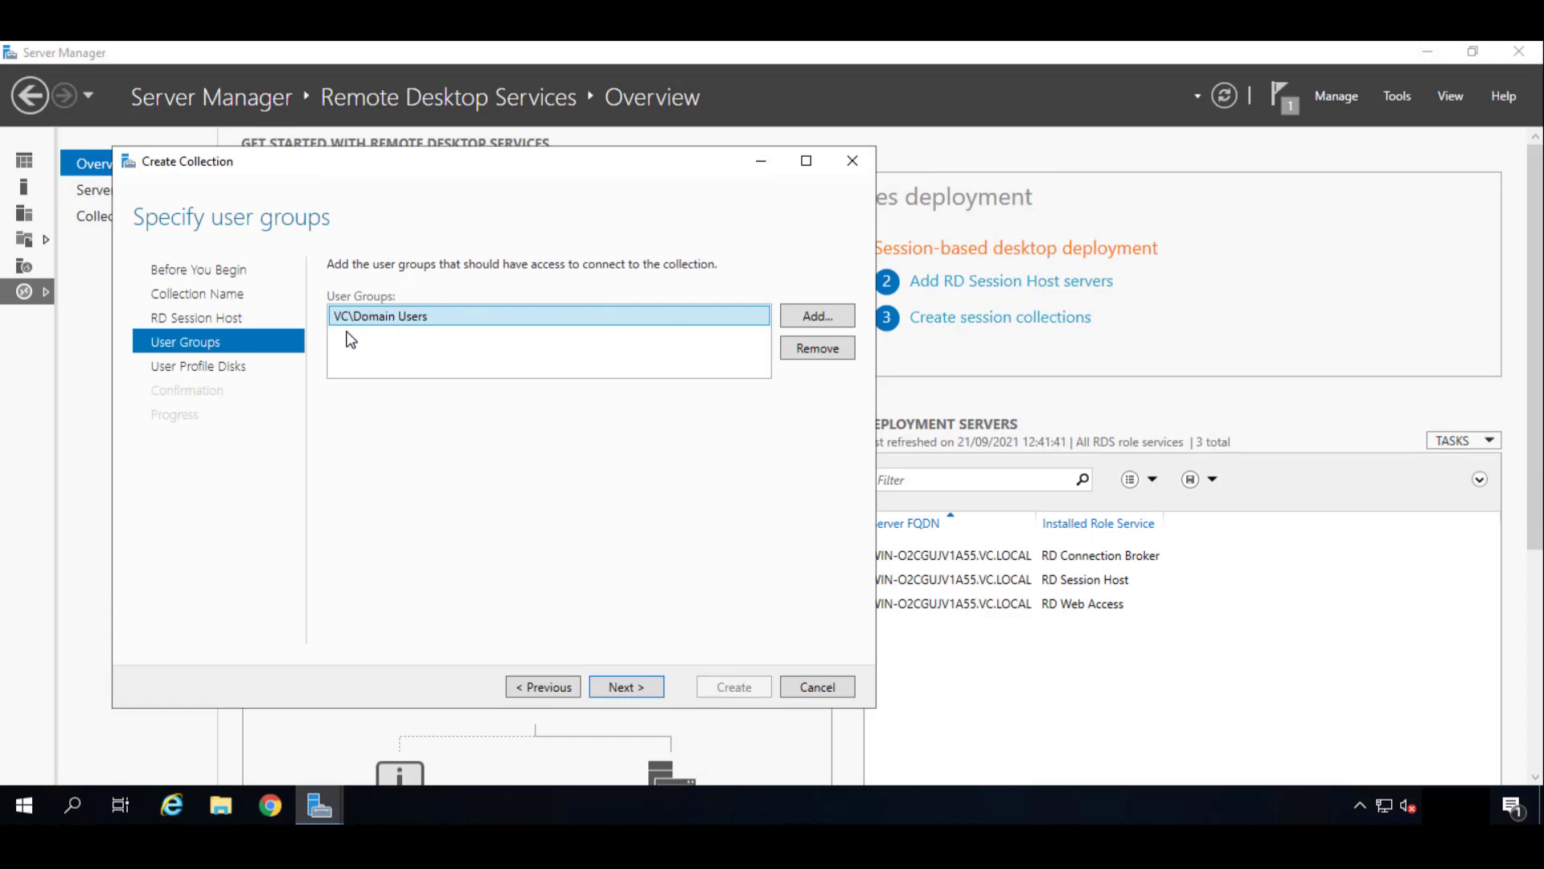
mouse_move(386, 324)
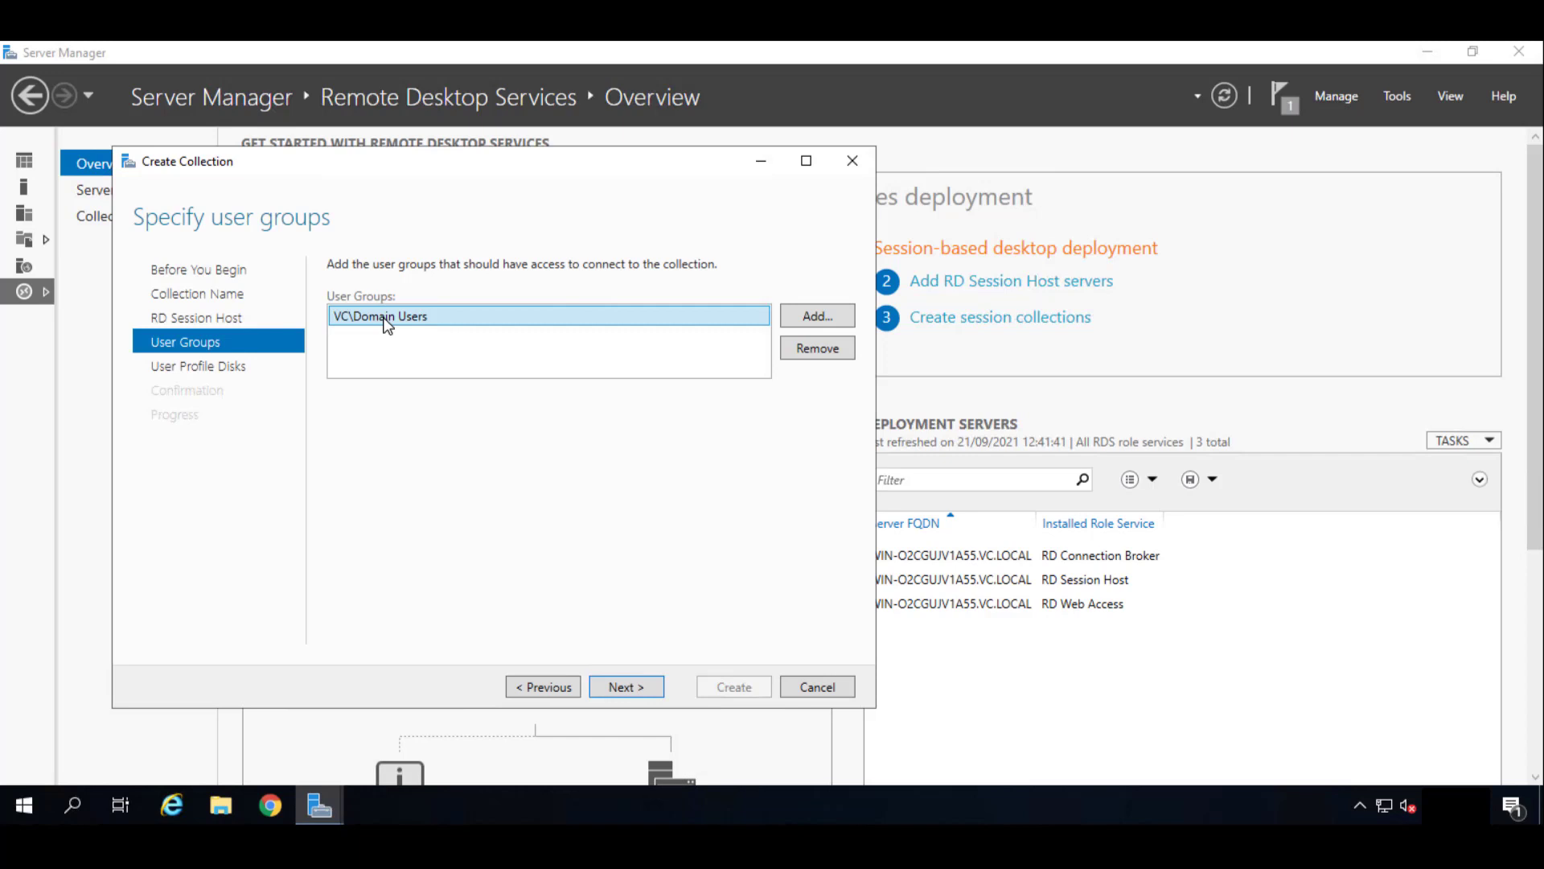
mouse_move(407, 327)
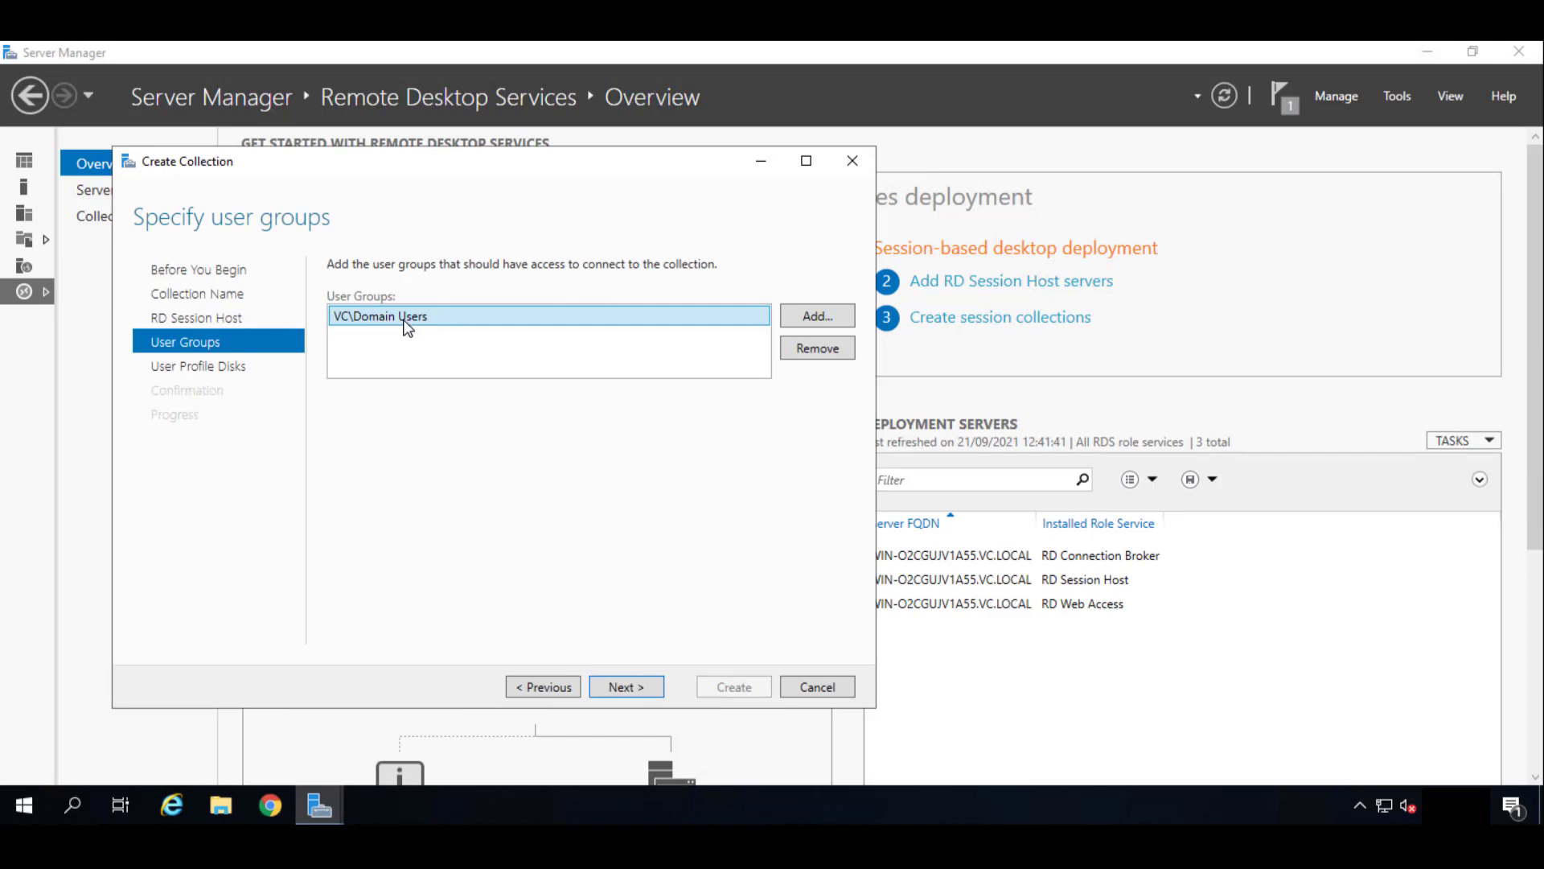
mouse_move(382, 335)
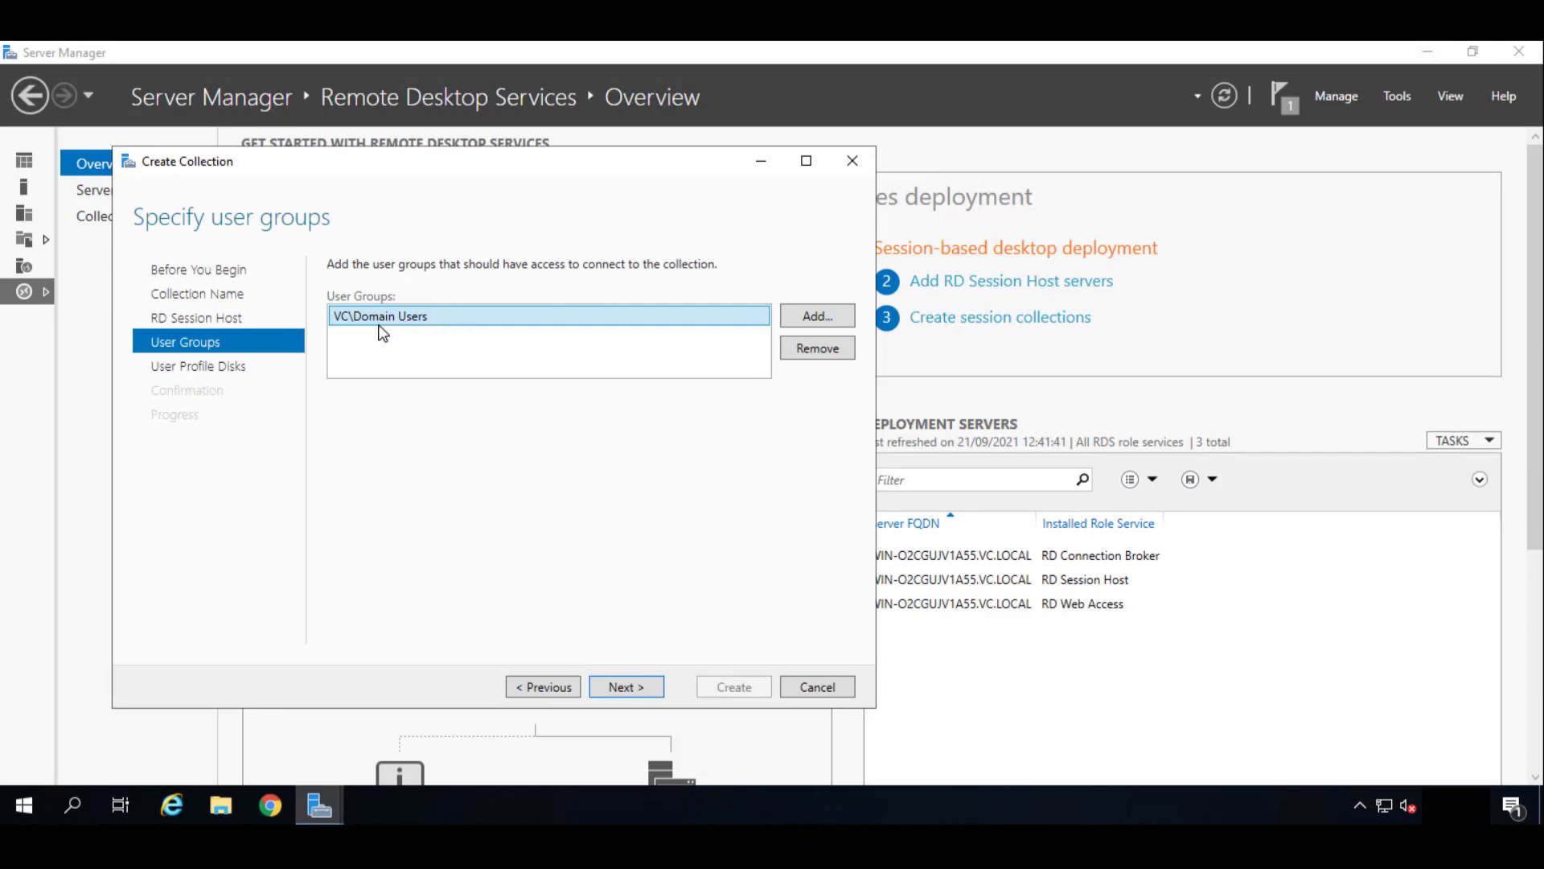
mouse_move(626, 686)
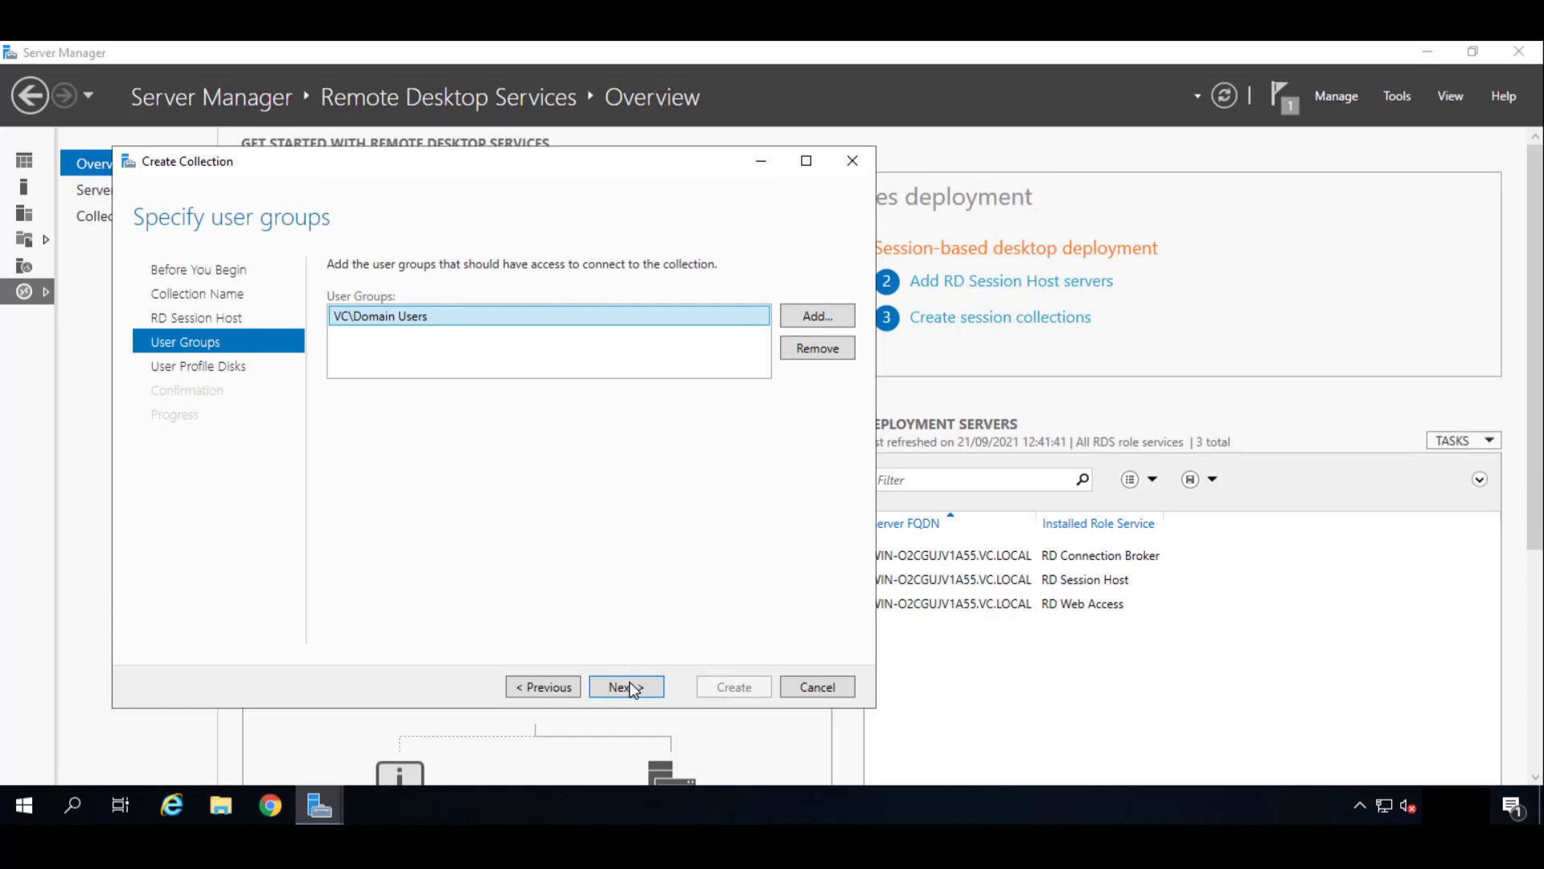
click(627, 686)
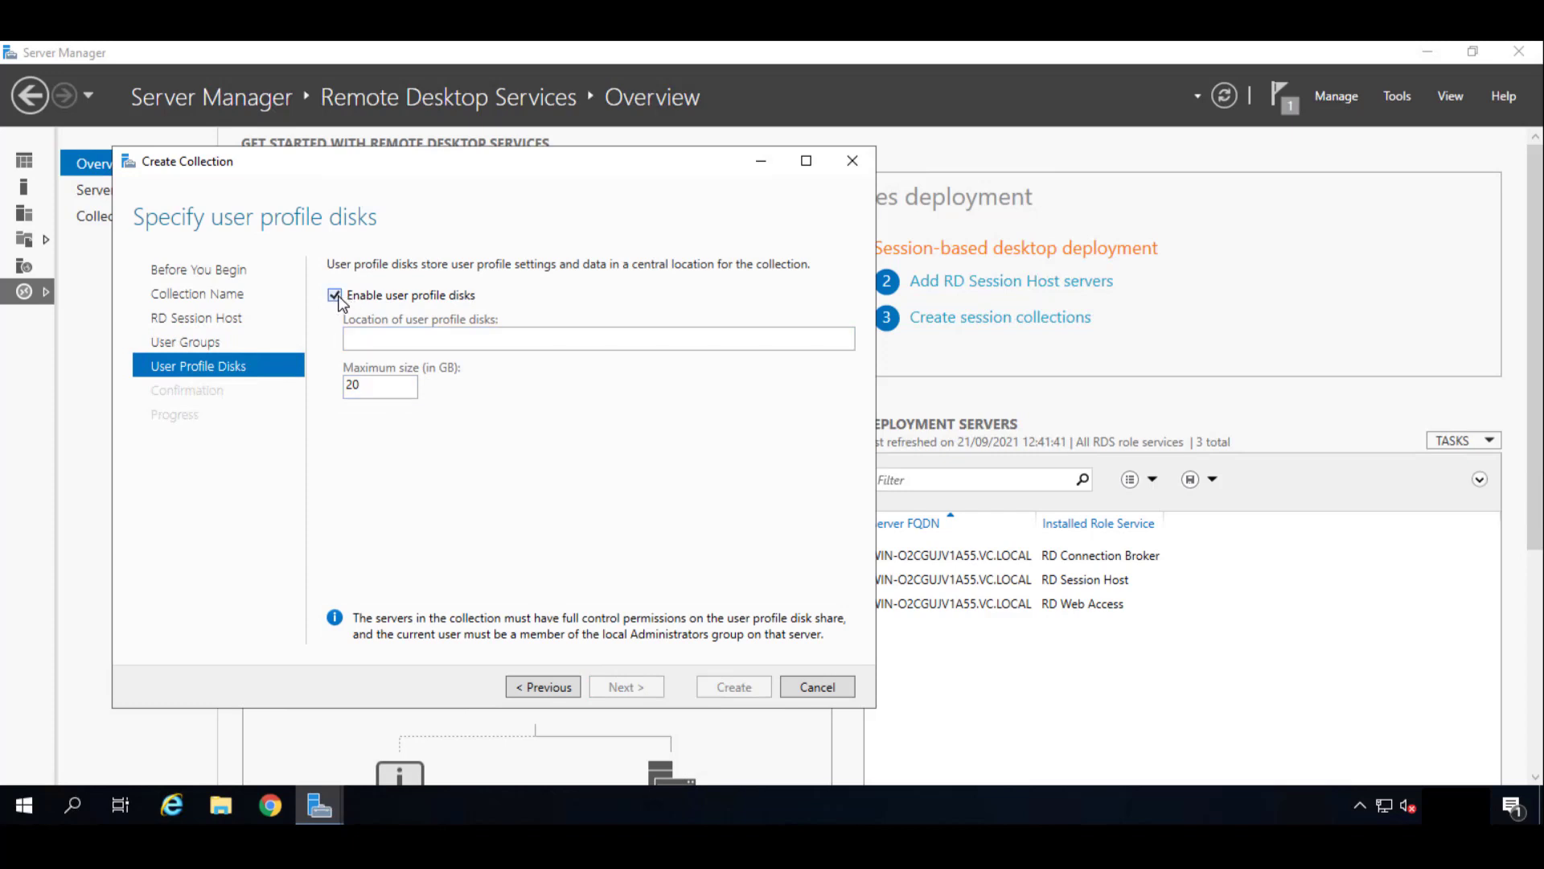
click(335, 295)
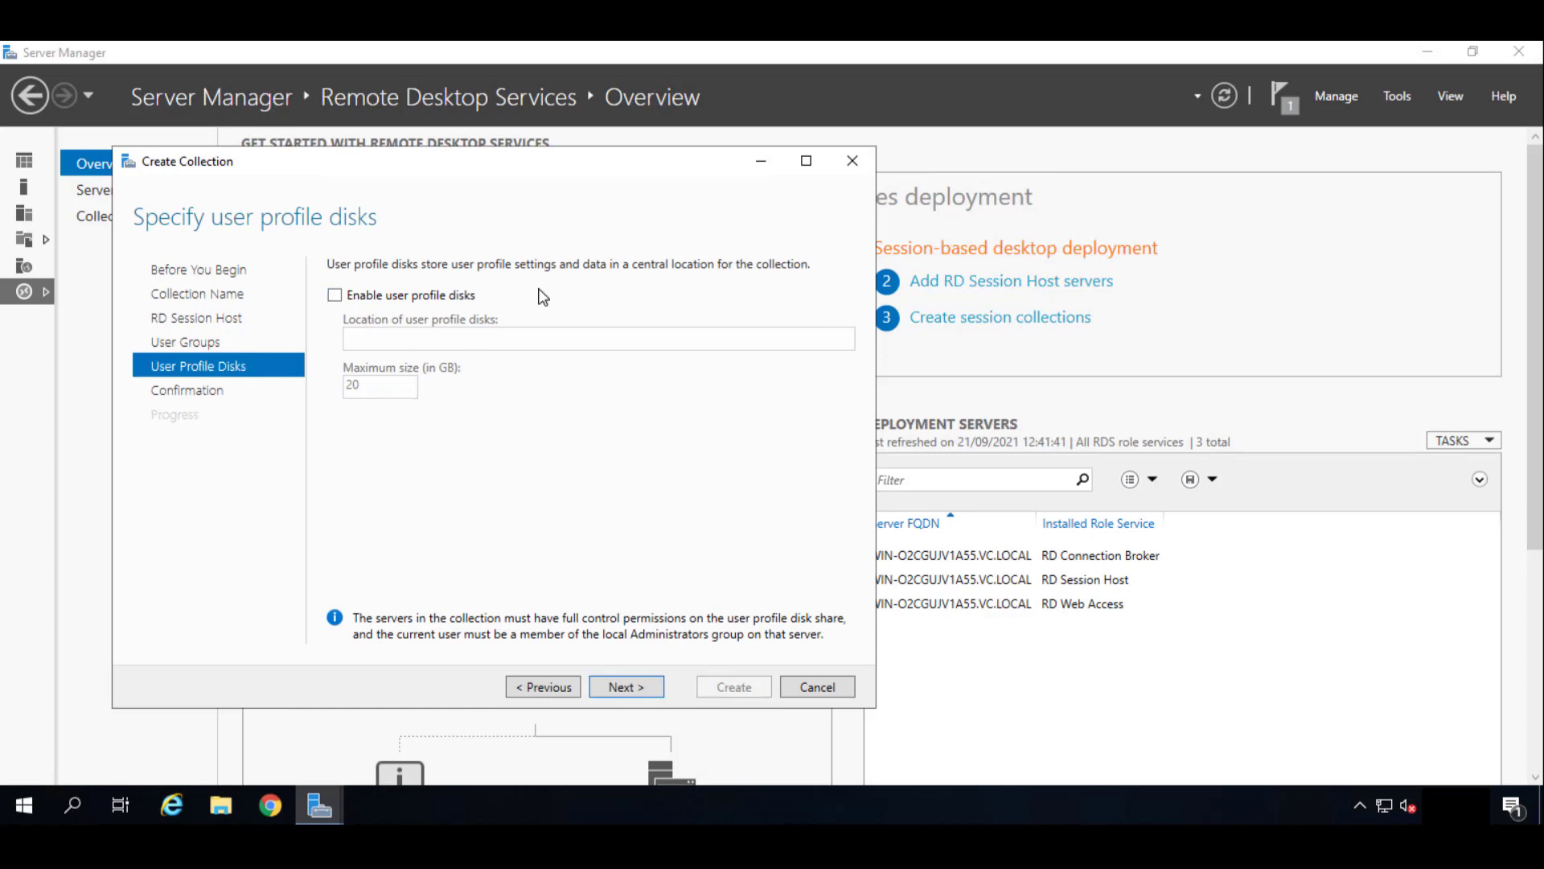
mouse_move(627, 686)
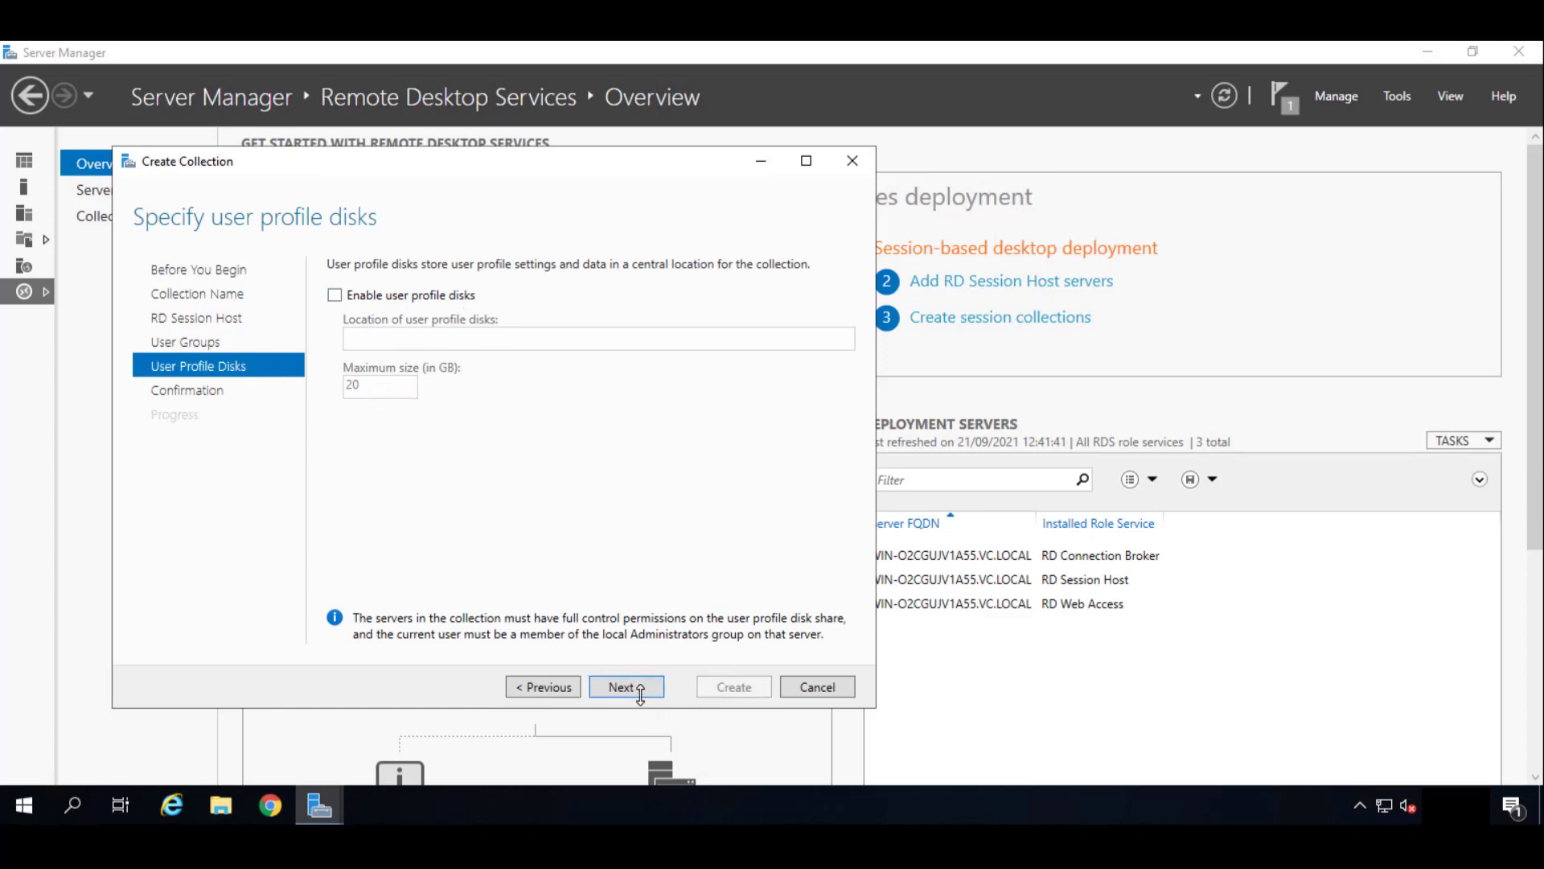
click(626, 686)
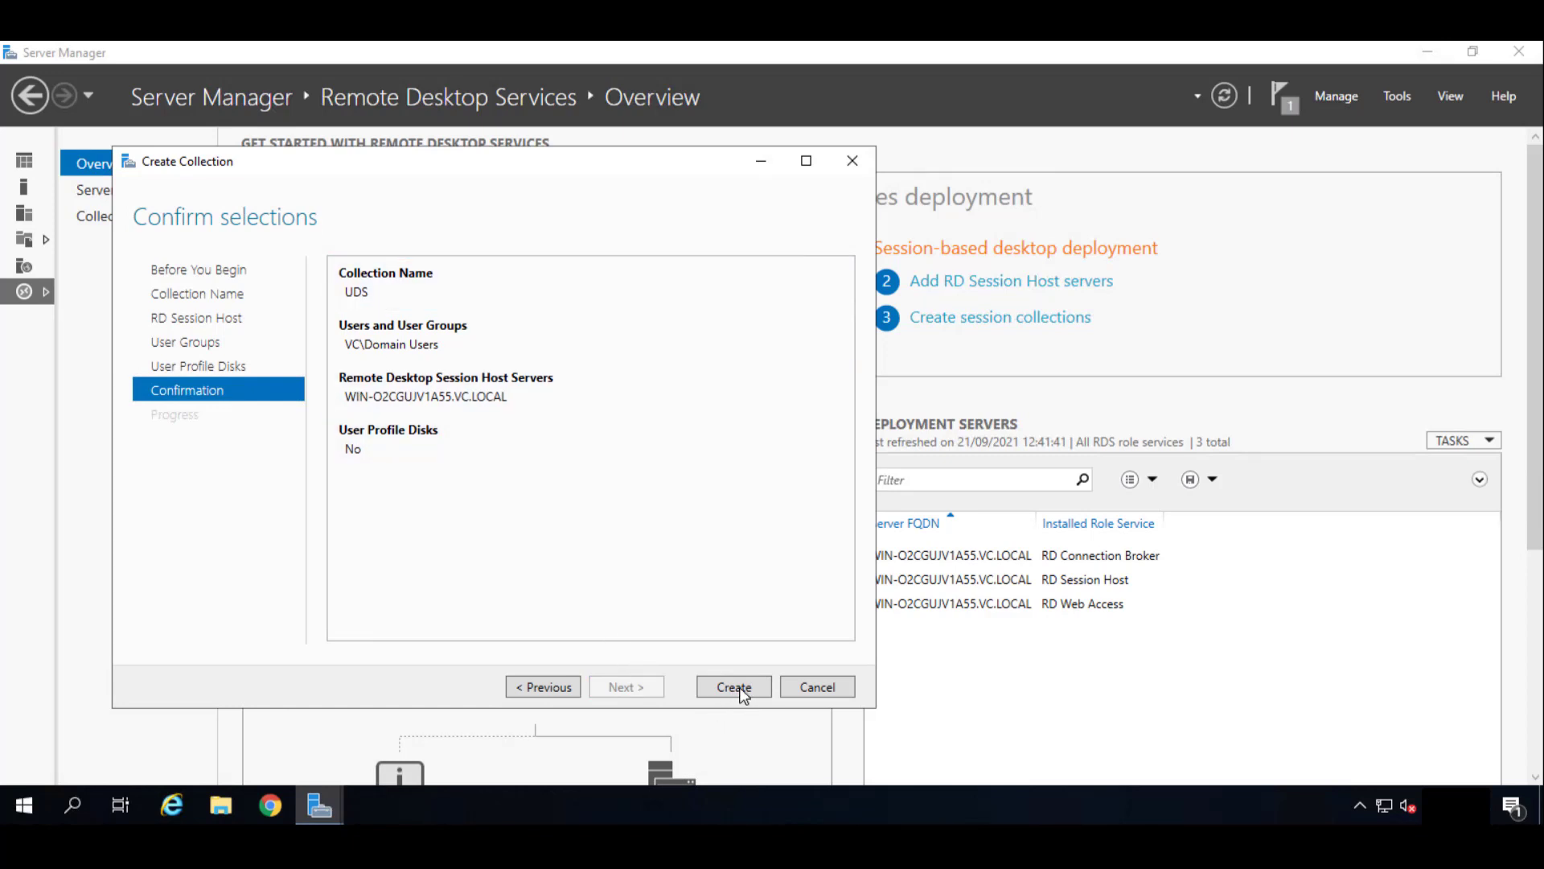
Create the UDS collection, close the wizard, and dismiss the licensing mode warning.
click(732, 686)
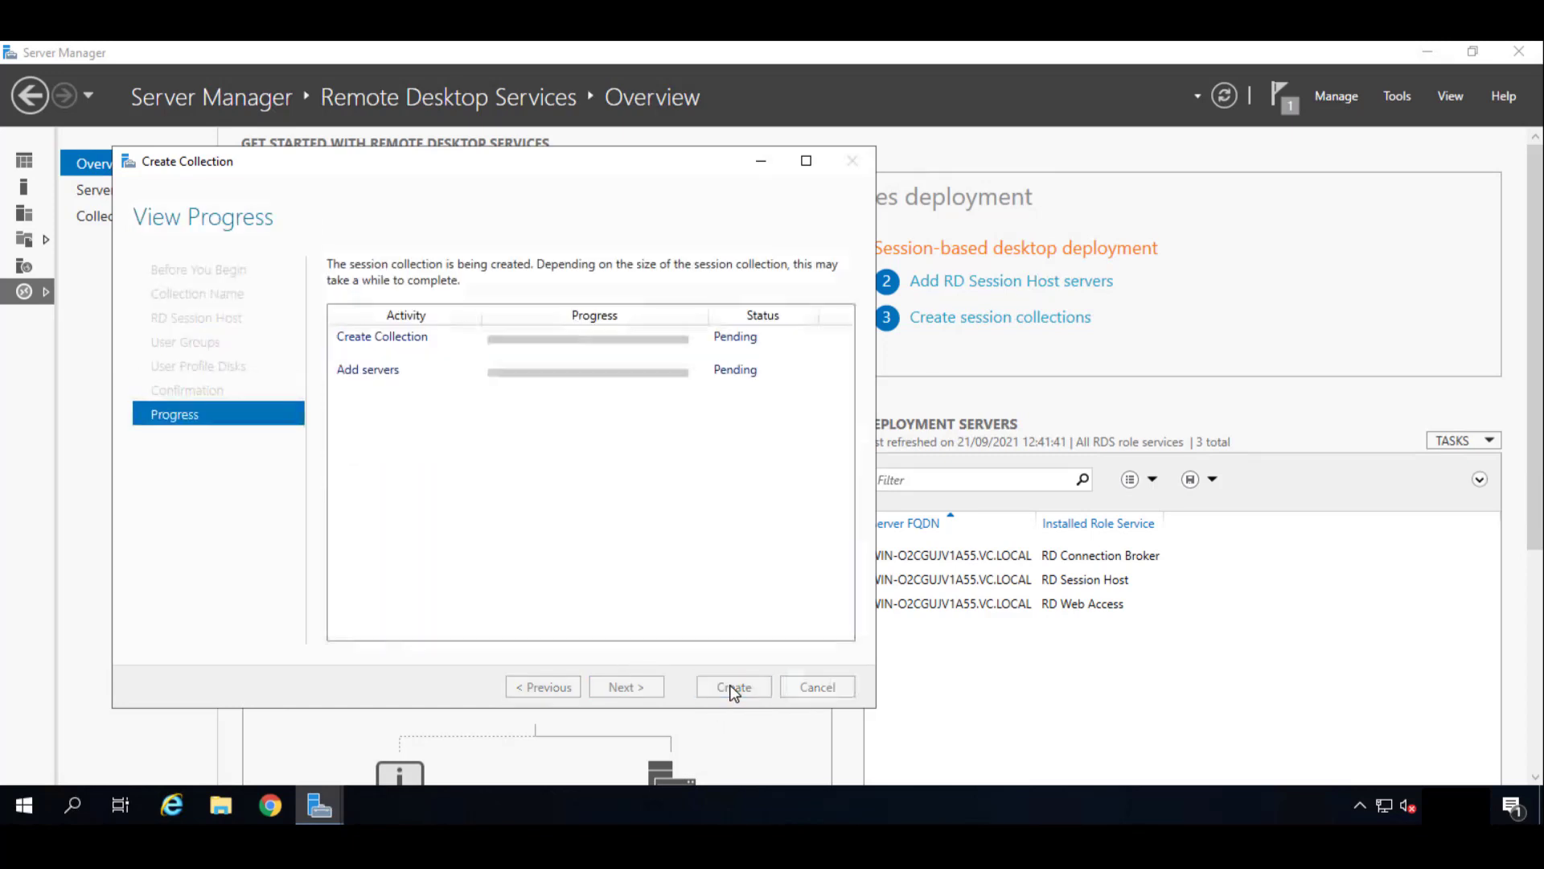
click(733, 686)
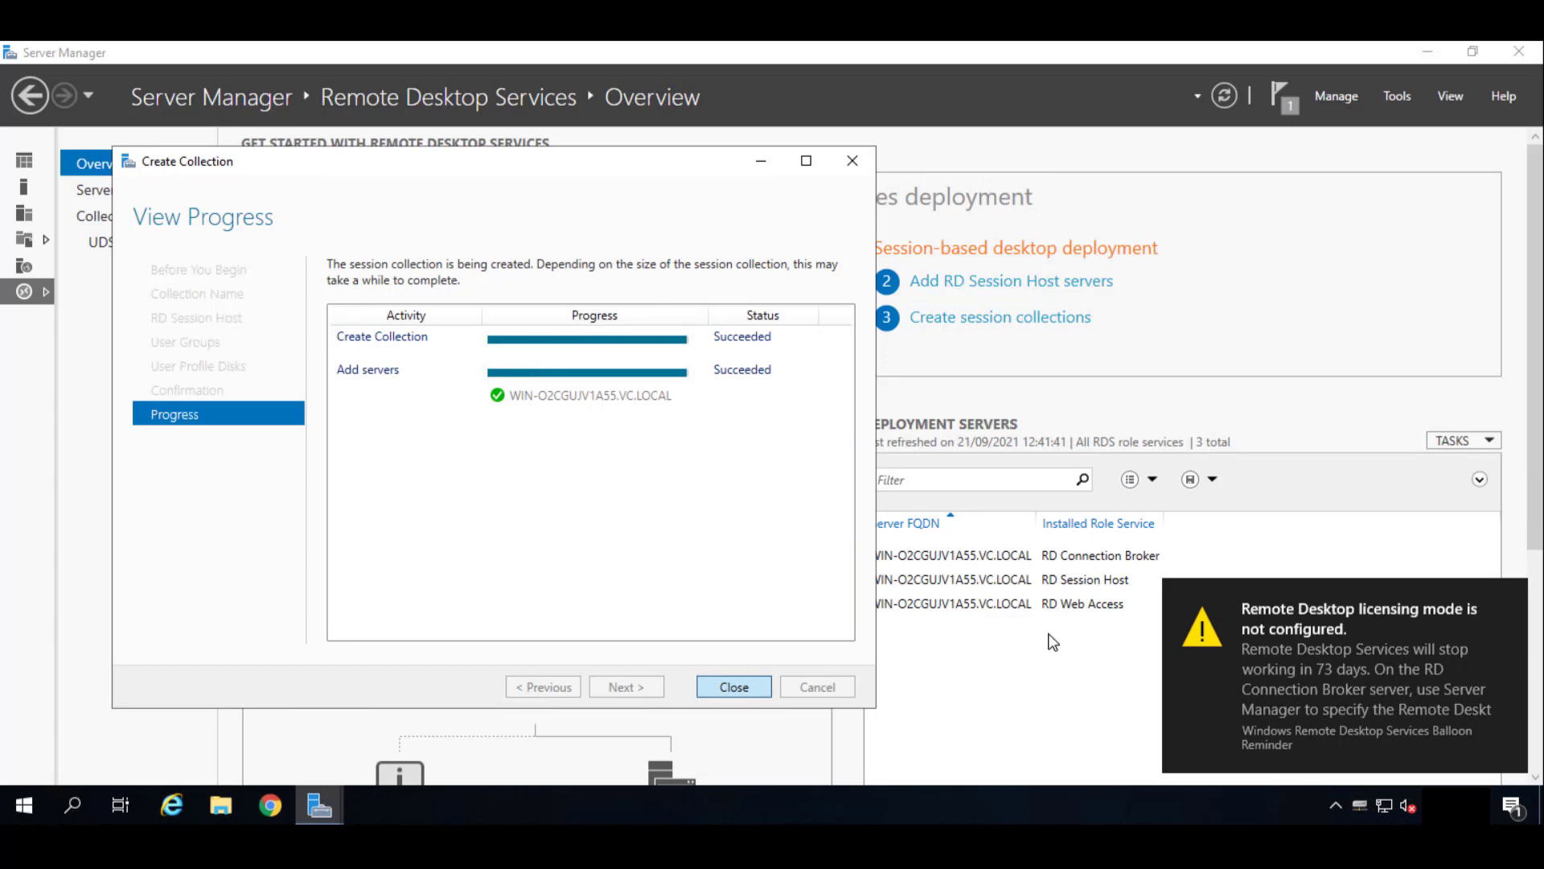
click(734, 686)
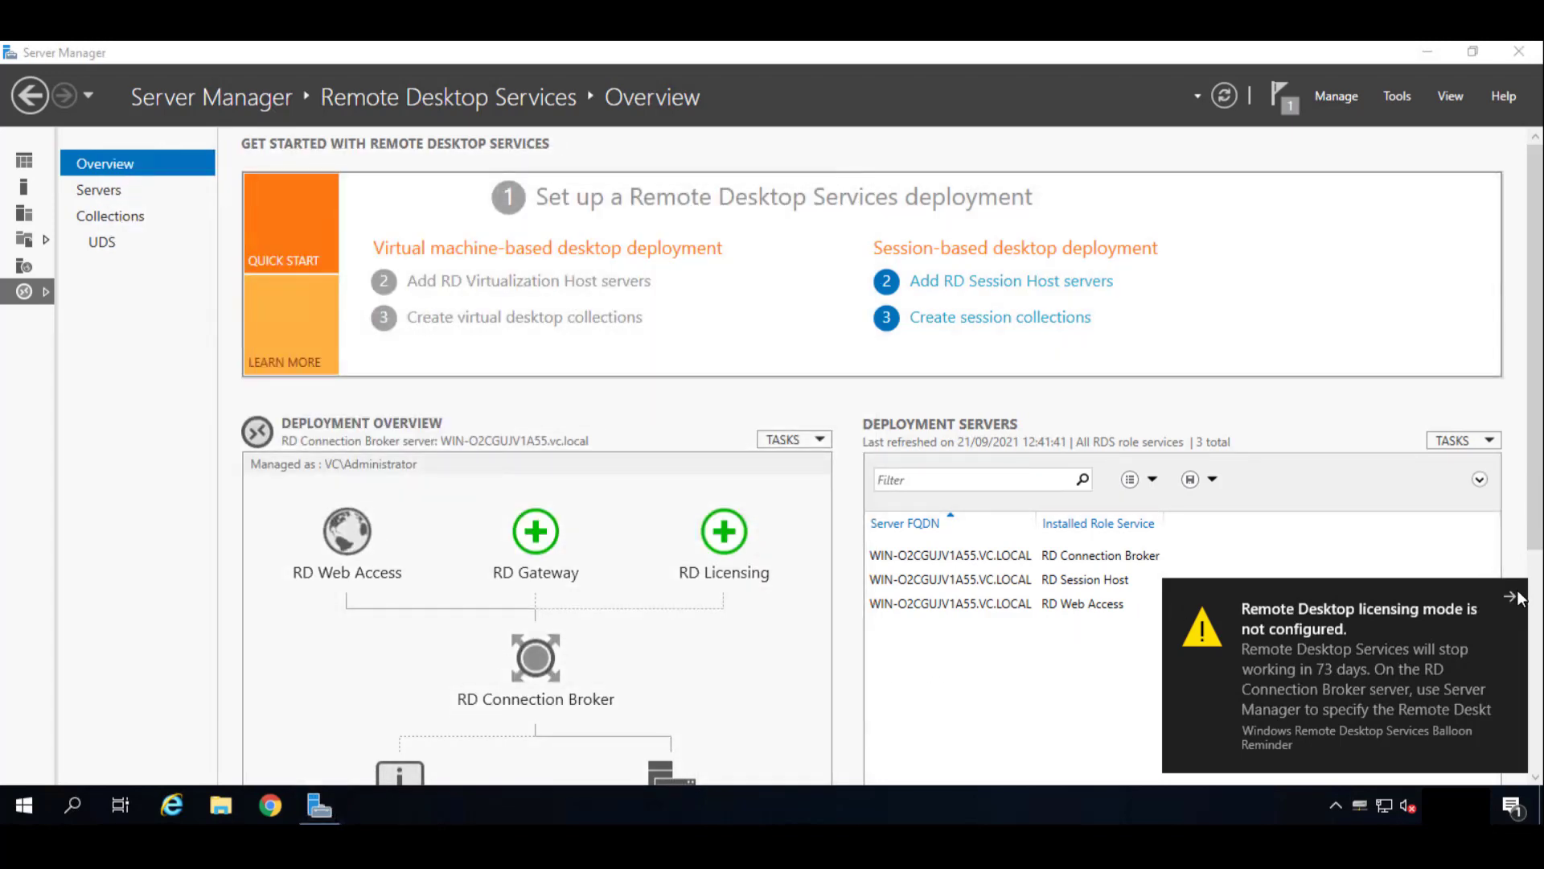
click(1514, 597)
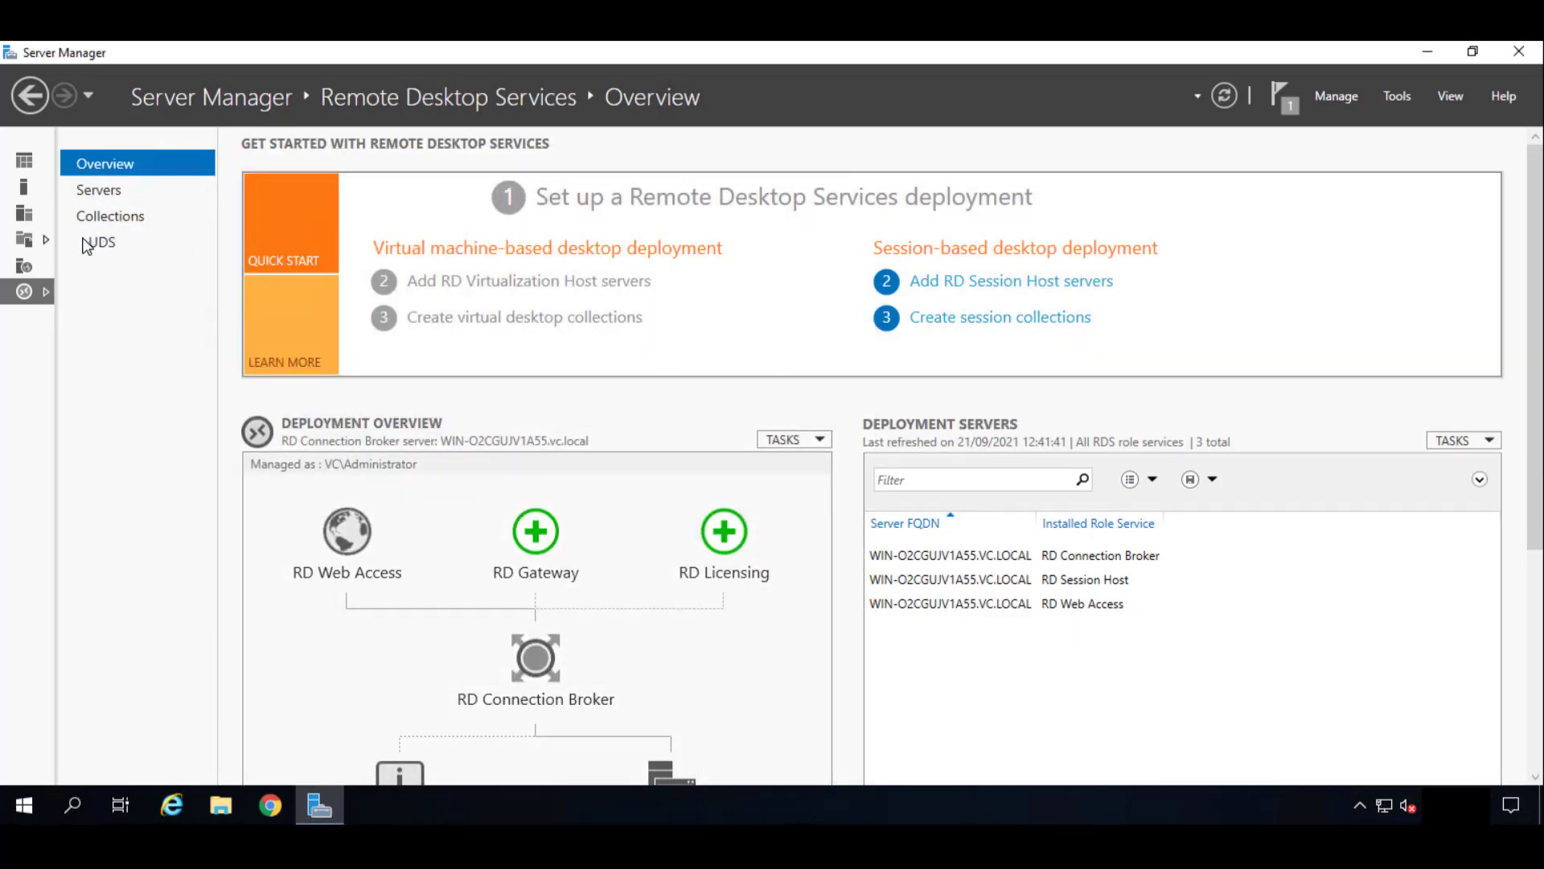
Select UDS under Collections to view its properties, RemoteApp programs and host servers.
click(101, 241)
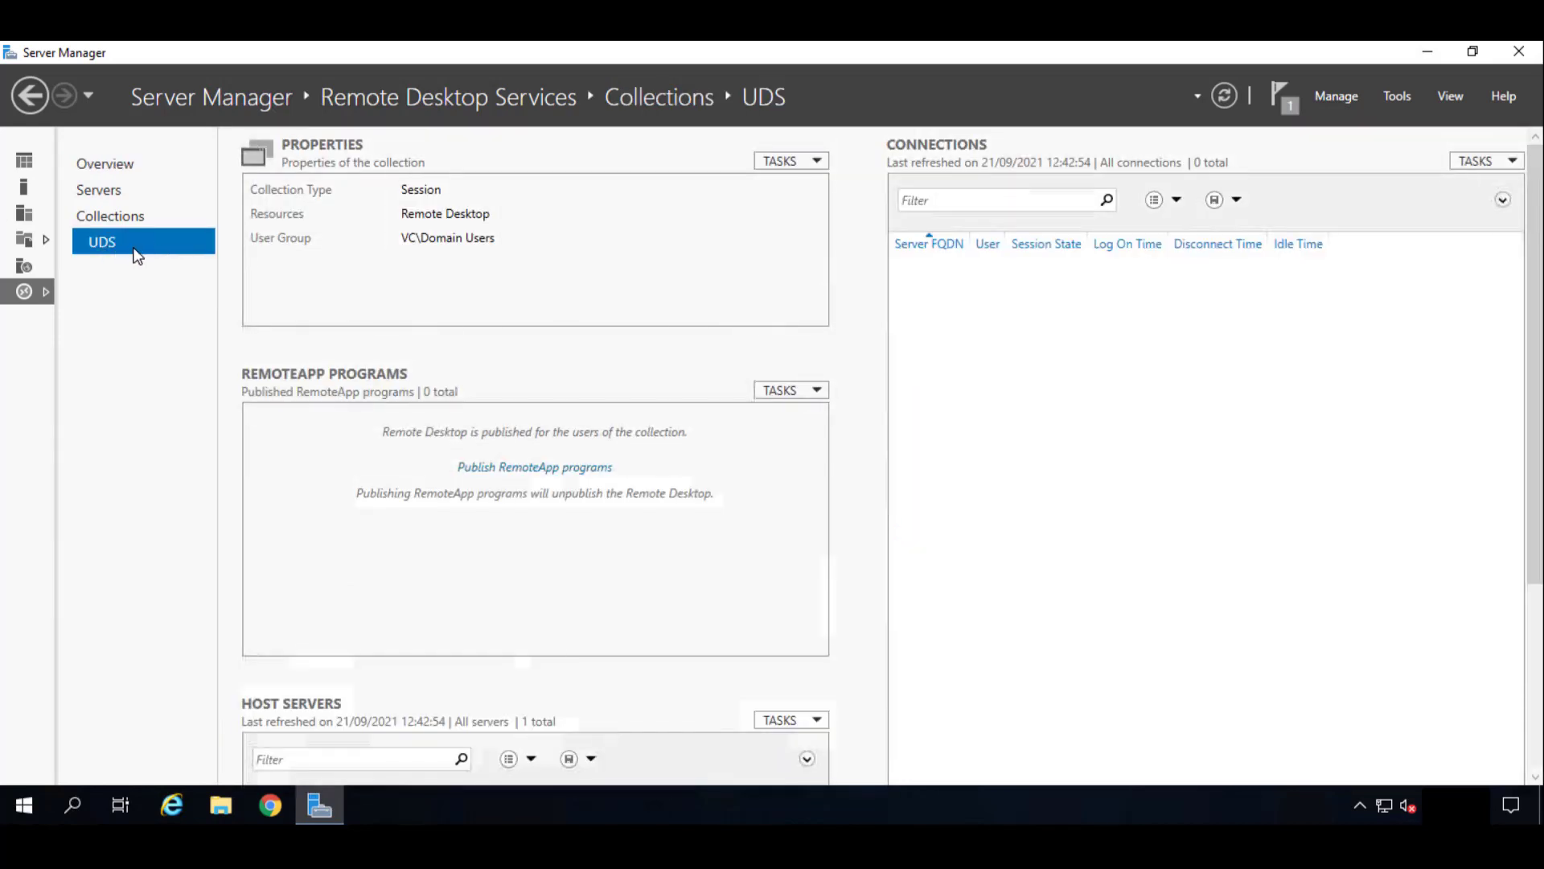
mouse_move(756, 356)
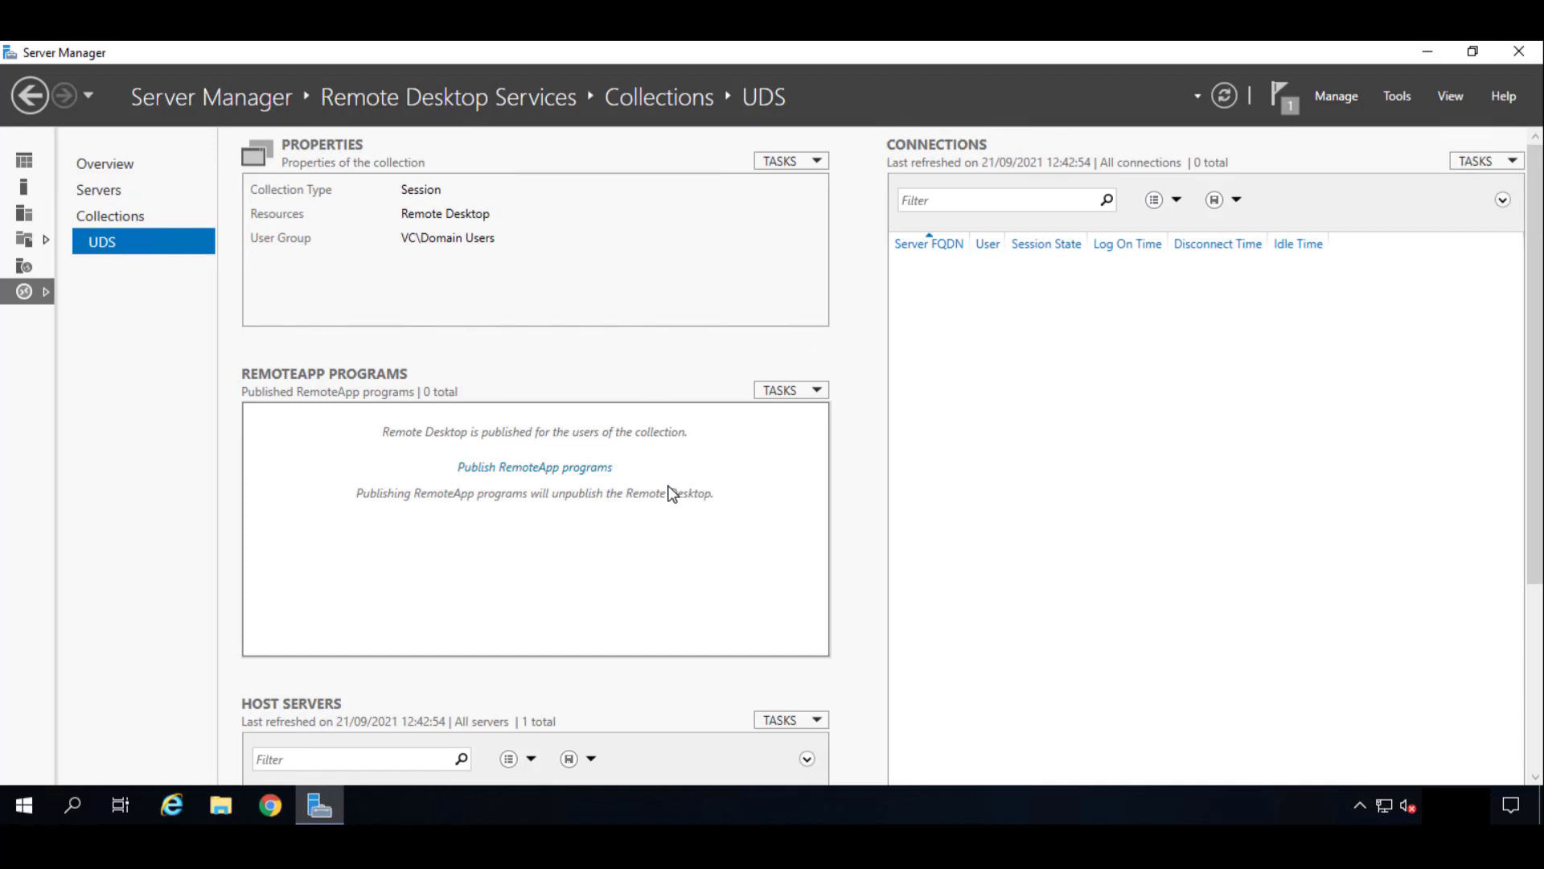
mouse_move(540, 544)
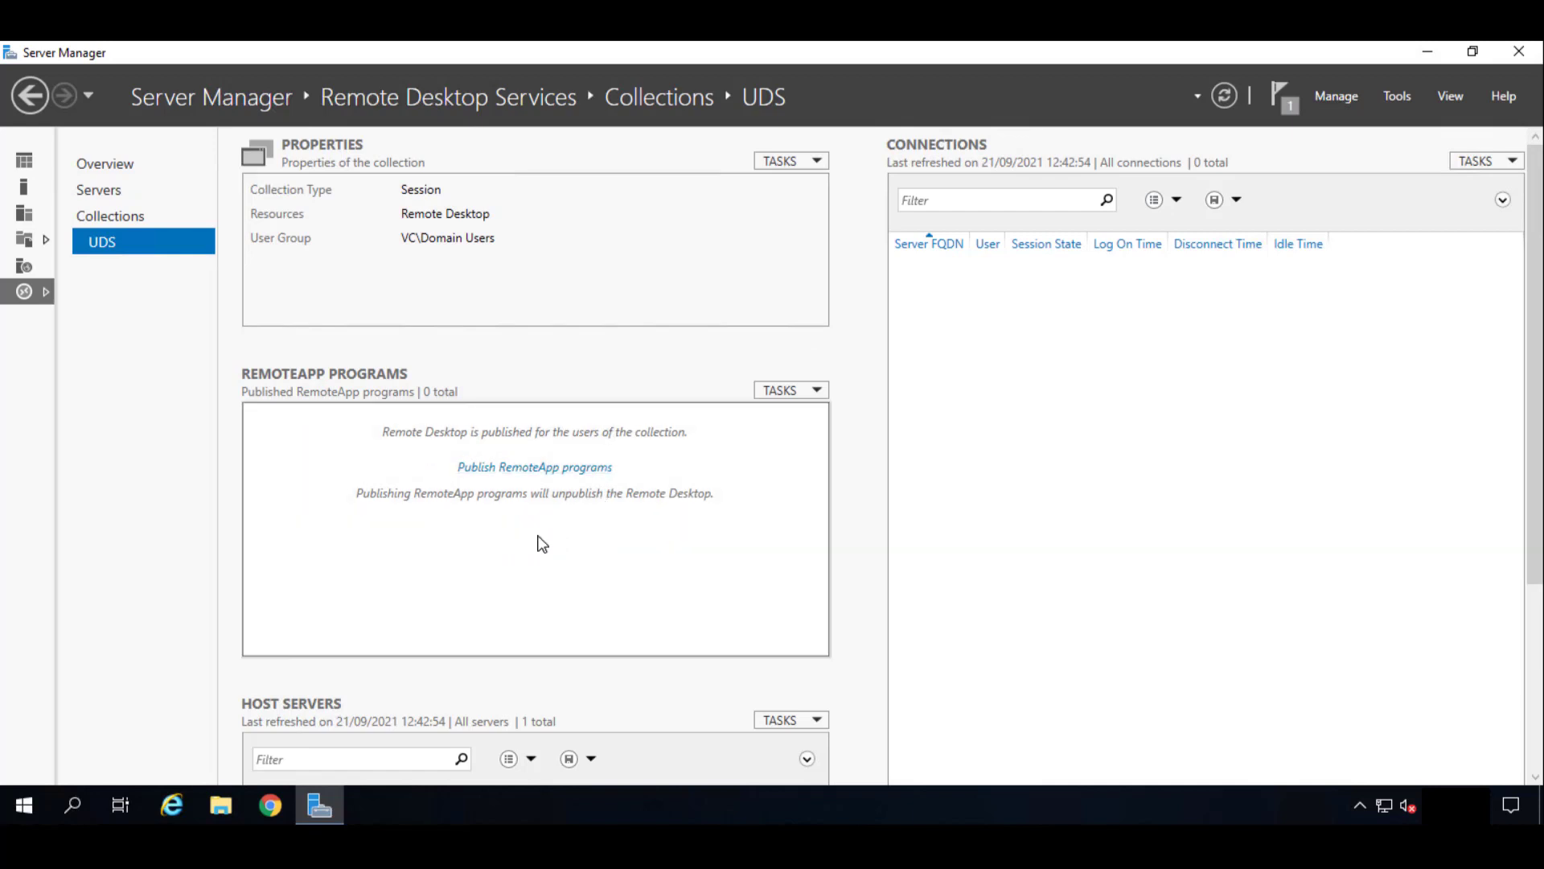
mouse_move(548, 554)
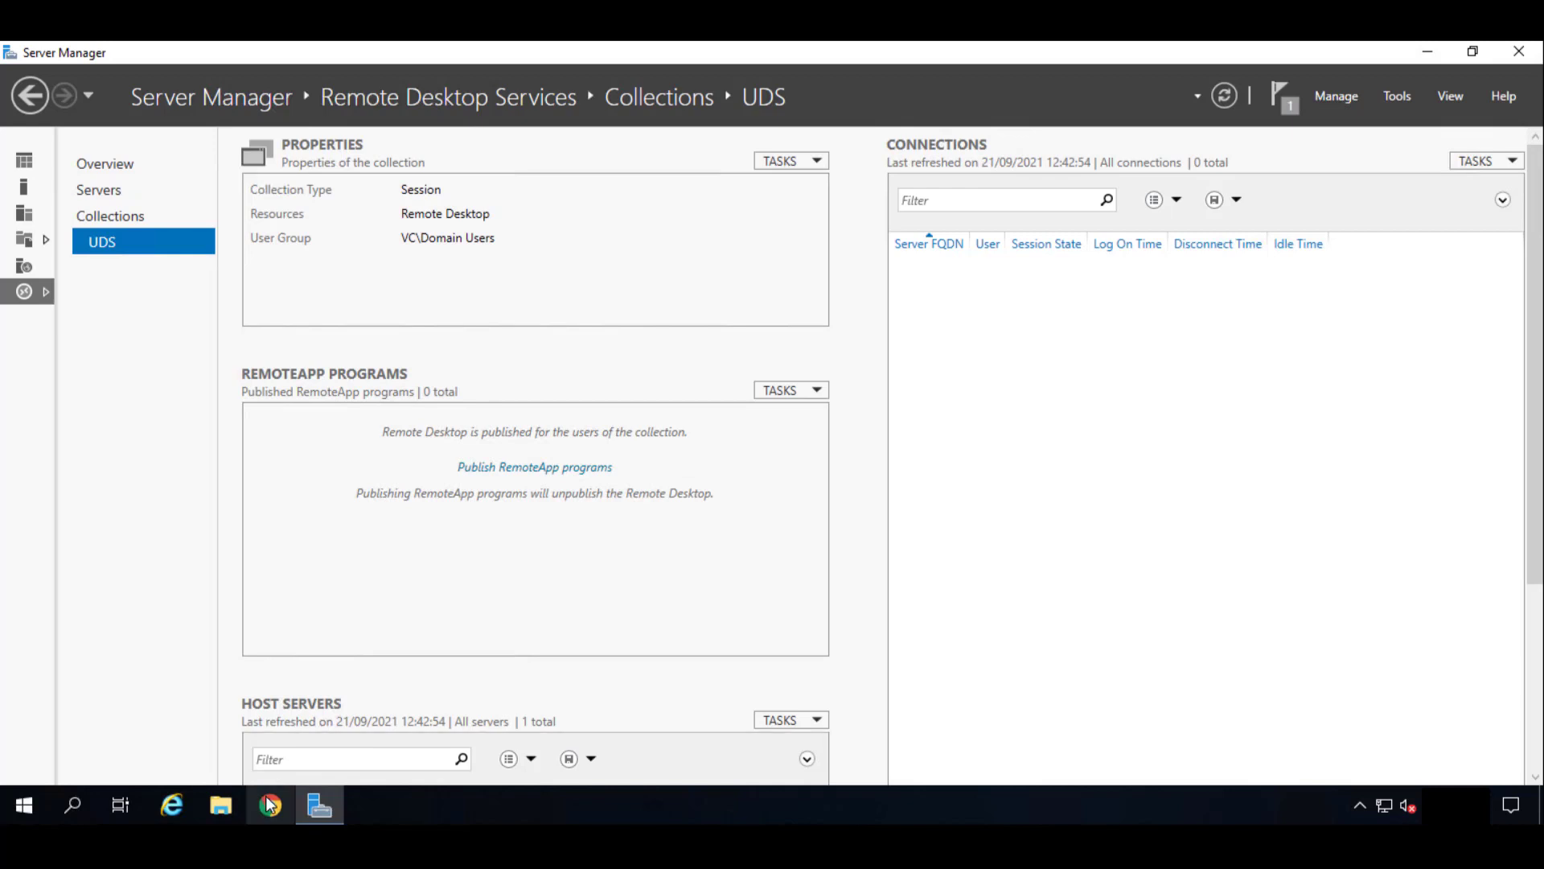
Log in to UDS Enterprise in the browser with the saved administrator account.
click(270, 806)
text(192.168.0.5)
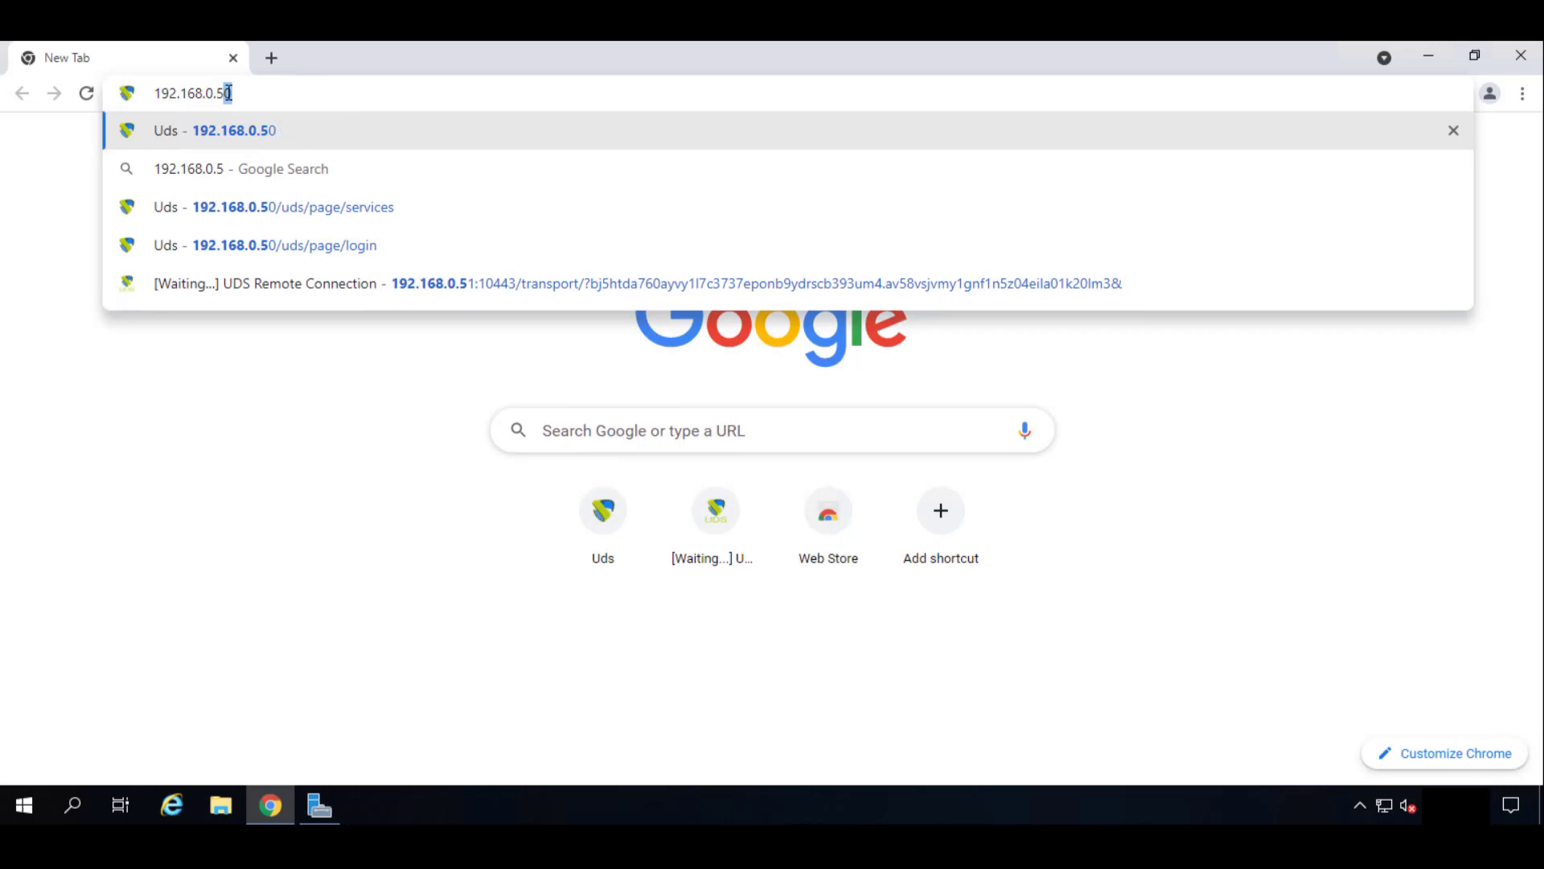
click(284, 245)
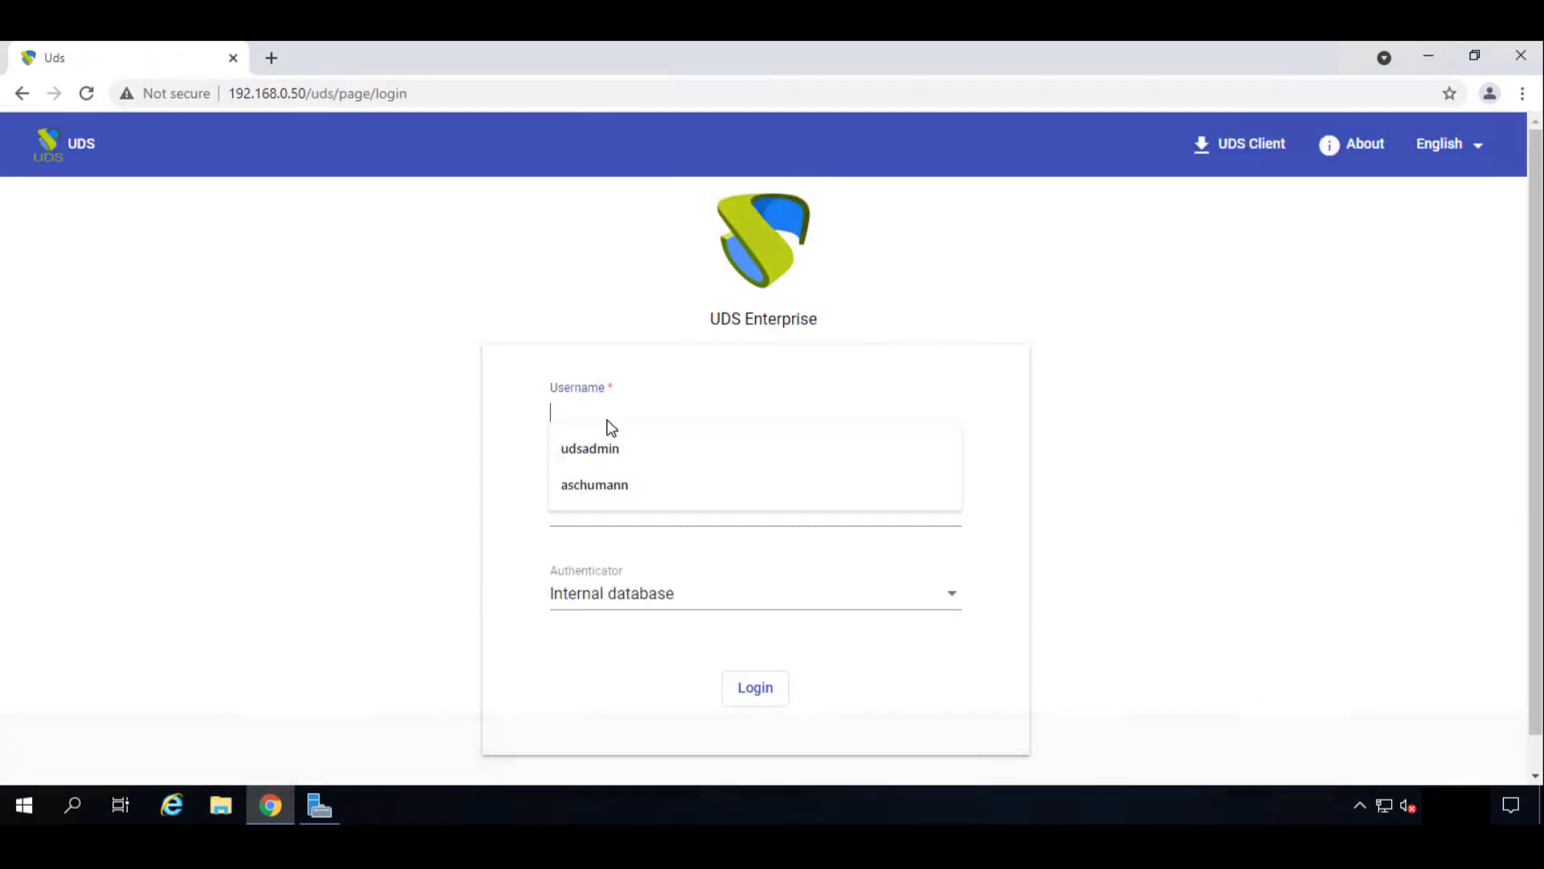
click(590, 448)
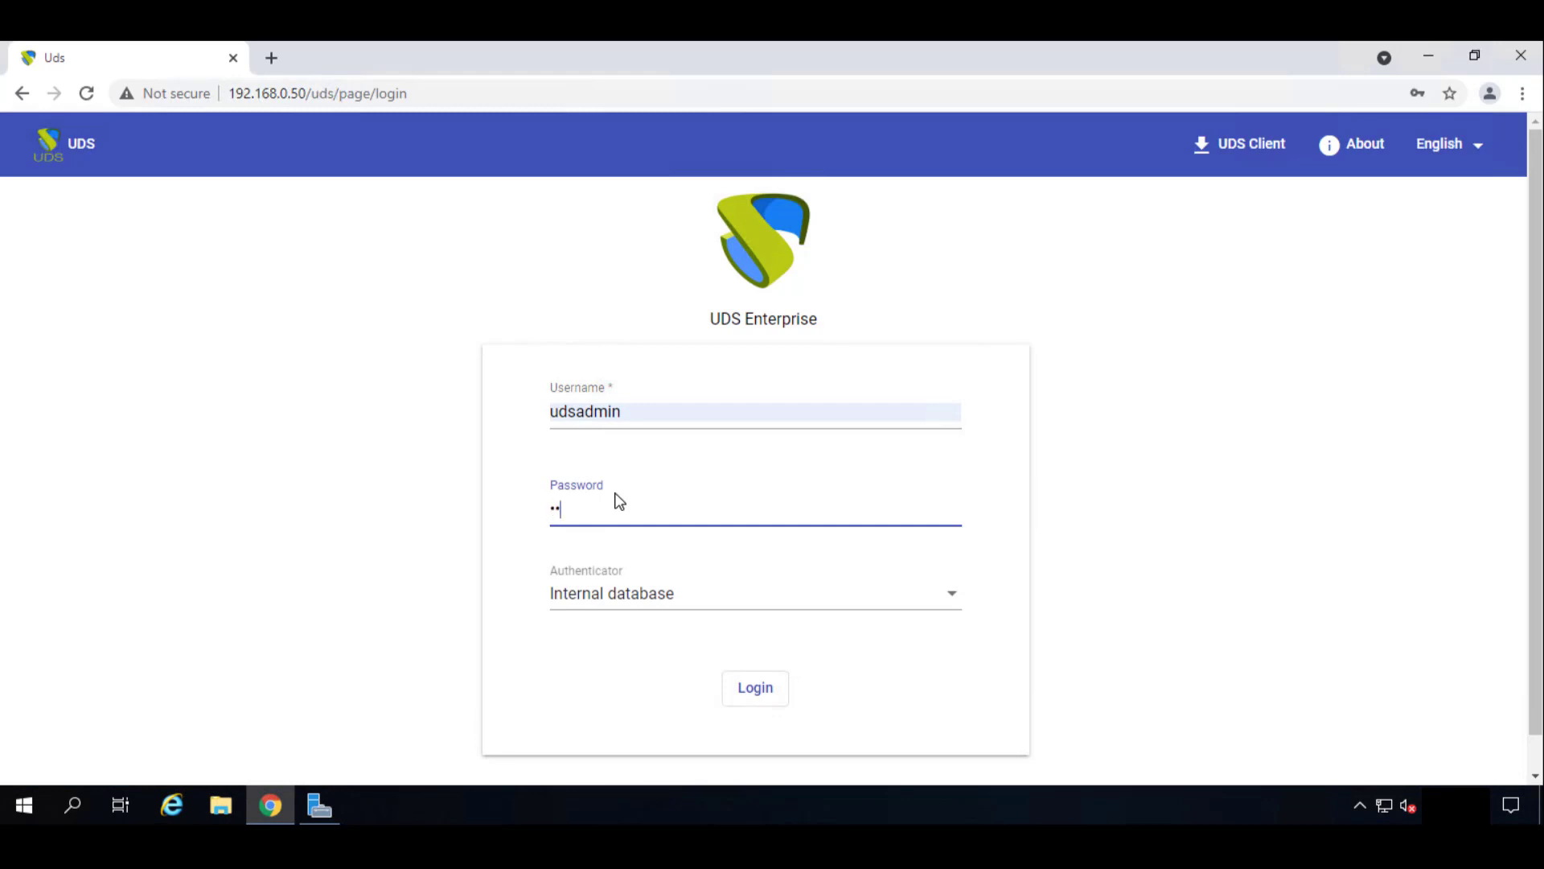
text(•)
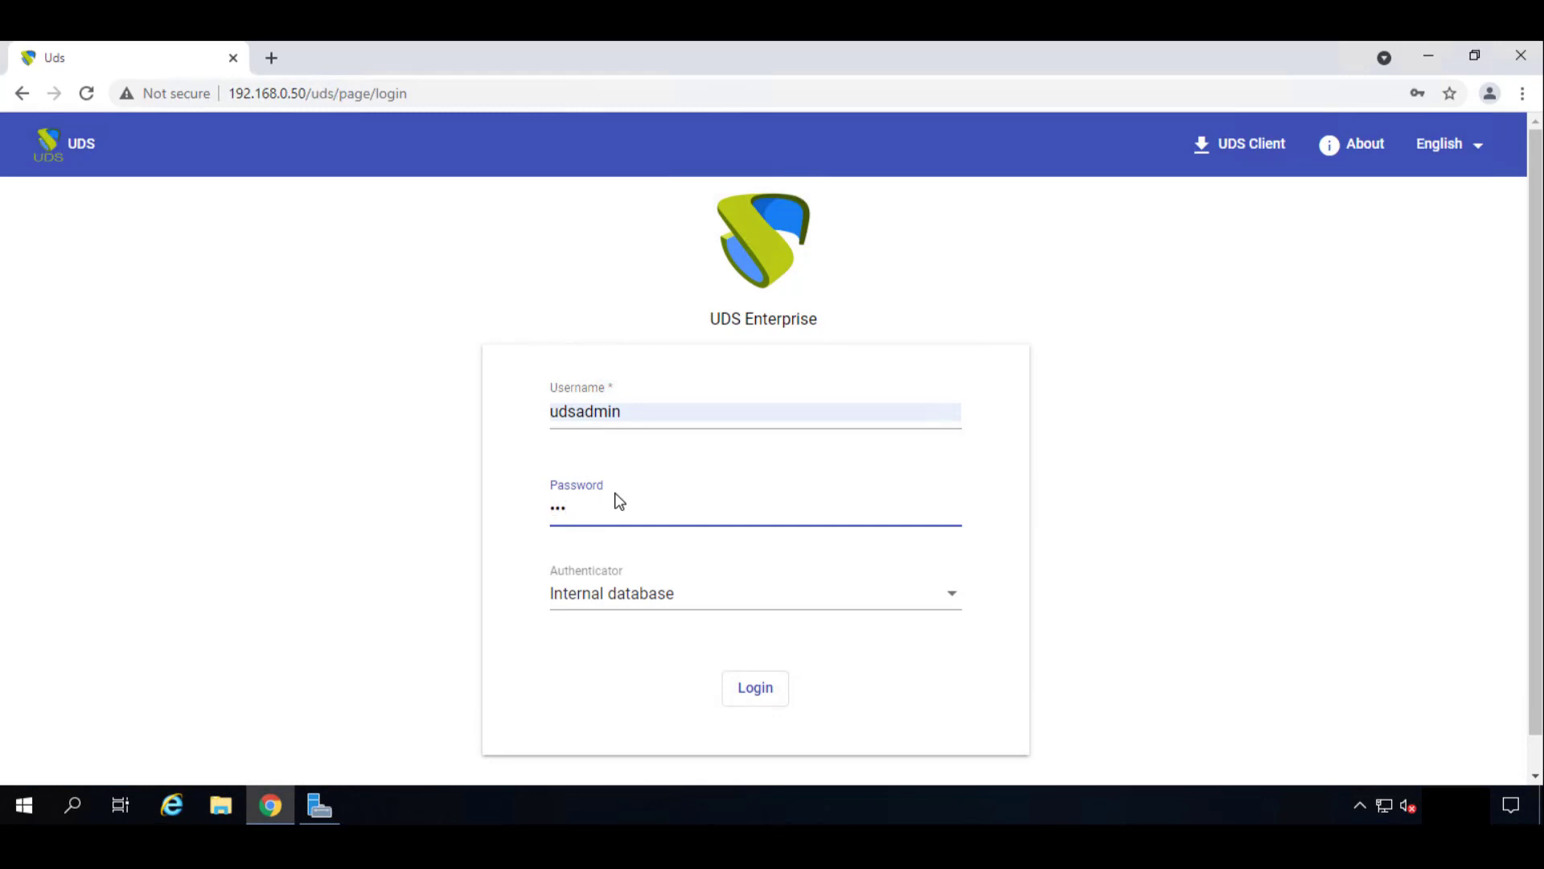
click(755, 688)
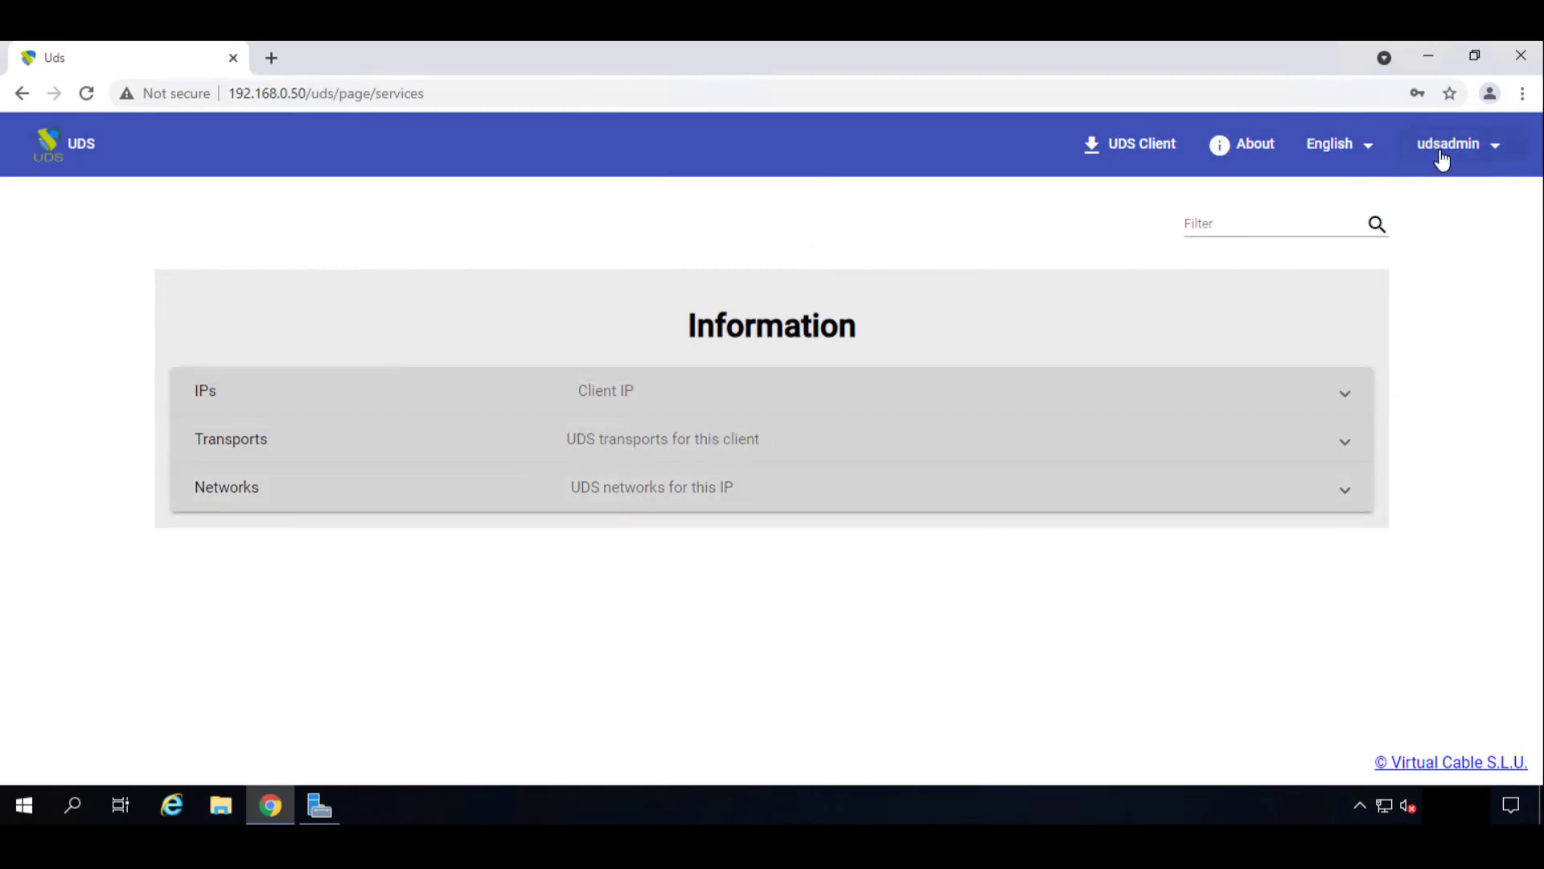
From udsadmin Downloads, download RDSActorSetup-3.0.0.exe and run the installer.
click(1456, 143)
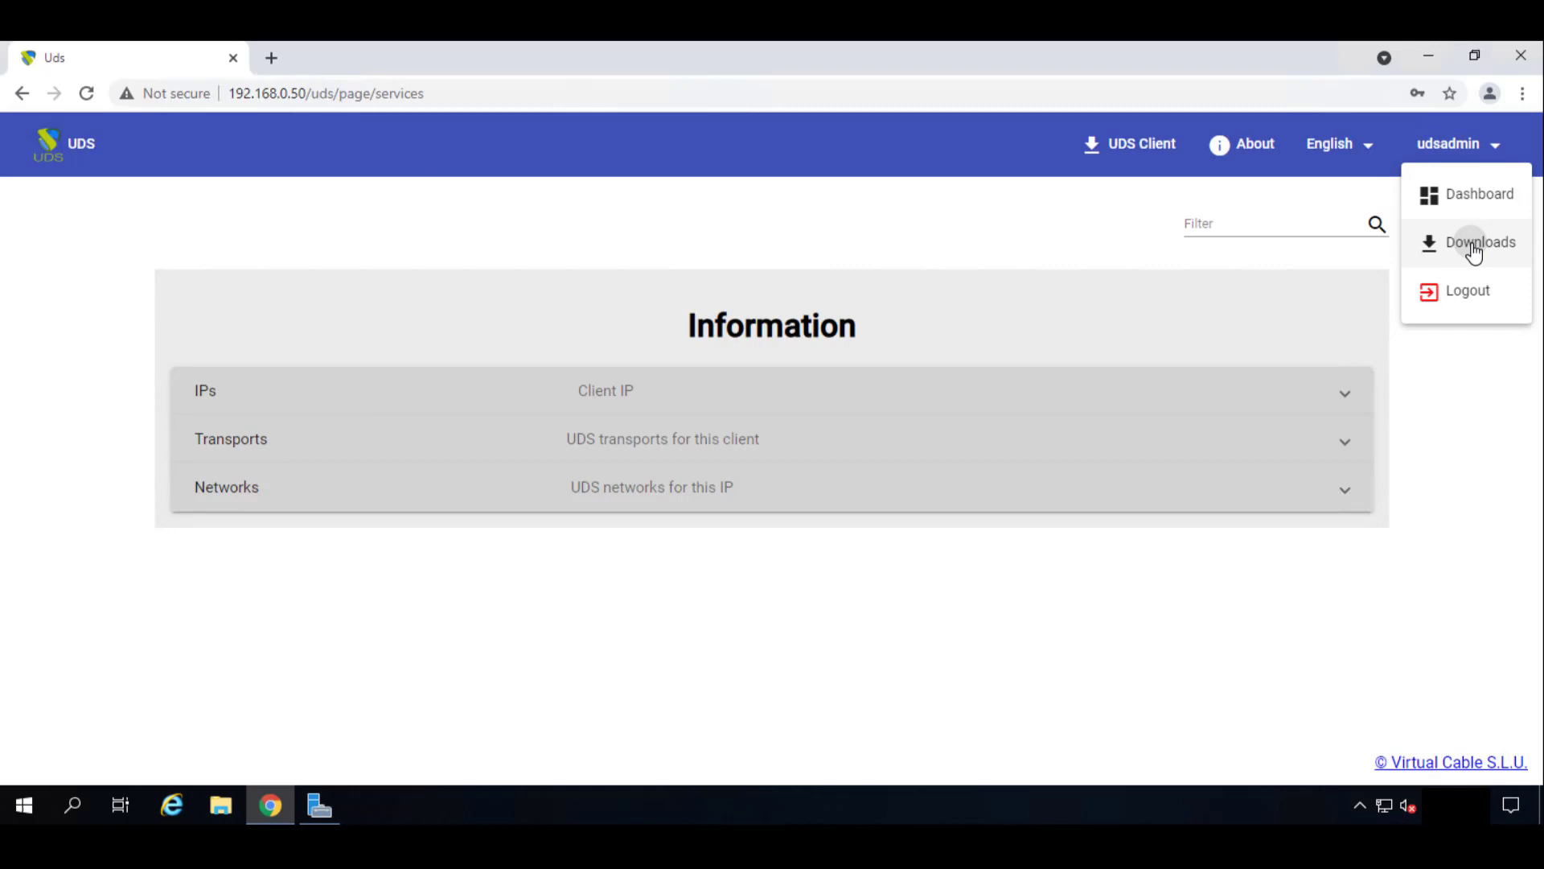
click(1480, 241)
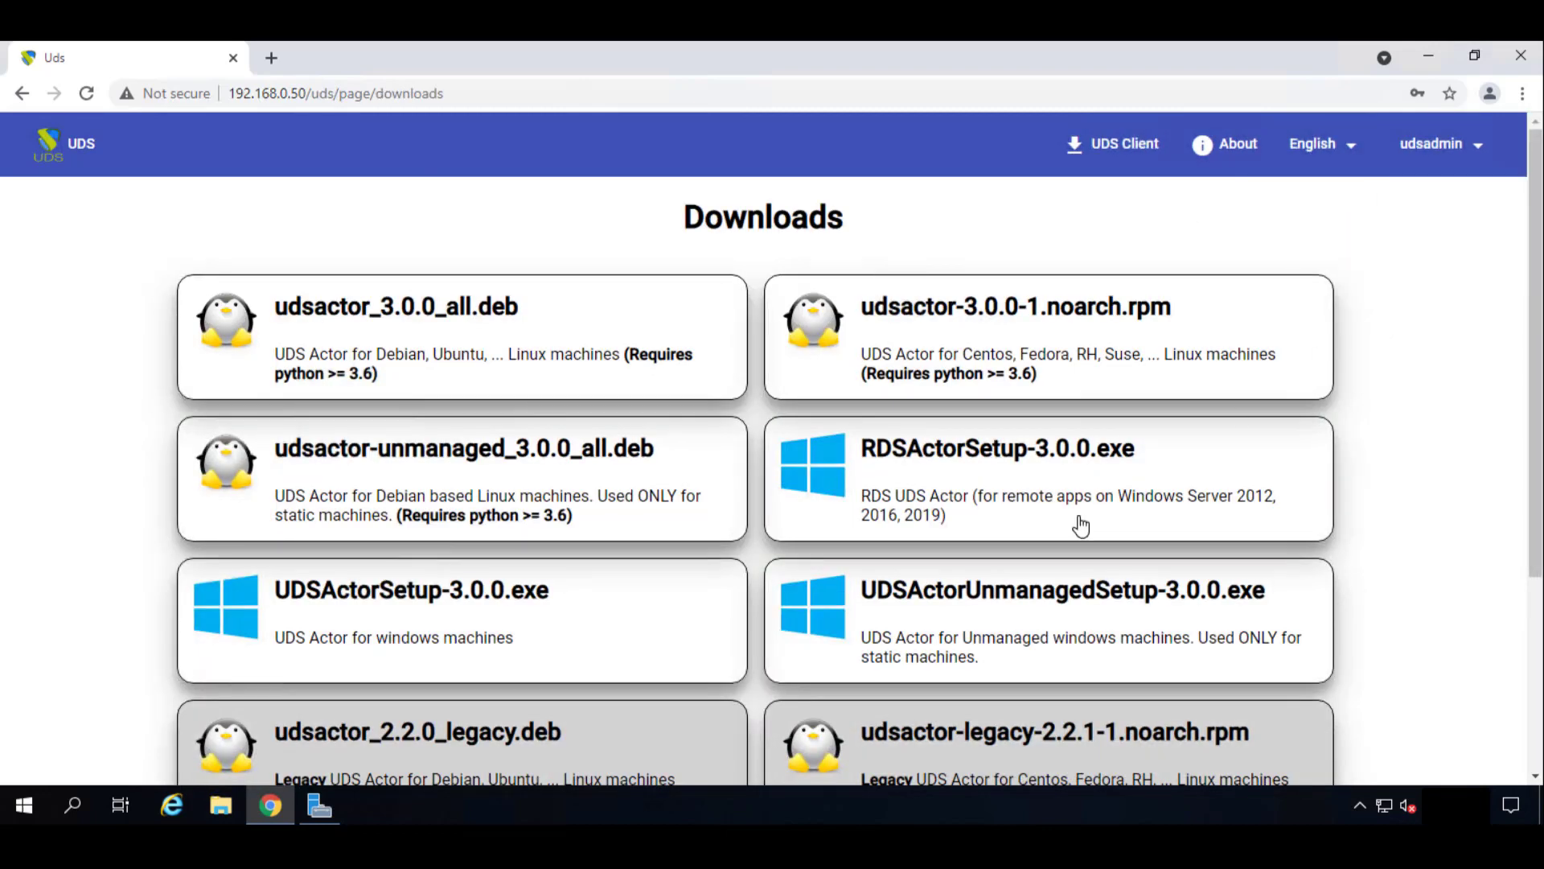
mouse_move(923, 463)
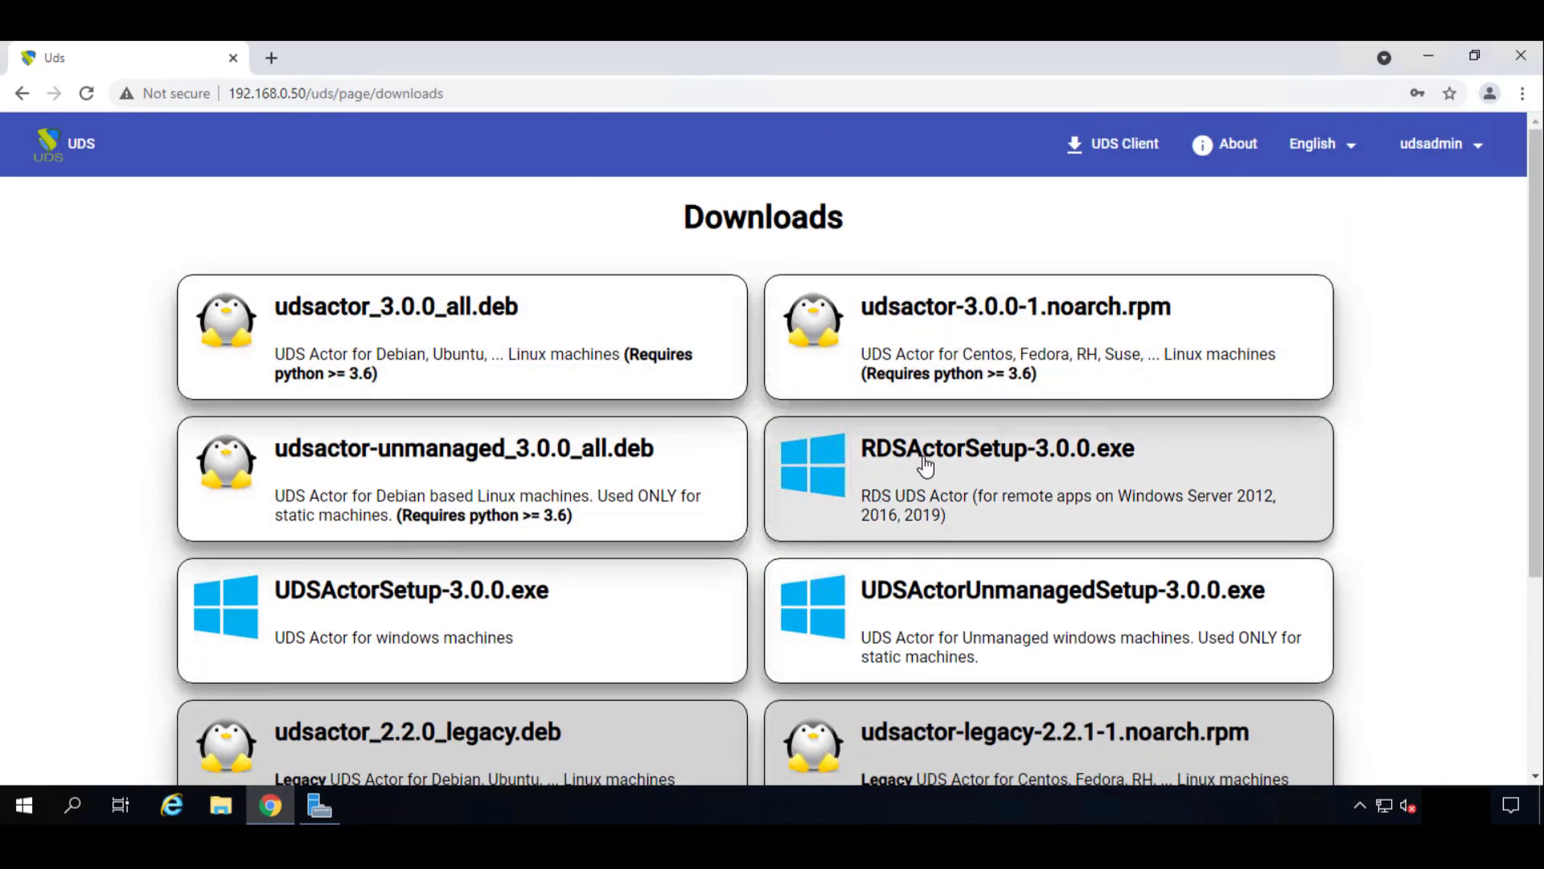
mouse_move(994, 479)
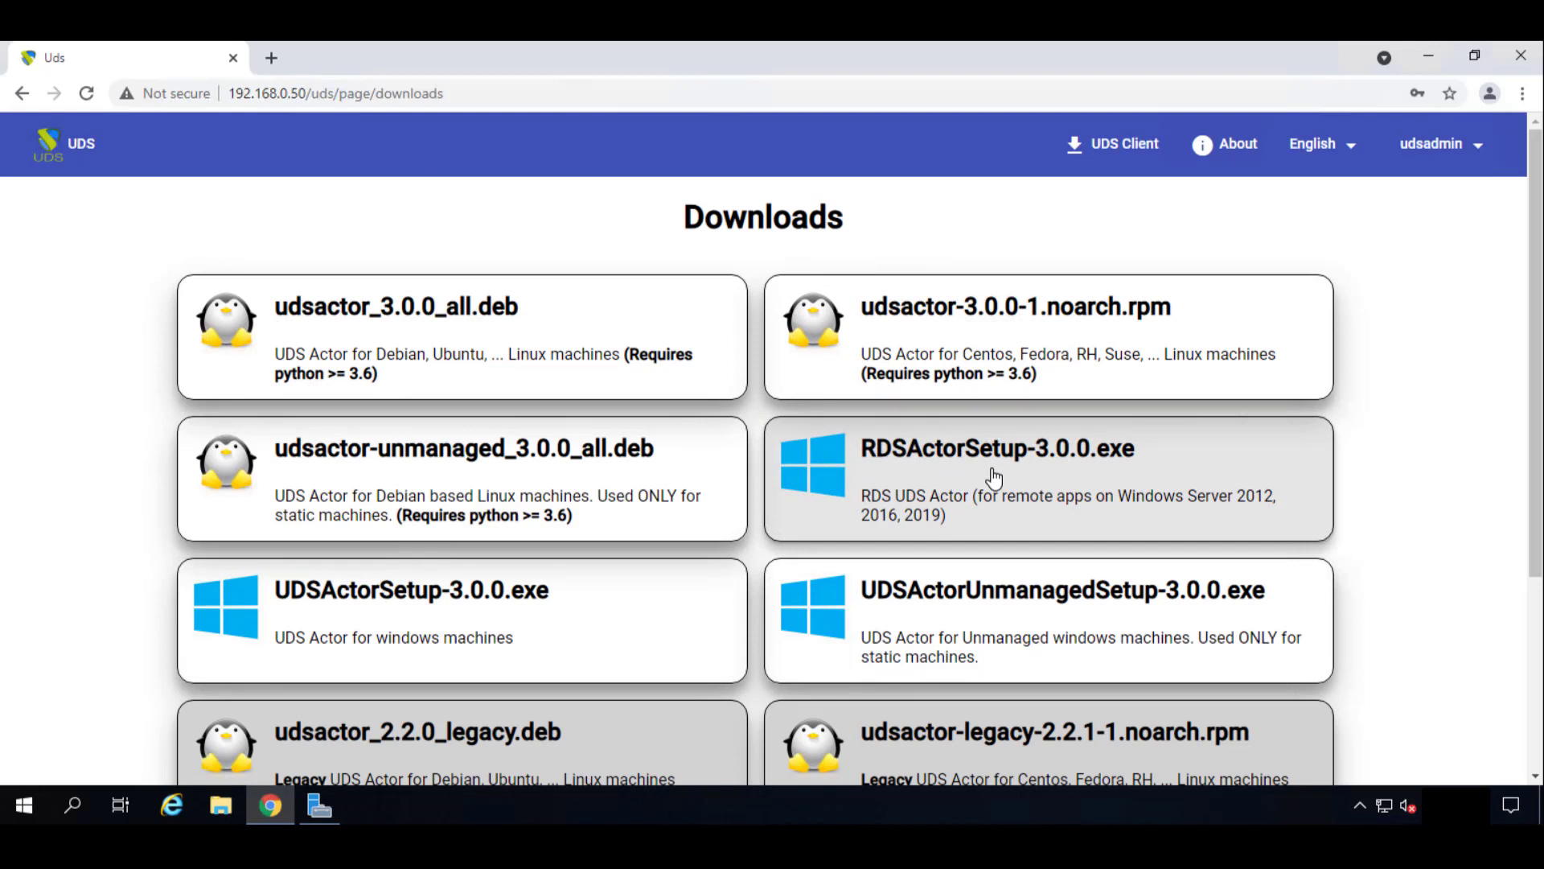
click(996, 448)
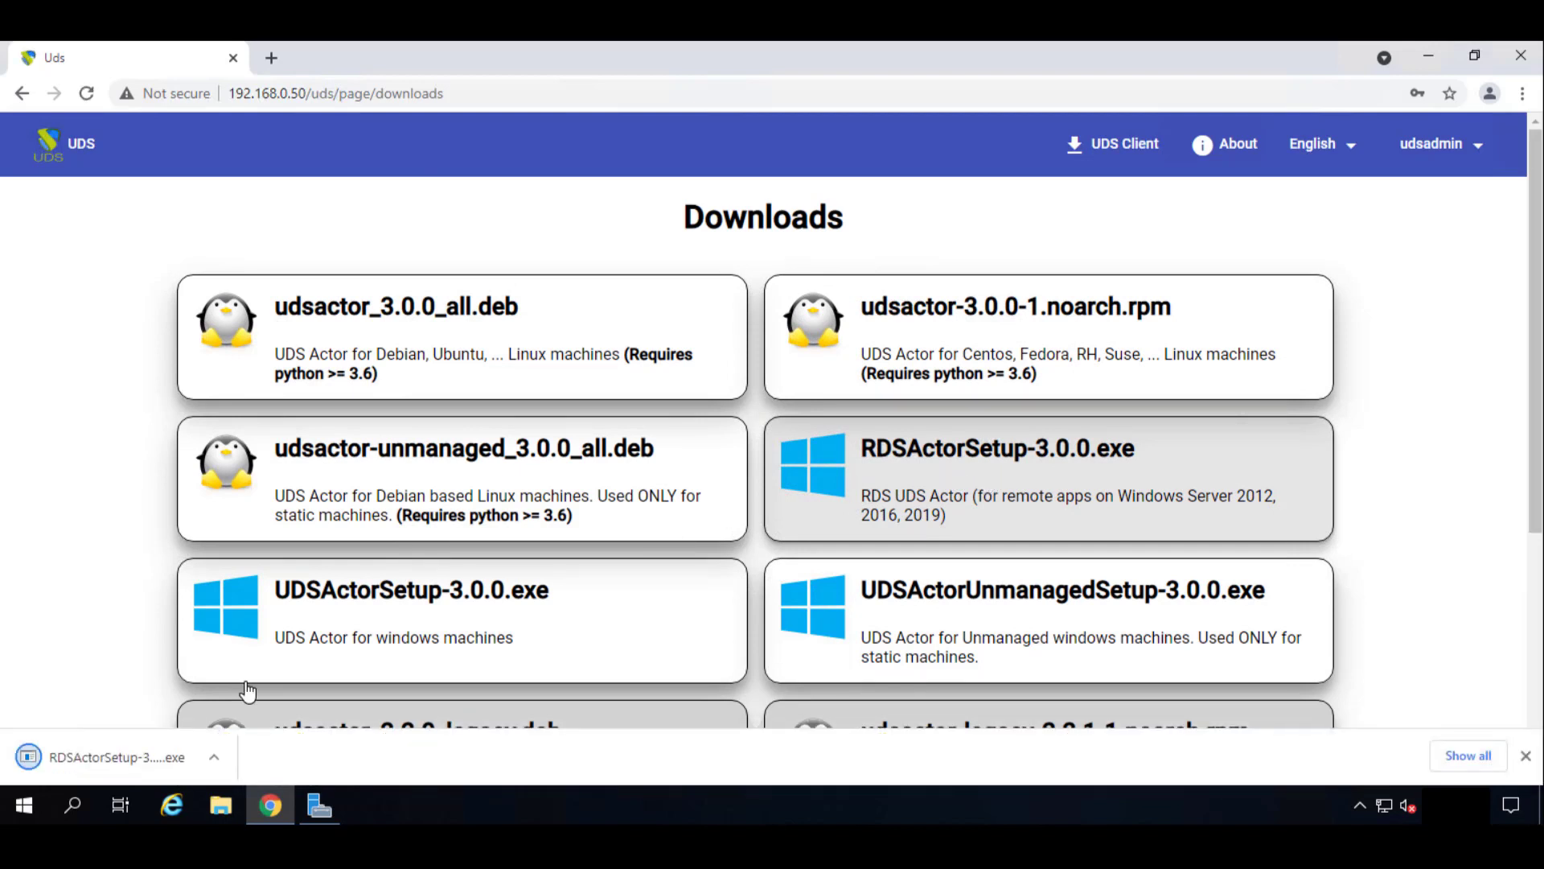
mouse_move(138, 756)
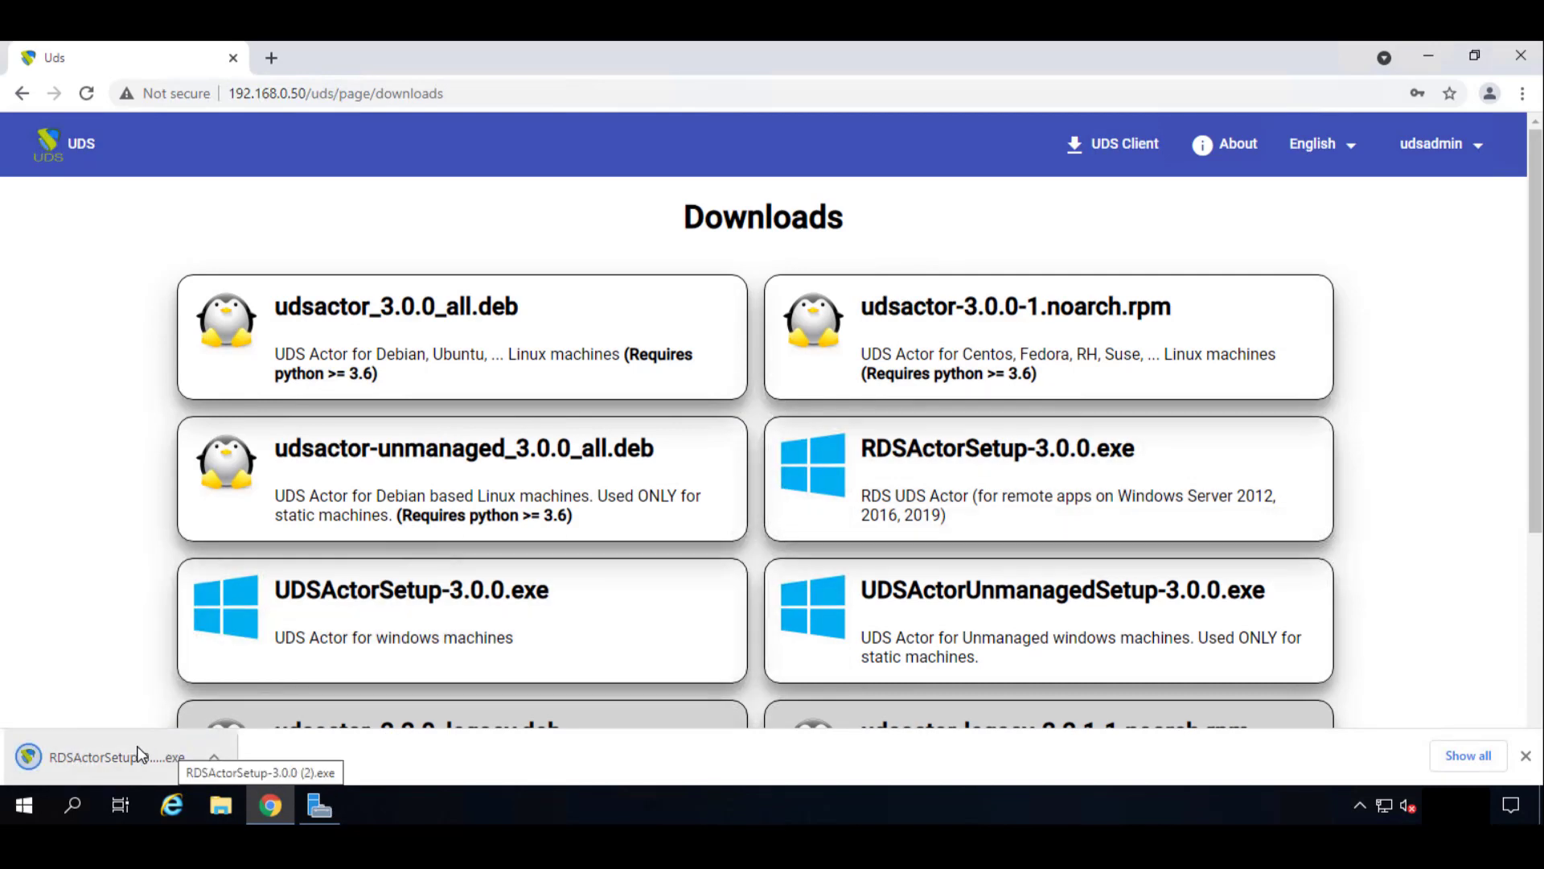
click(109, 756)
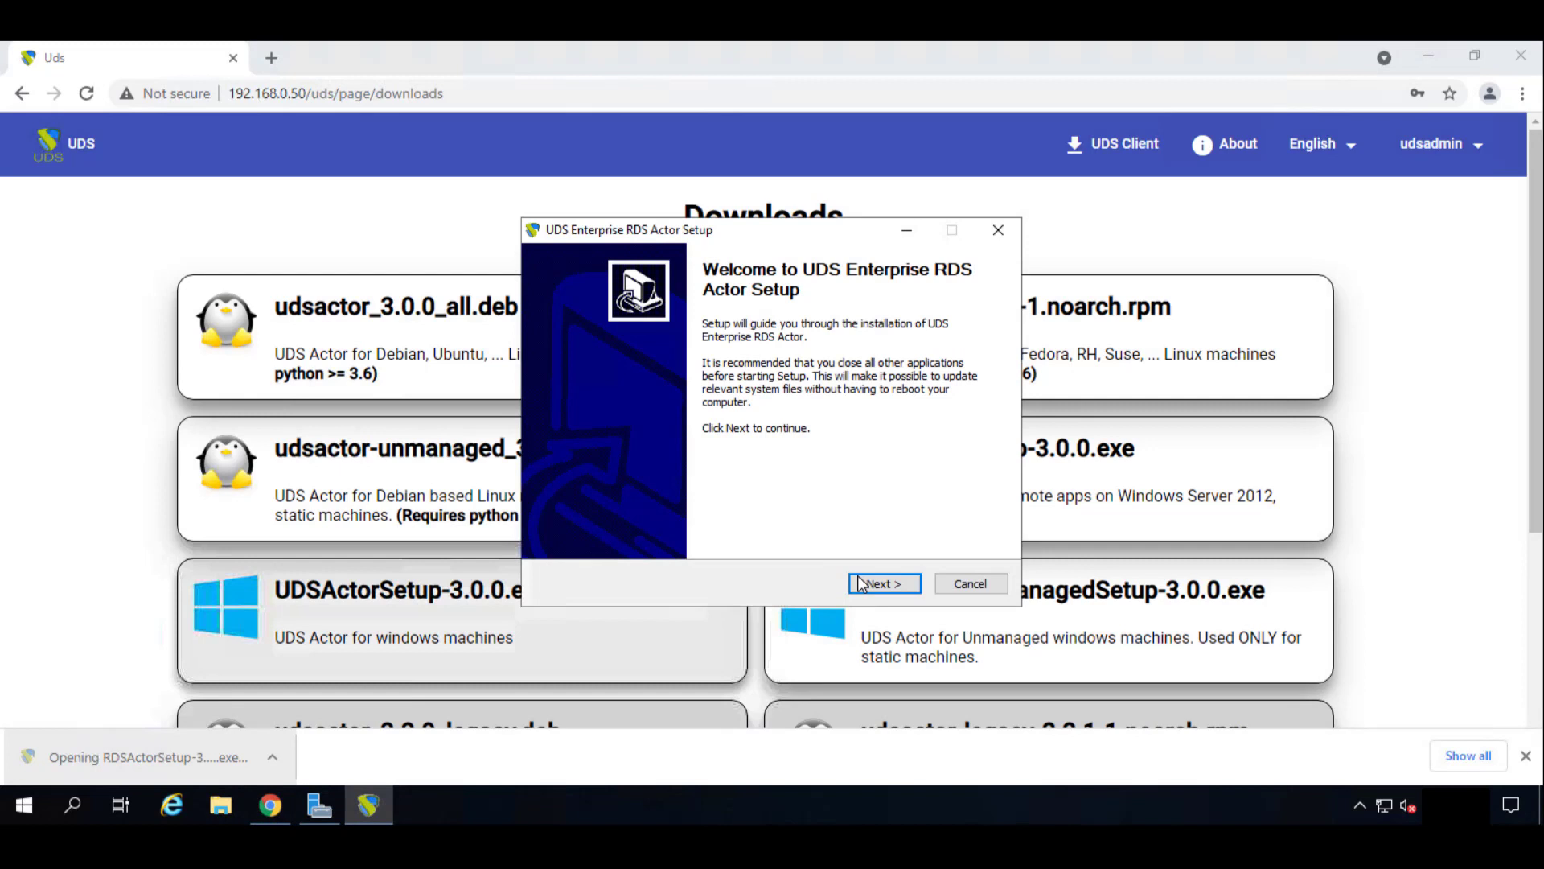
Accept the licence, install to the default C:\Program Files\RDSActor folder, and launch the actor.
click(883, 583)
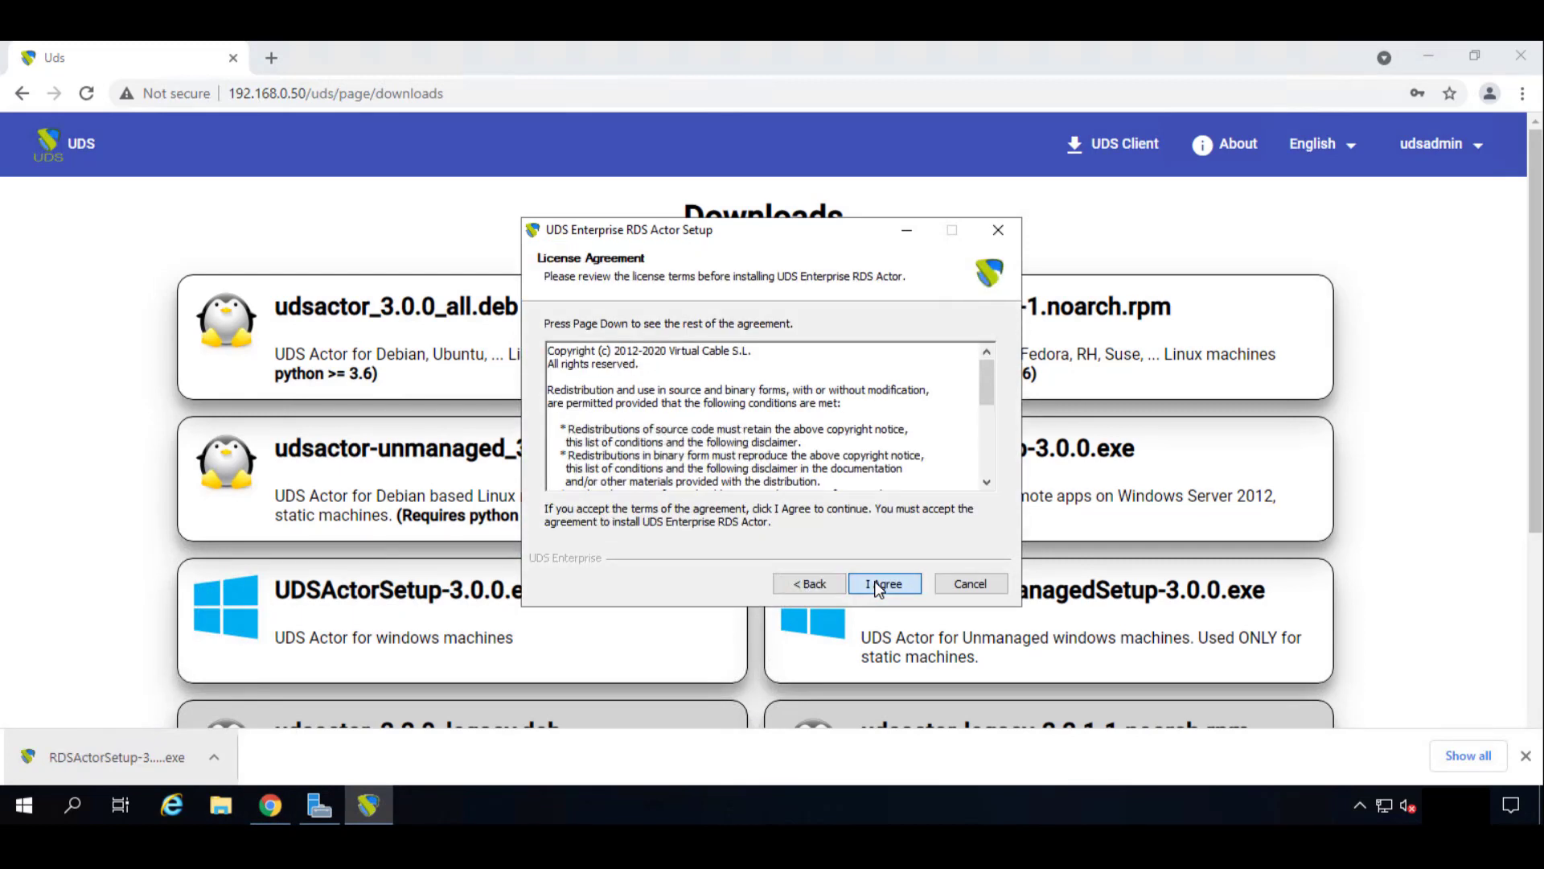
click(883, 583)
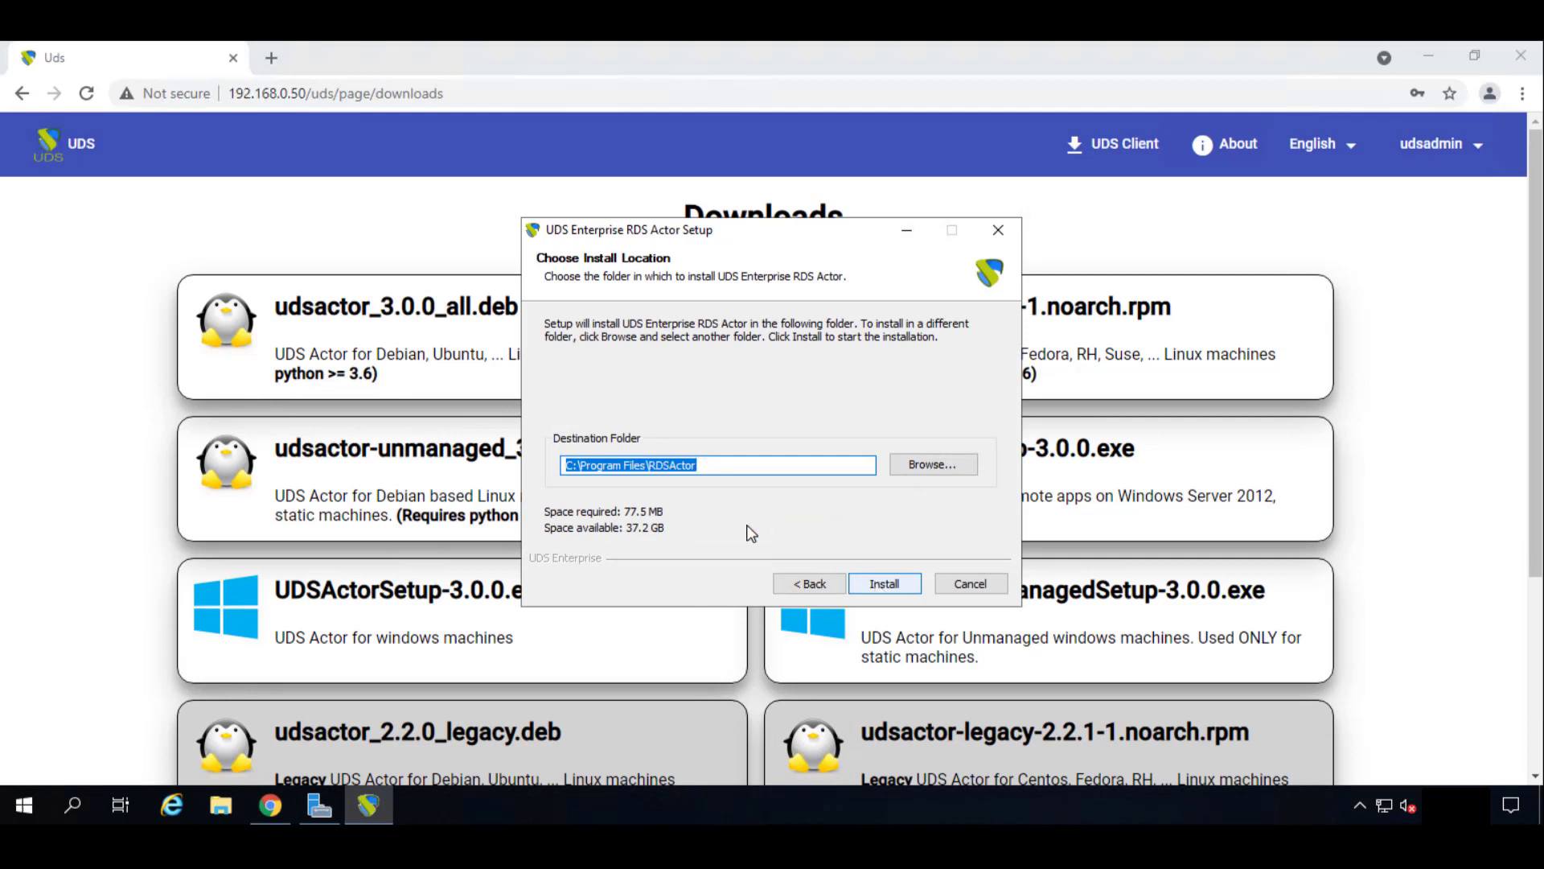
click(716, 464)
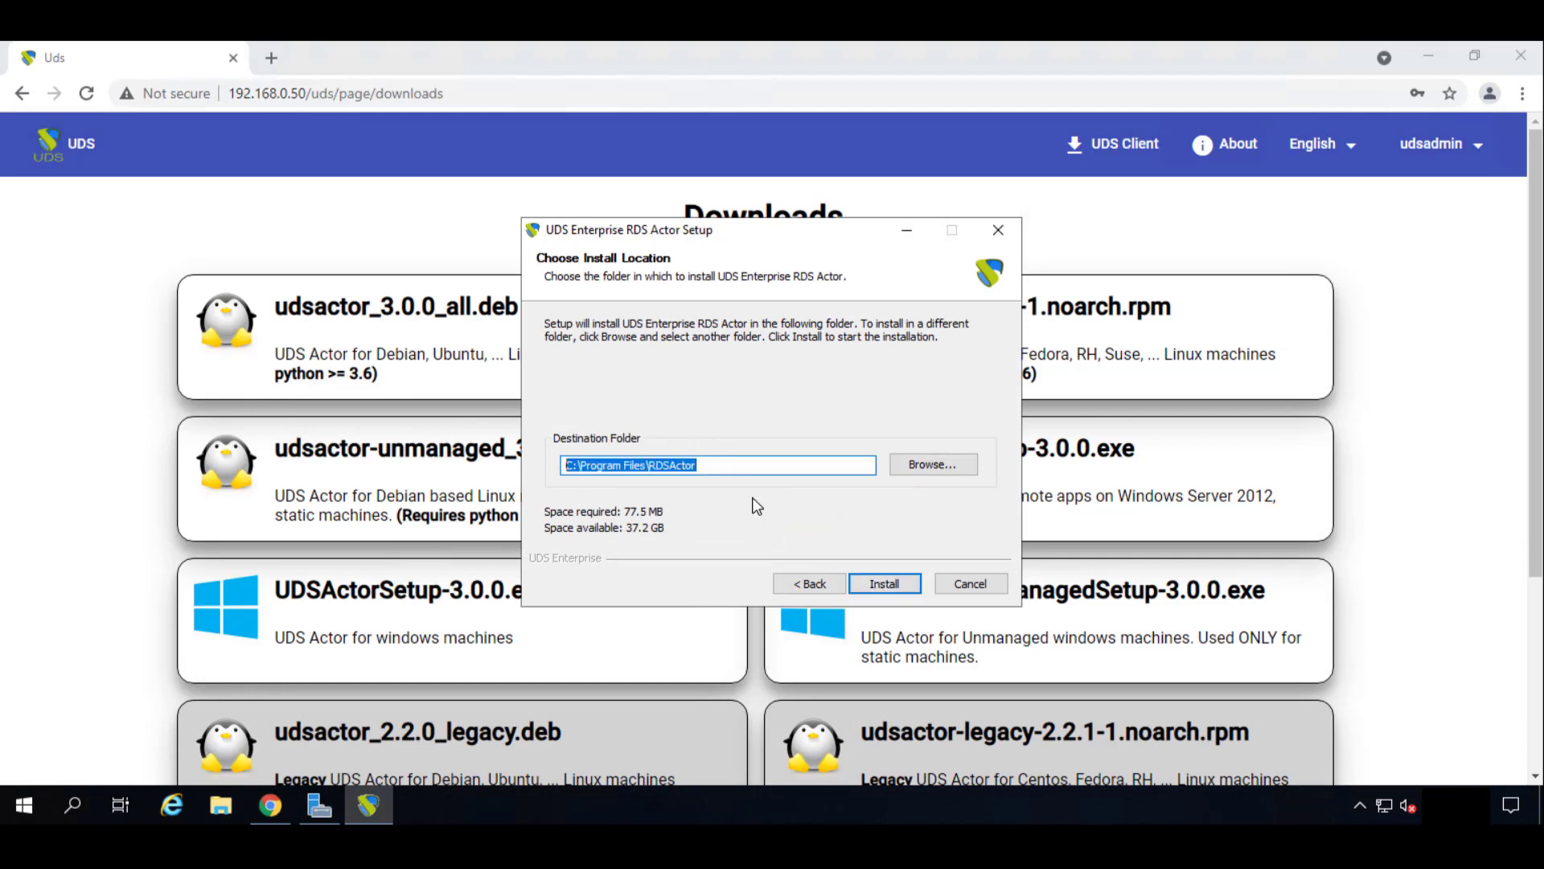
mouse_move(741, 510)
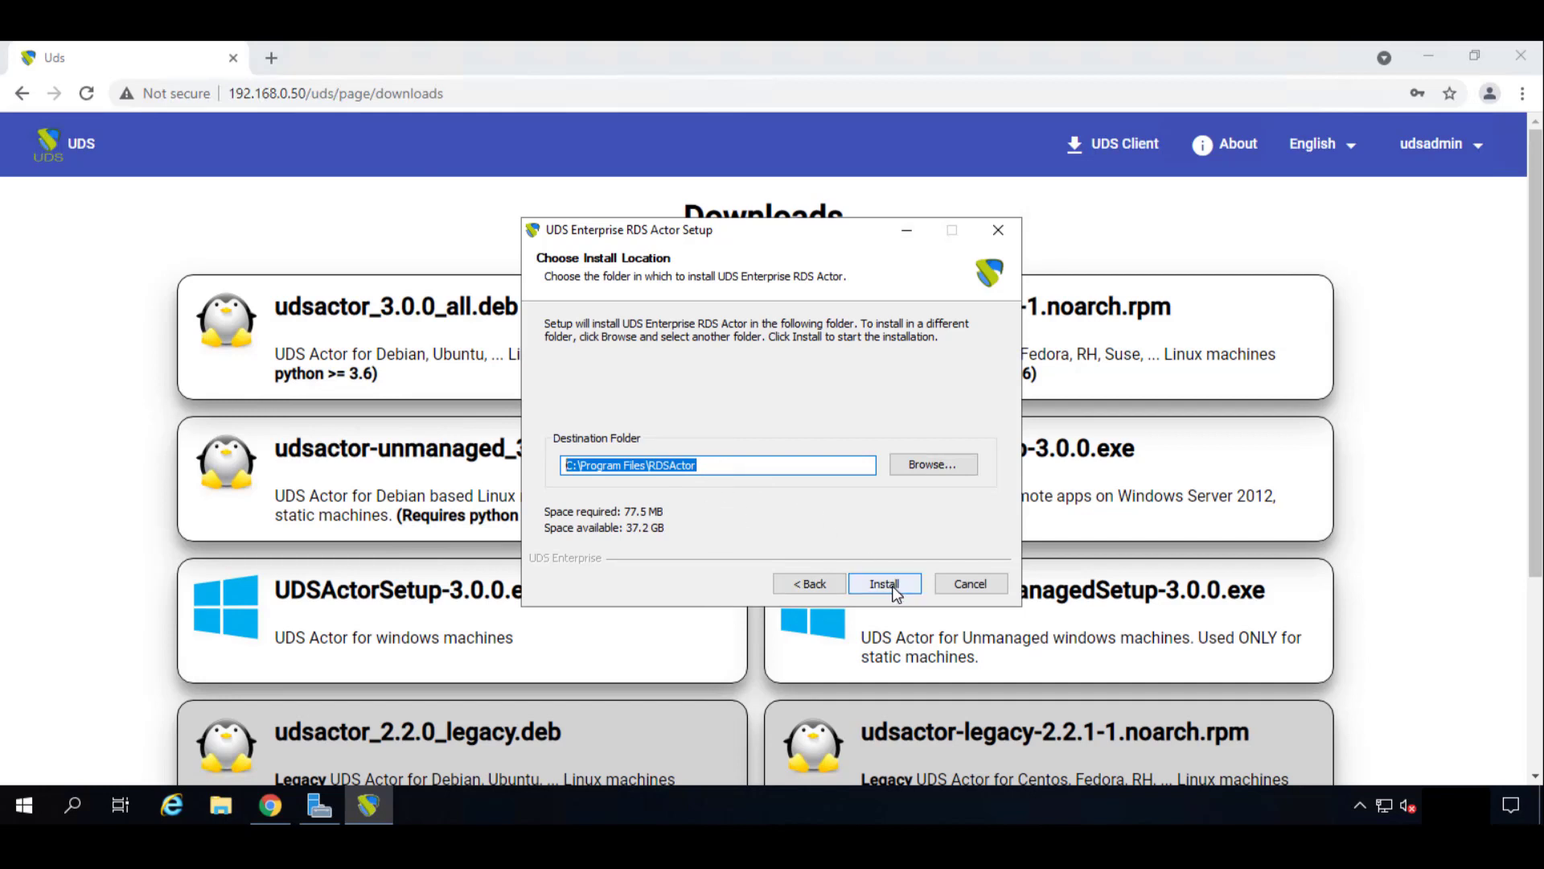
click(882, 583)
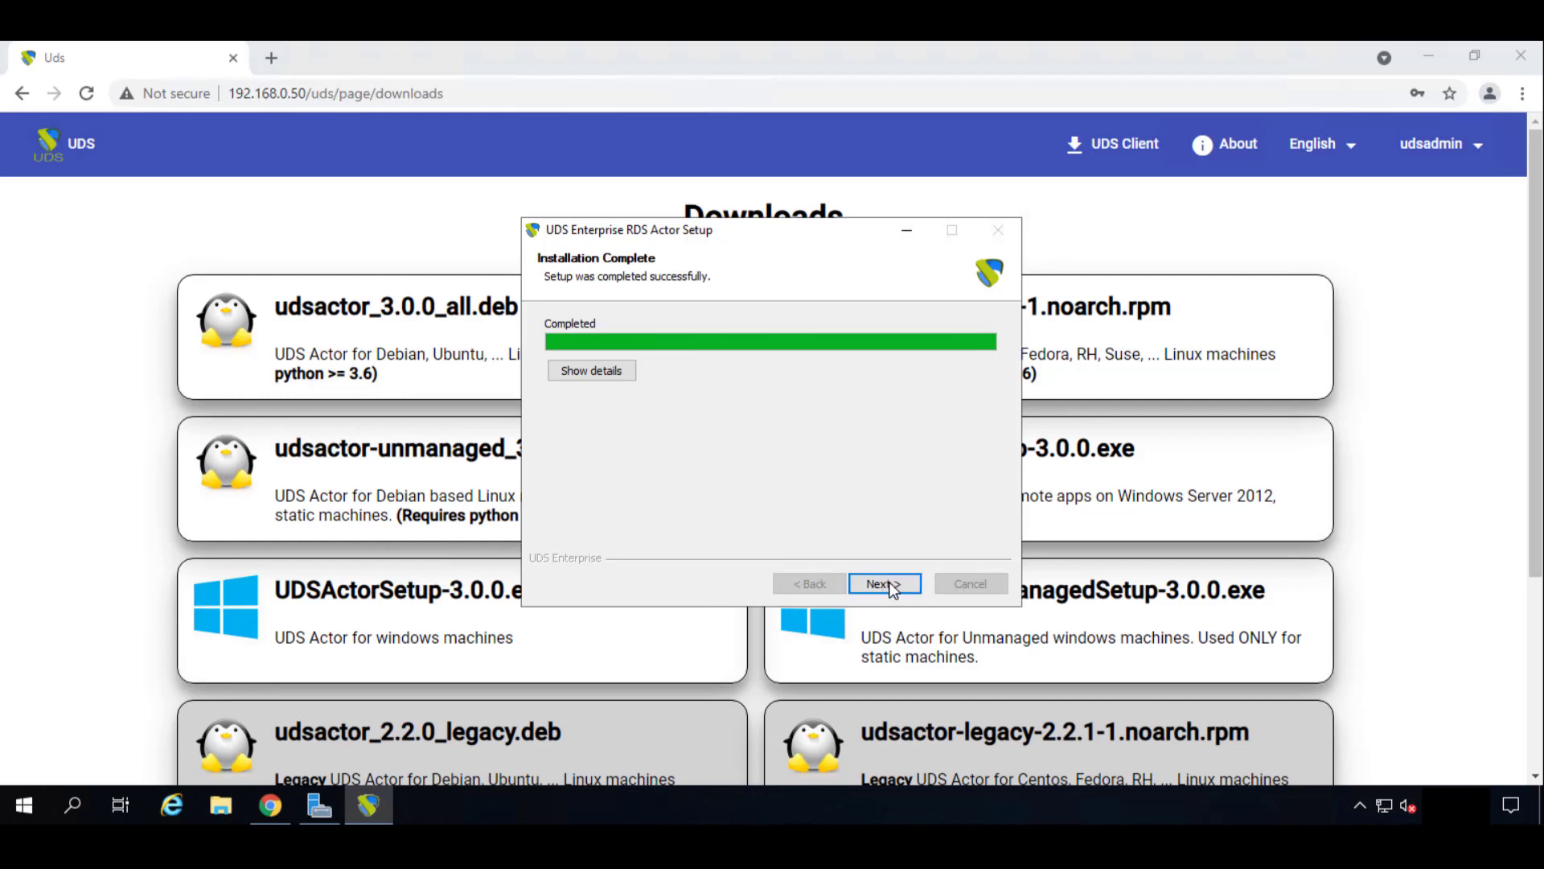
click(883, 583)
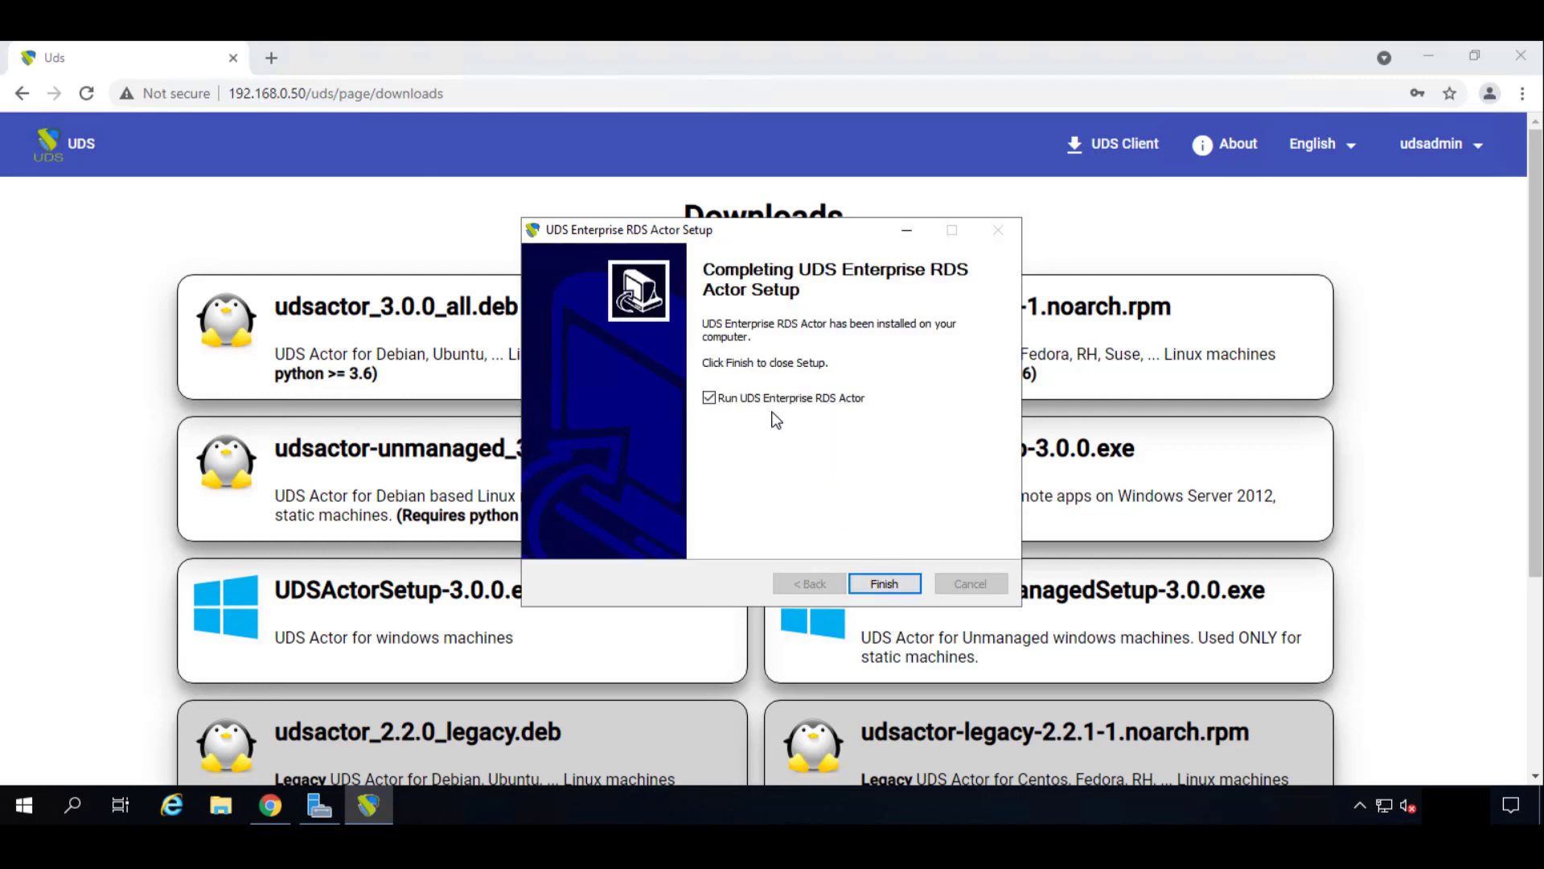
mouse_move(798, 413)
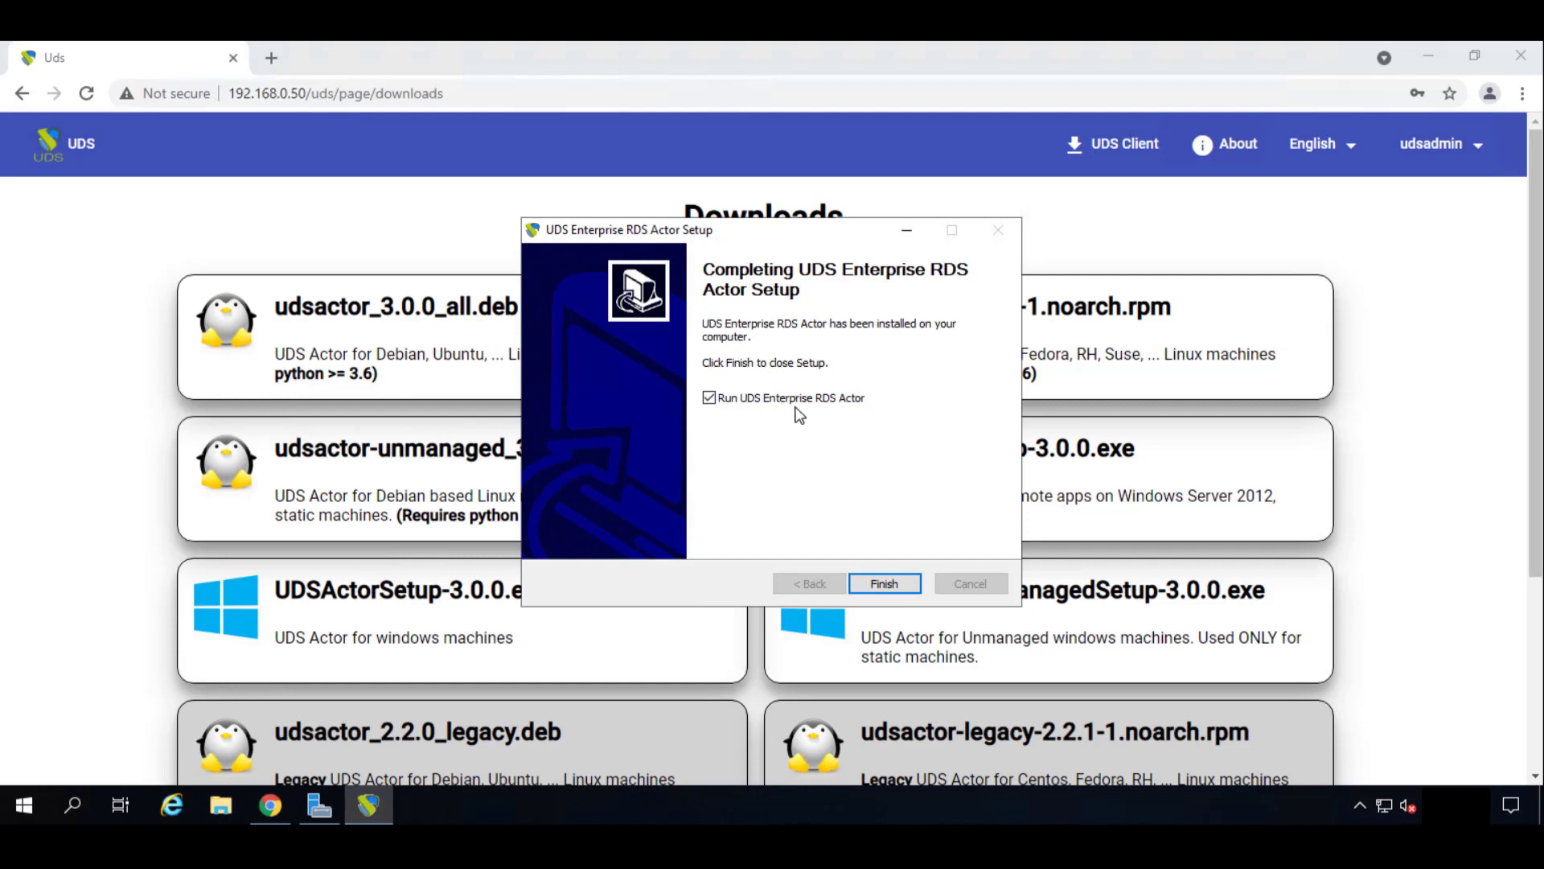
mouse_move(883, 583)
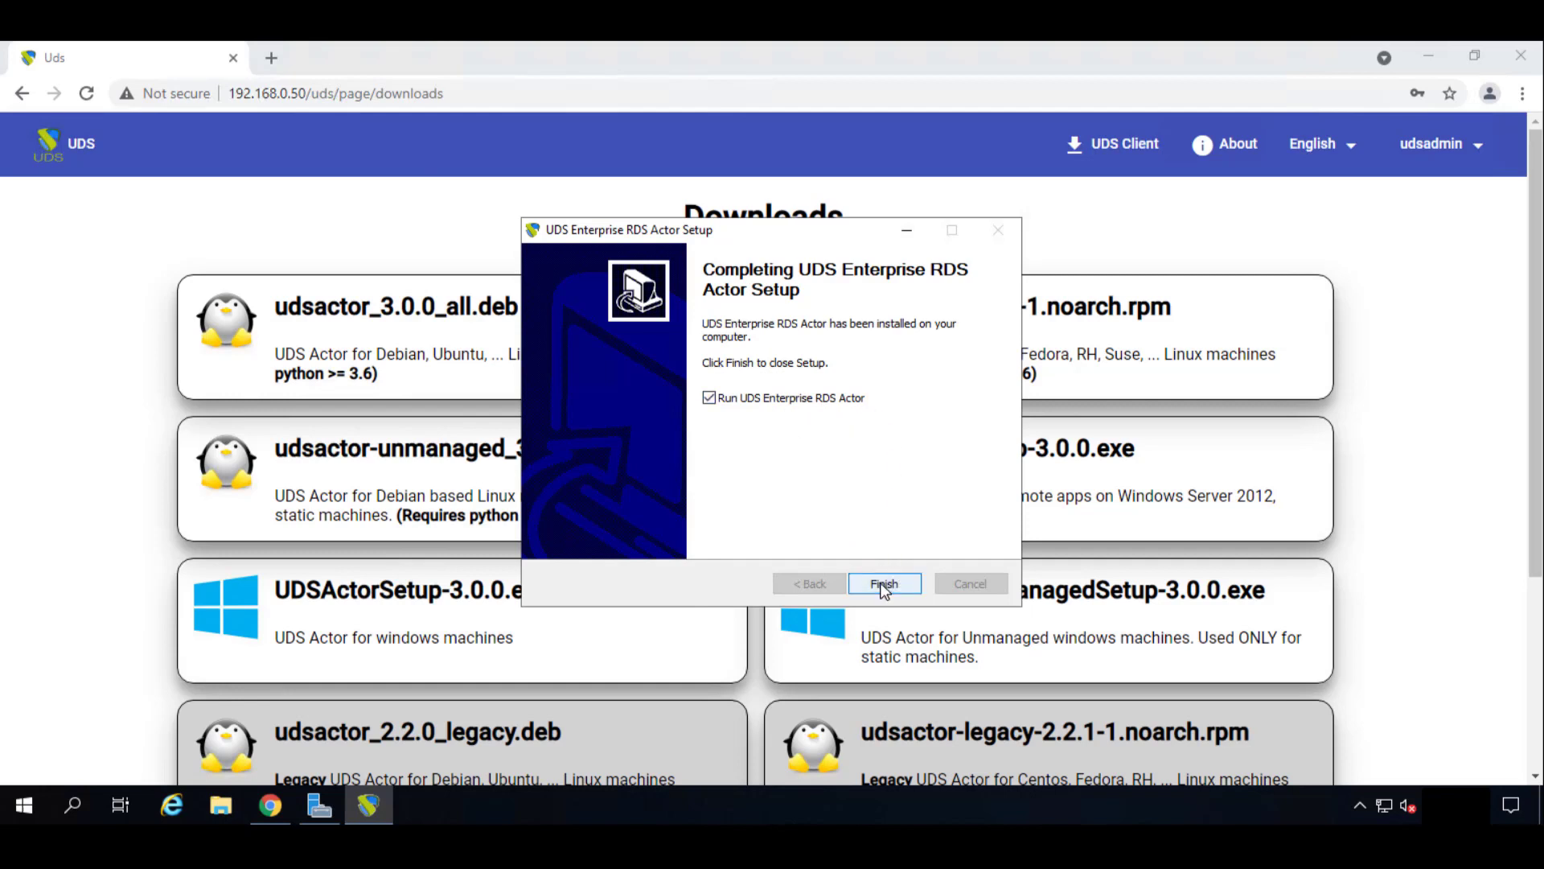
click(883, 583)
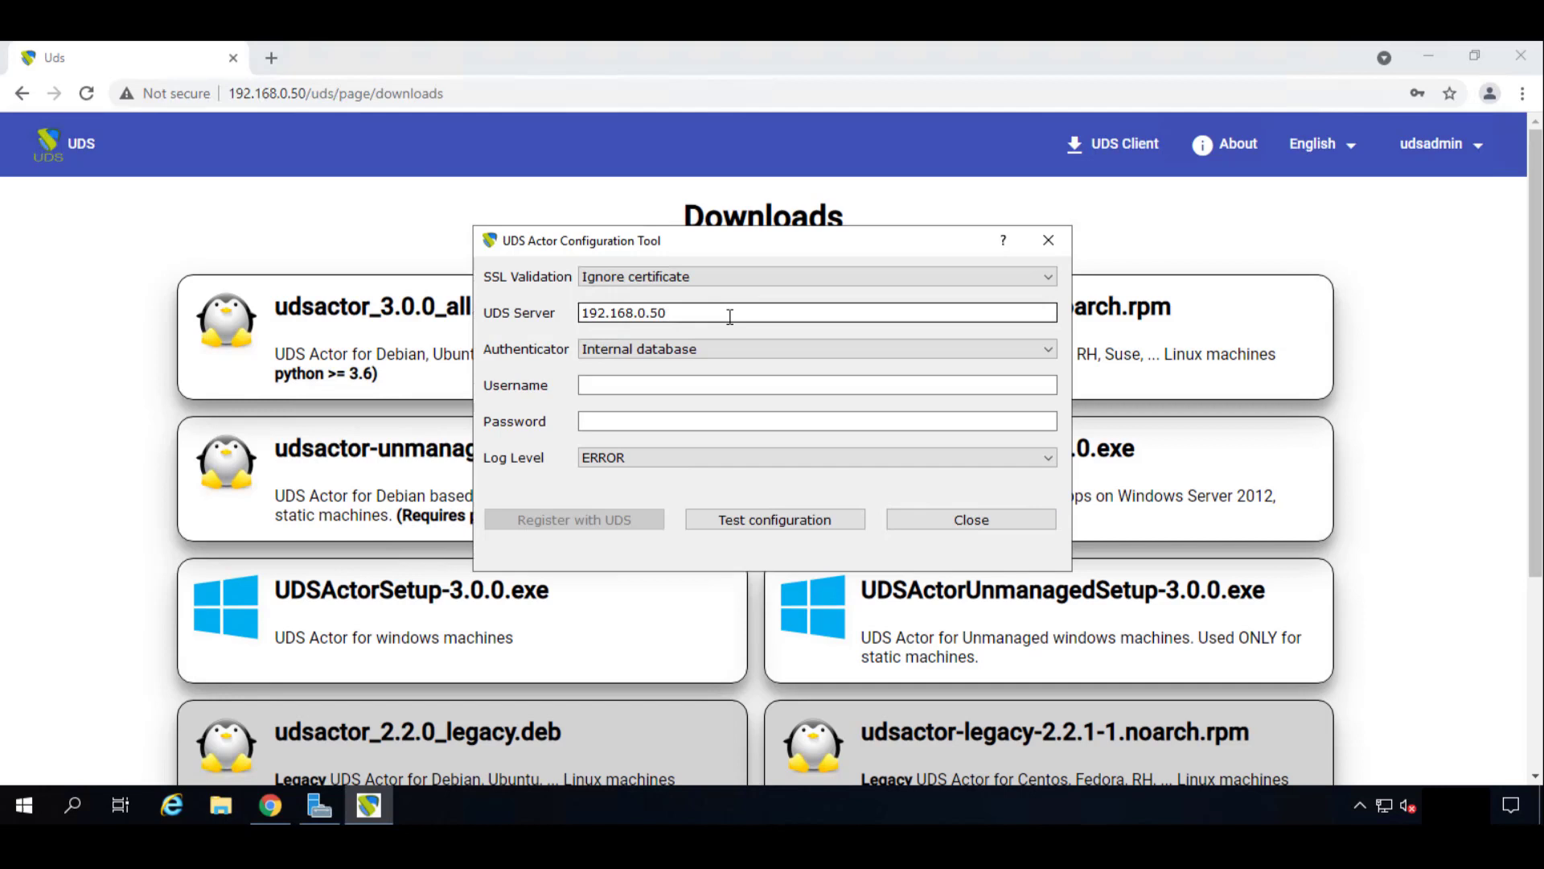
Set the server address to 192.168.0.50, choose Internal database, and enter the credentials.
key(BackSpace)
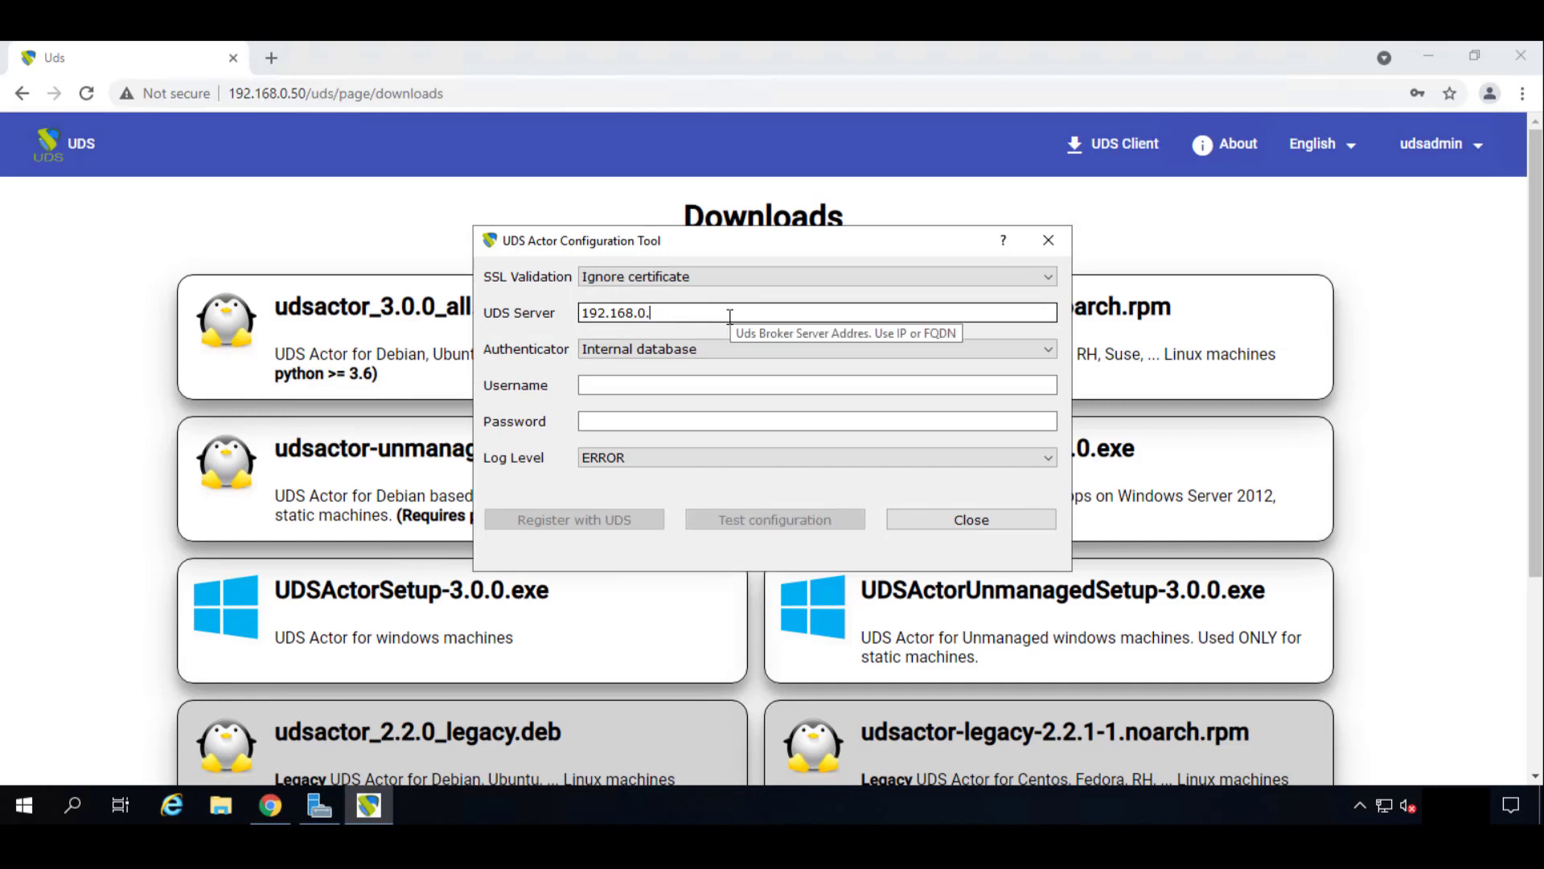
text(50)
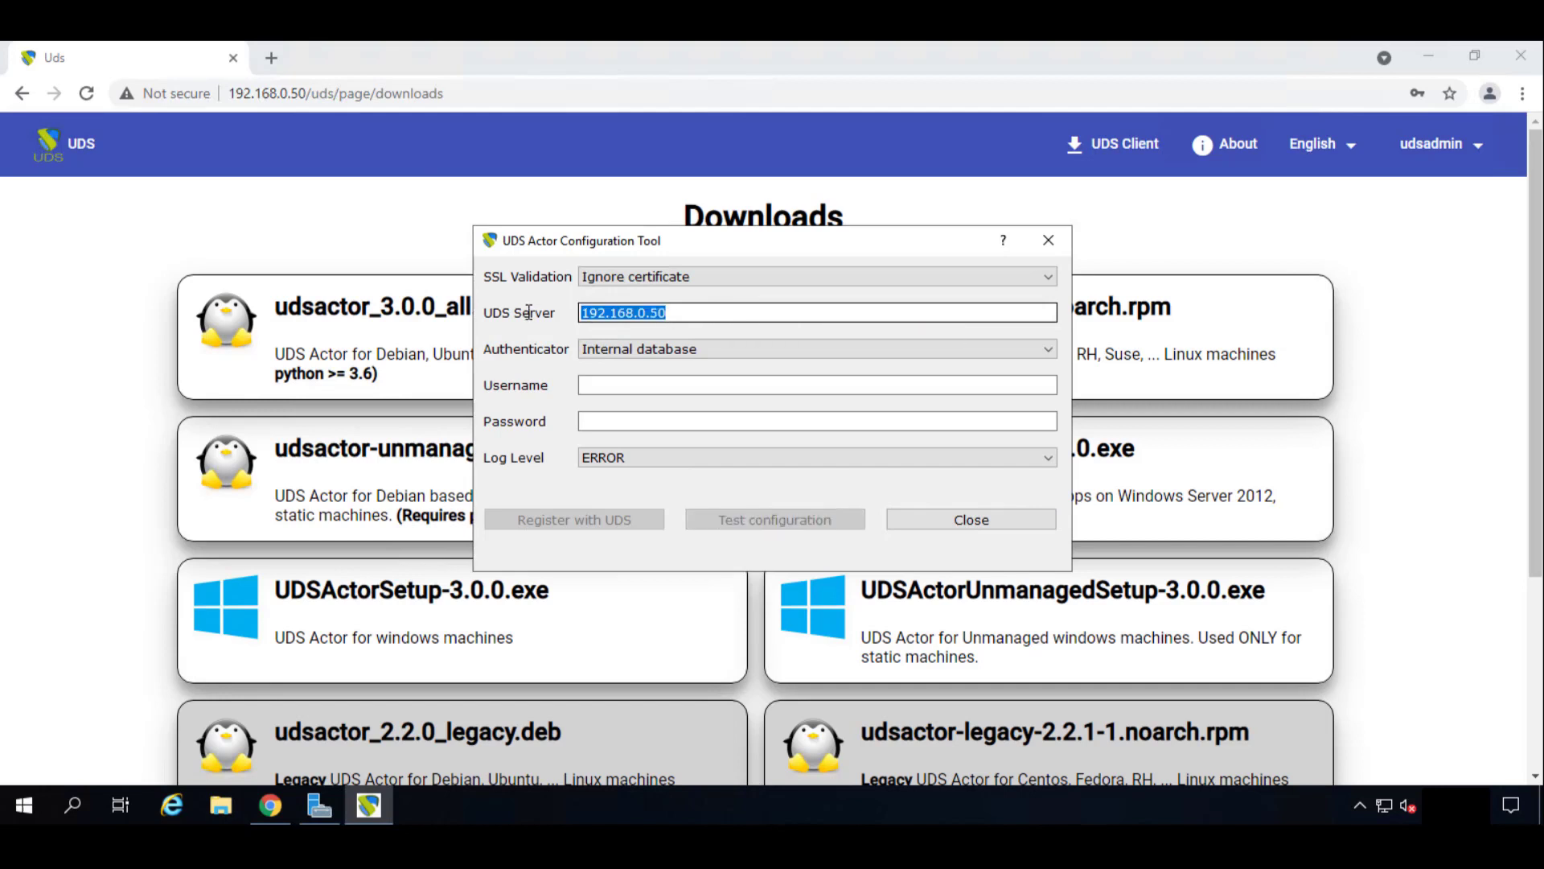
click(699, 312)
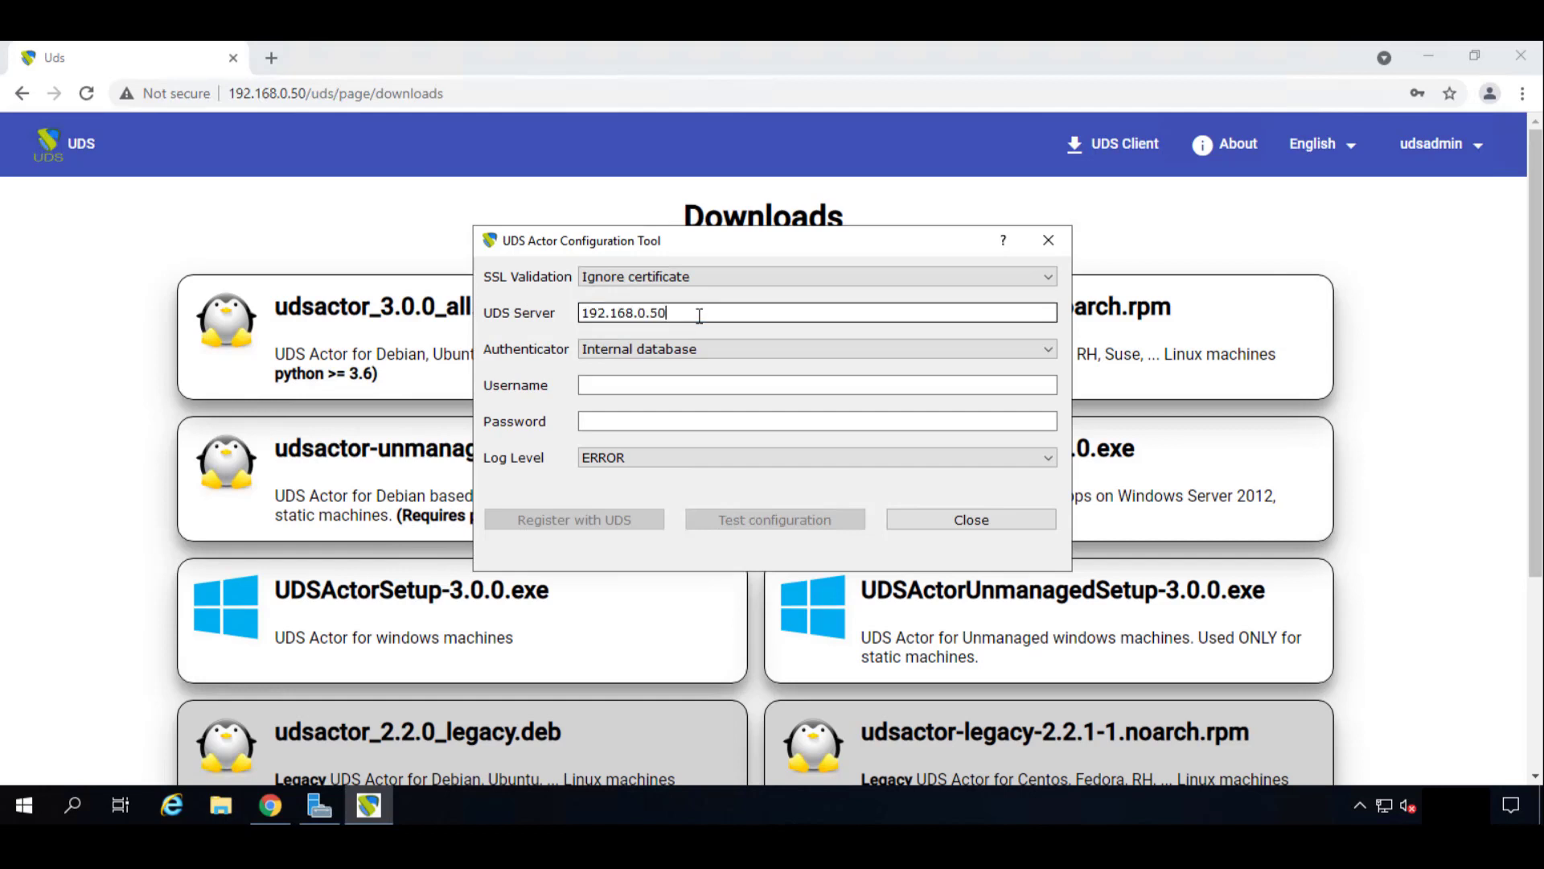
mouse_move(635, 338)
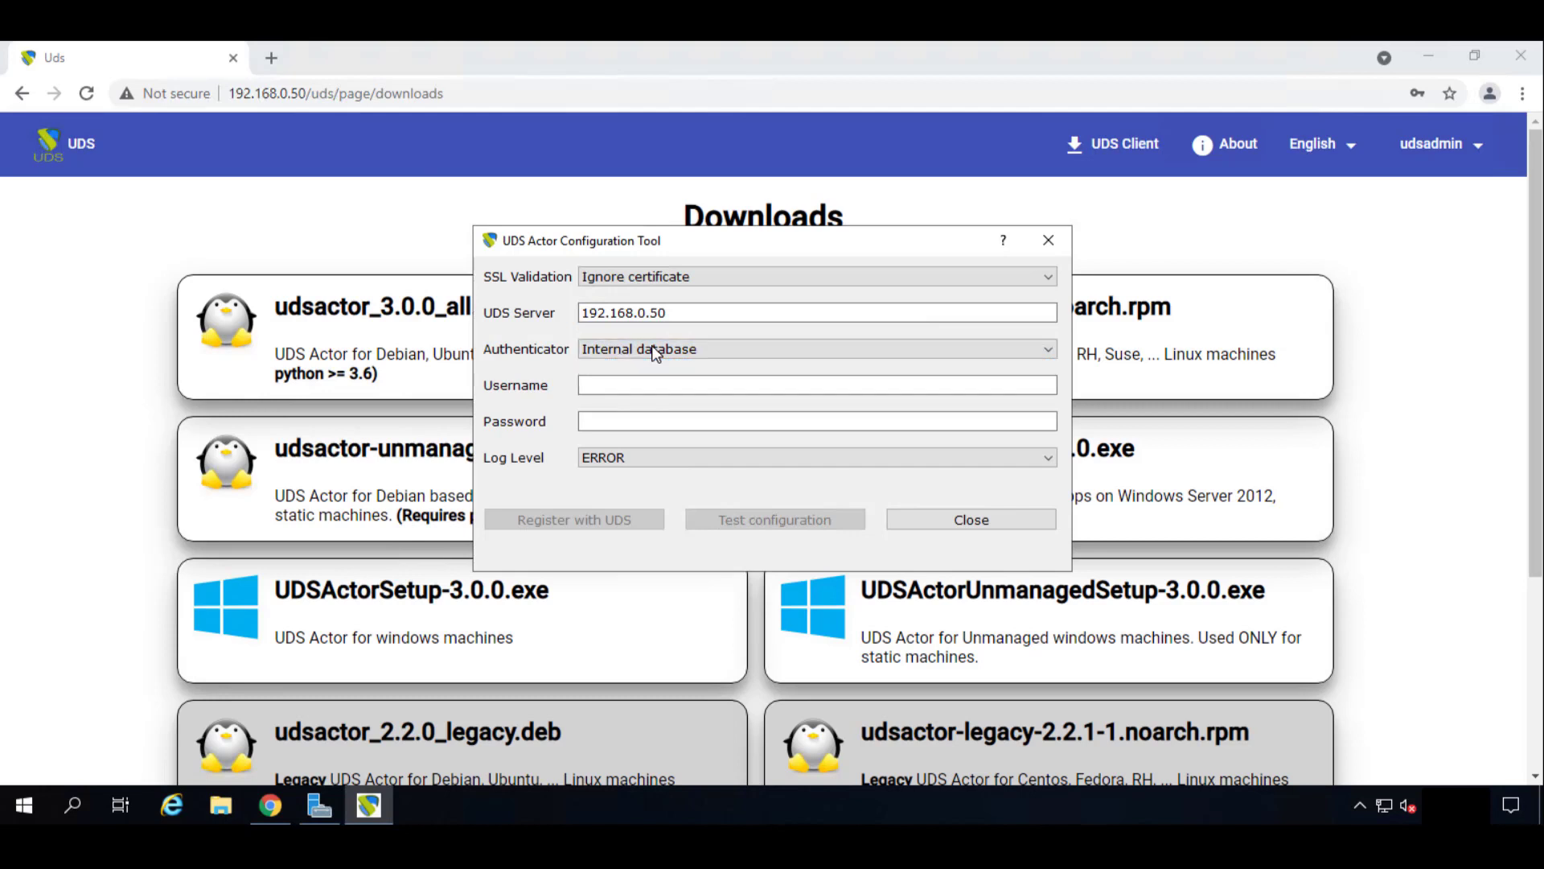
click(817, 348)
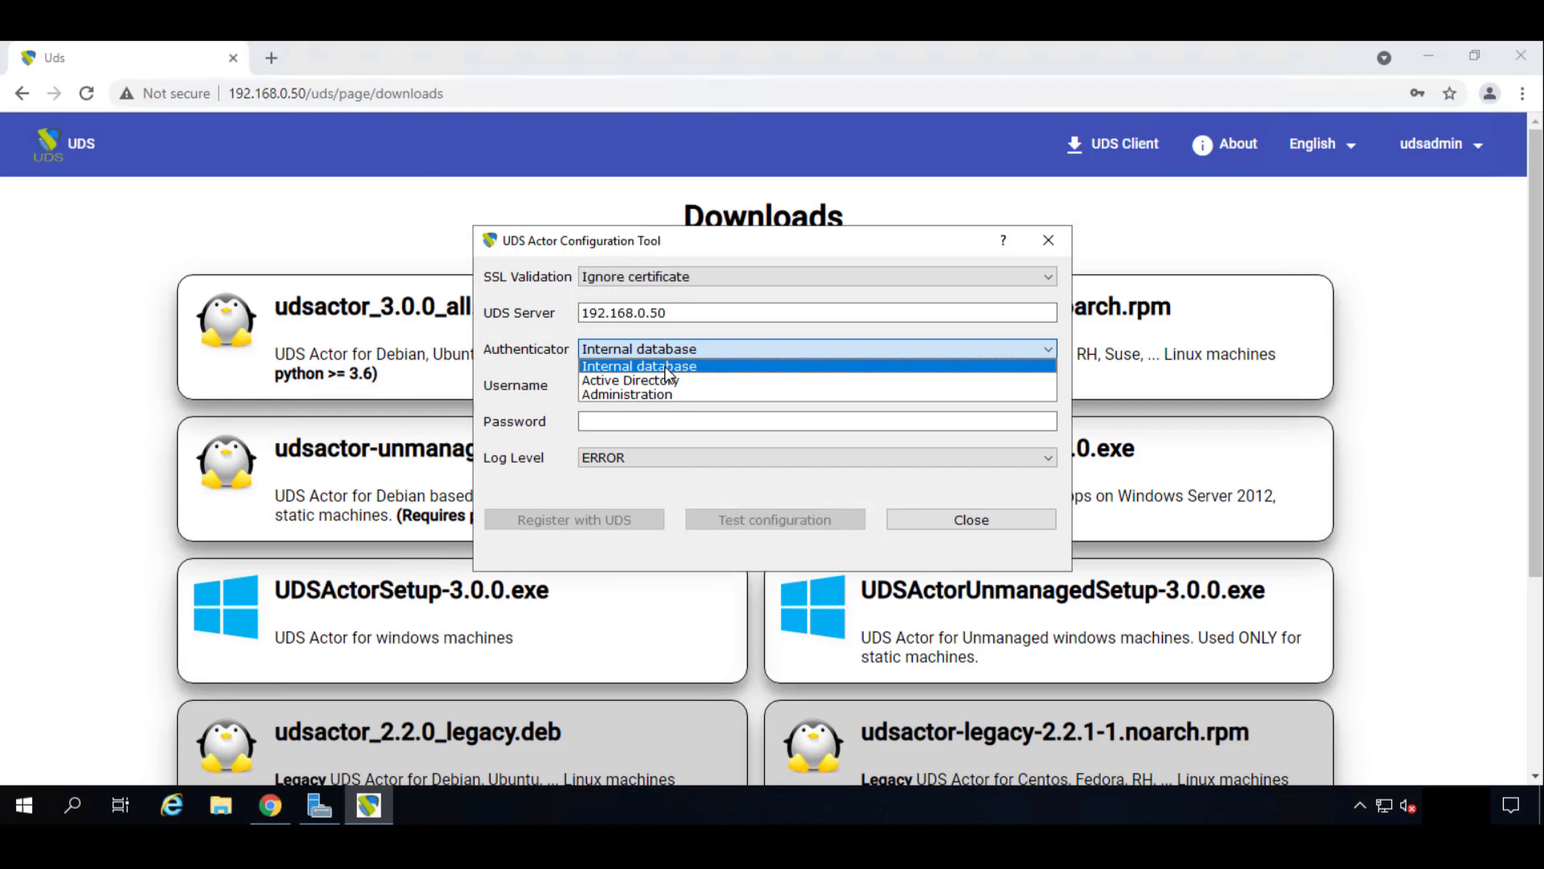
click(638, 365)
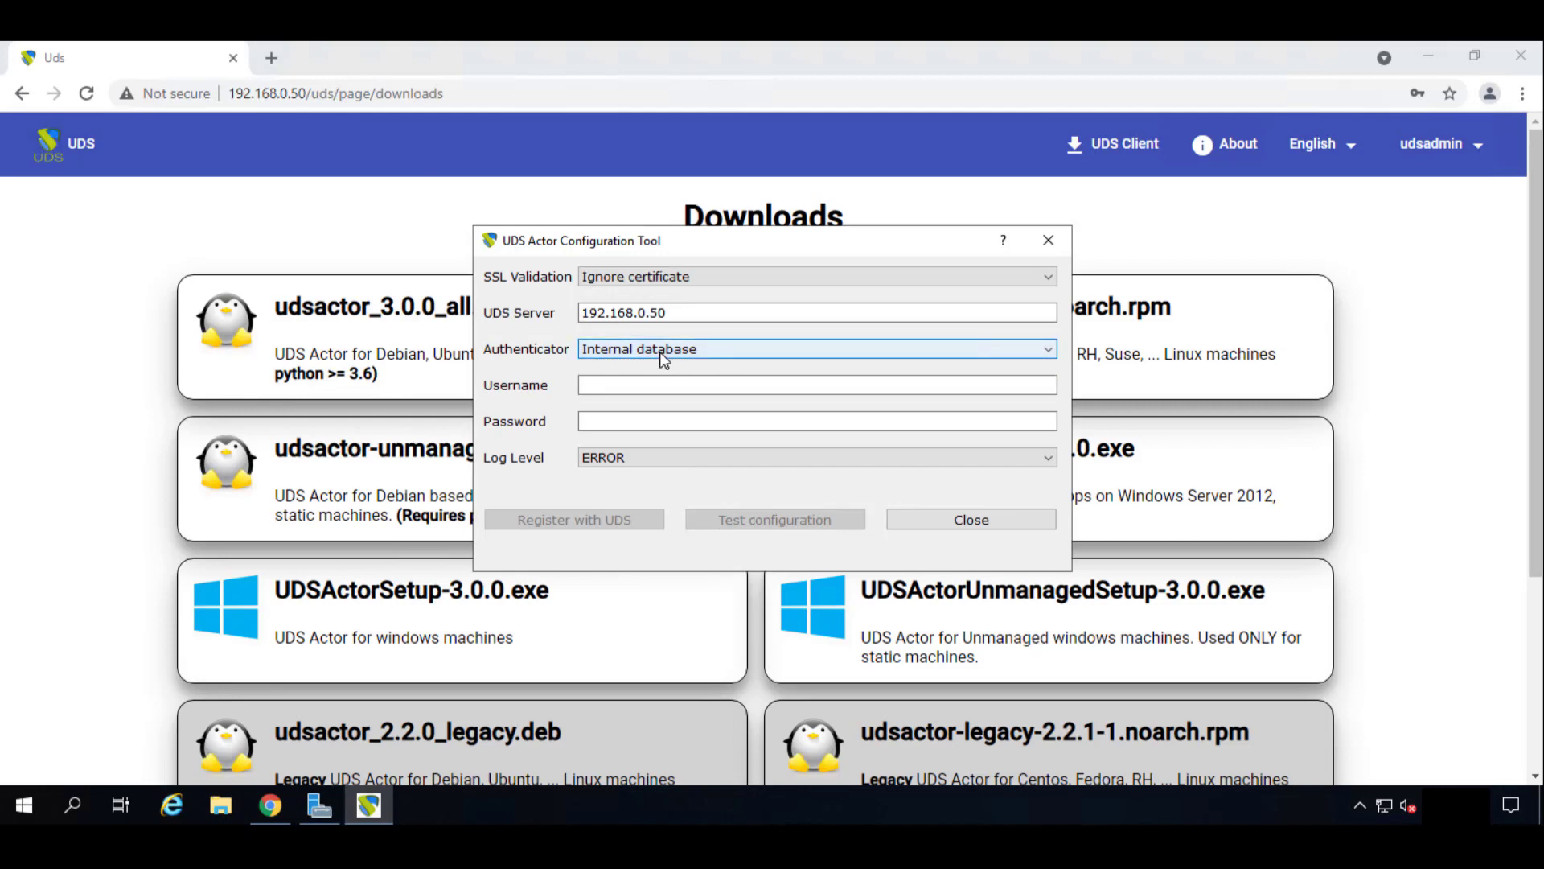
click(816, 348)
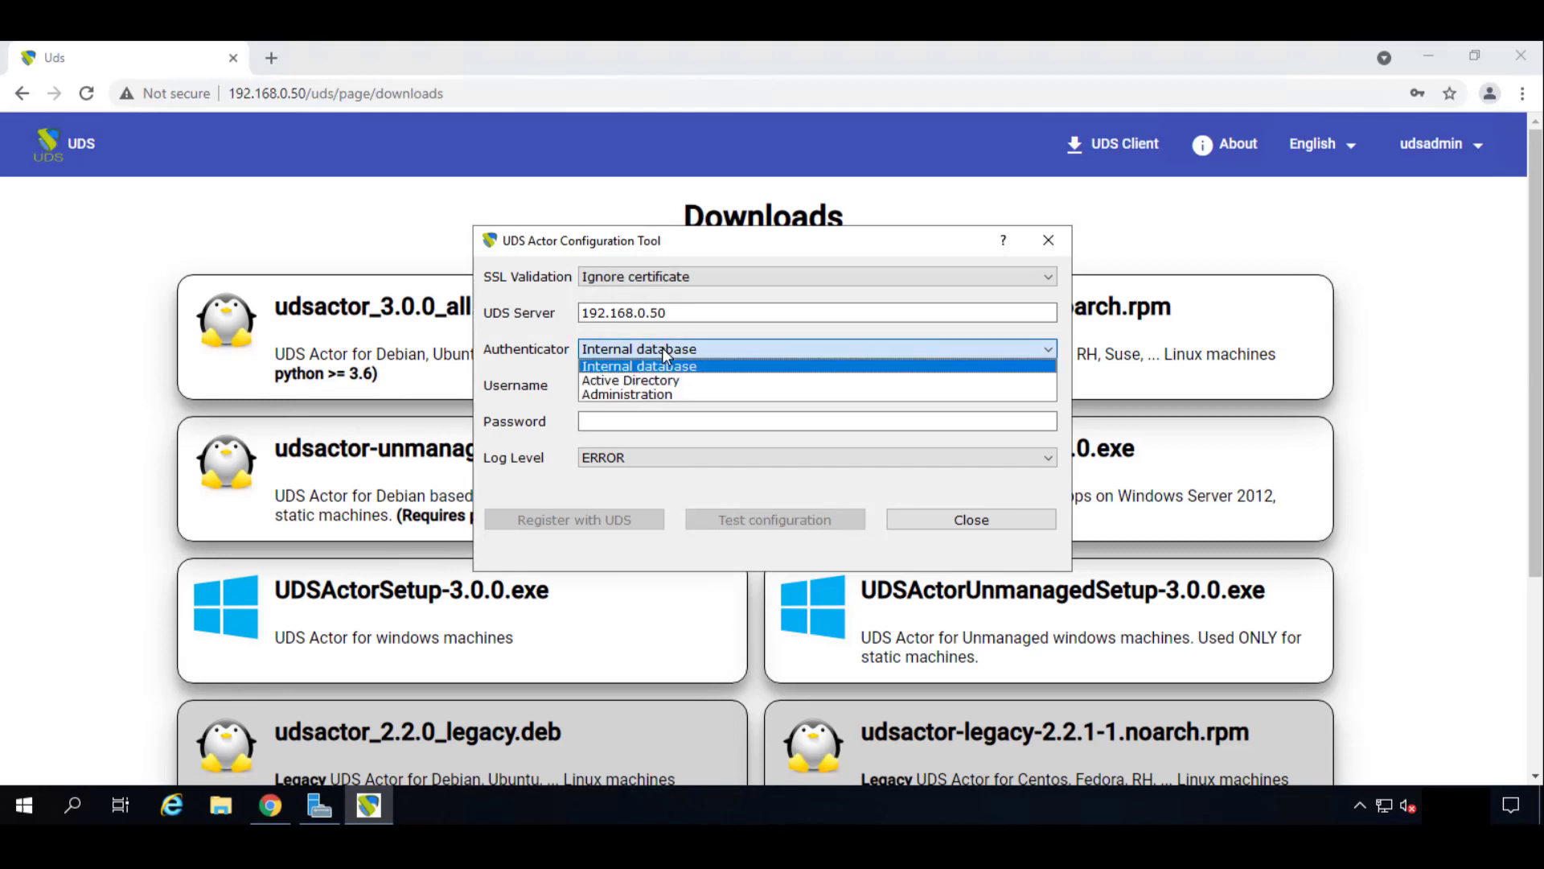
mouse_move(627, 394)
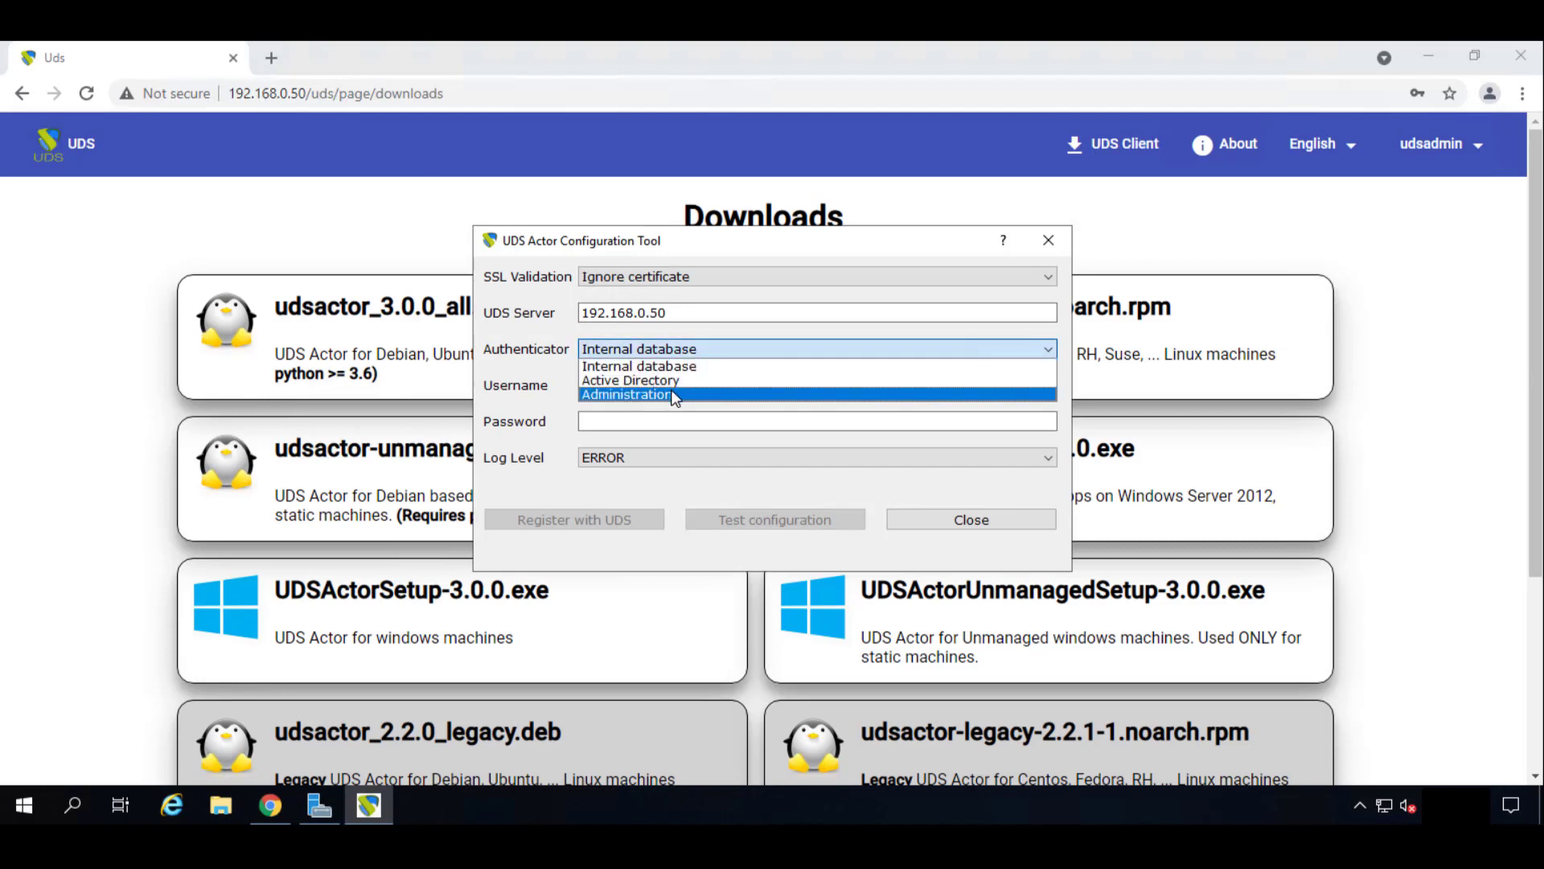
click(638, 365)
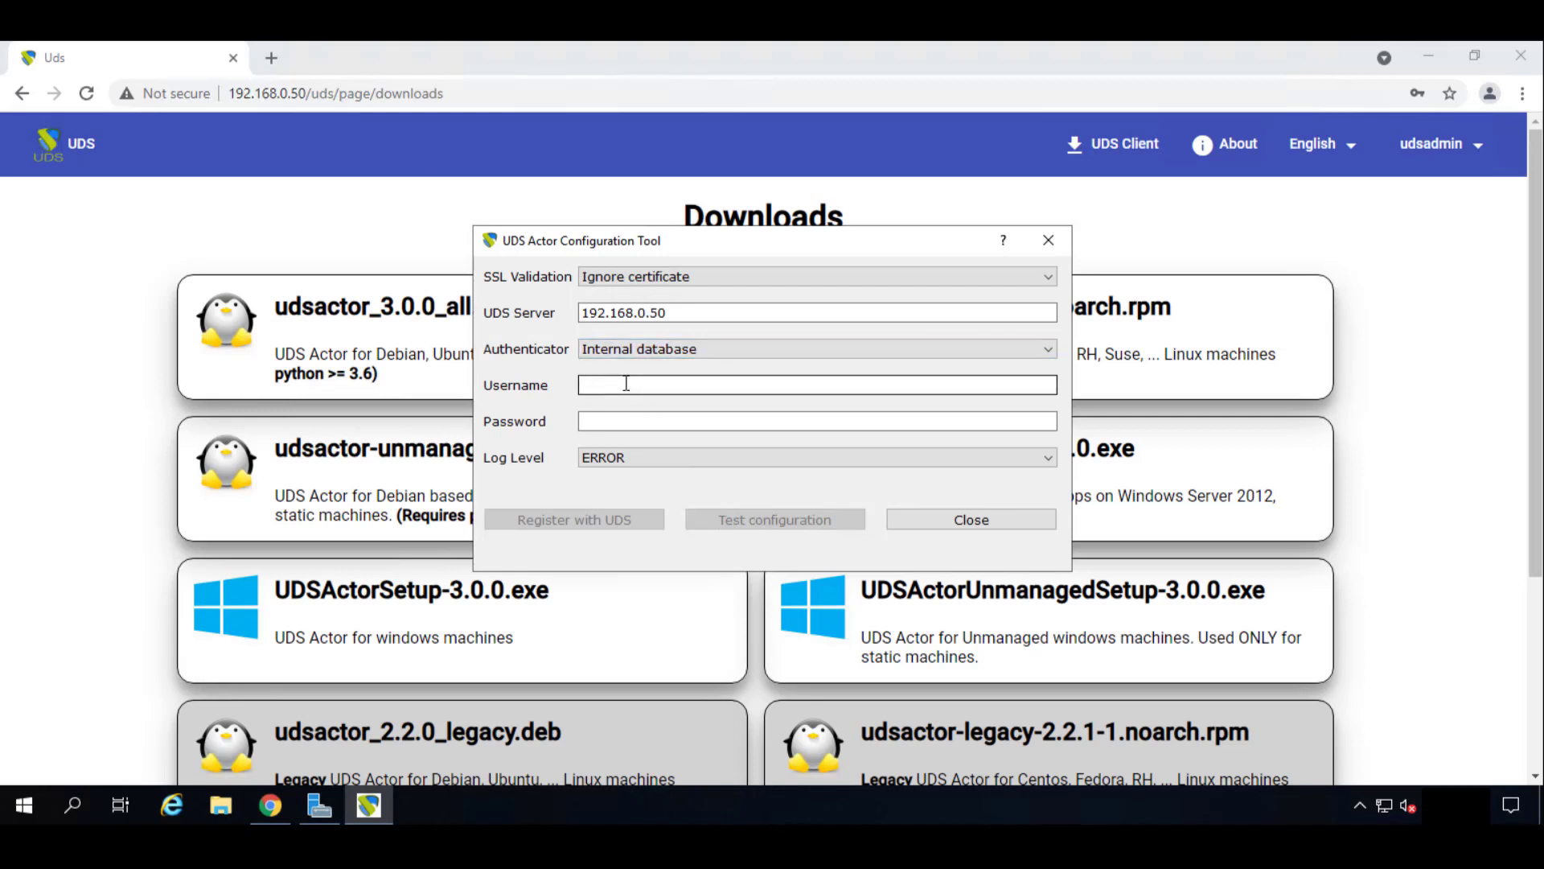
text(udsadm)
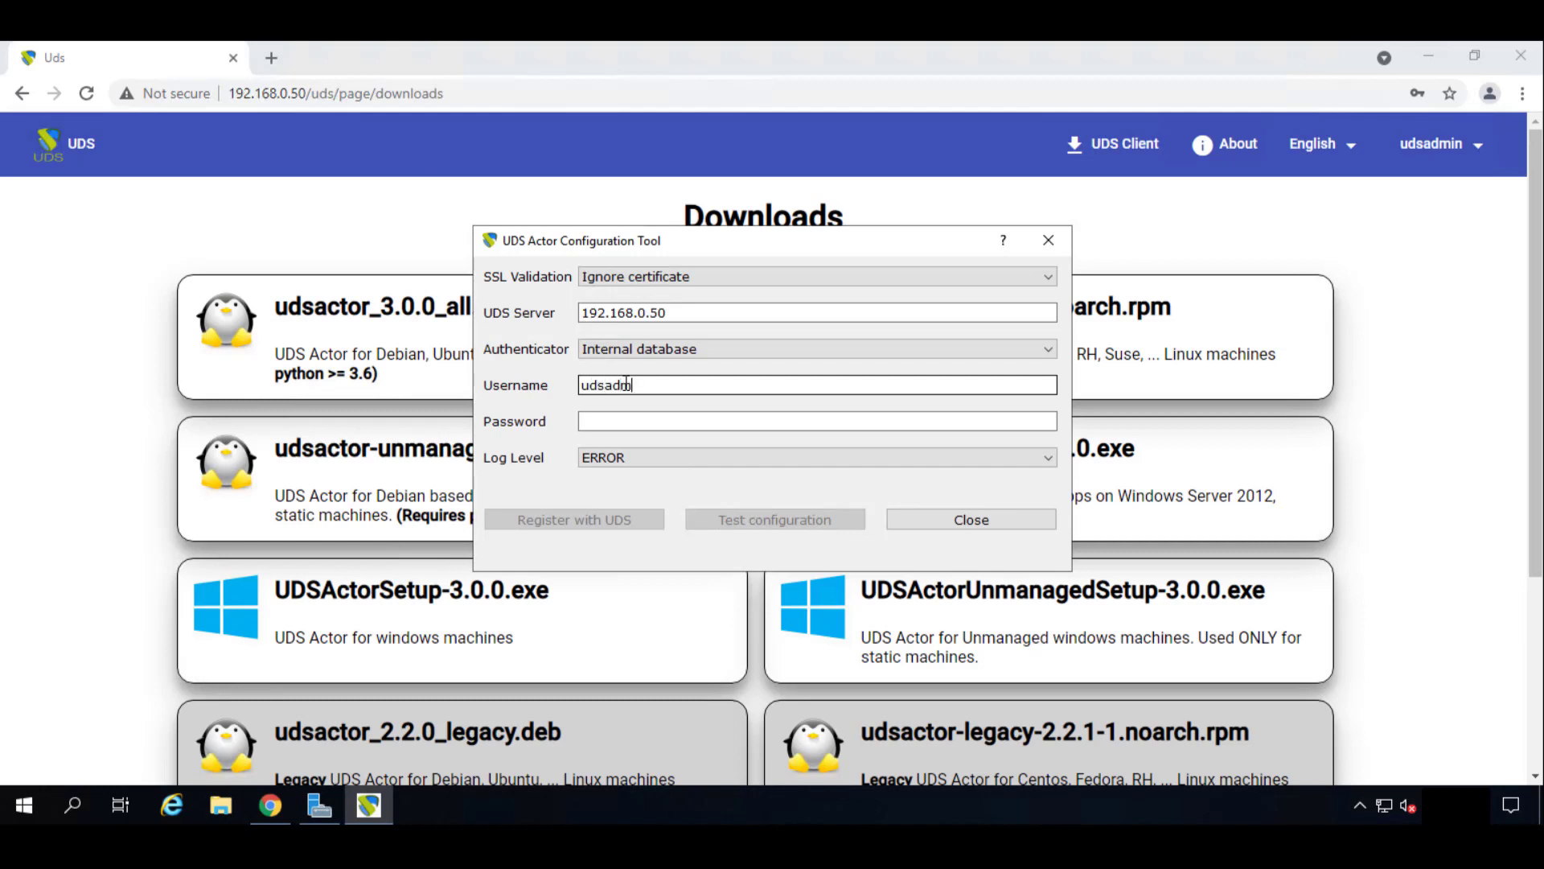
click(817, 421)
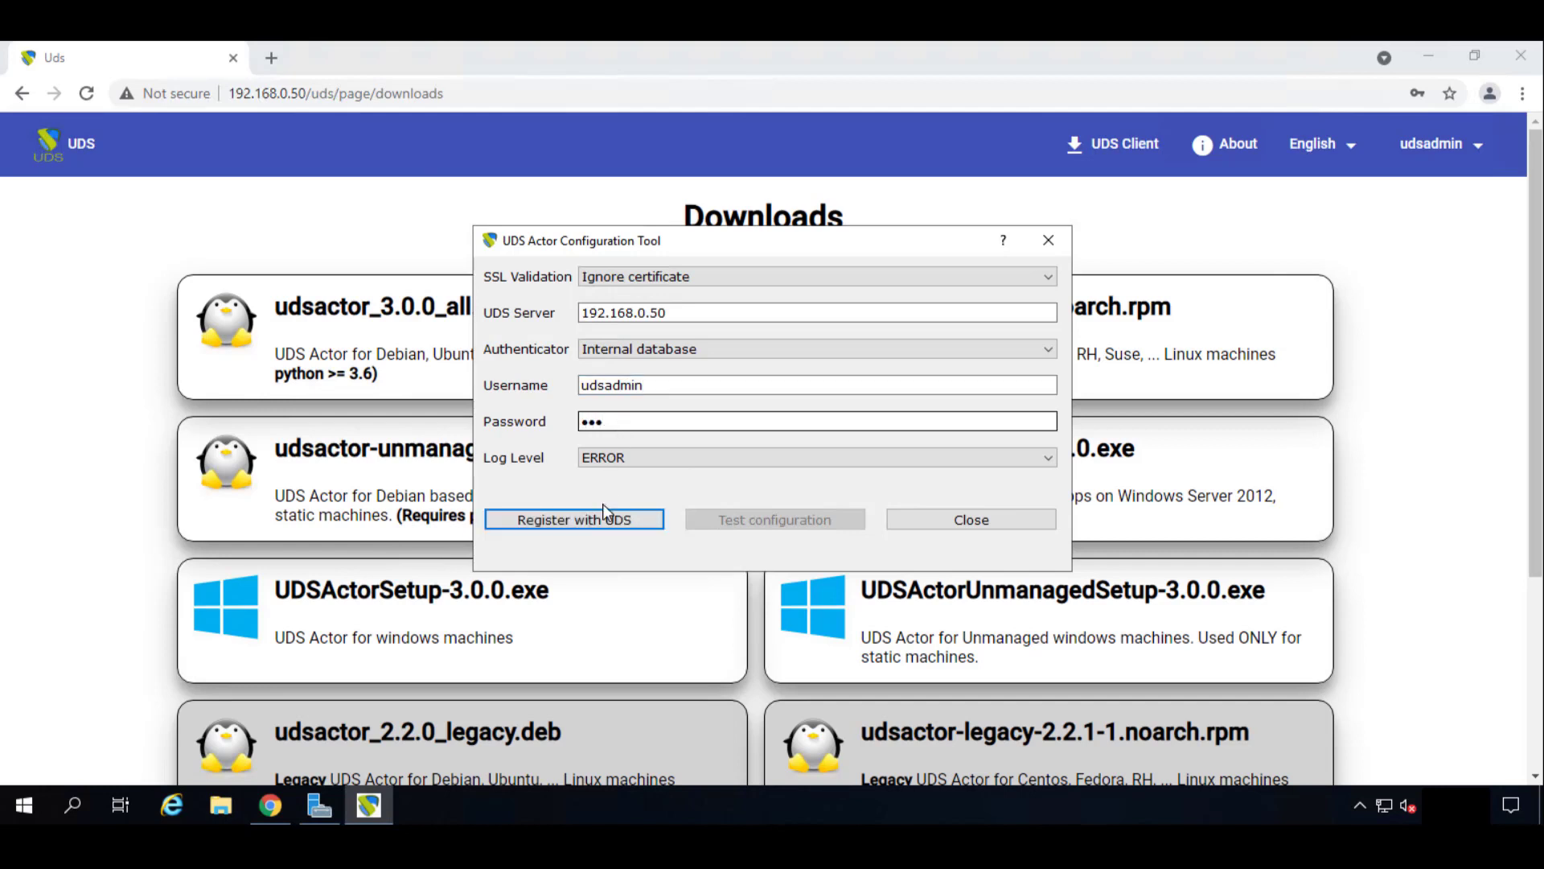
Register the server with UDS, pass the configuration test, then close the tool for Server Manager.
click(573, 519)
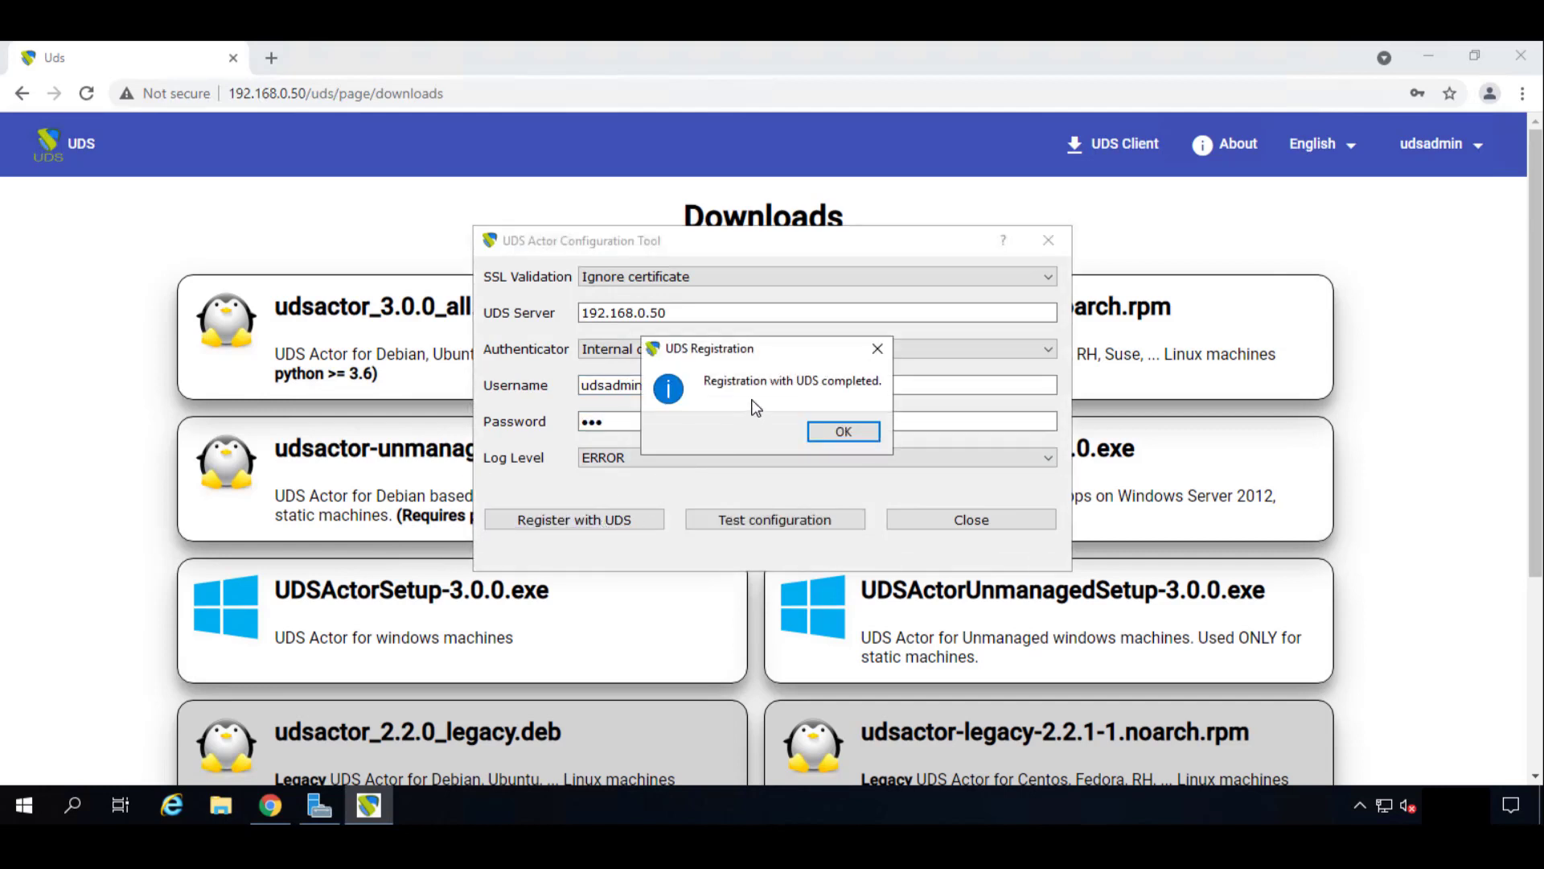
click(841, 431)
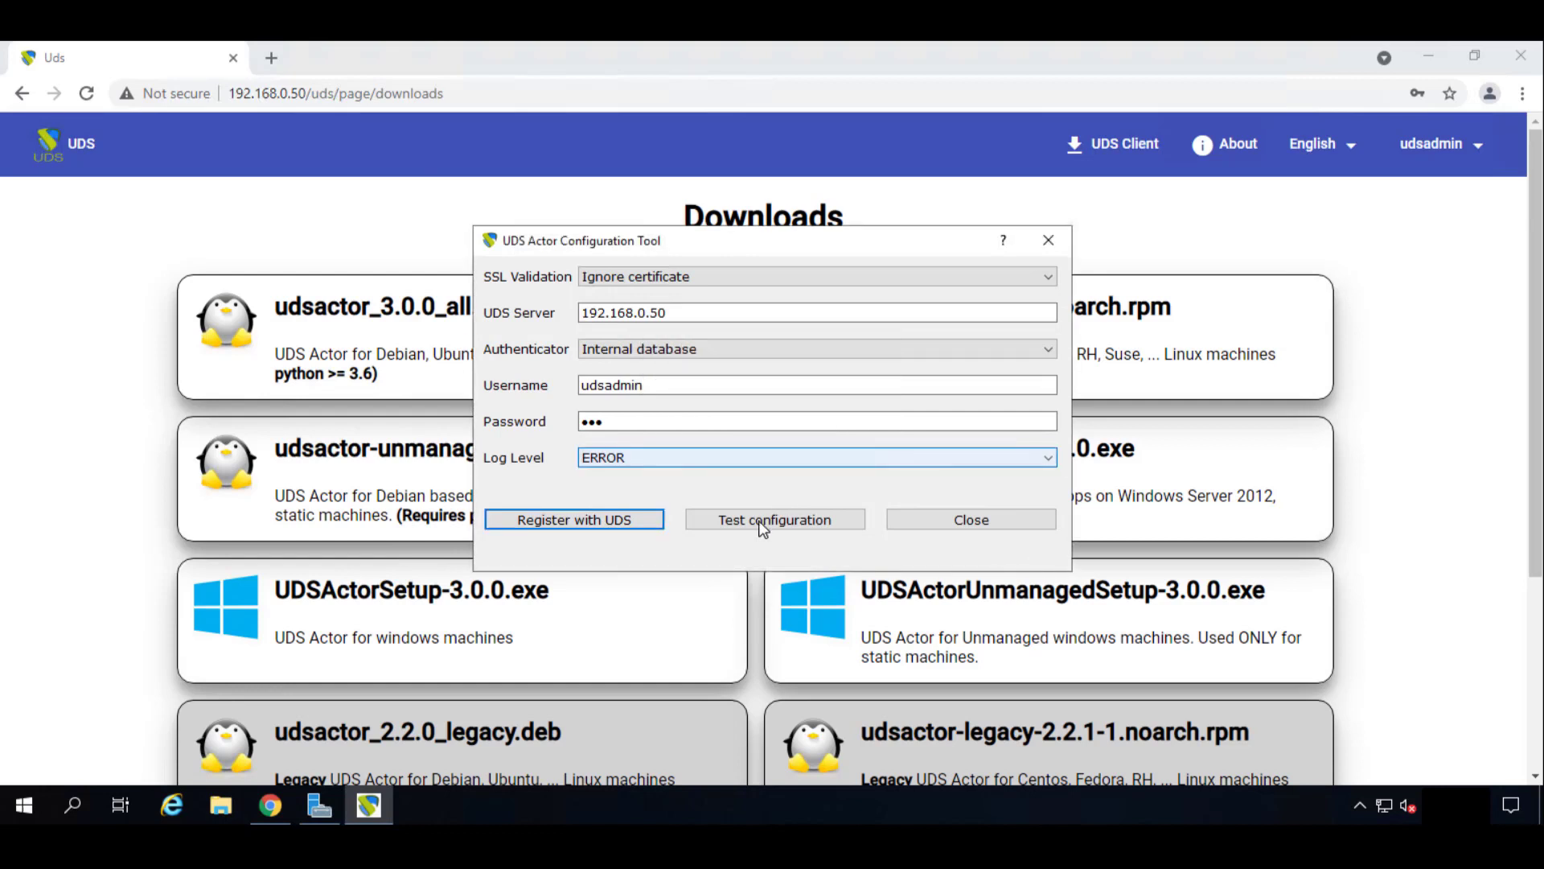
click(773, 519)
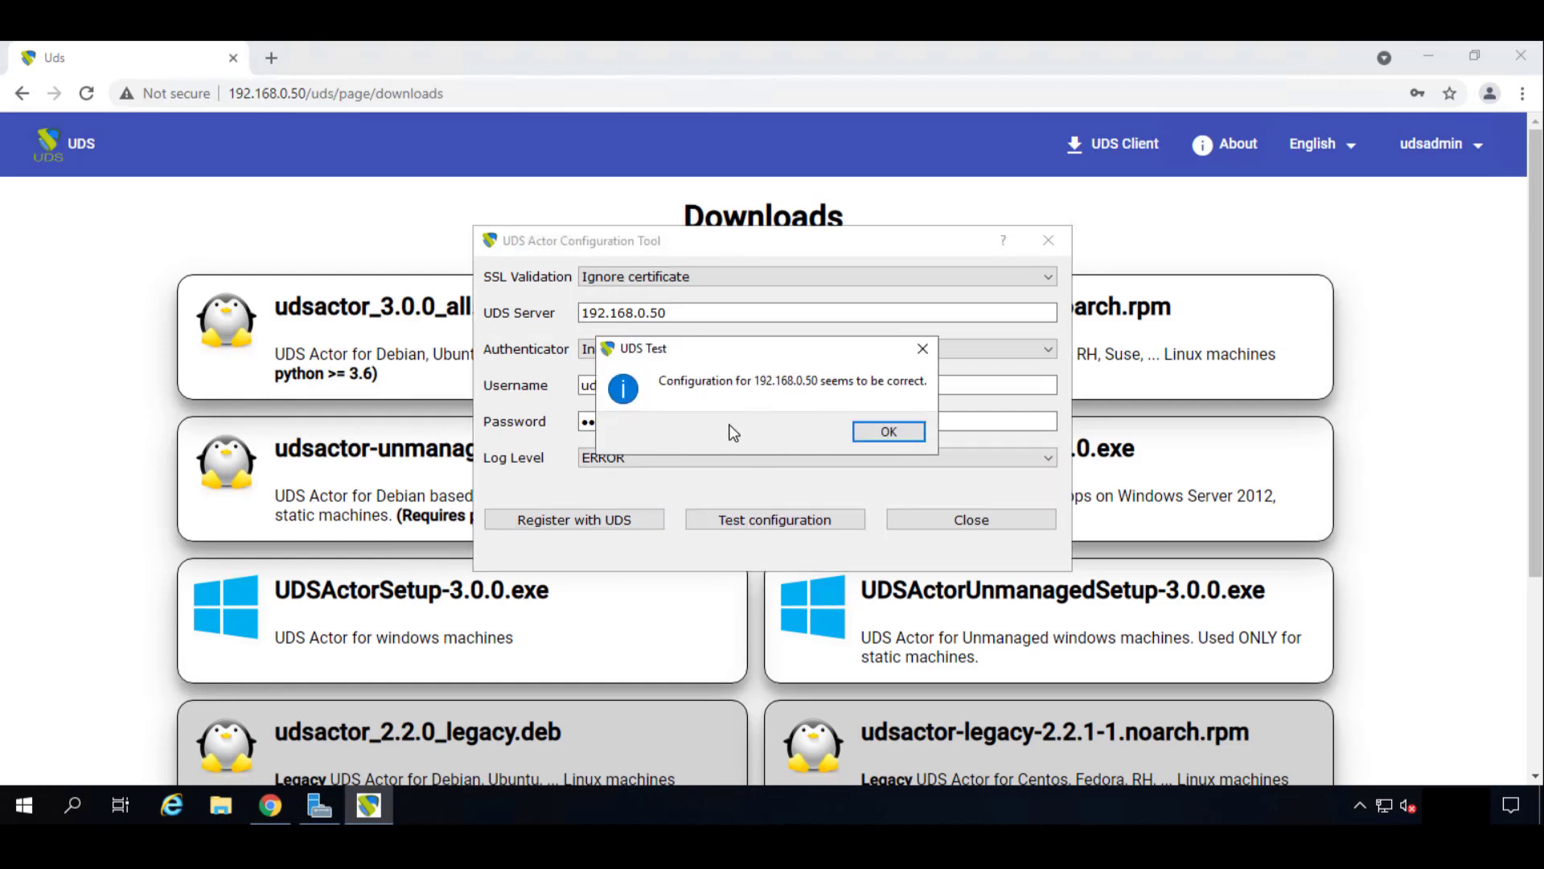
mouse_move(887, 431)
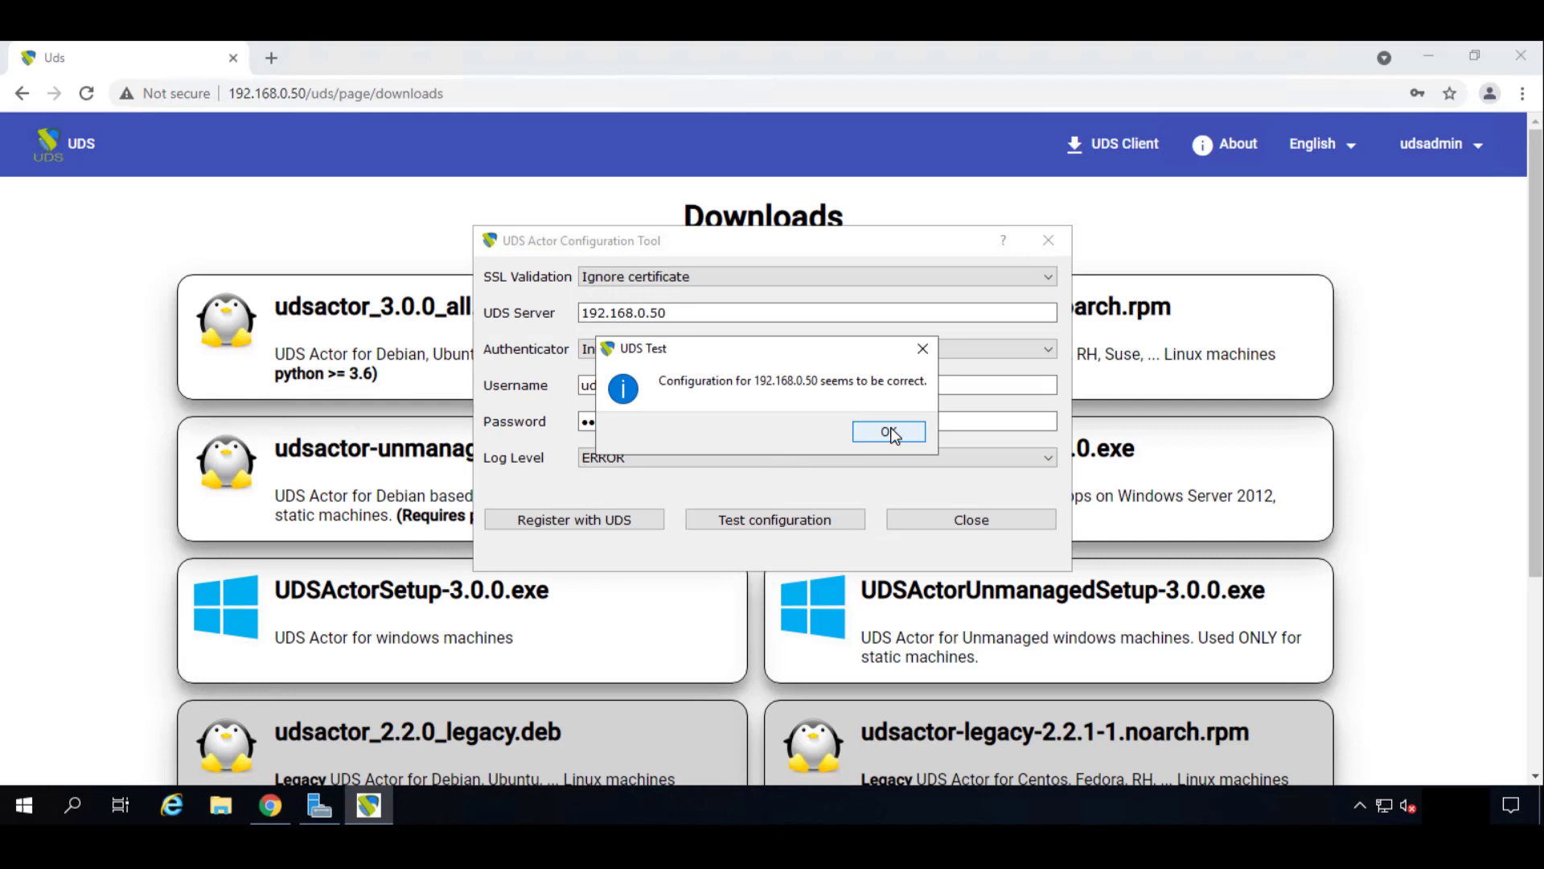
click(886, 431)
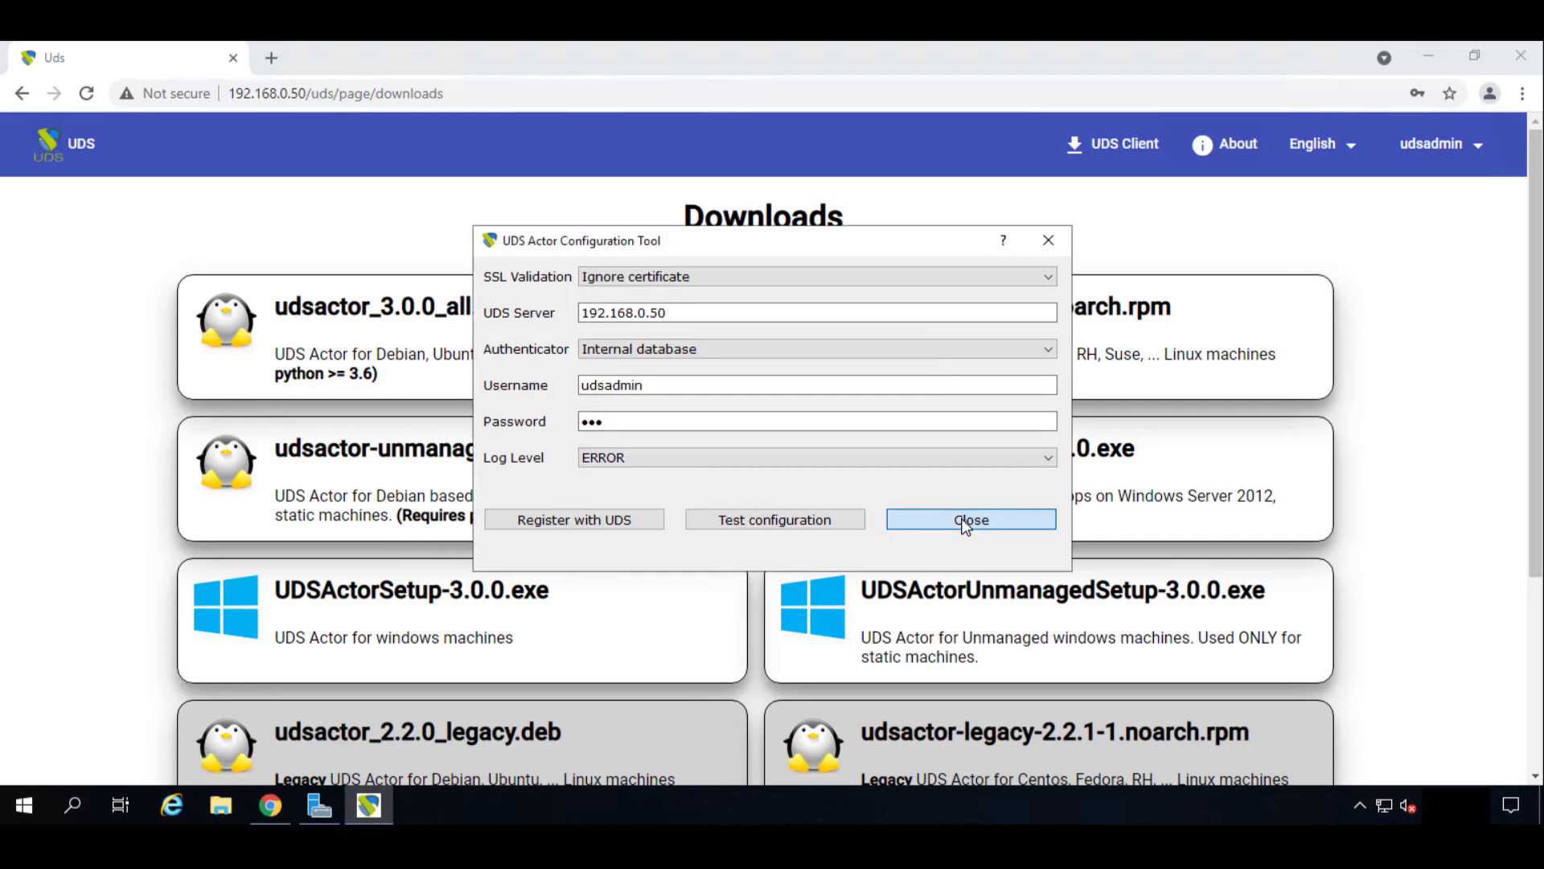
click(969, 519)
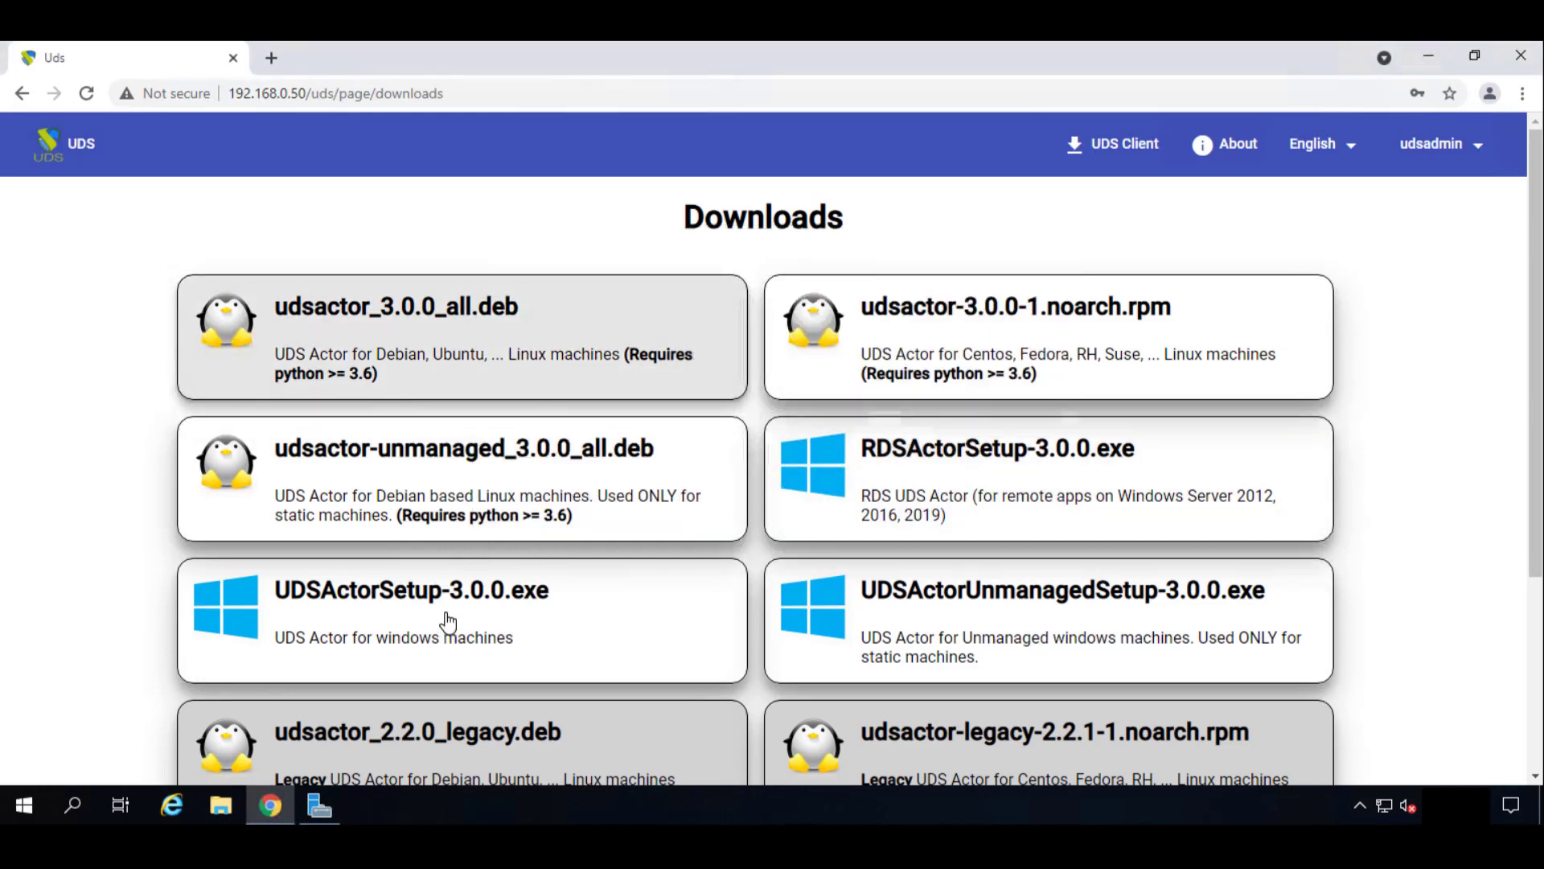
mouse_move(319, 804)
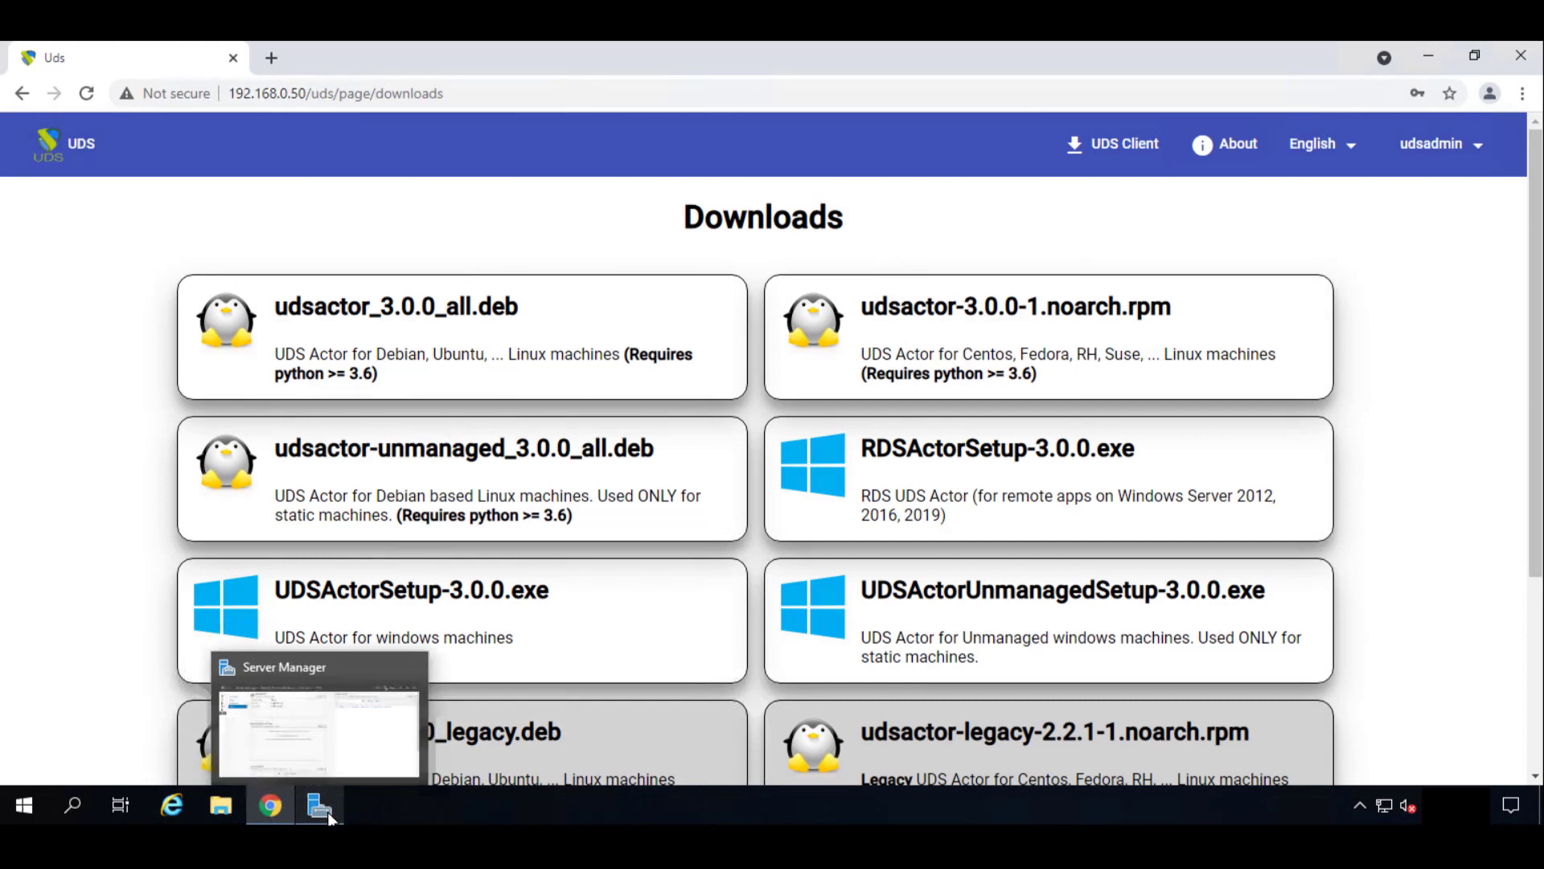
mouse_move(441, 703)
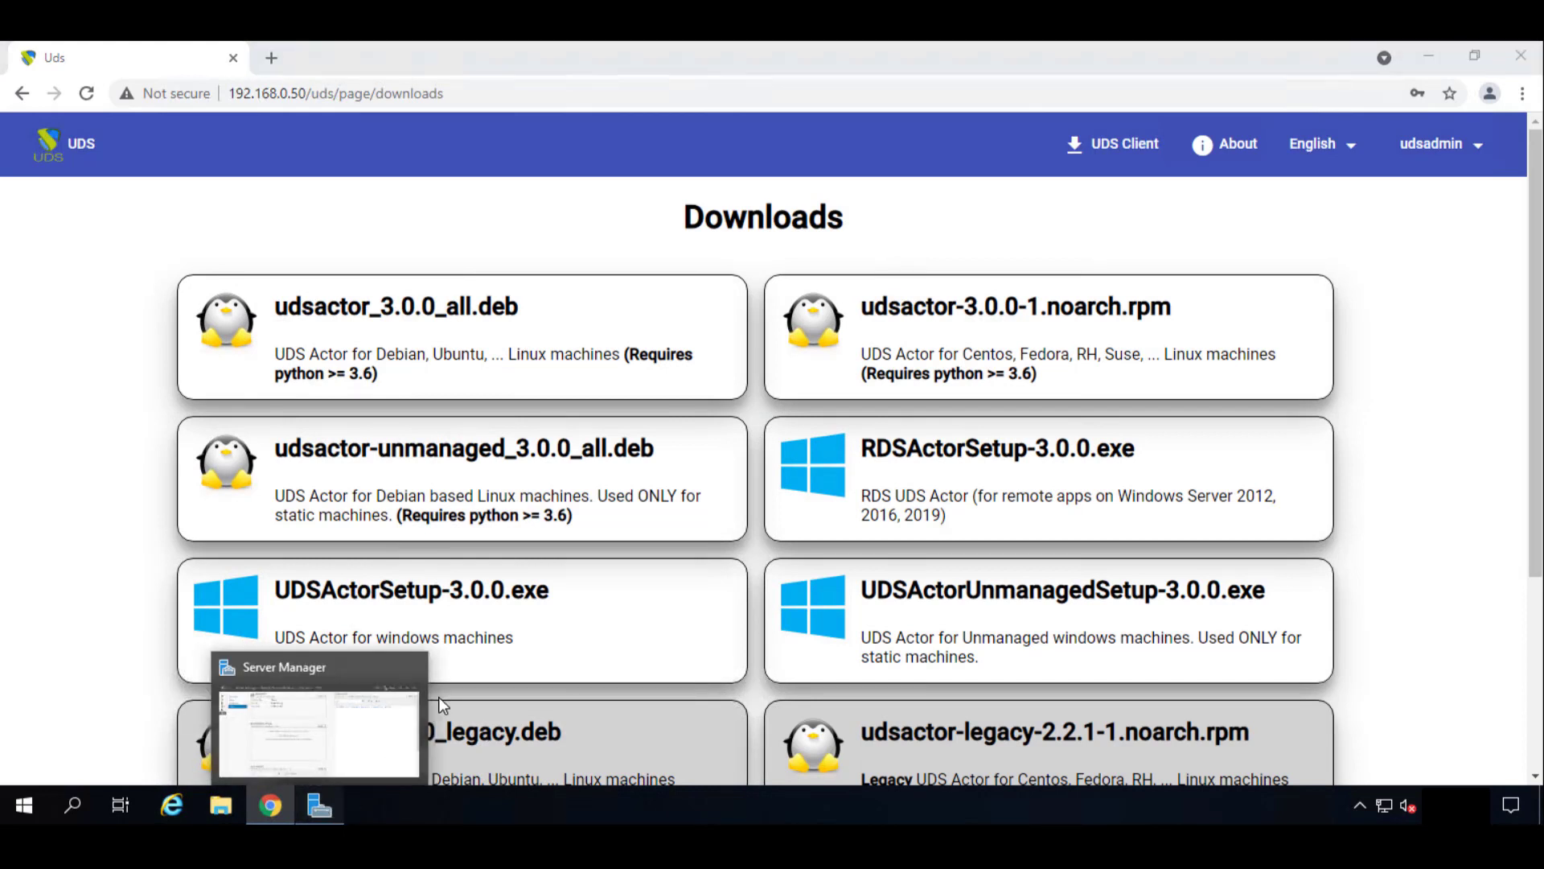
click(317, 719)
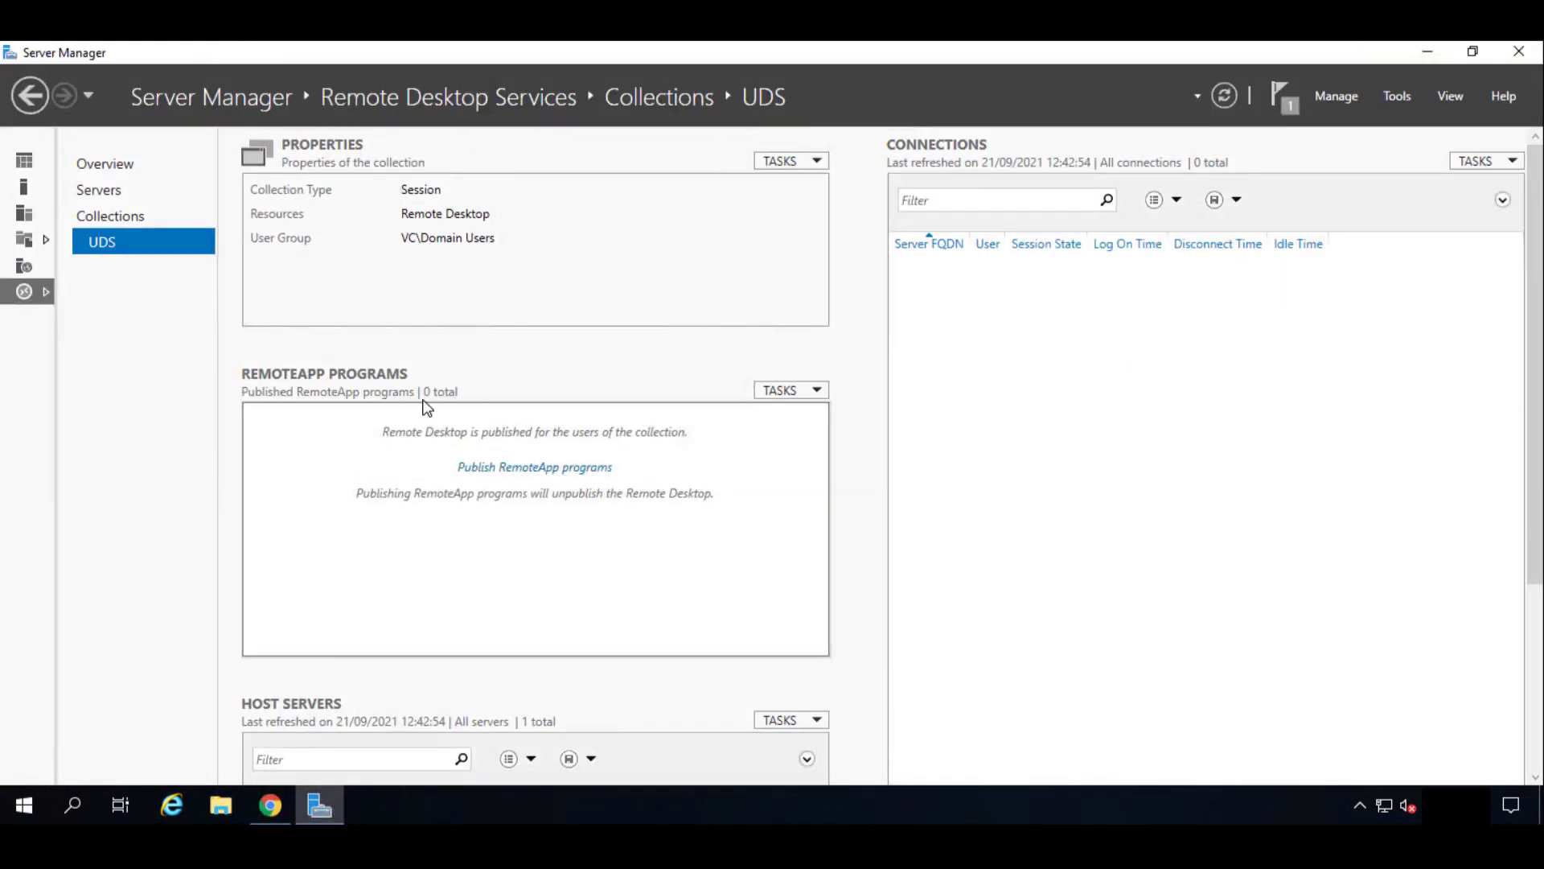
mouse_move(793, 397)
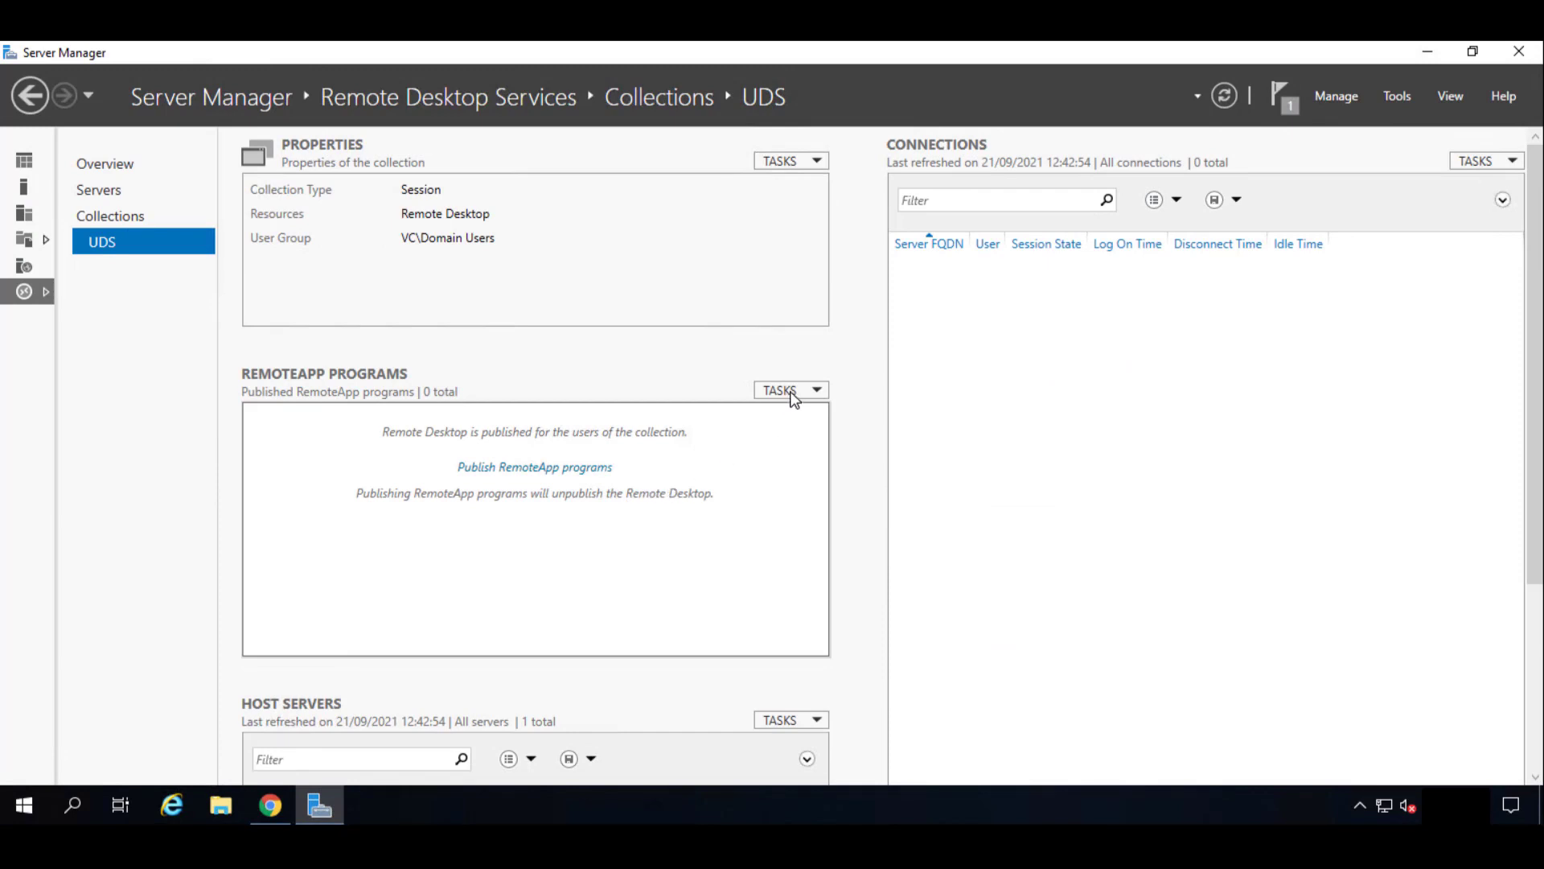
mouse_move(654, 407)
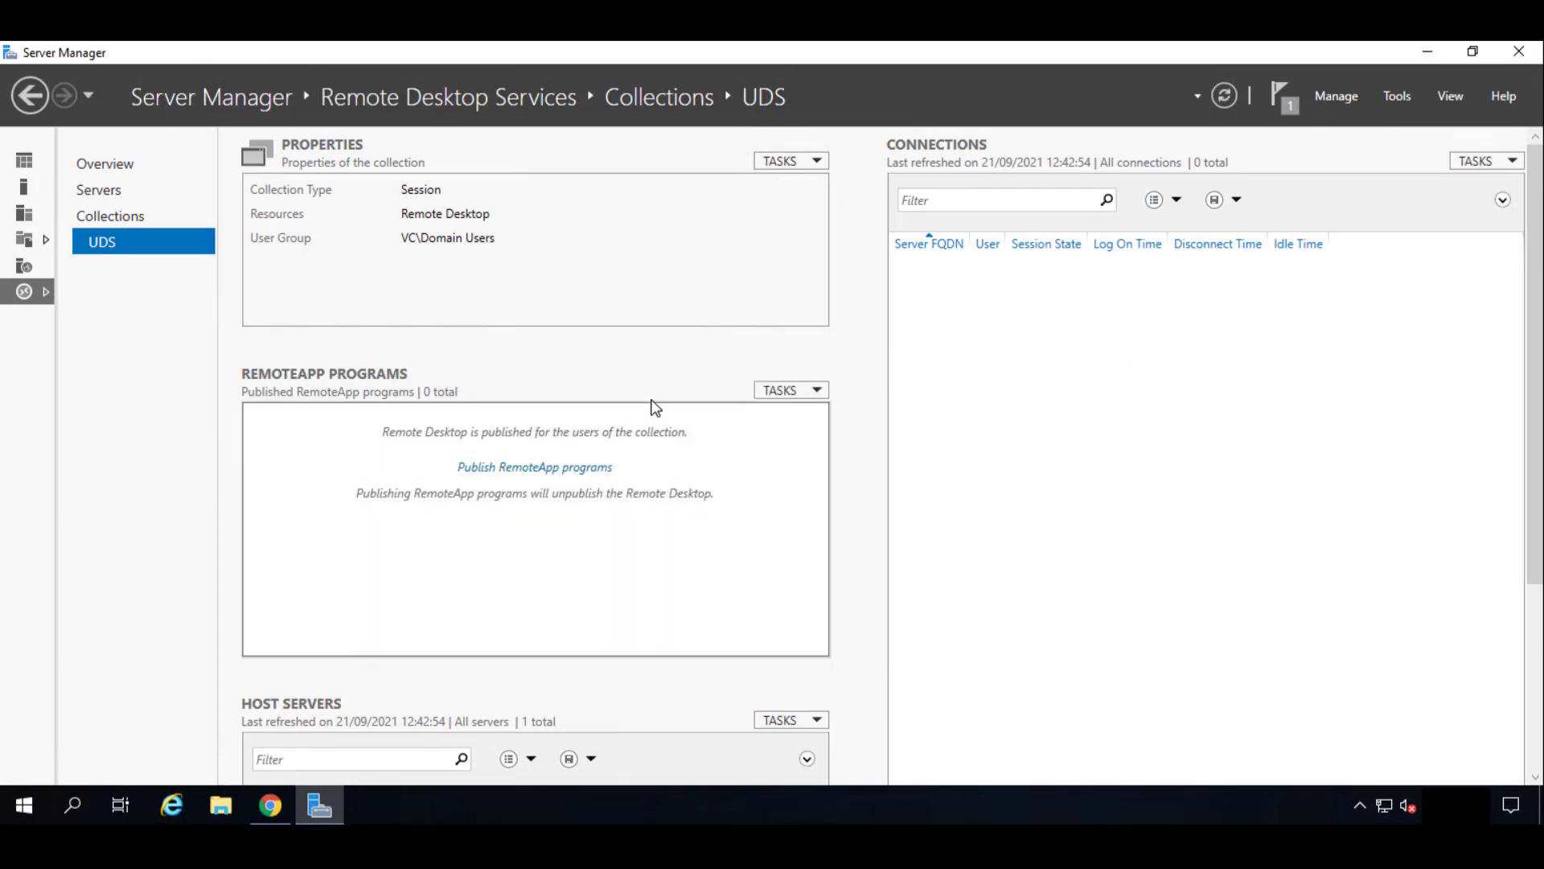
mouse_move(412, 391)
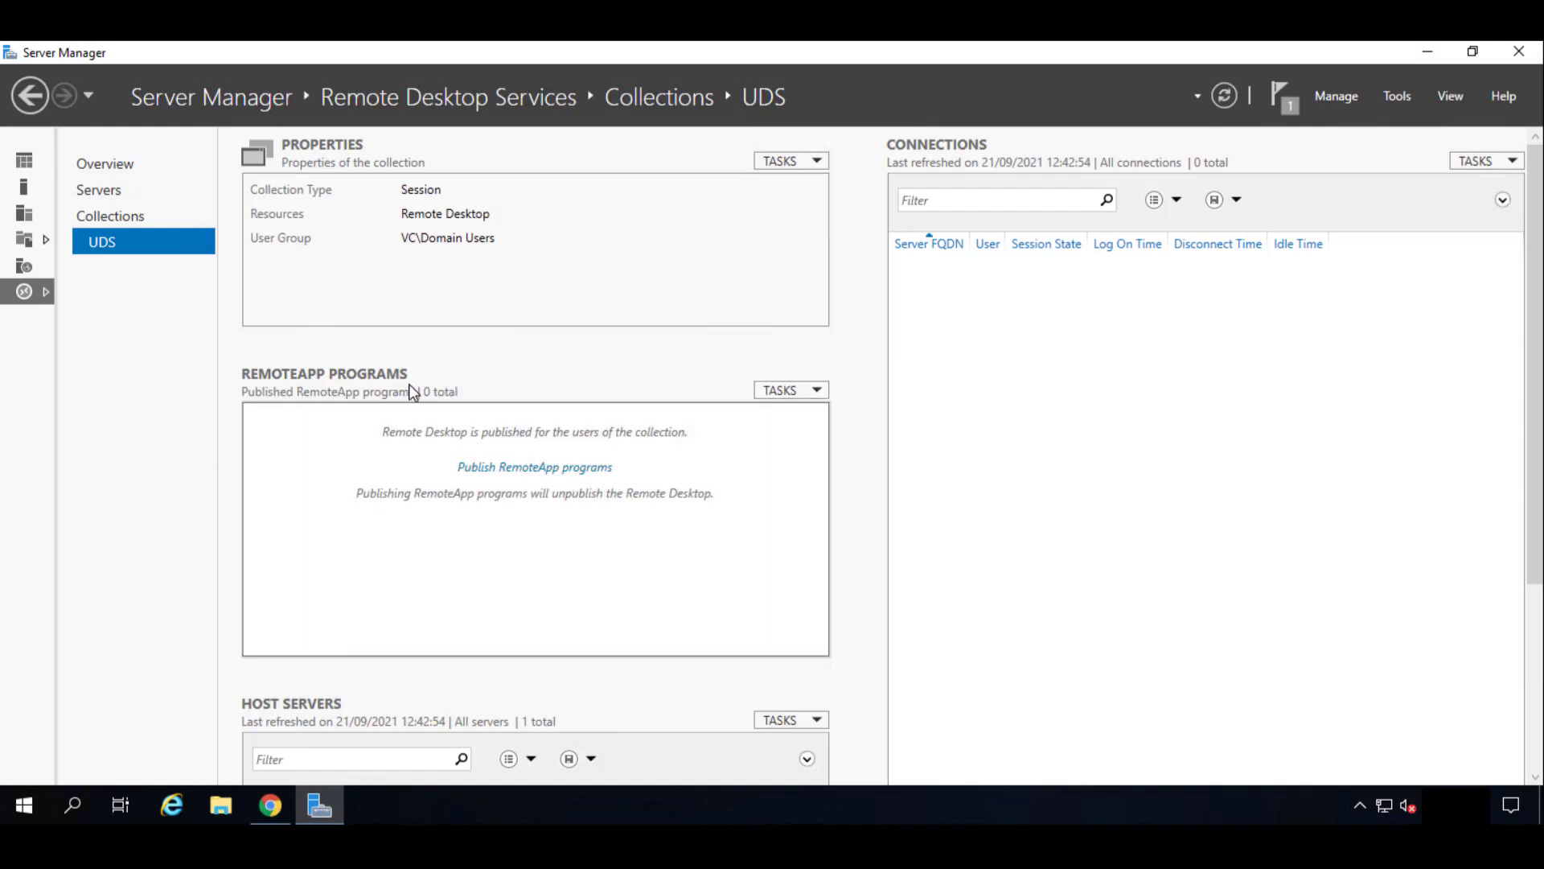
Open the TASKS dropdown in the UDS collection's RemoteApp Programs section.
click(791, 390)
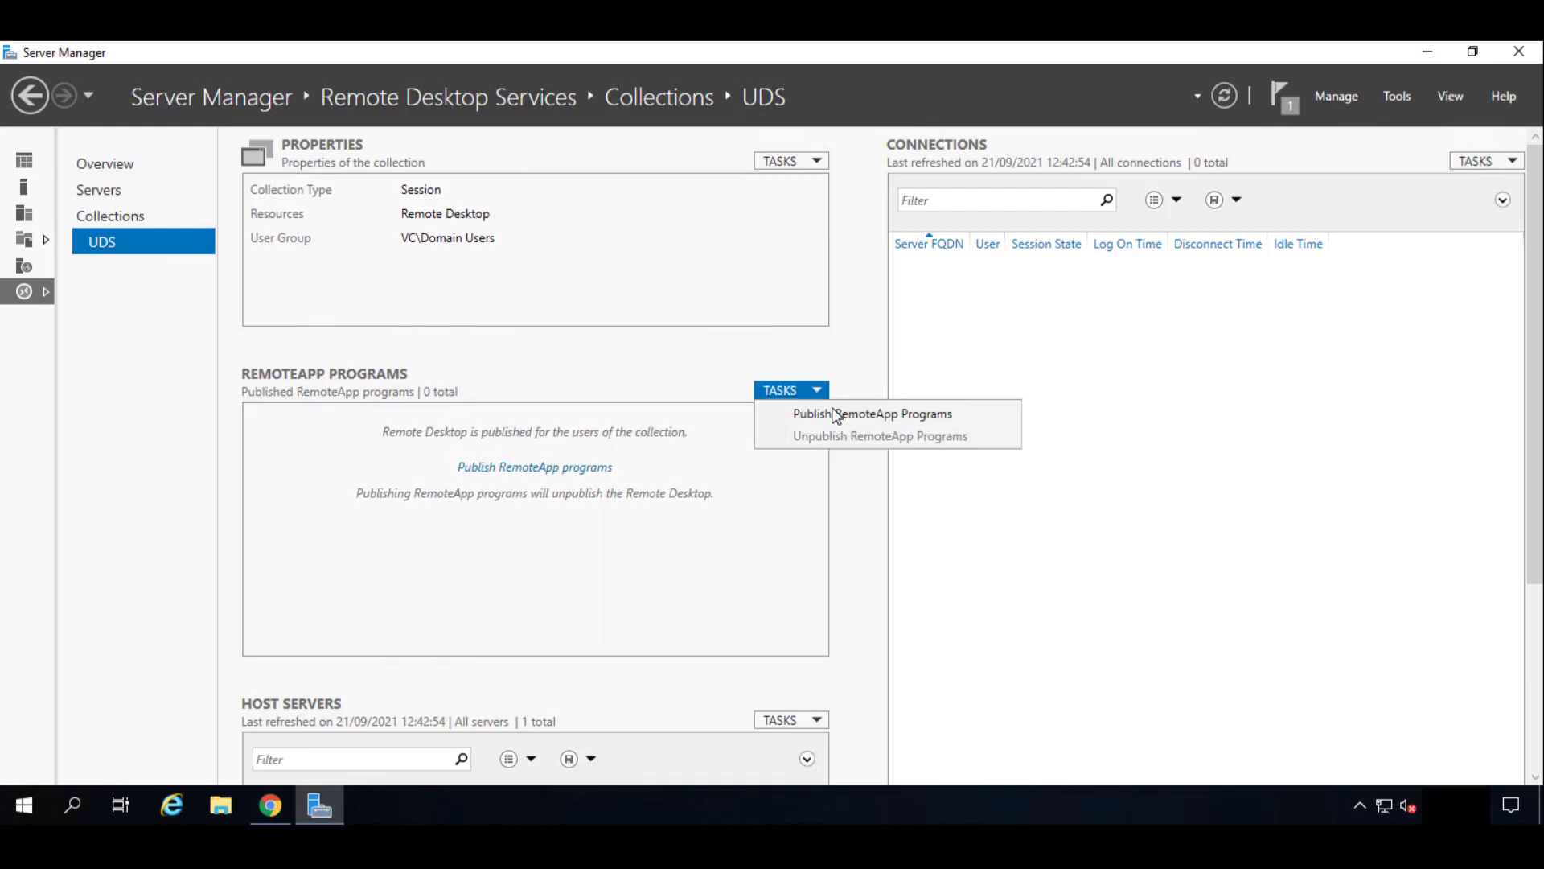
mouse_move(871, 412)
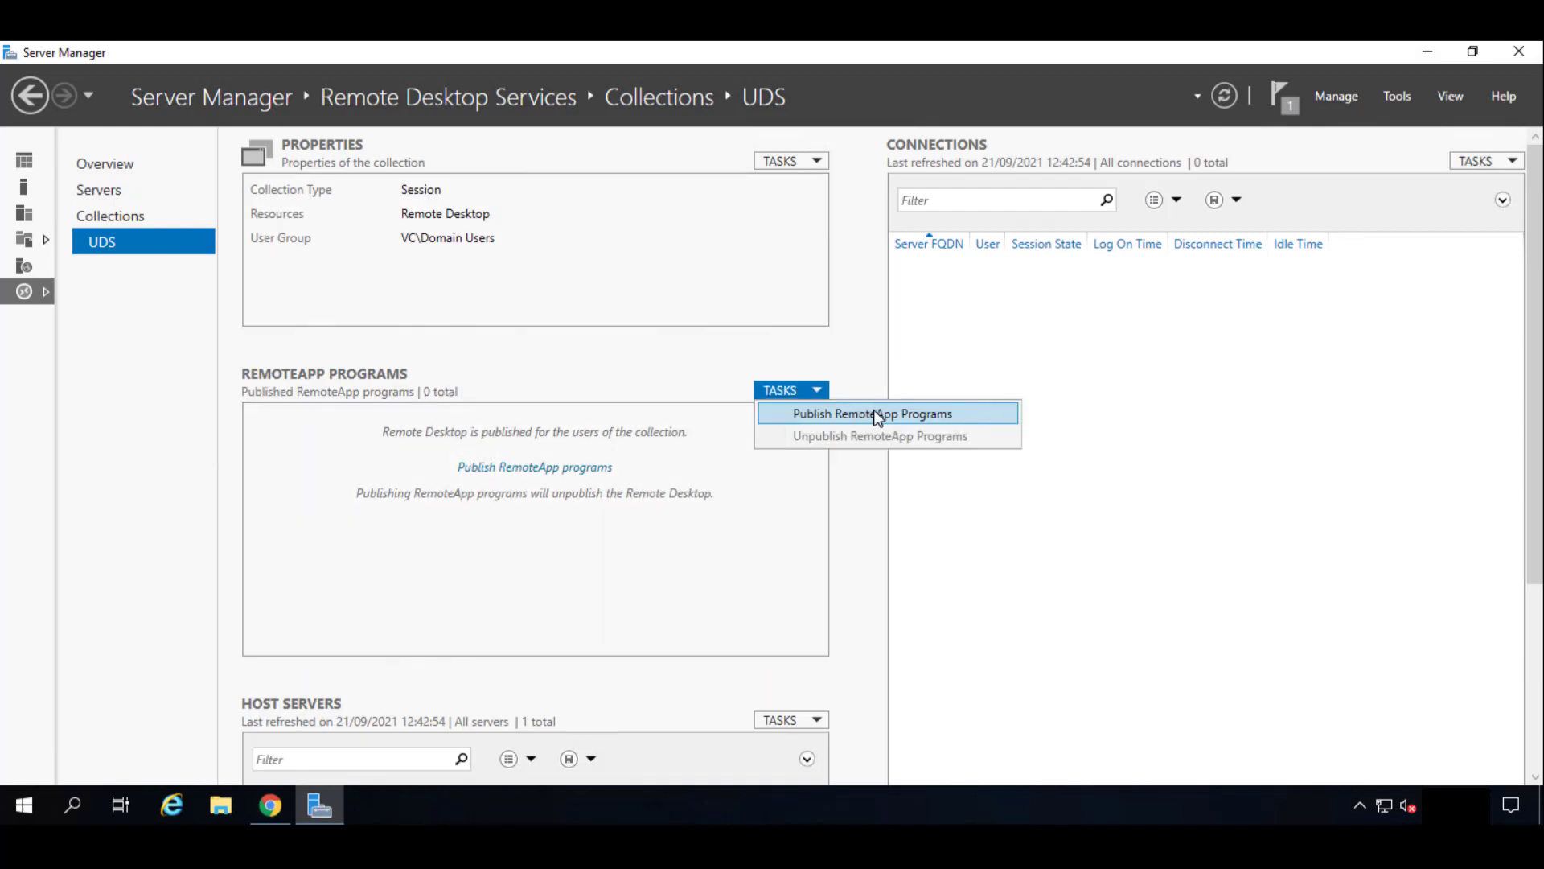
In Publish RemoteApp Programs, add RDSActor from c$\Program Files\RDSActor to the list.
click(872, 413)
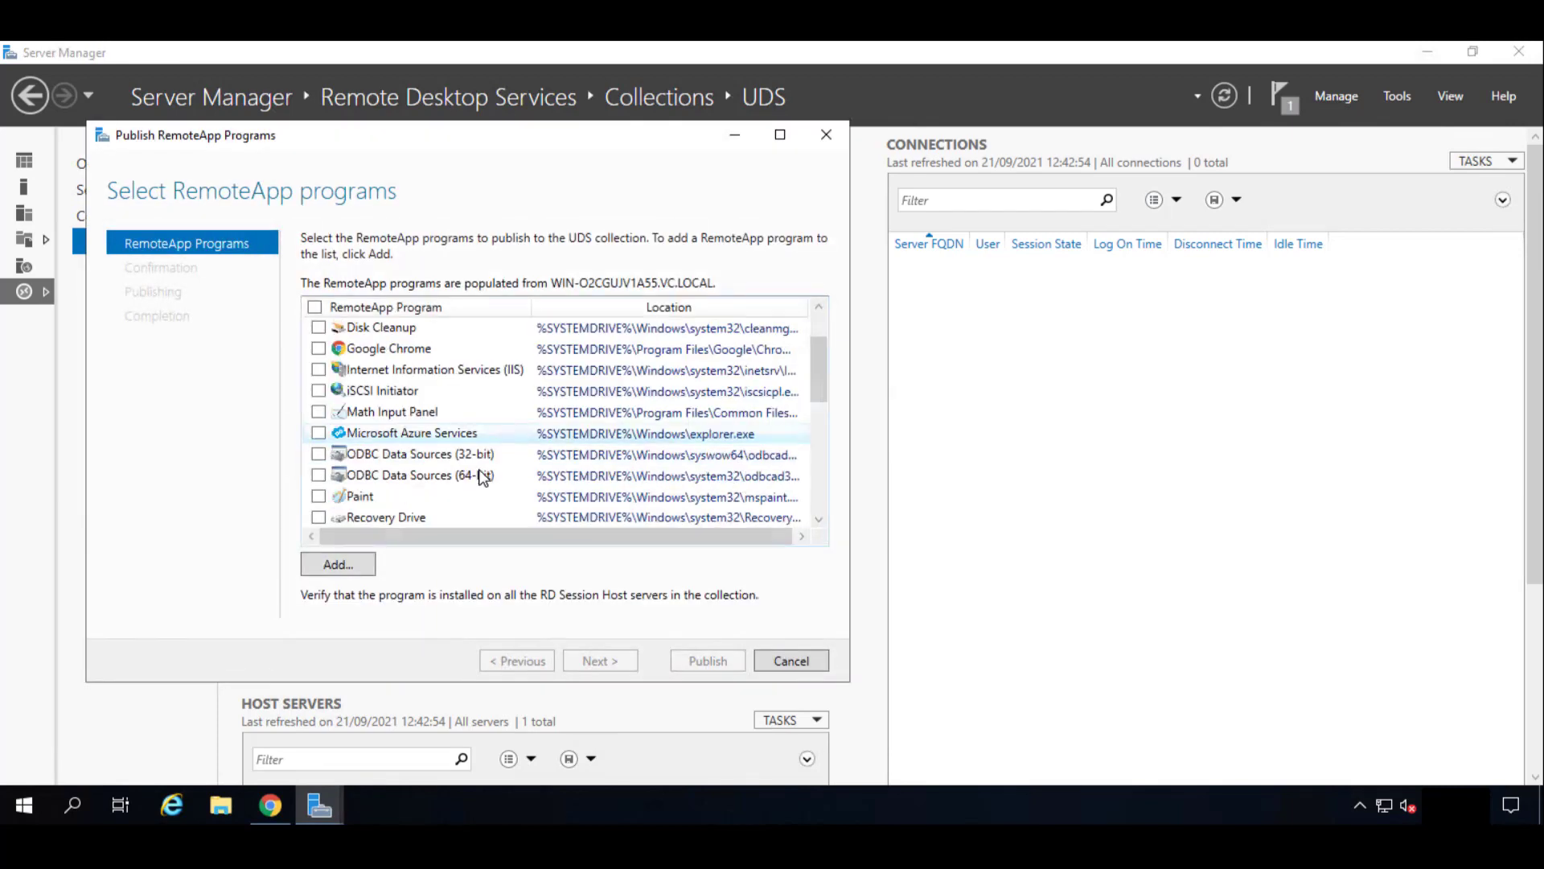
scroll(down, 3)
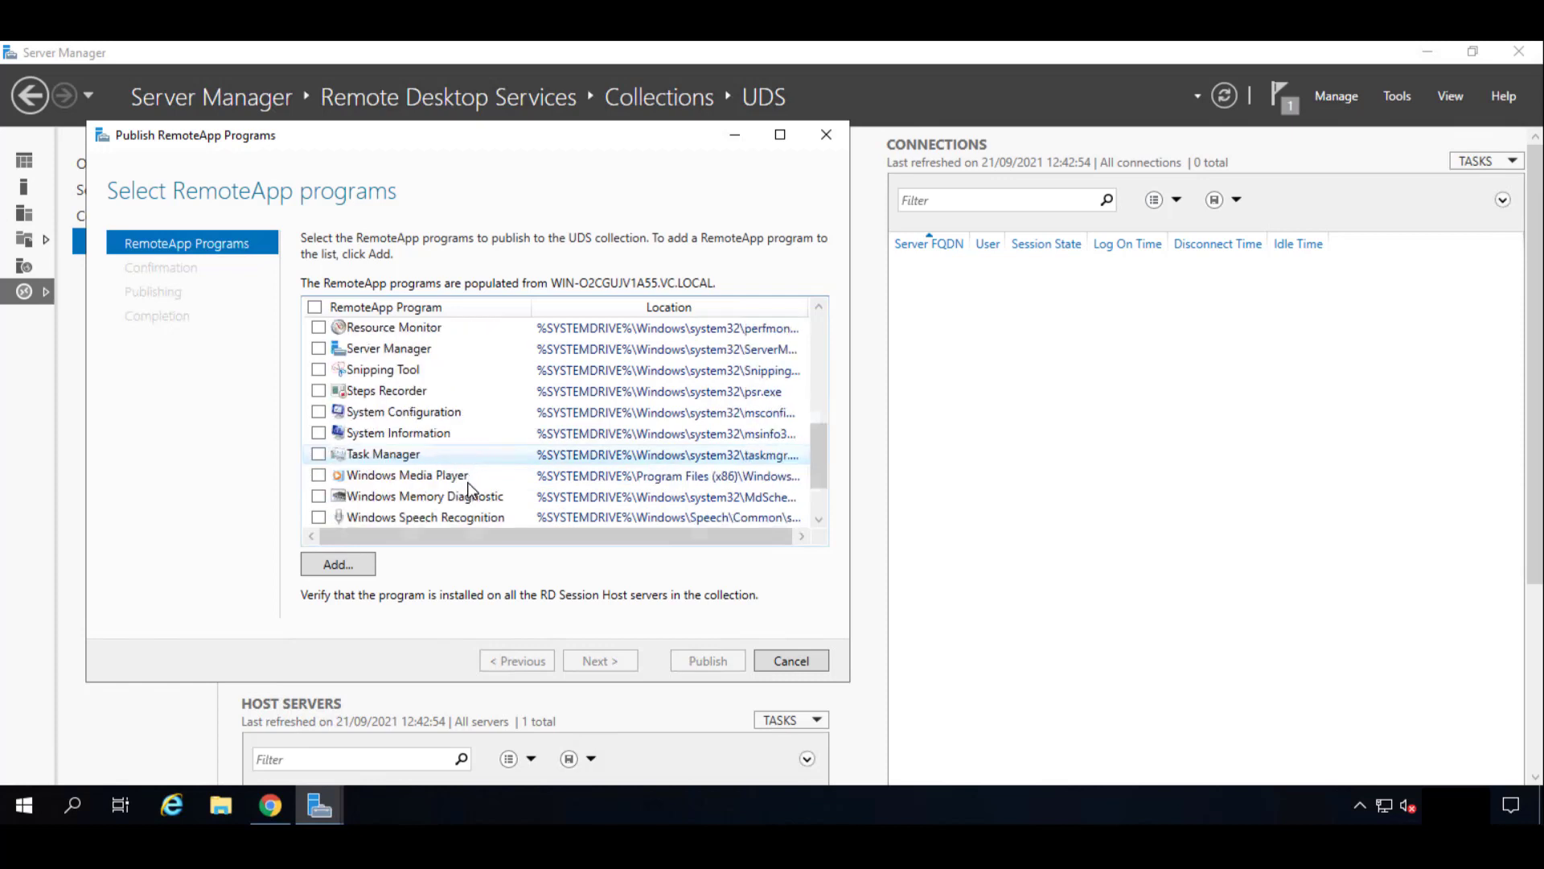
click(337, 563)
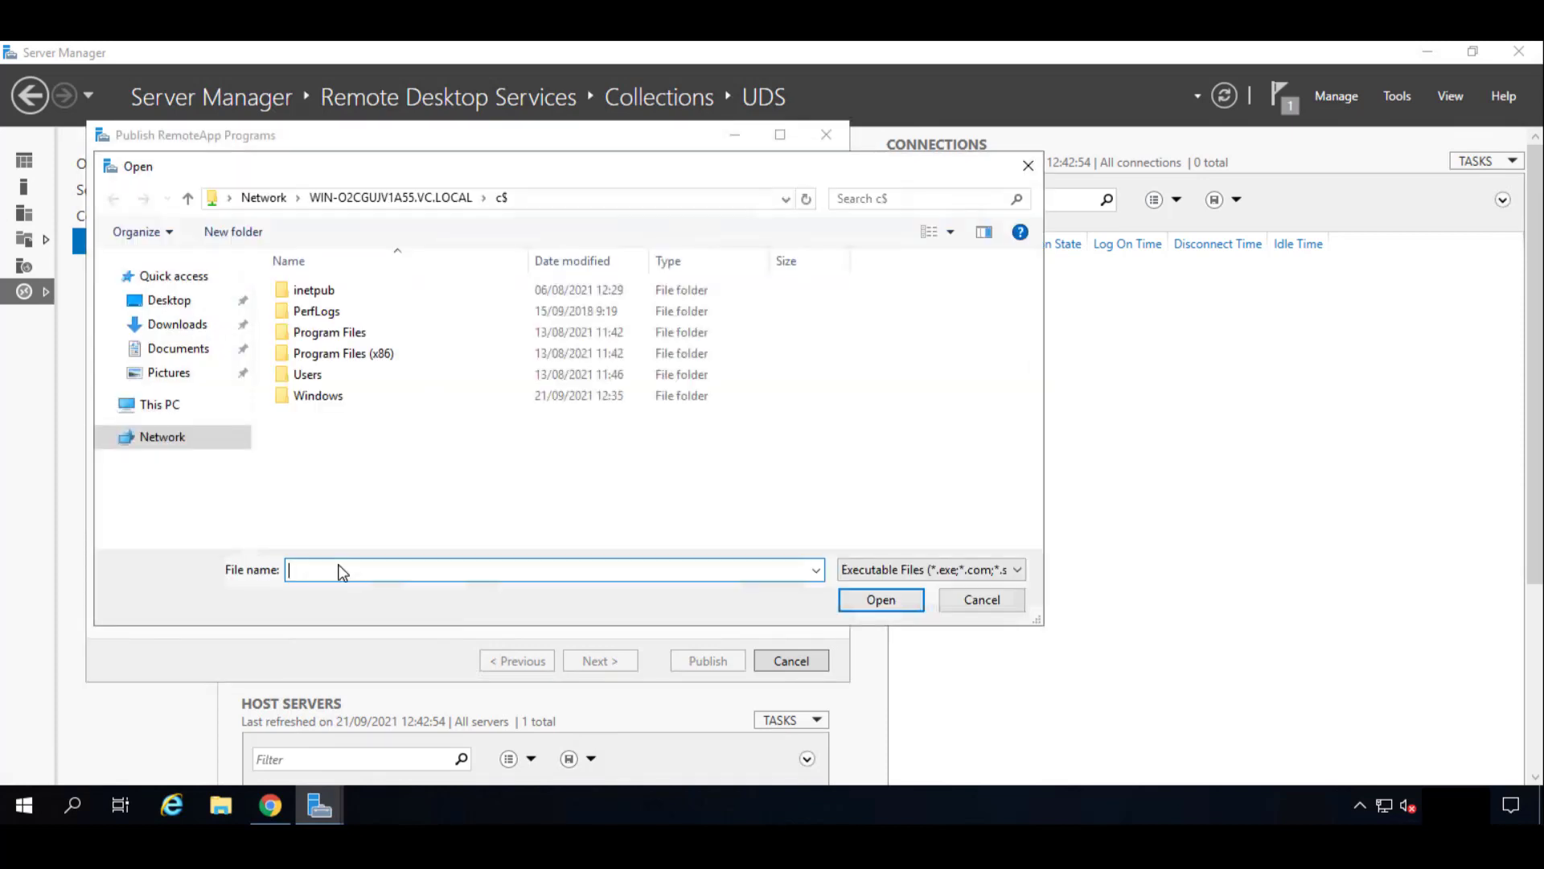
click(319, 394)
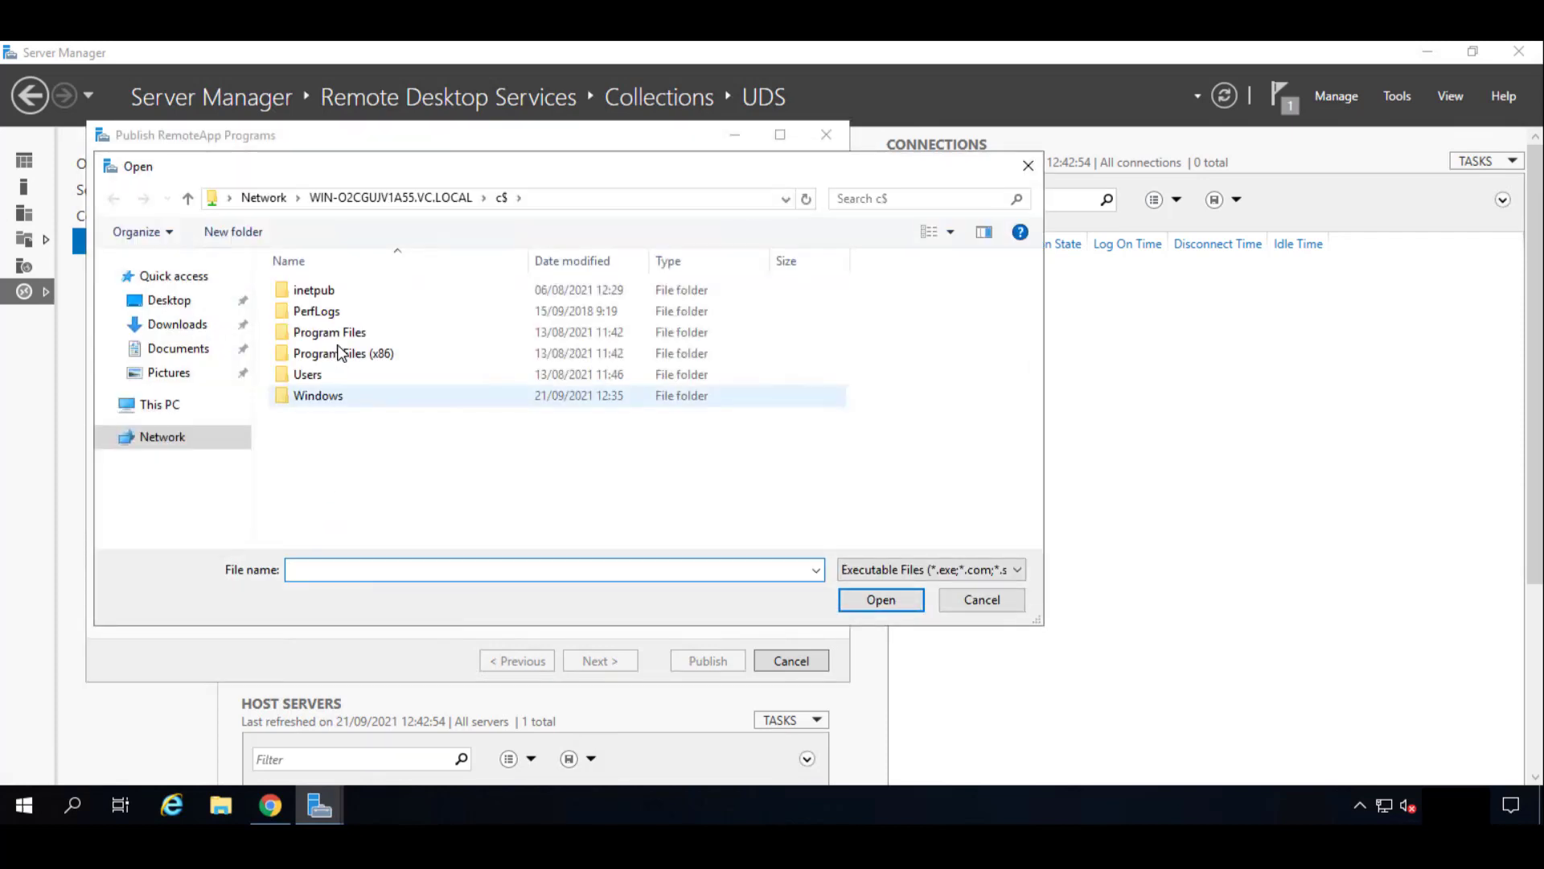
click(329, 332)
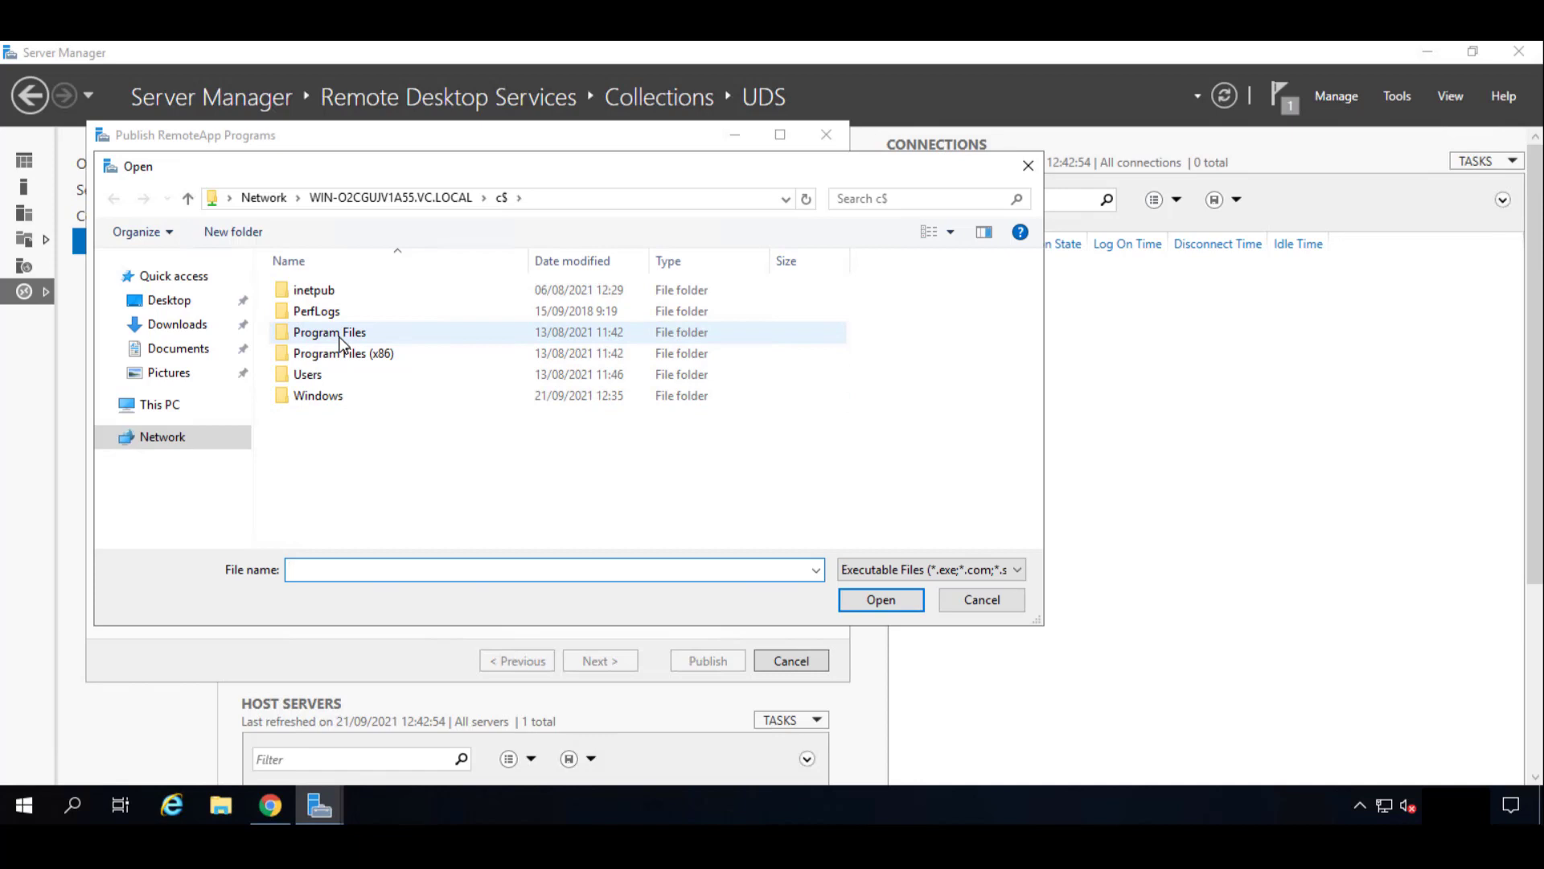
double_click(329, 332)
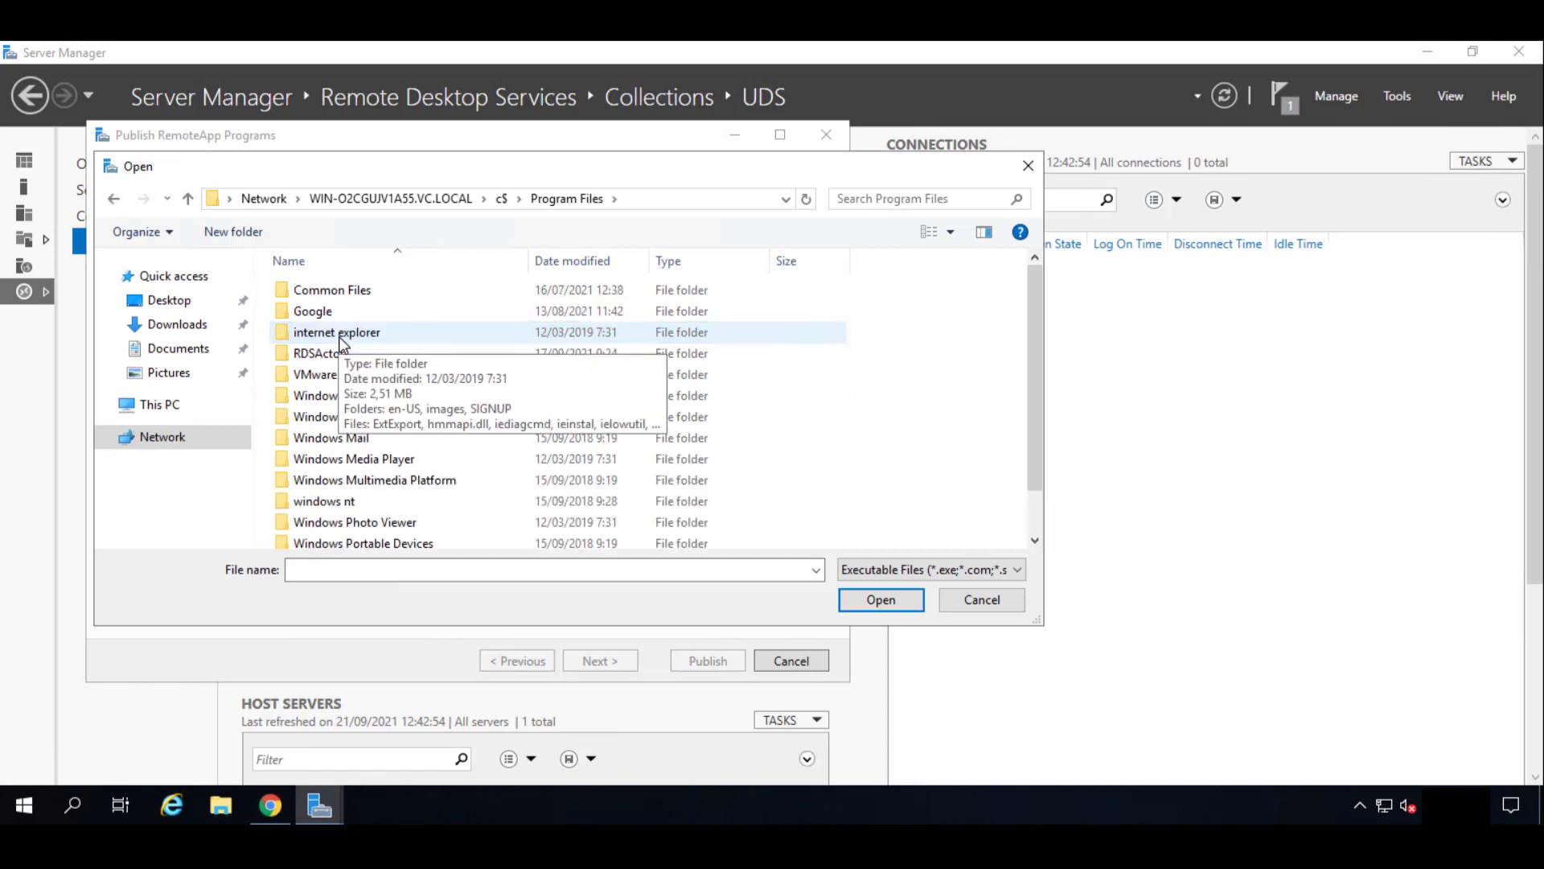
double_click(325, 352)
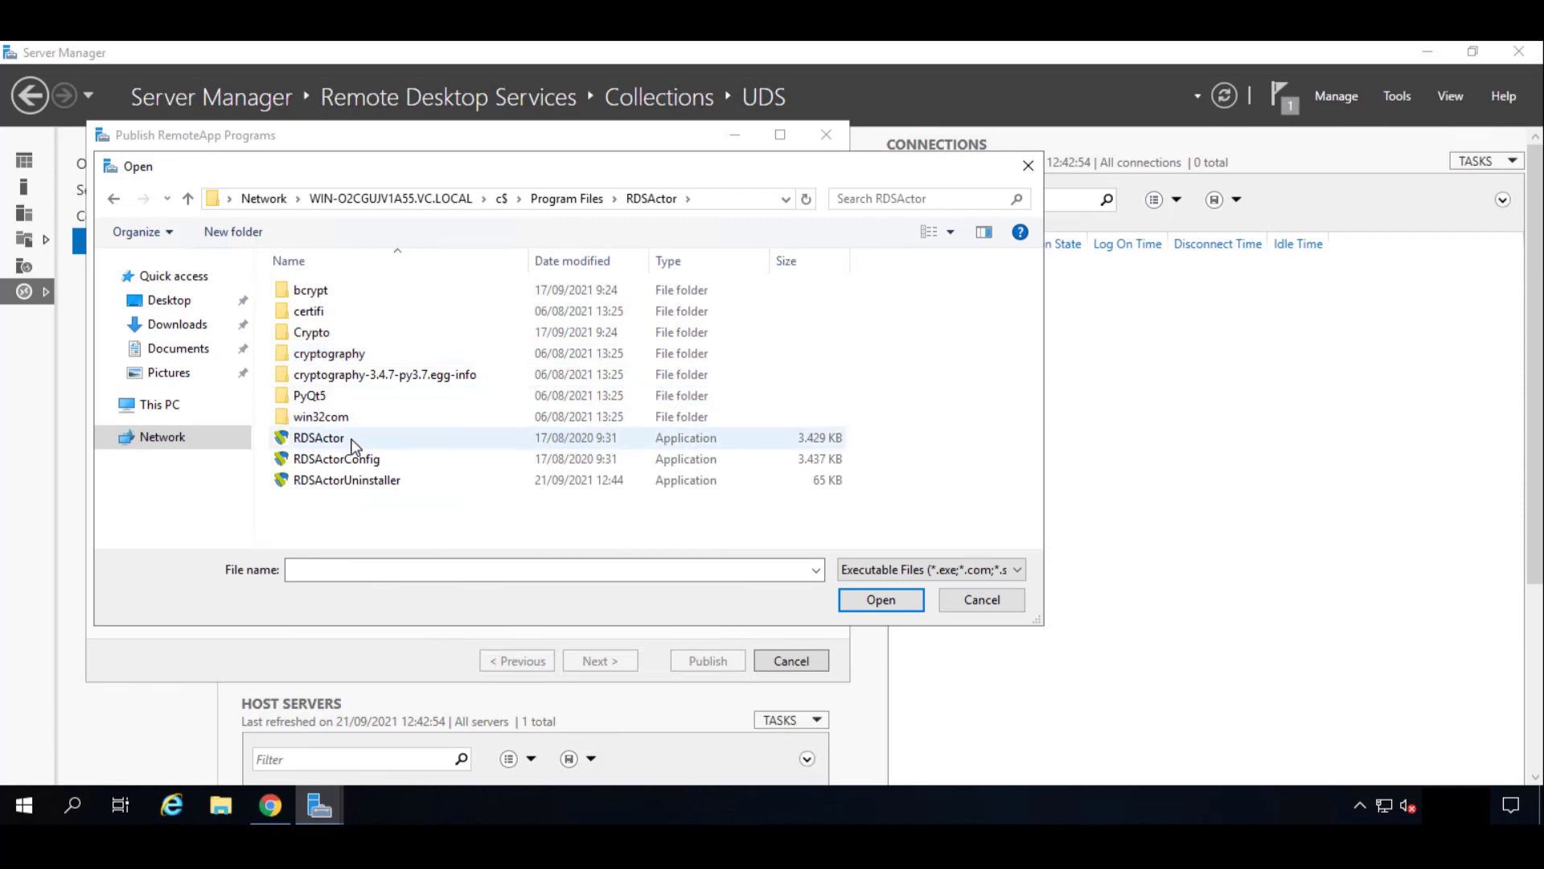
mouse_move(318, 438)
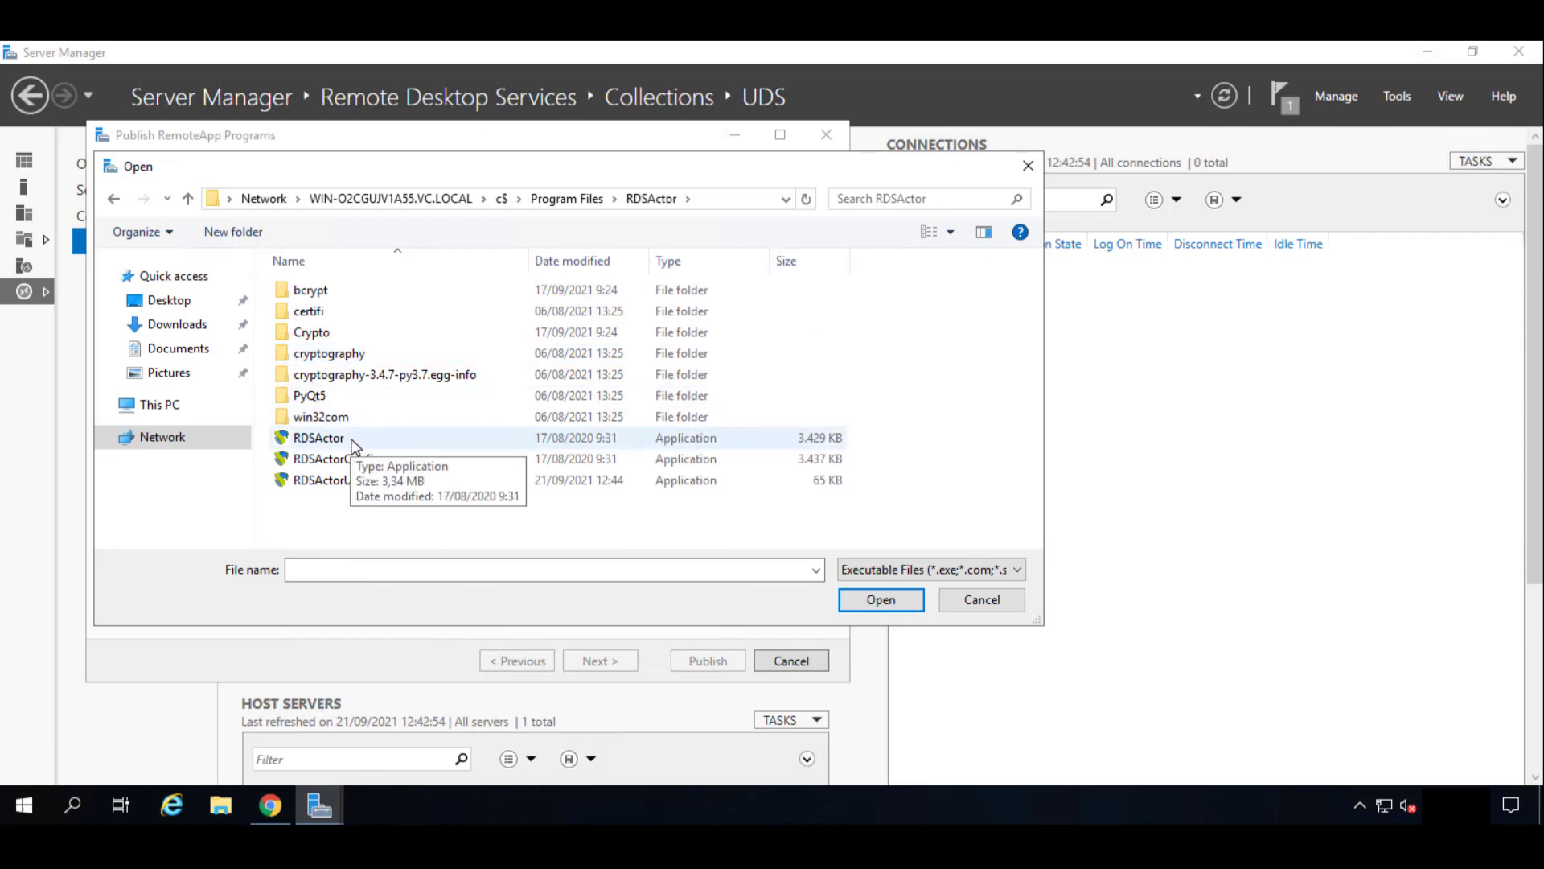
click(319, 438)
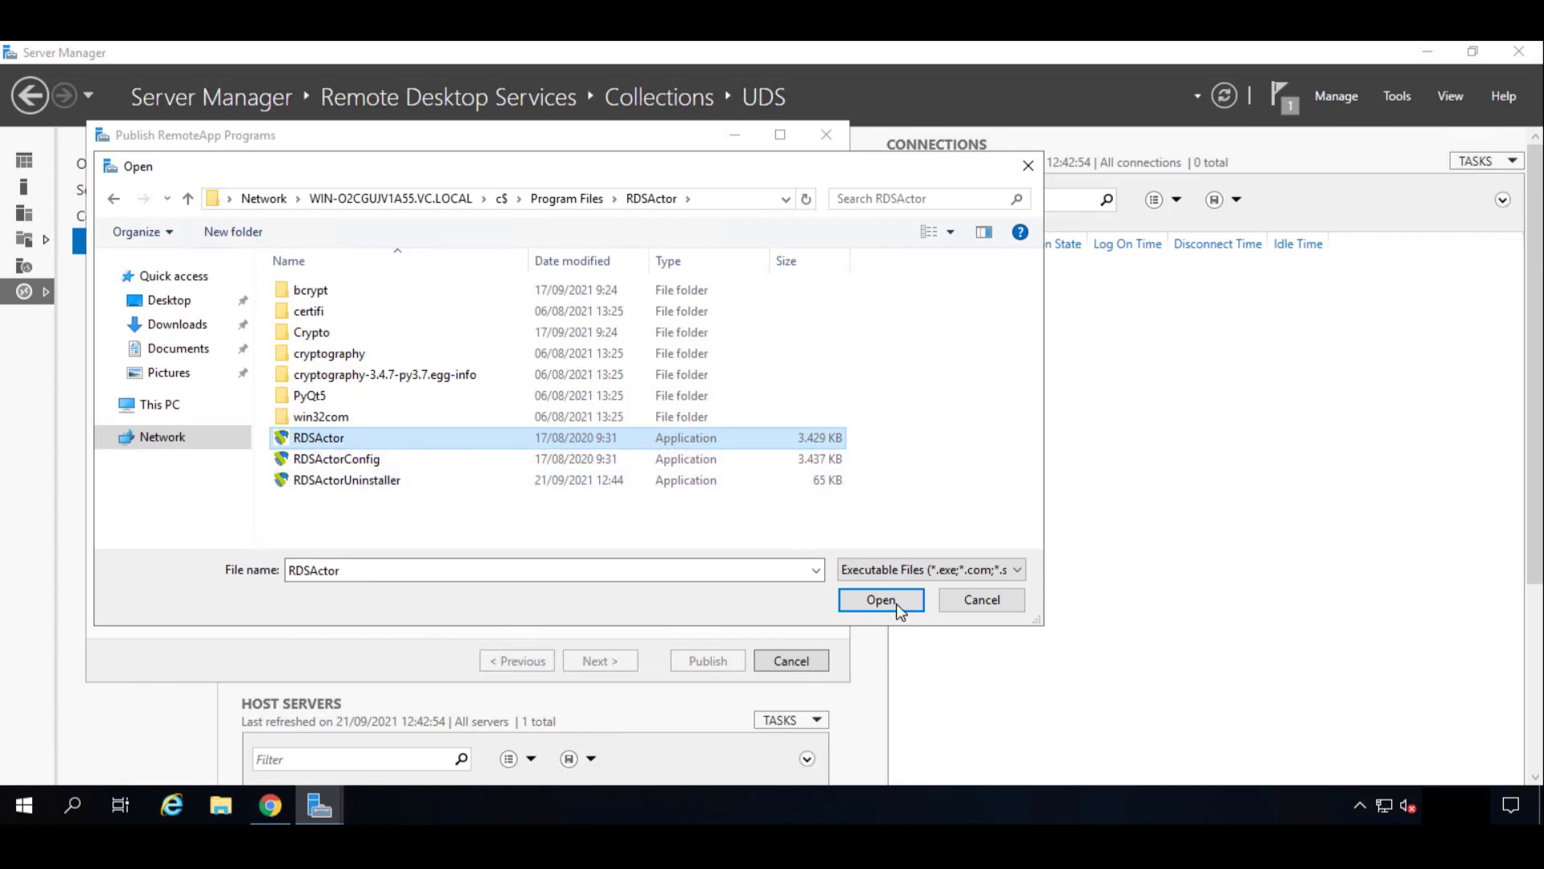
click(881, 600)
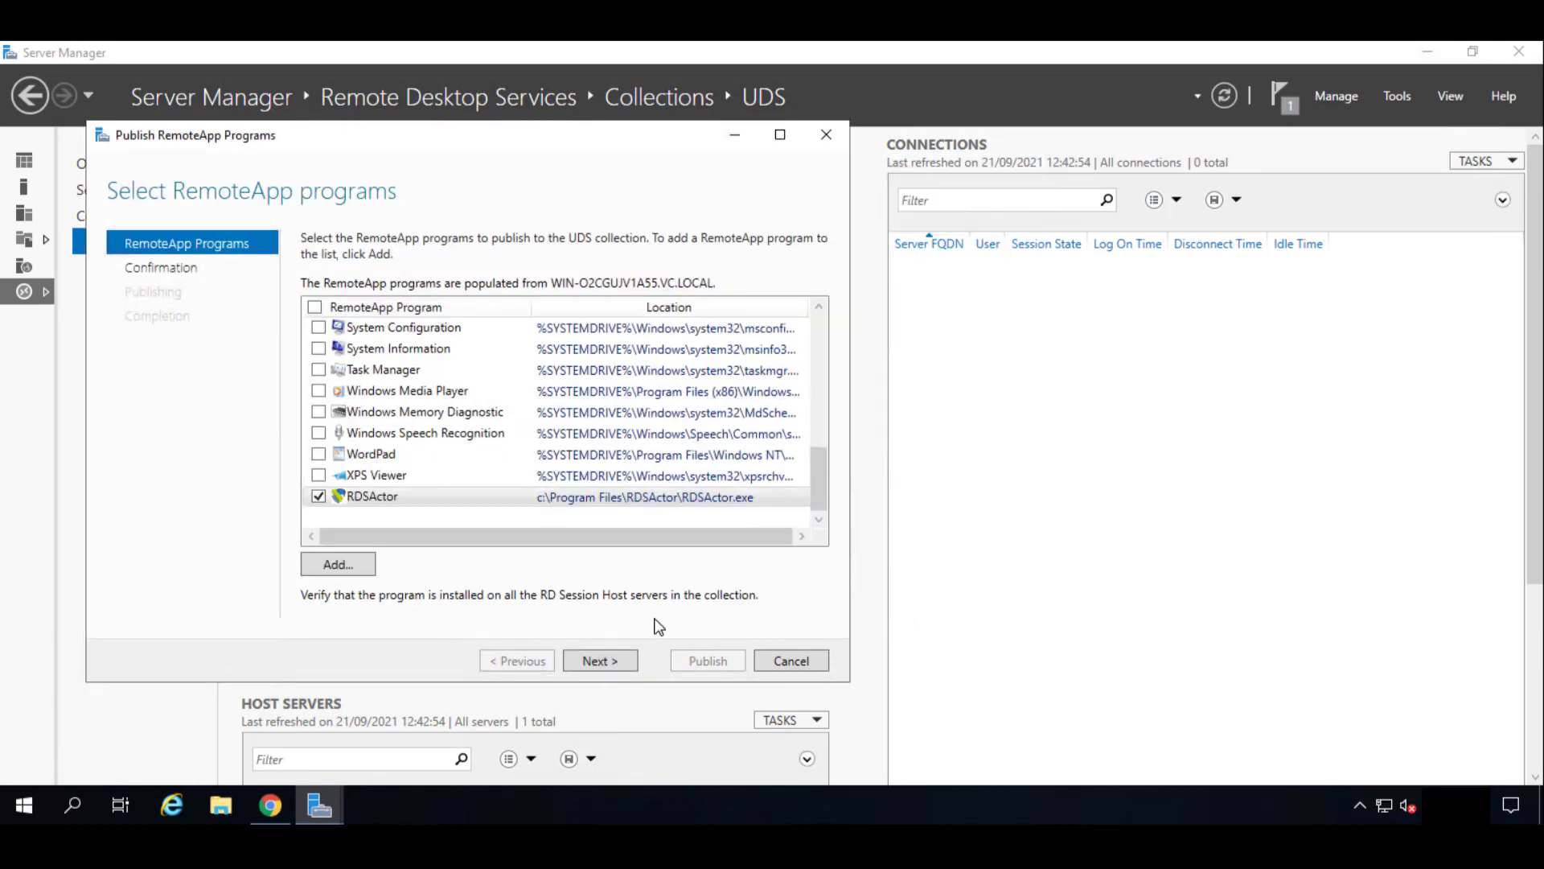
mouse_move(600, 659)
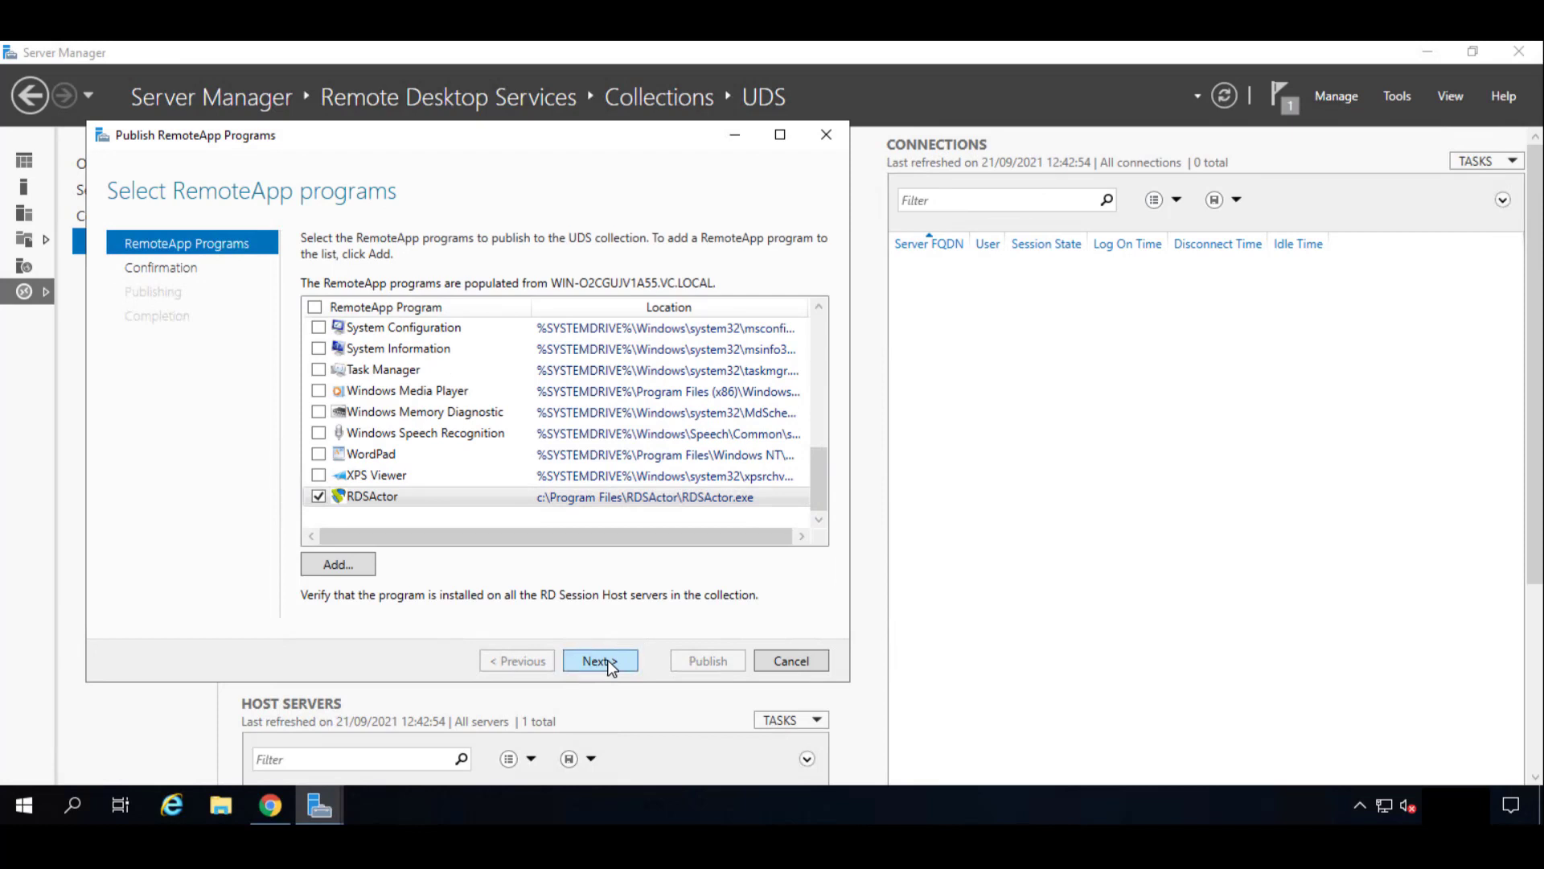
Confirm the RDSActor program list, publish it, and close the wizard.
click(600, 659)
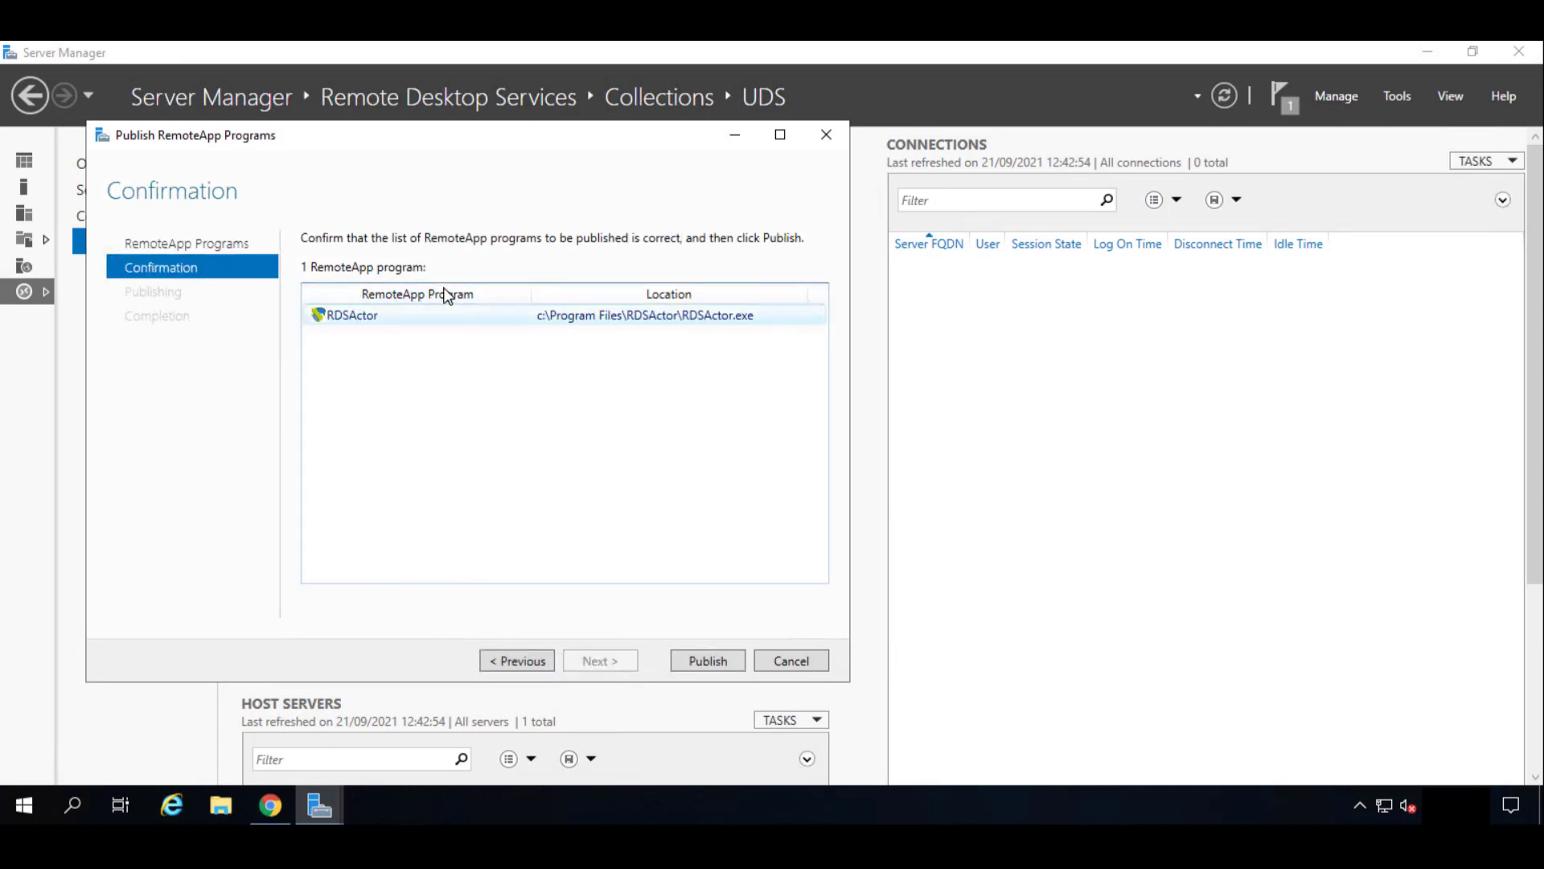
mouse_move(482, 447)
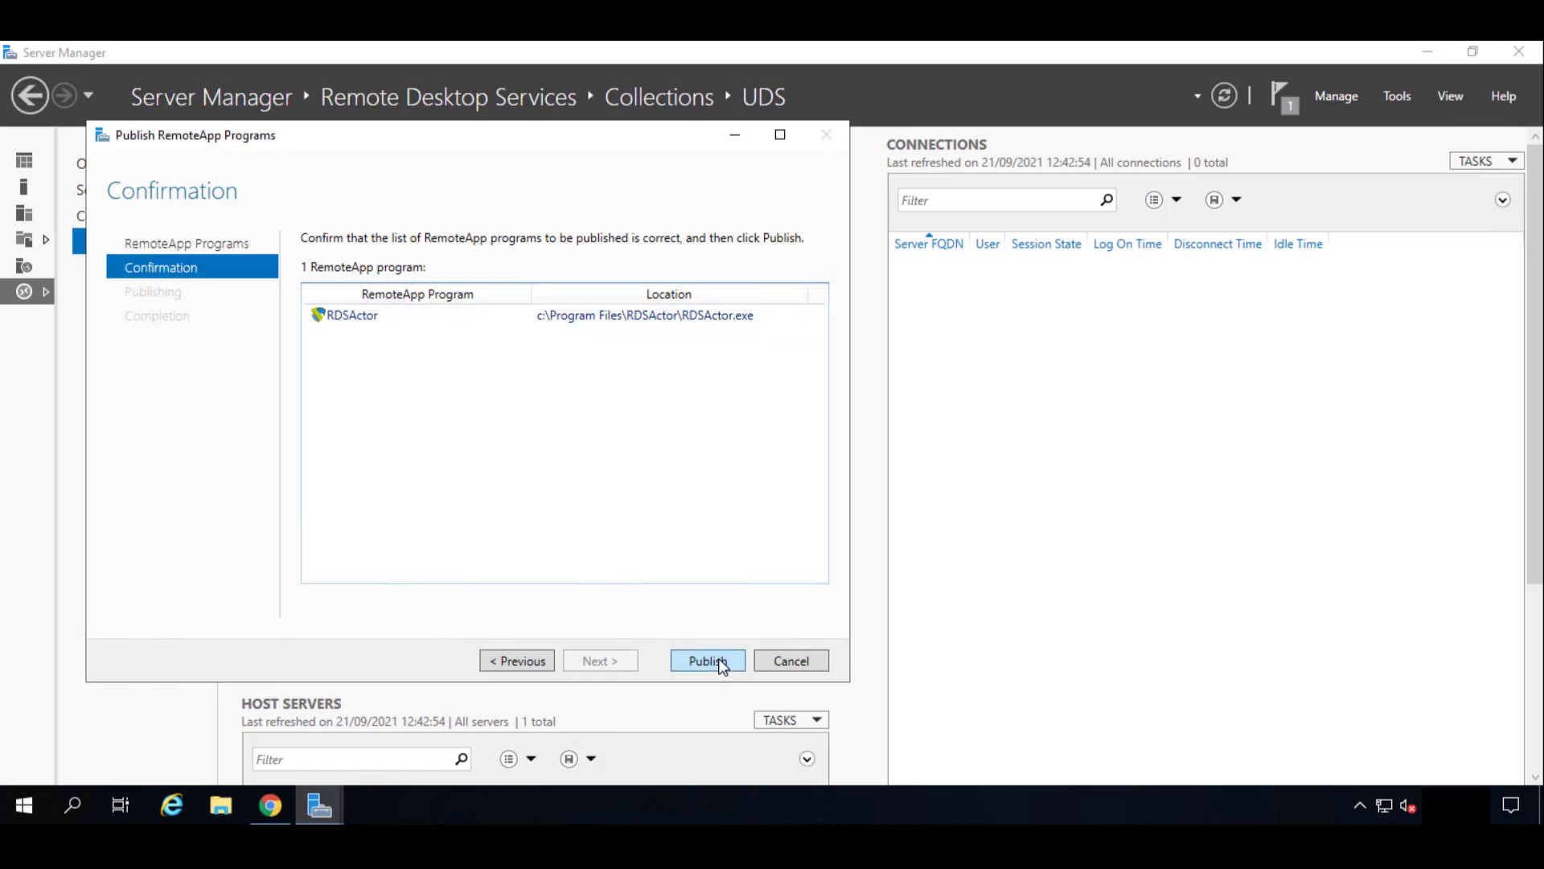
click(707, 659)
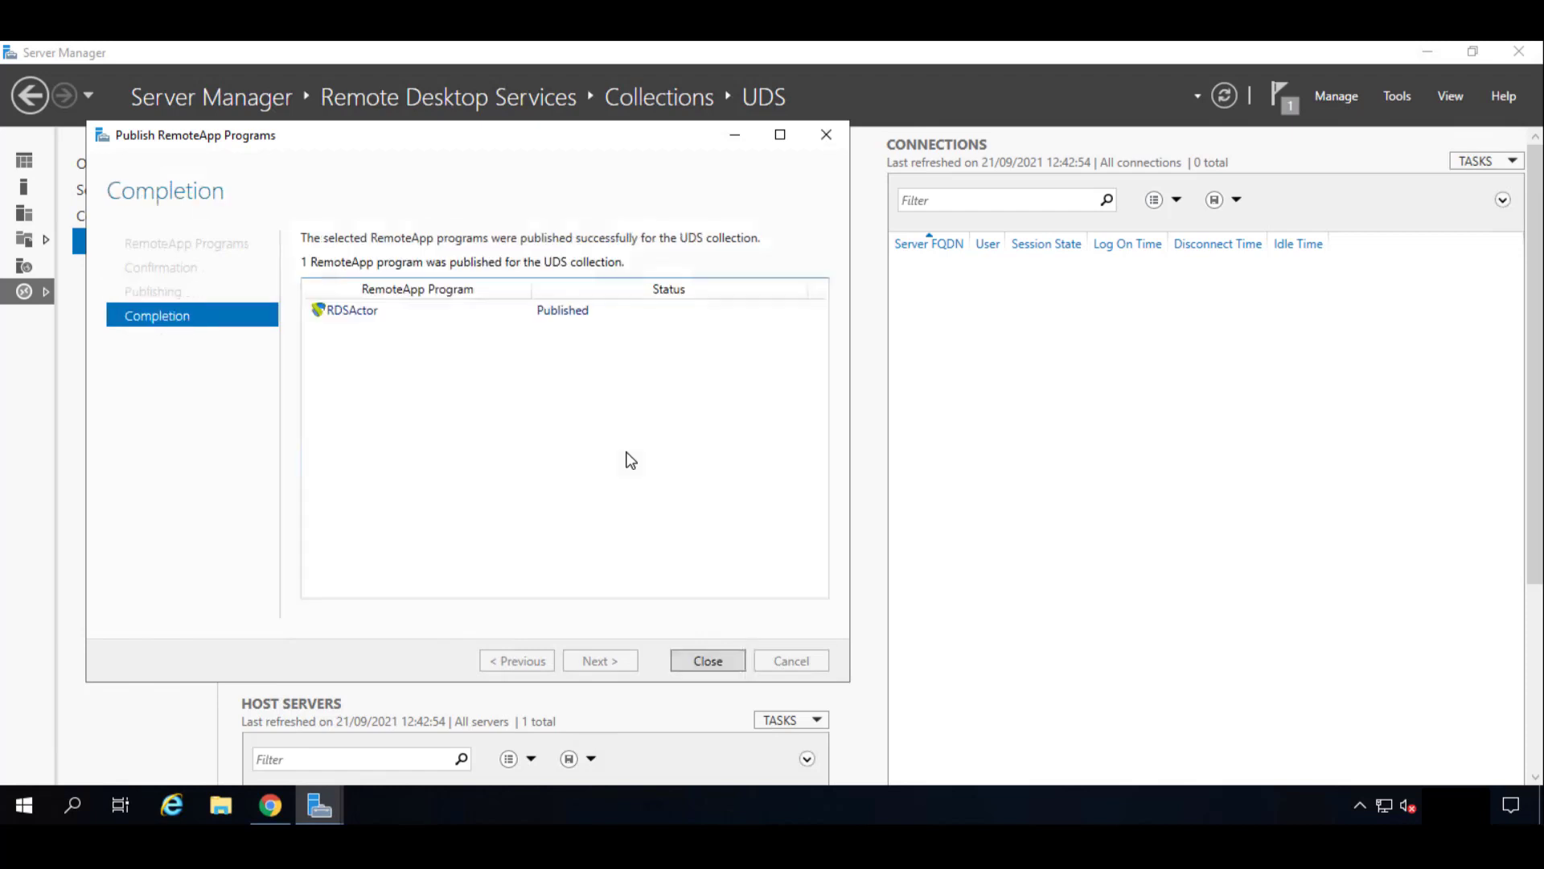
mouse_move(671, 622)
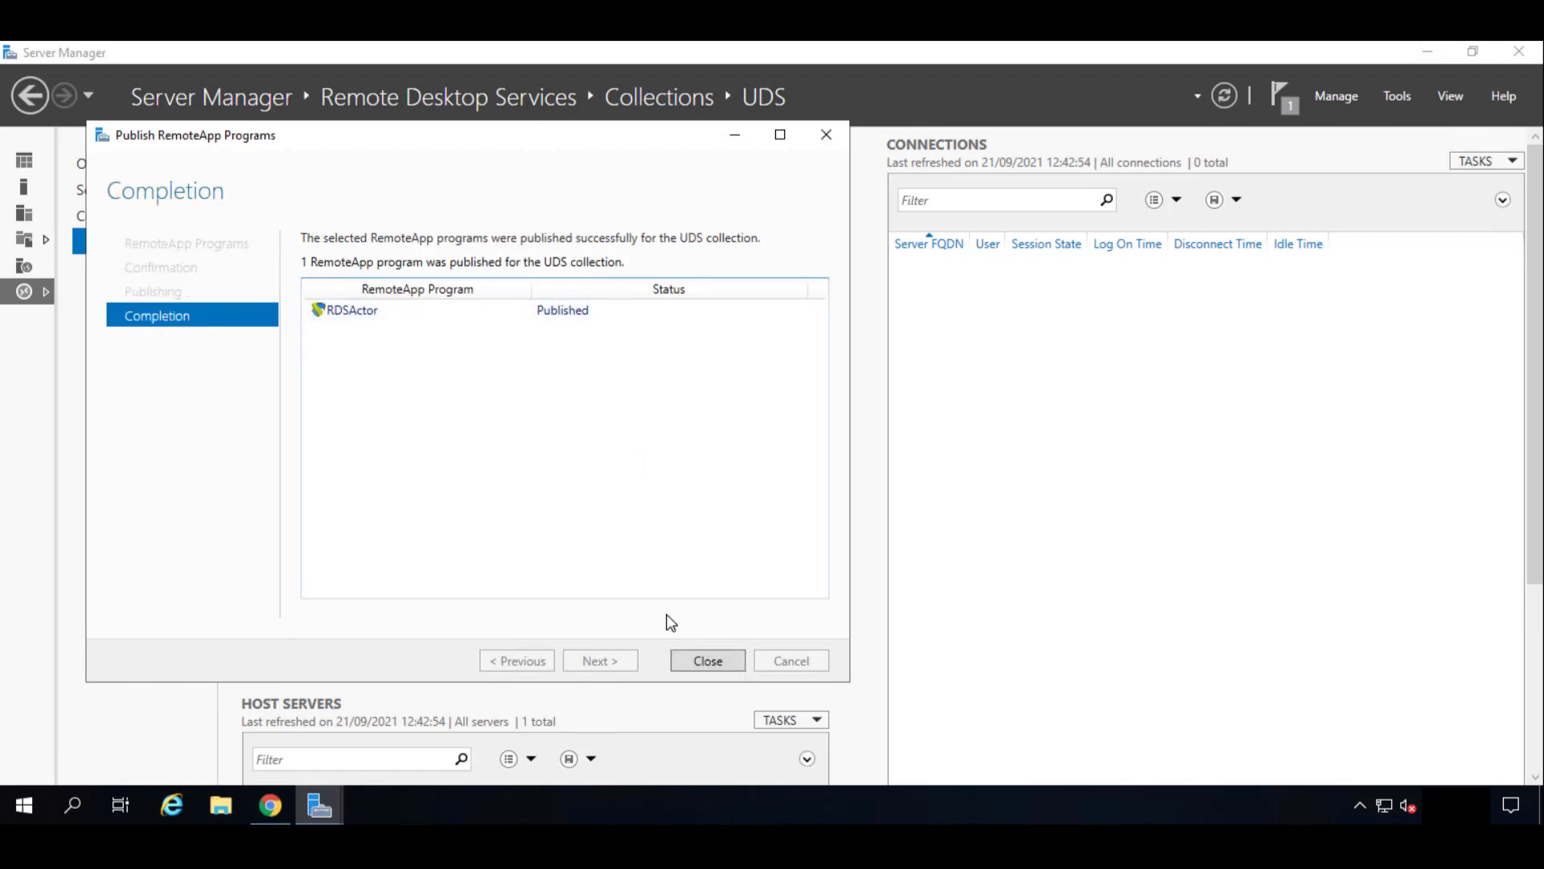
mouse_move(707, 659)
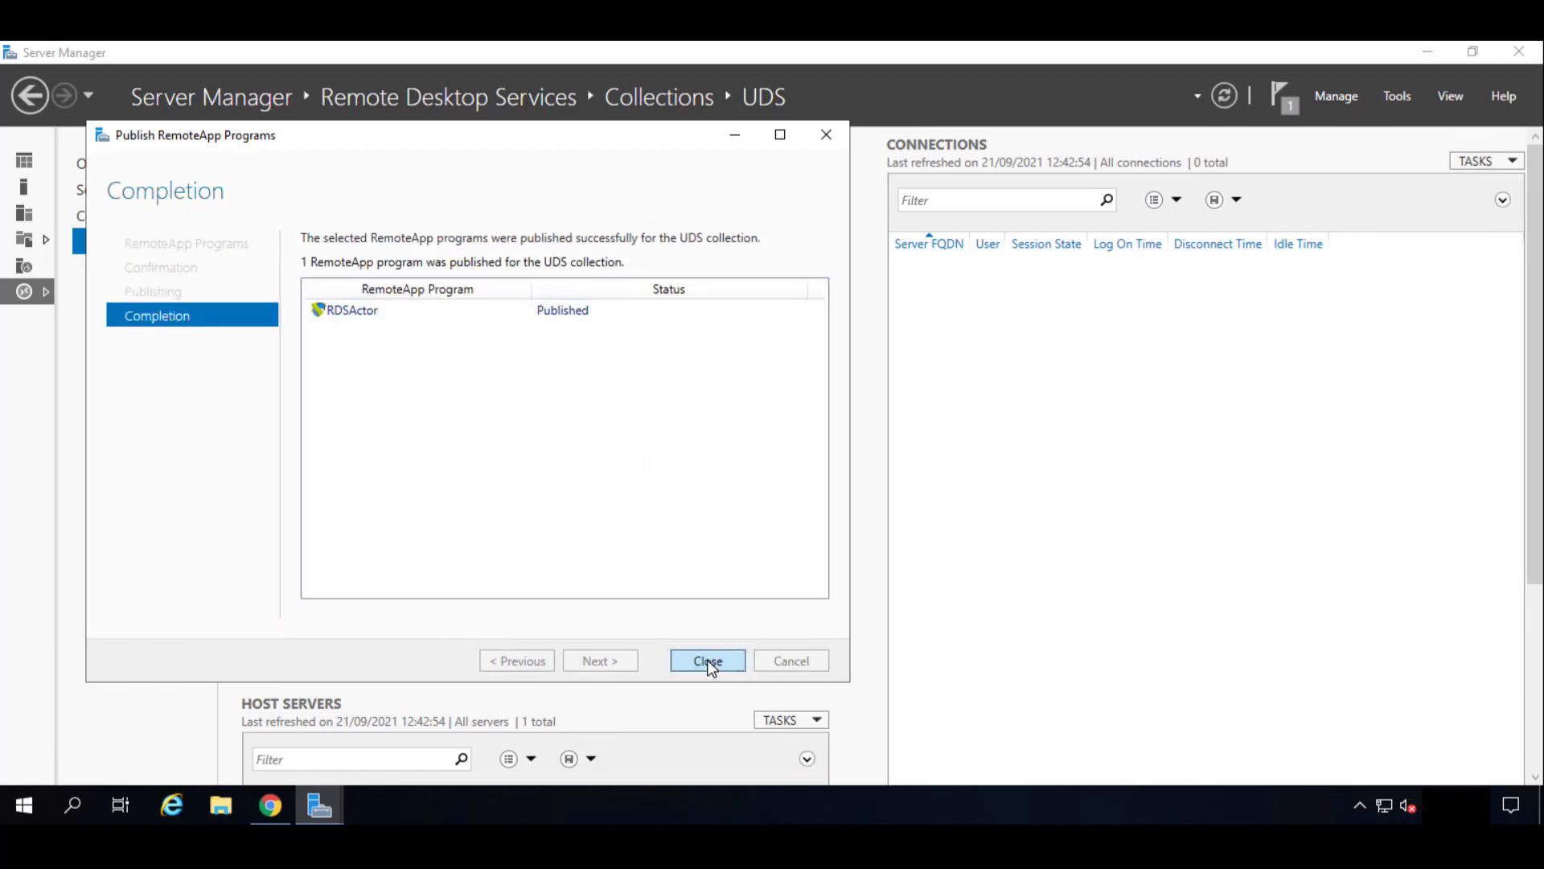
click(707, 661)
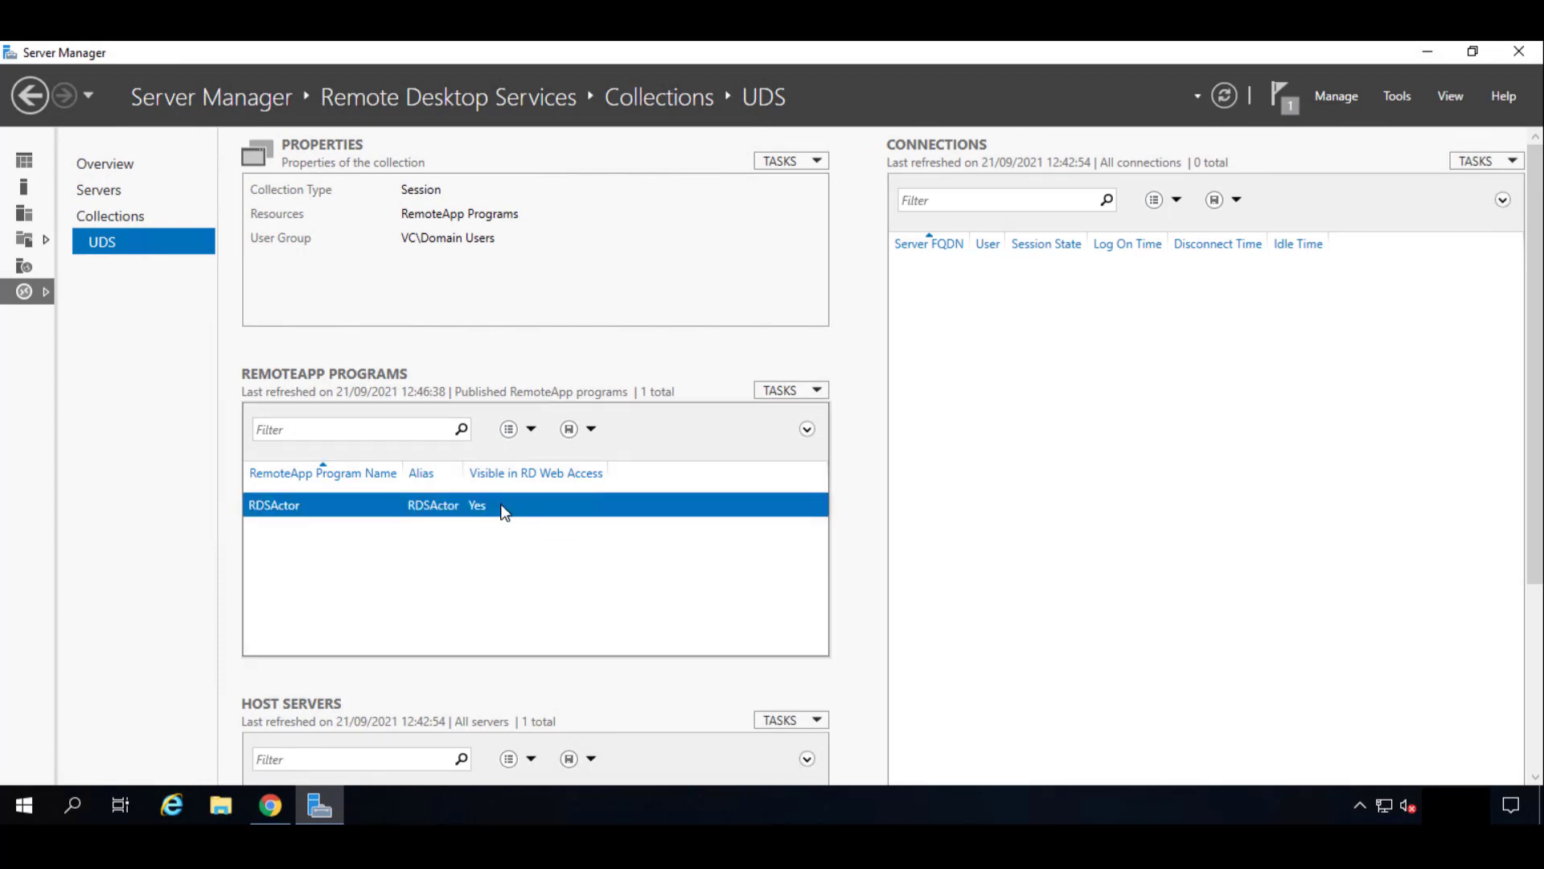
mouse_move(593, 530)
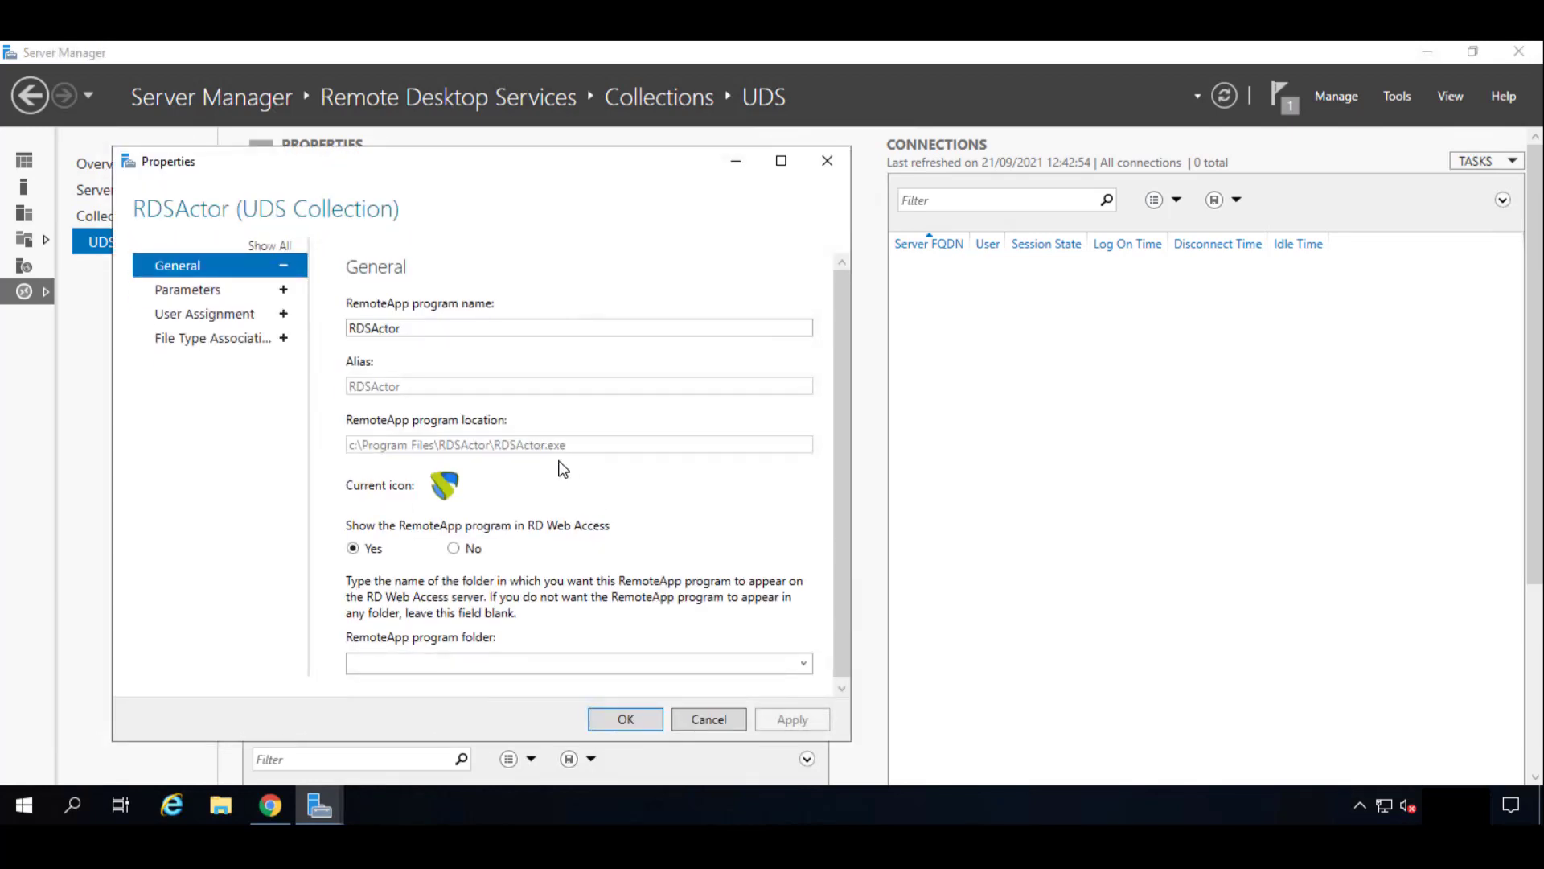
mouse_move(455, 541)
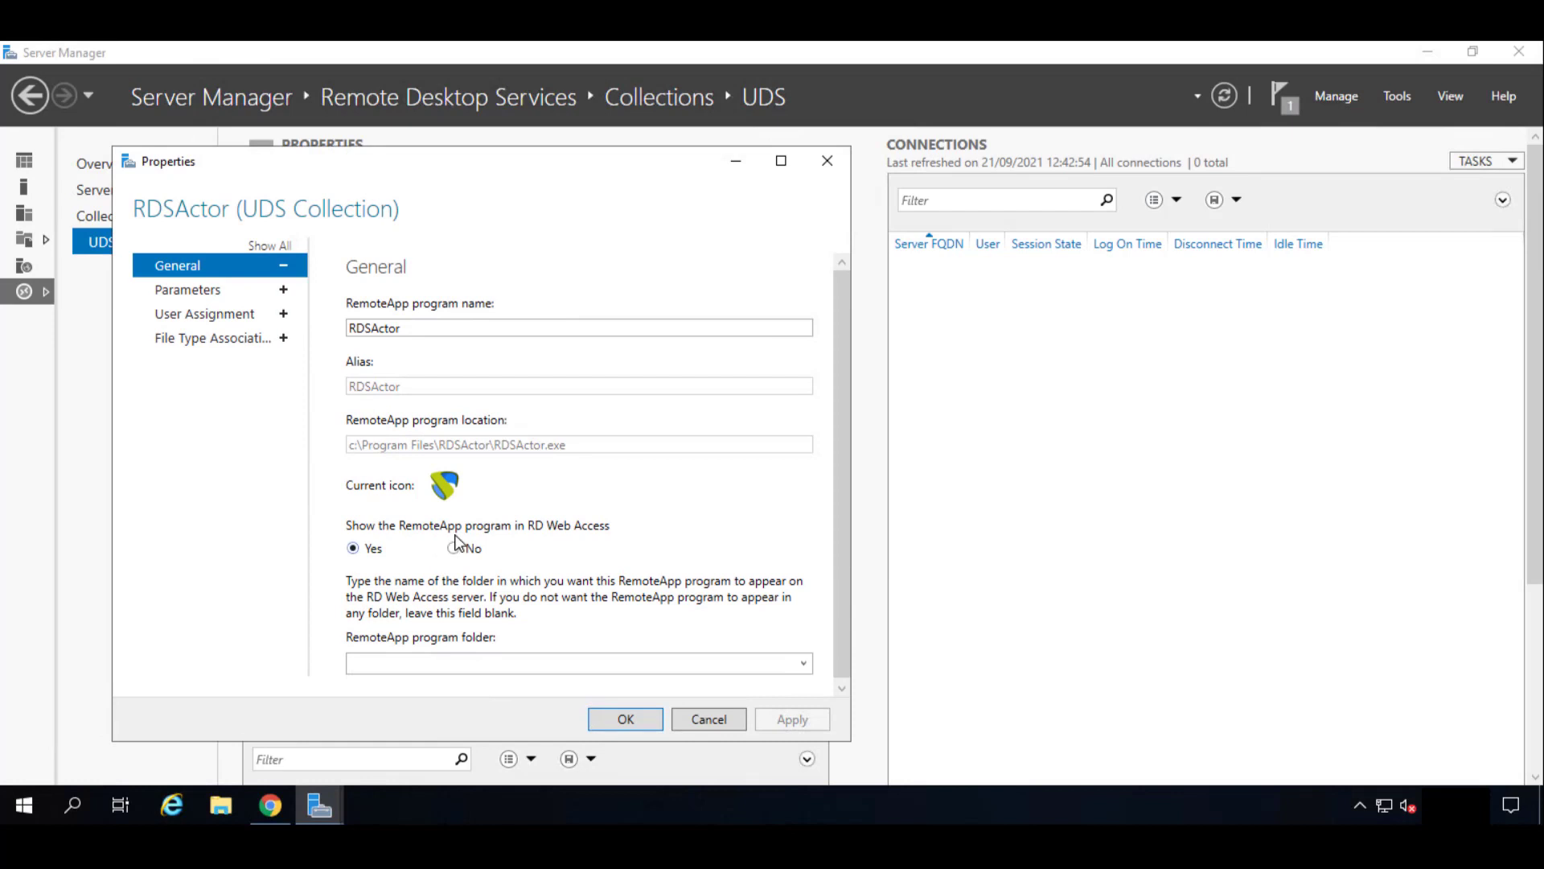
Set 'Show the RemoteApp program in RD Web Access' to No for RDSActor.
click(454, 548)
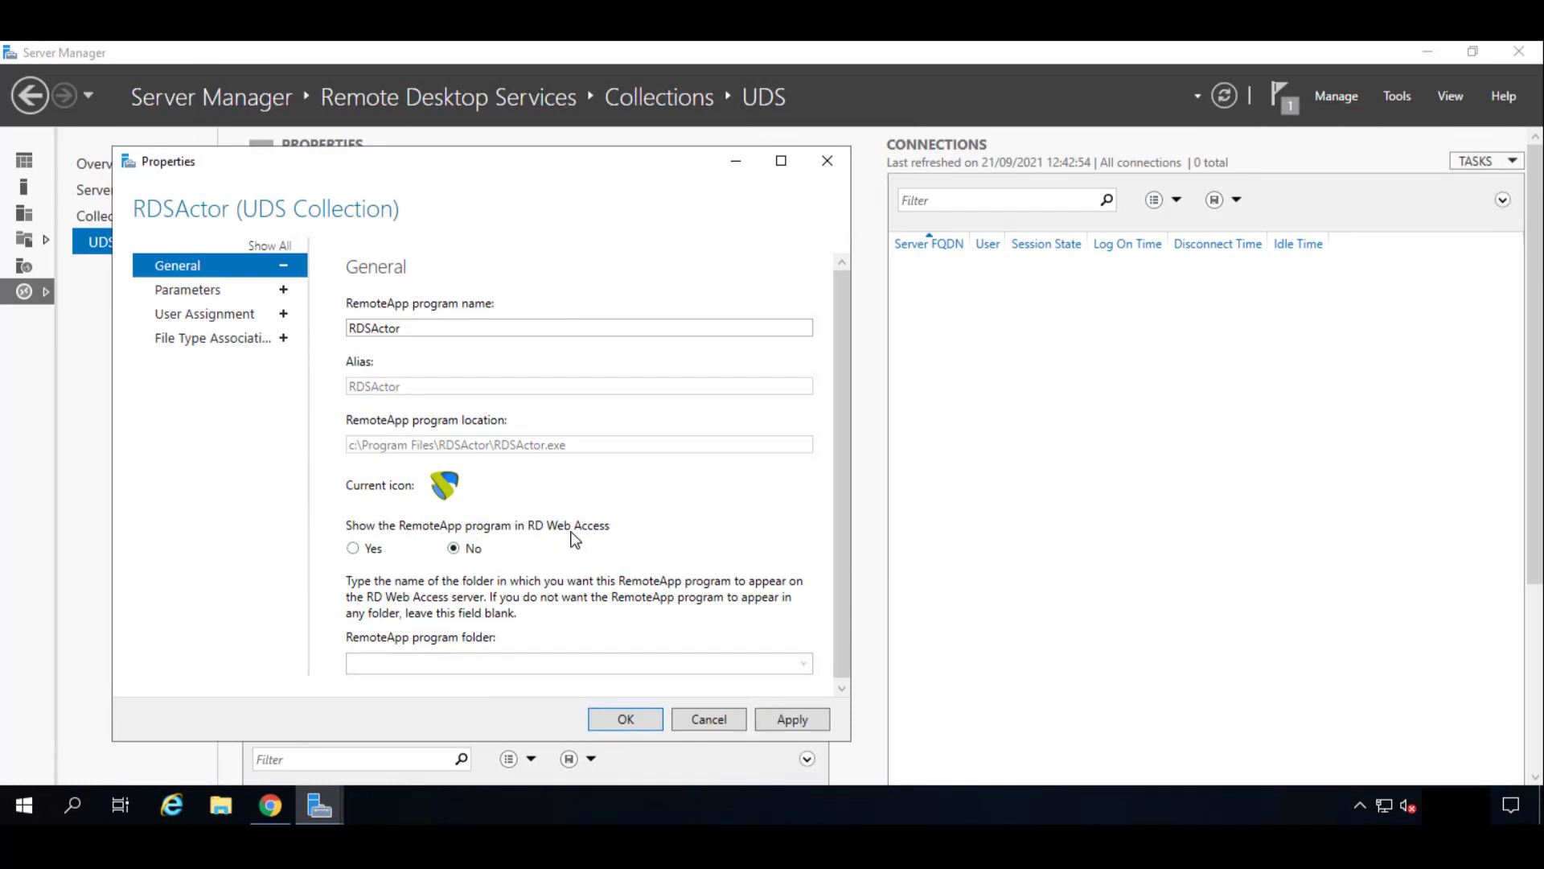
mouse_move(194, 308)
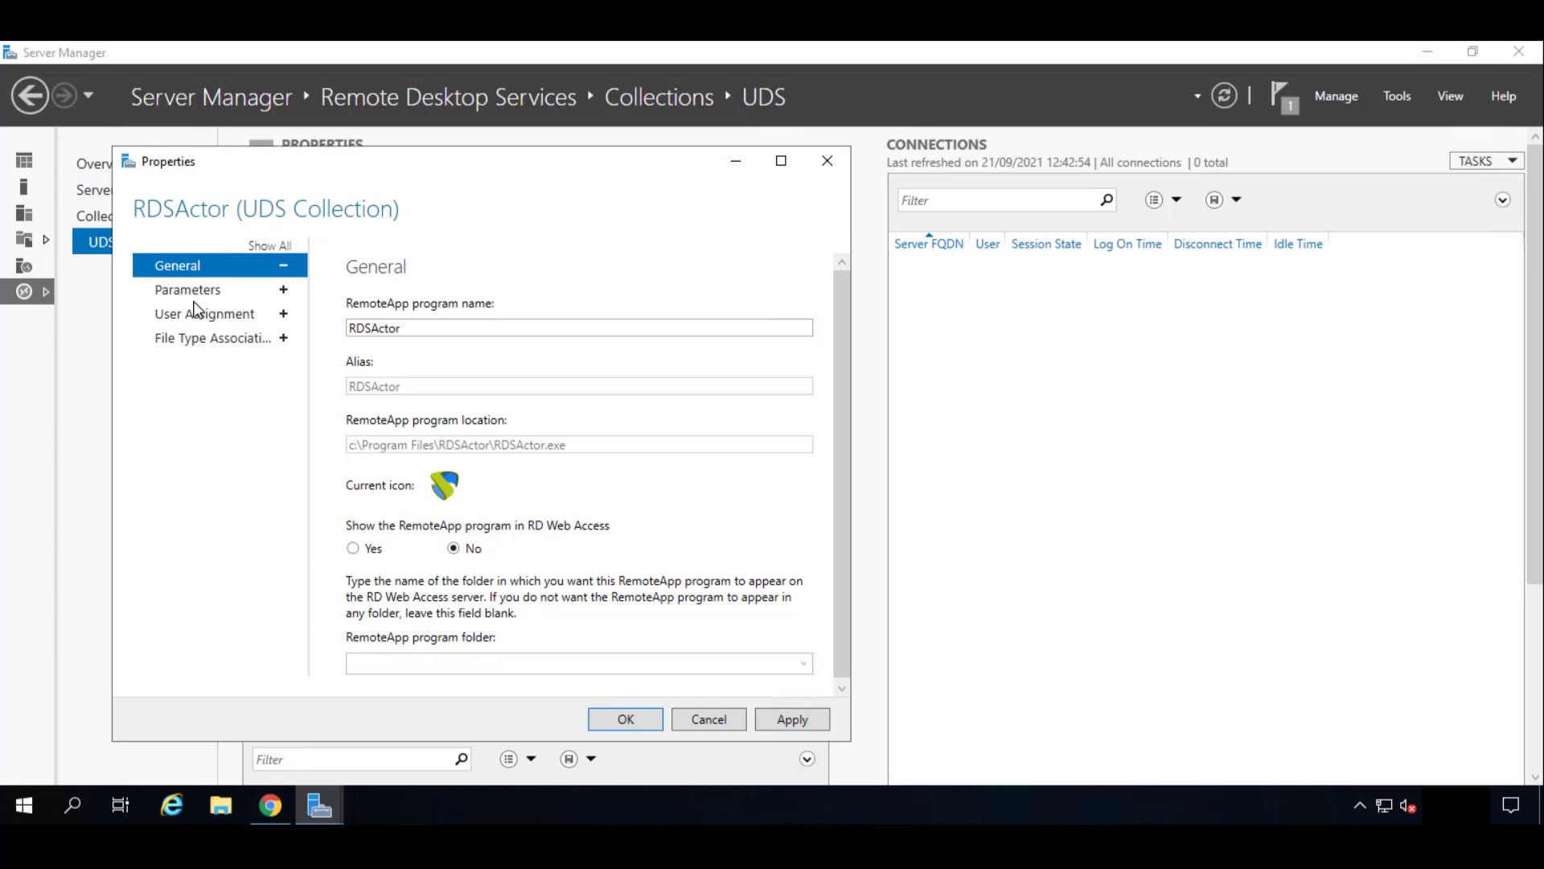
Allow any command-line parameters for RDSActor, review user and file-type pages, then apply.
click(188, 289)
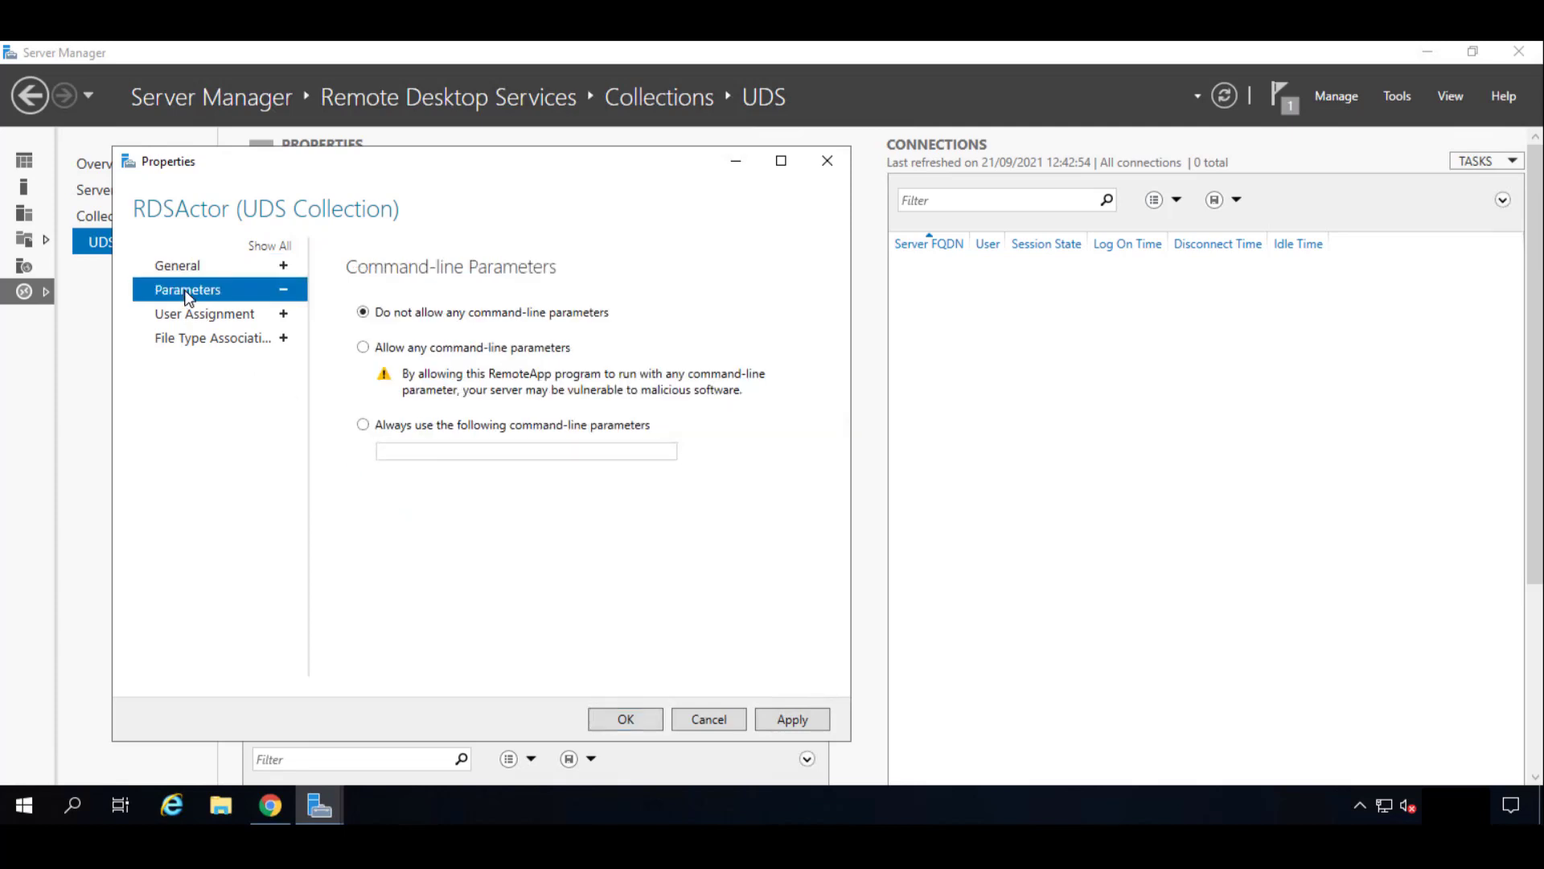
mouse_move(485, 363)
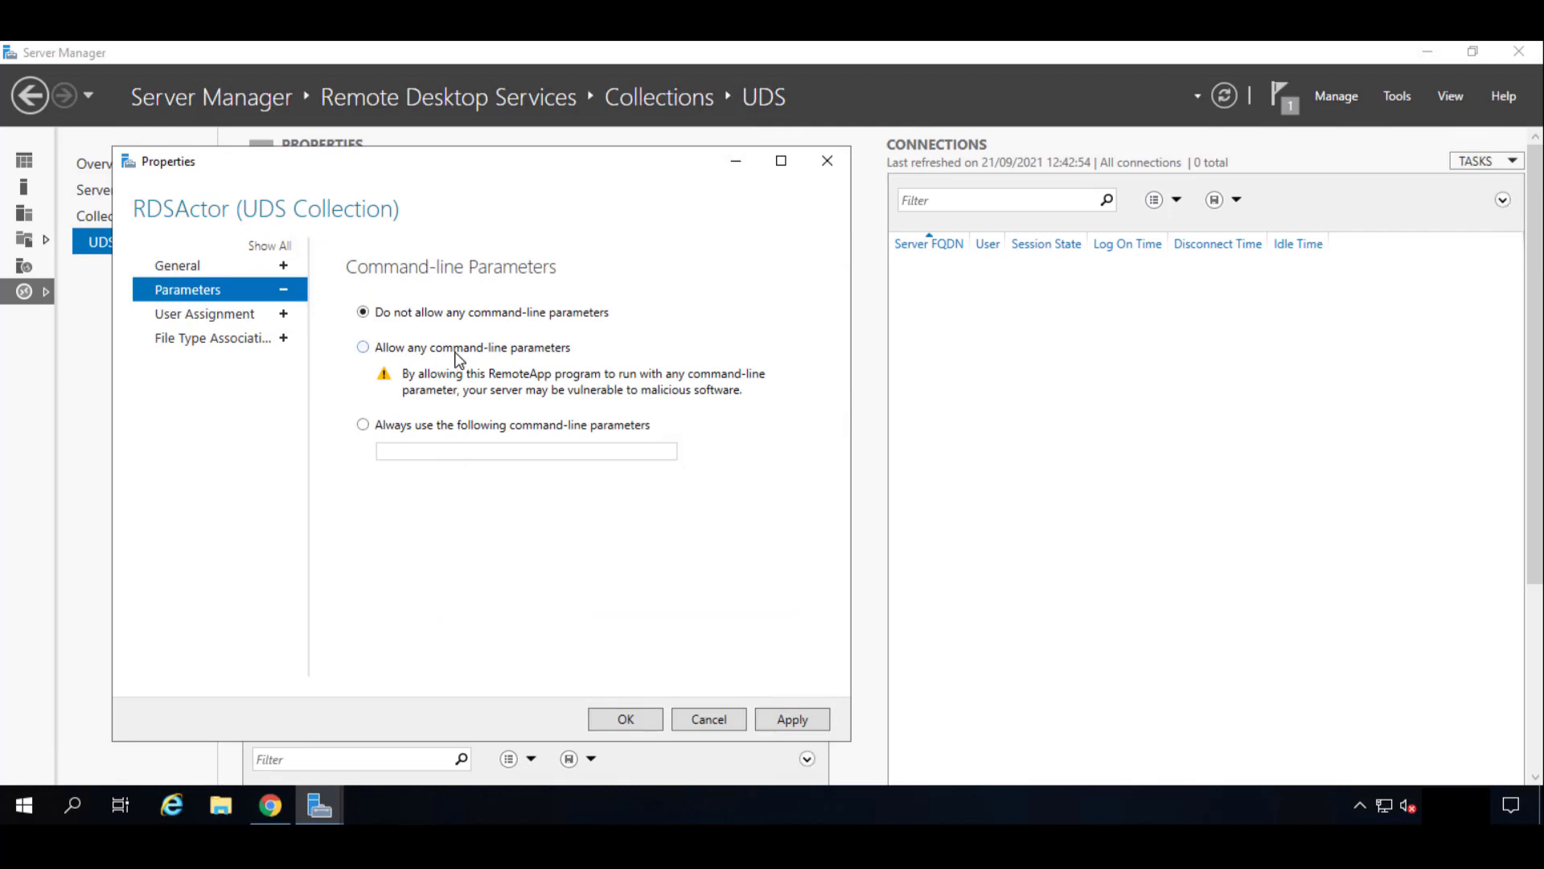
click(364, 347)
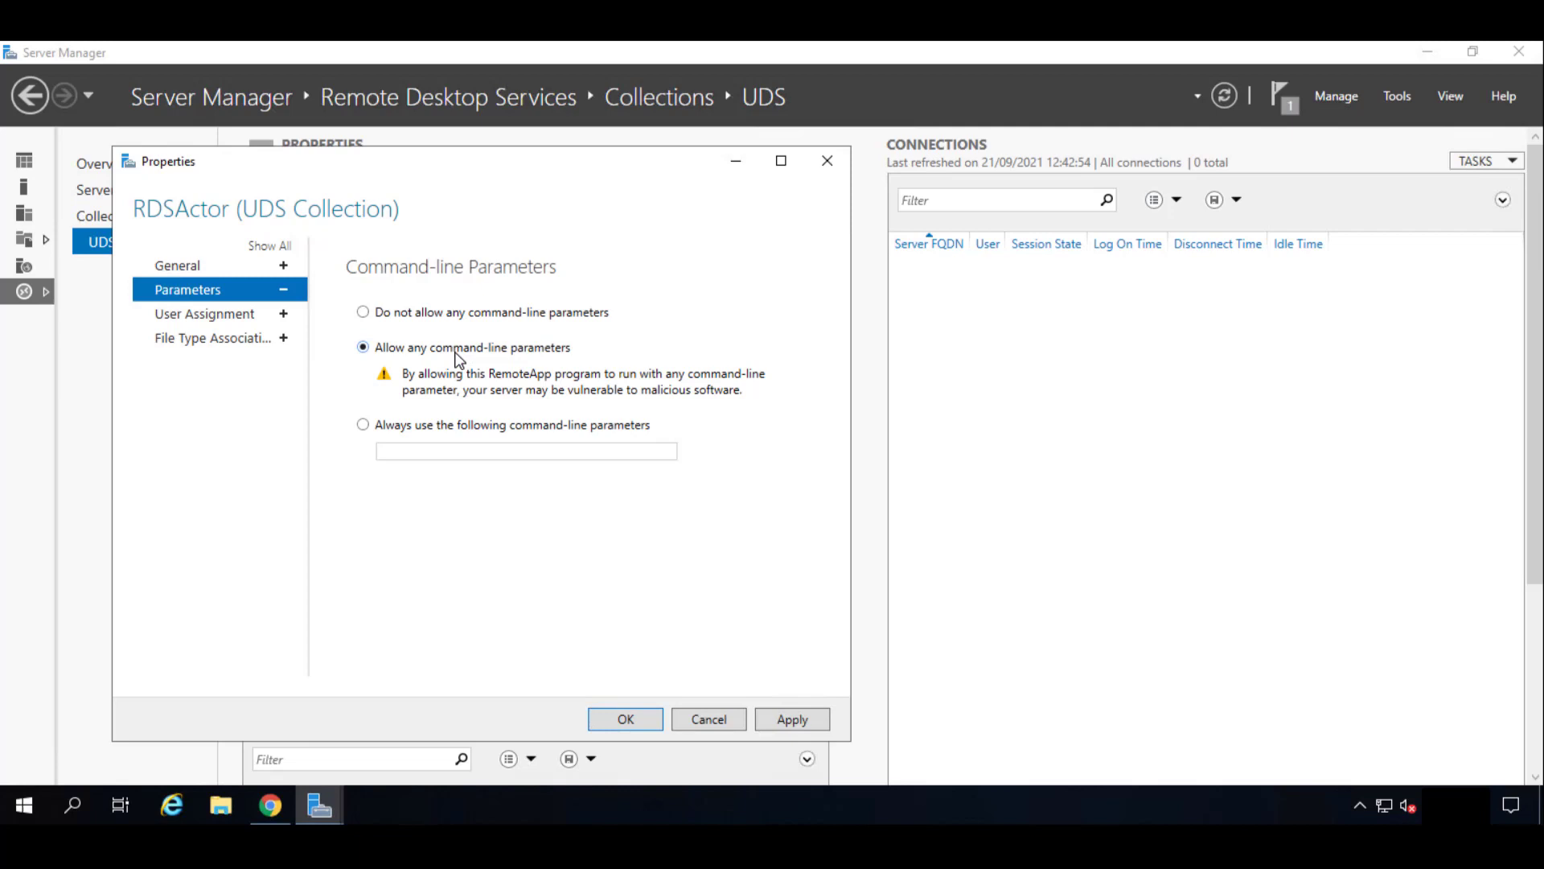
click(203, 313)
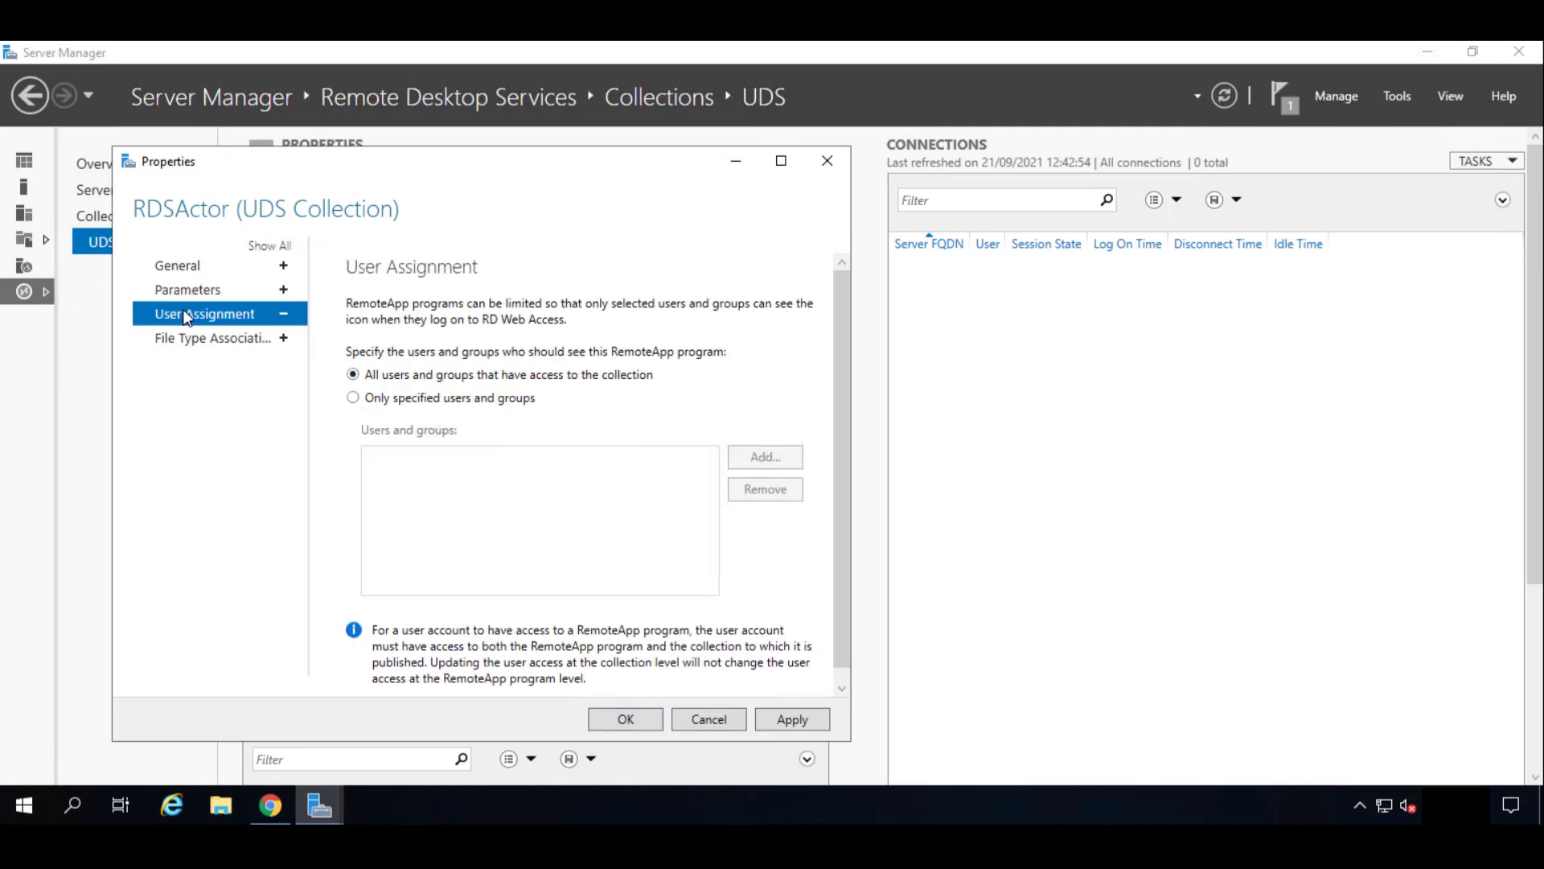
mouse_move(280, 328)
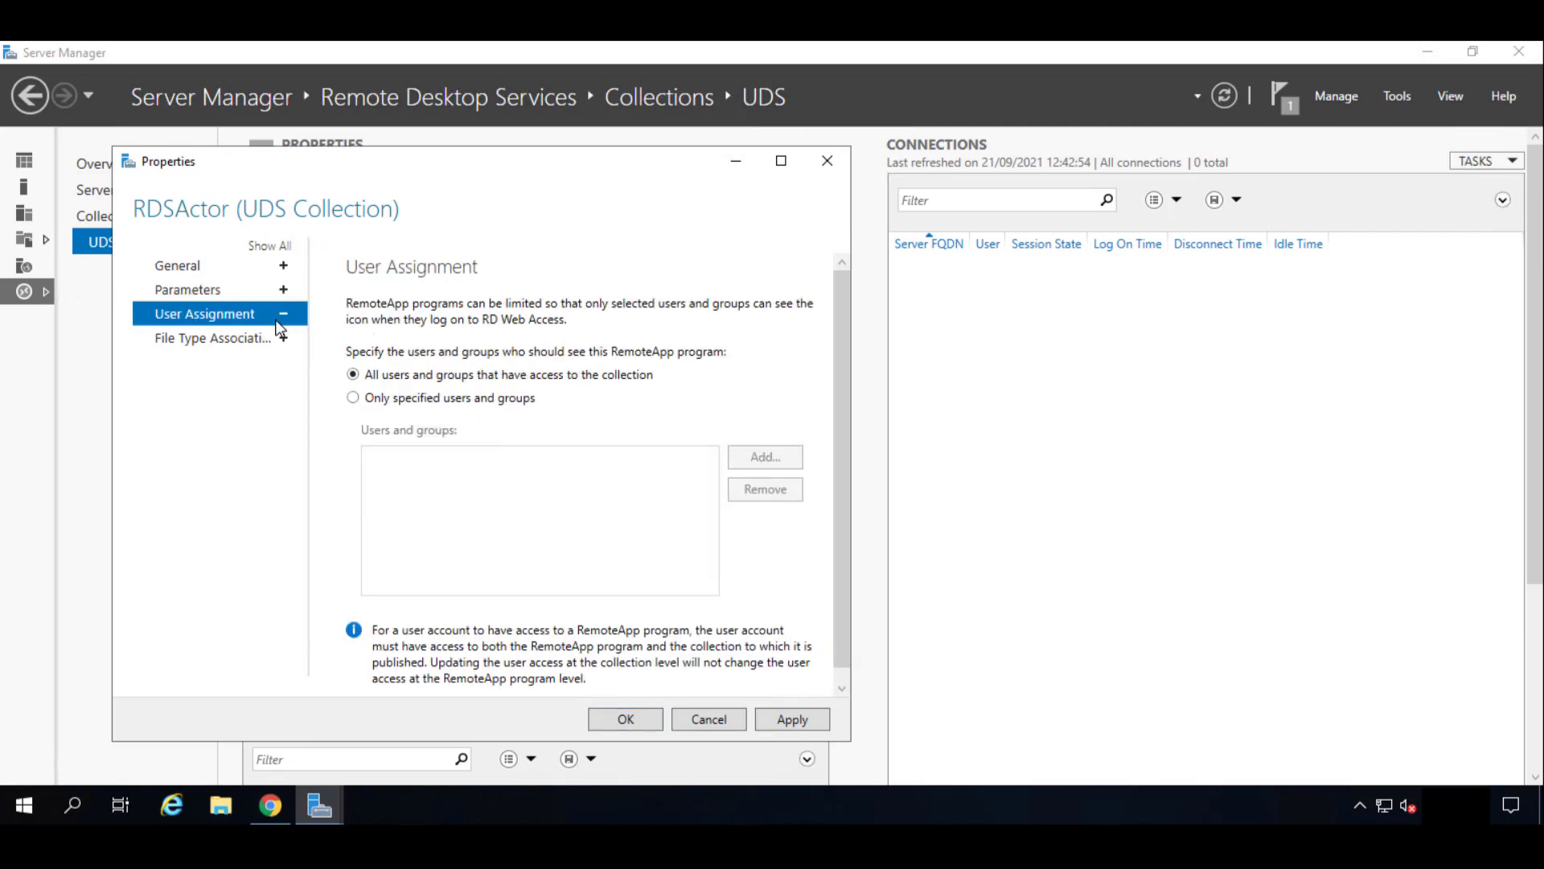
mouse_move(435, 382)
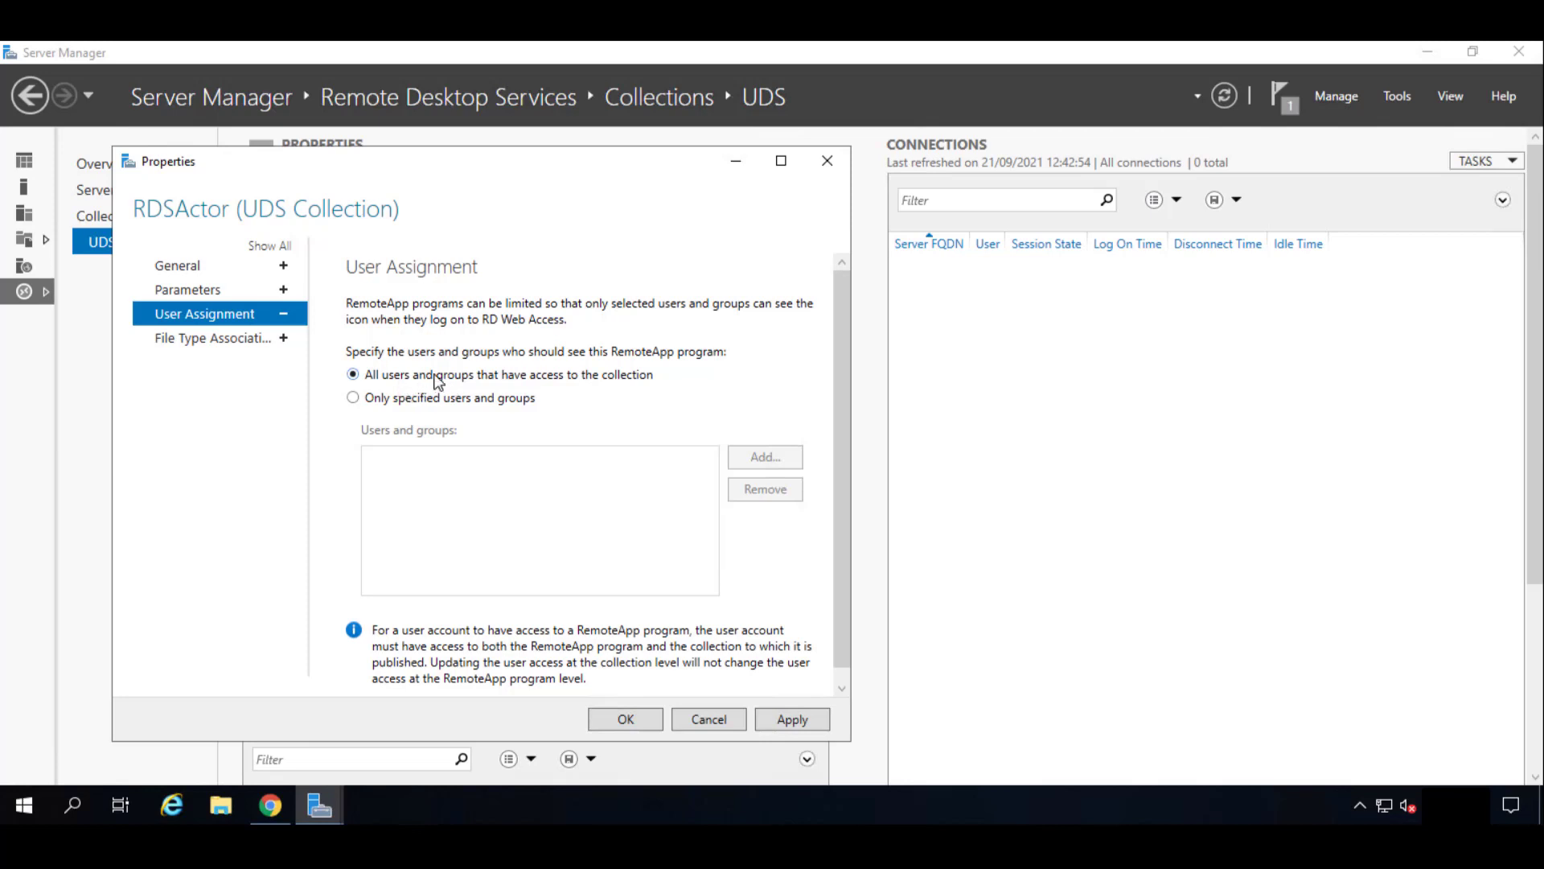
mouse_move(228, 350)
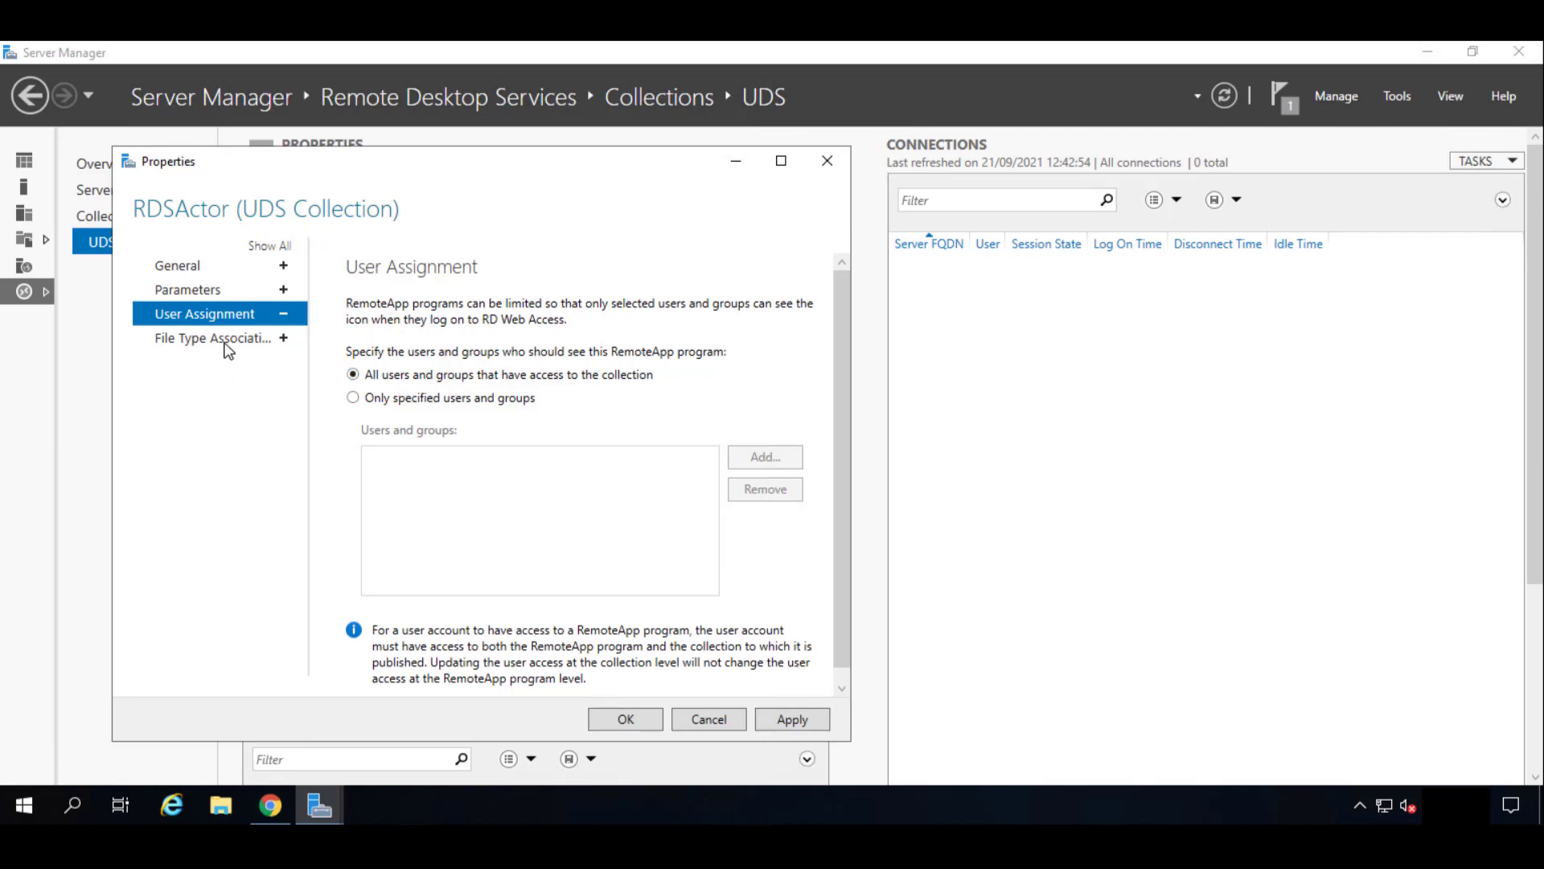
mouse_move(303, 361)
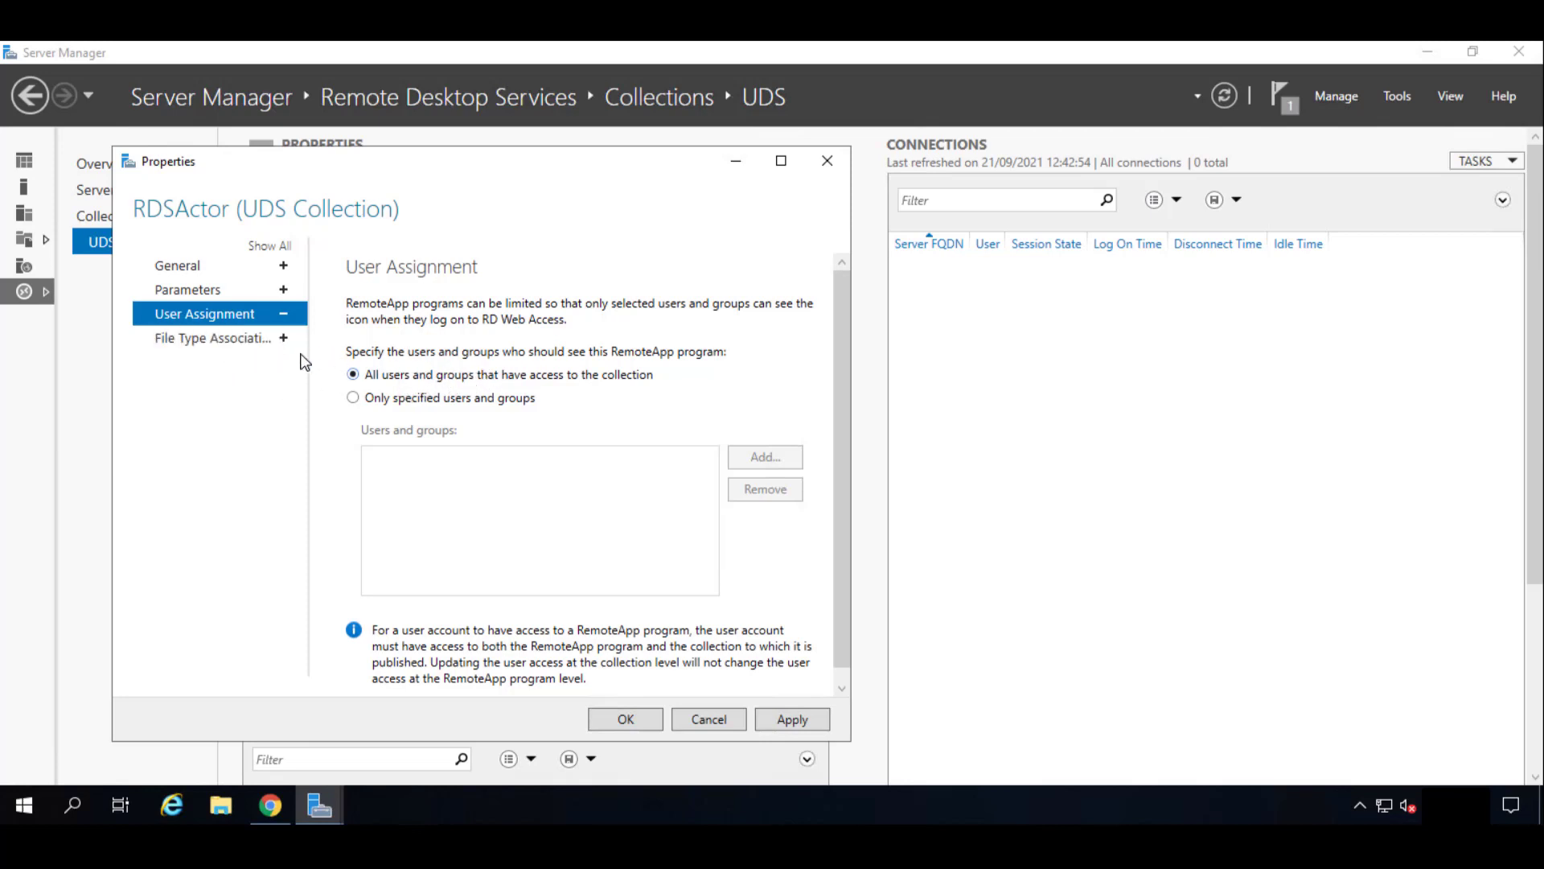
click(213, 337)
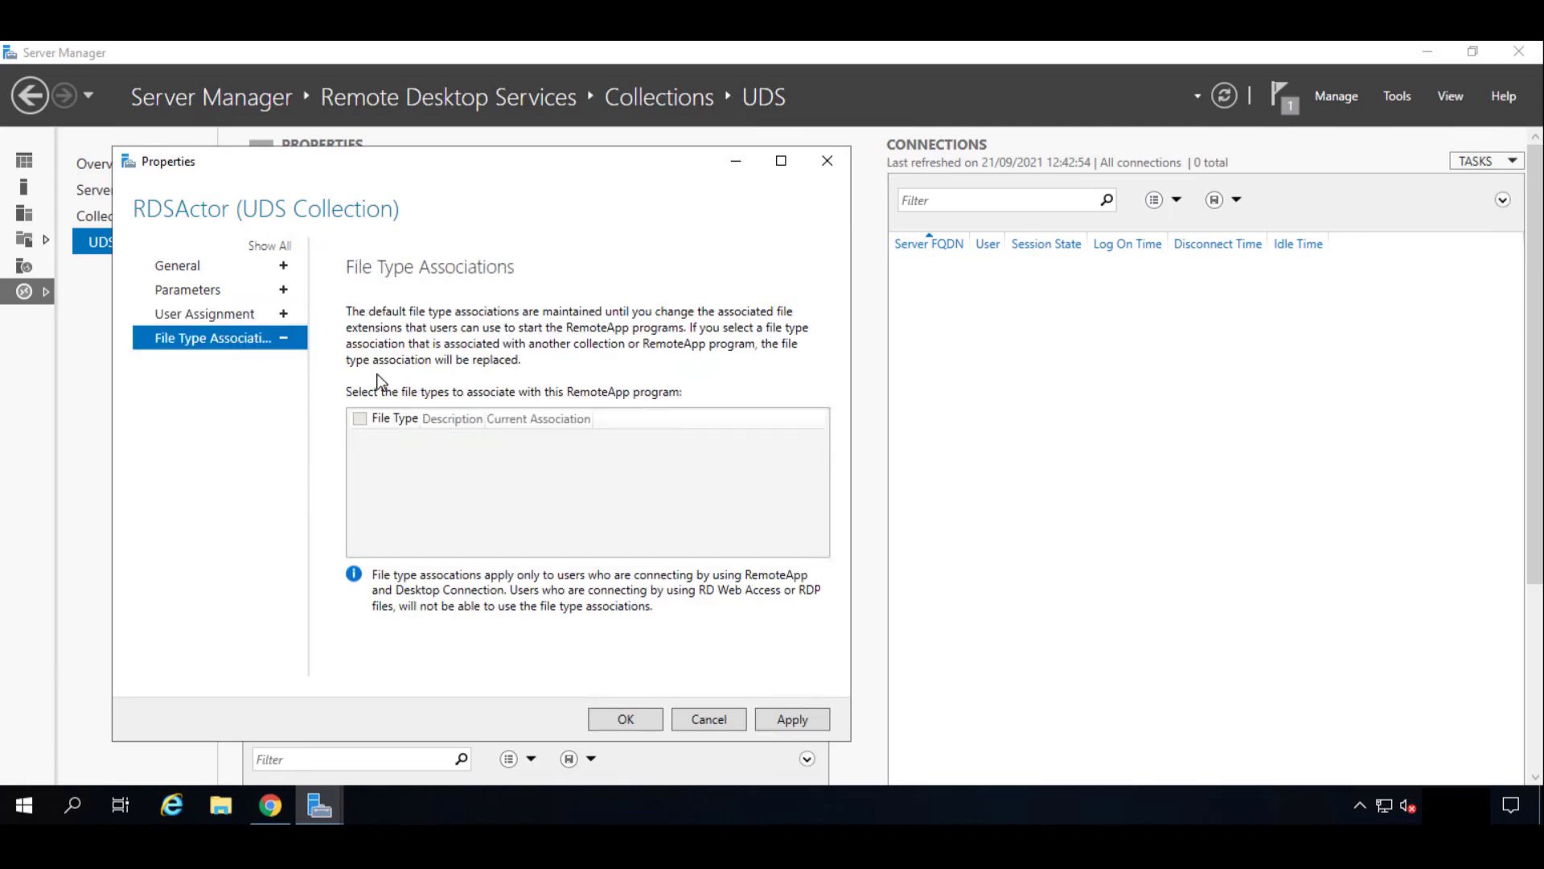
mouse_move(447, 377)
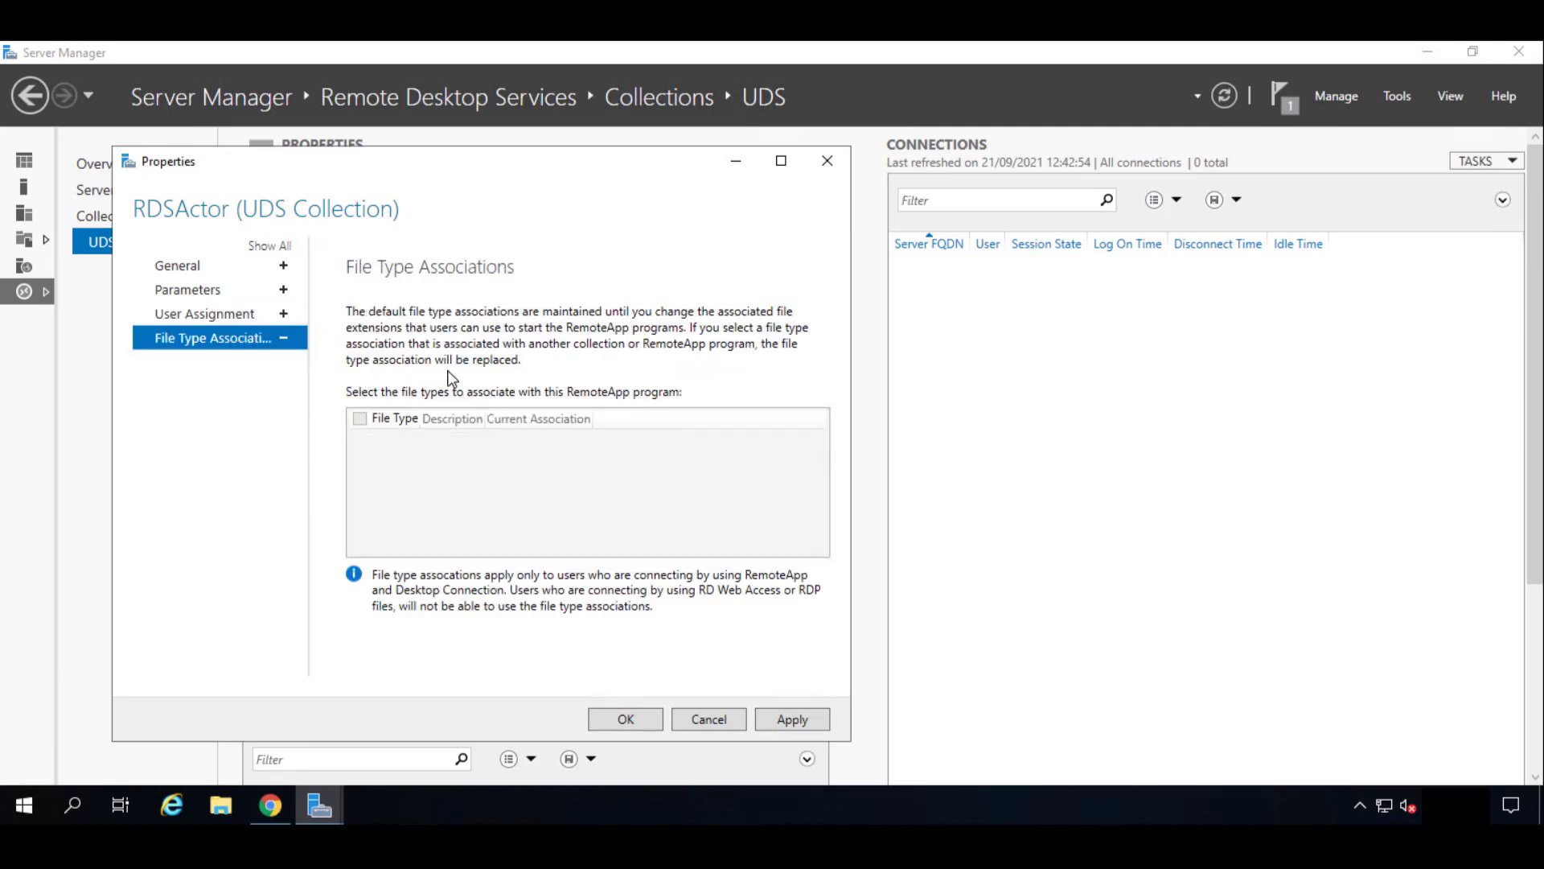
mouse_move(487, 392)
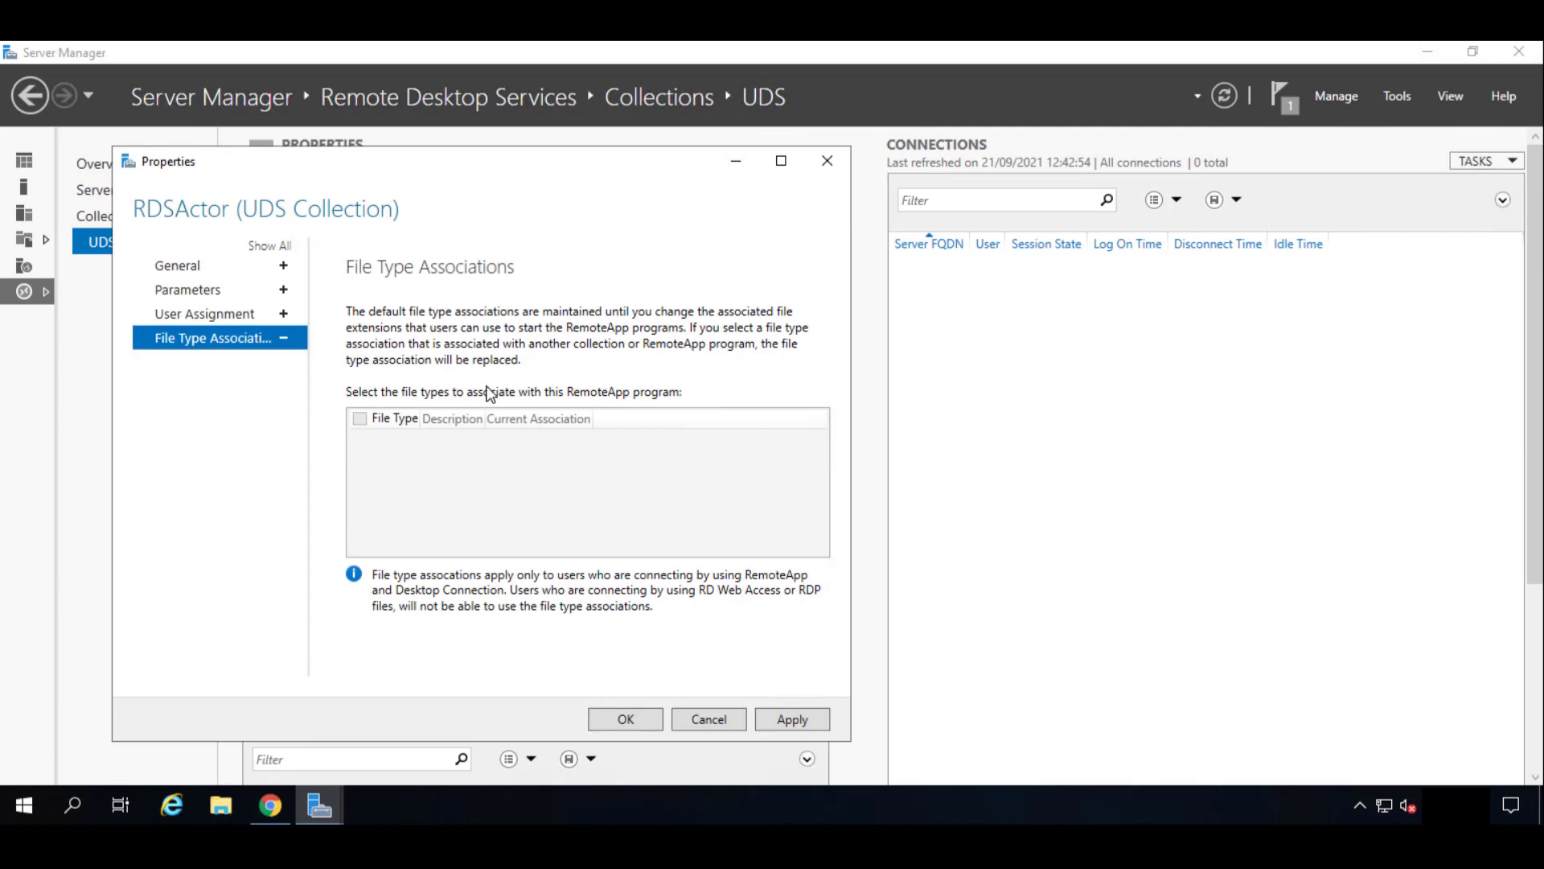
mouse_move(676, 622)
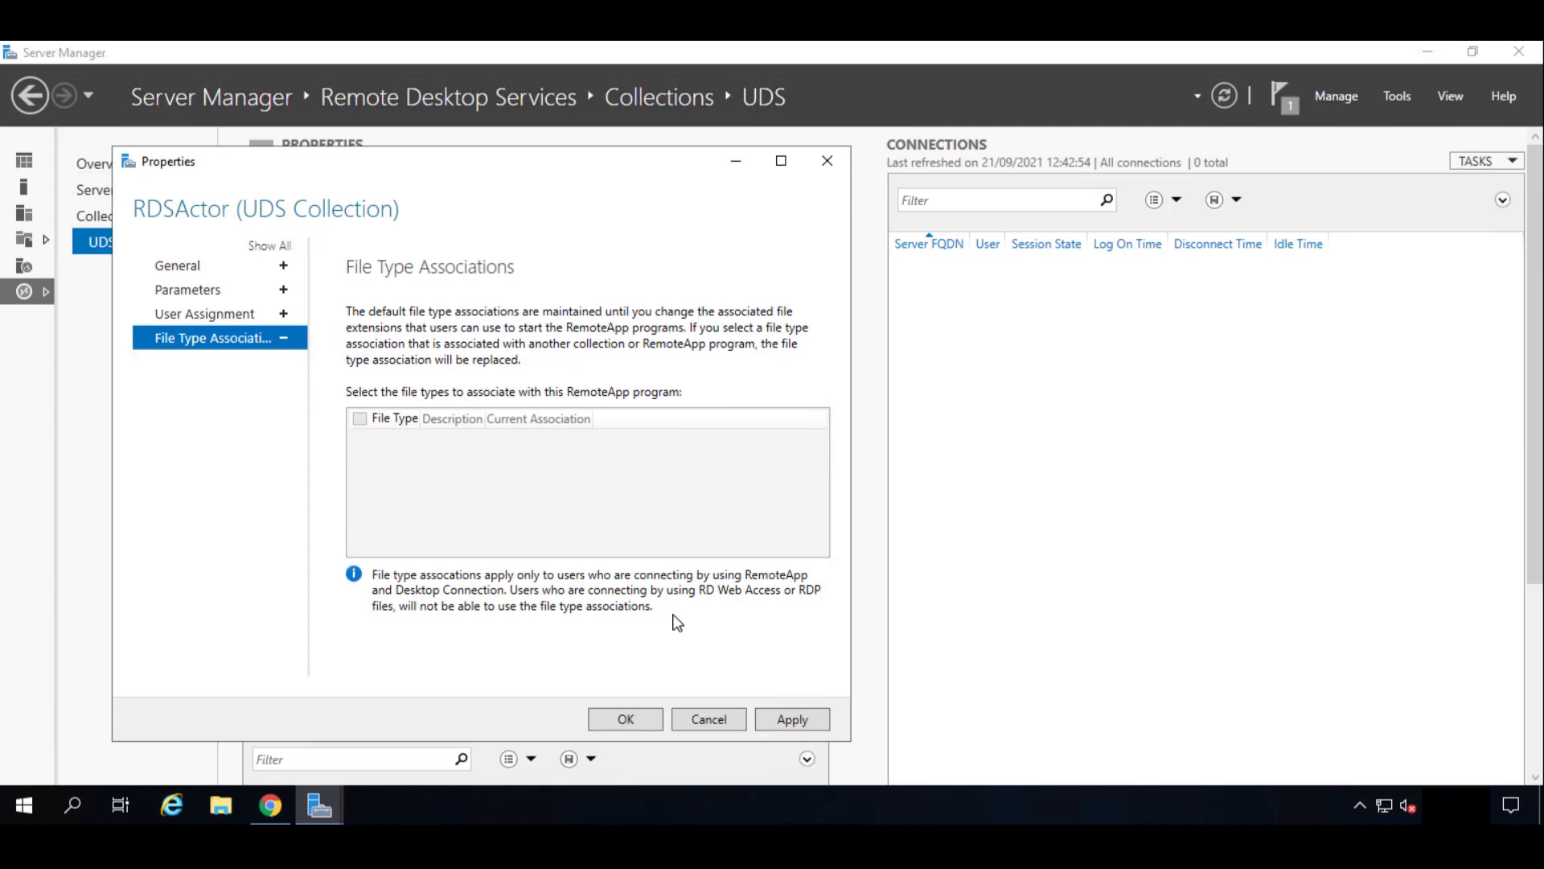
mouse_move(793, 720)
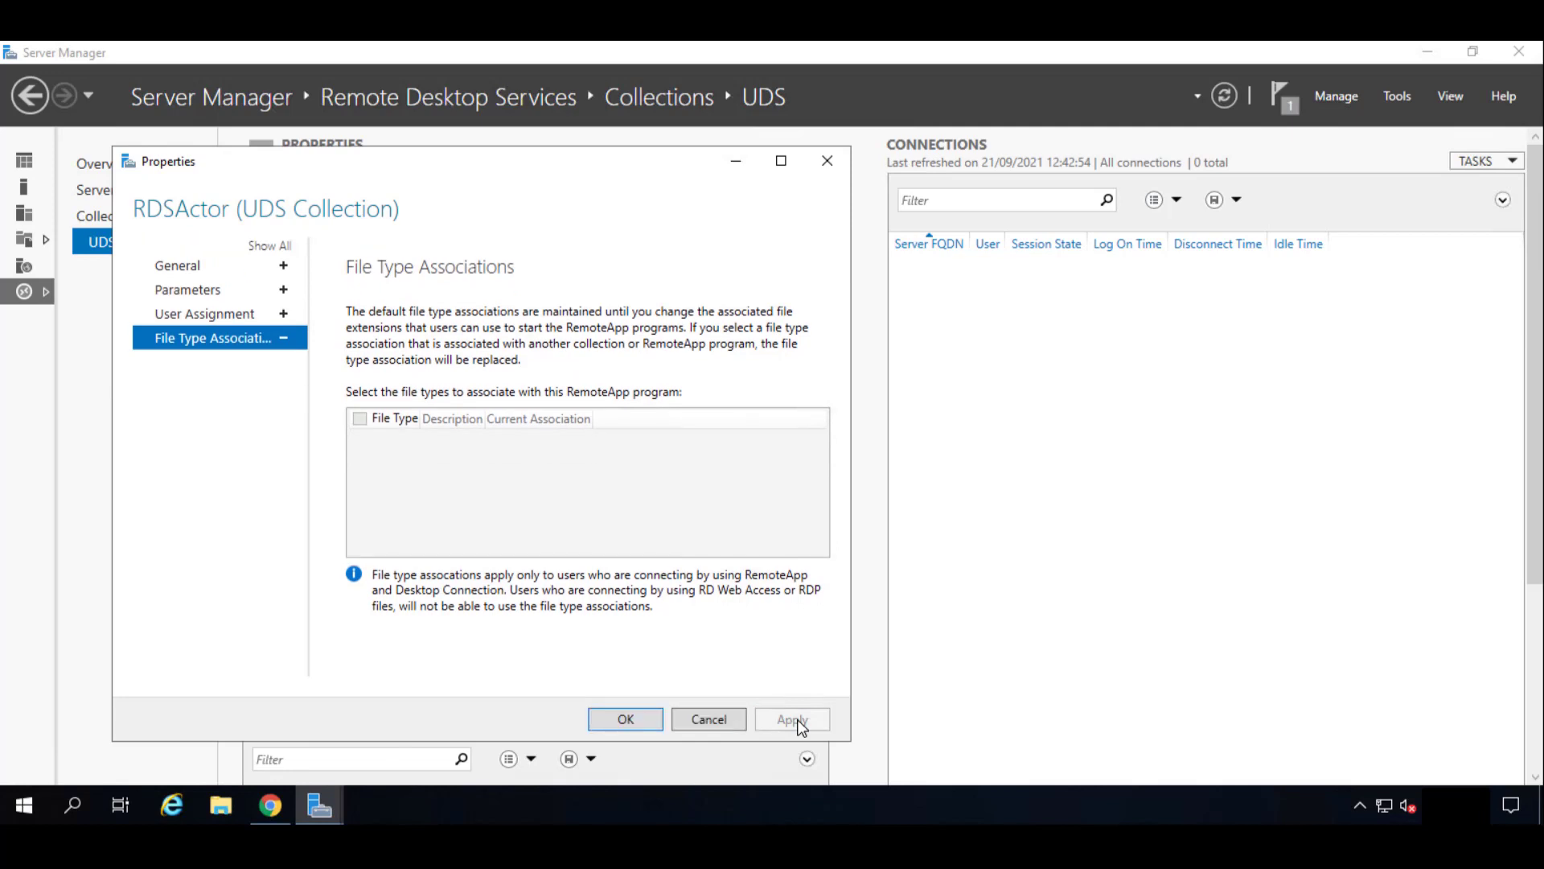
click(624, 719)
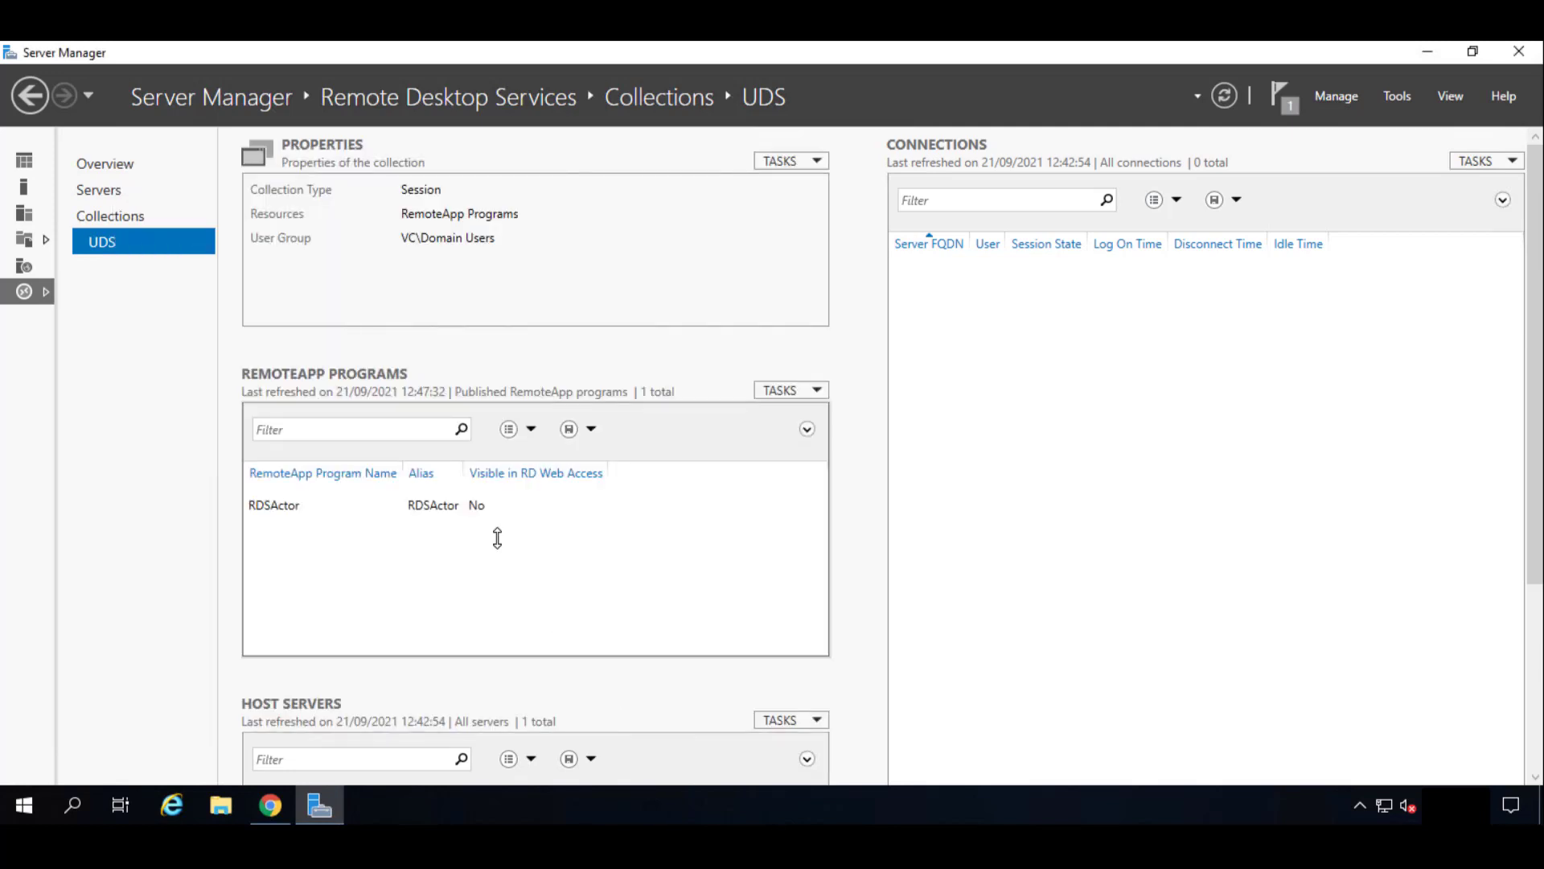
mouse_move(417, 177)
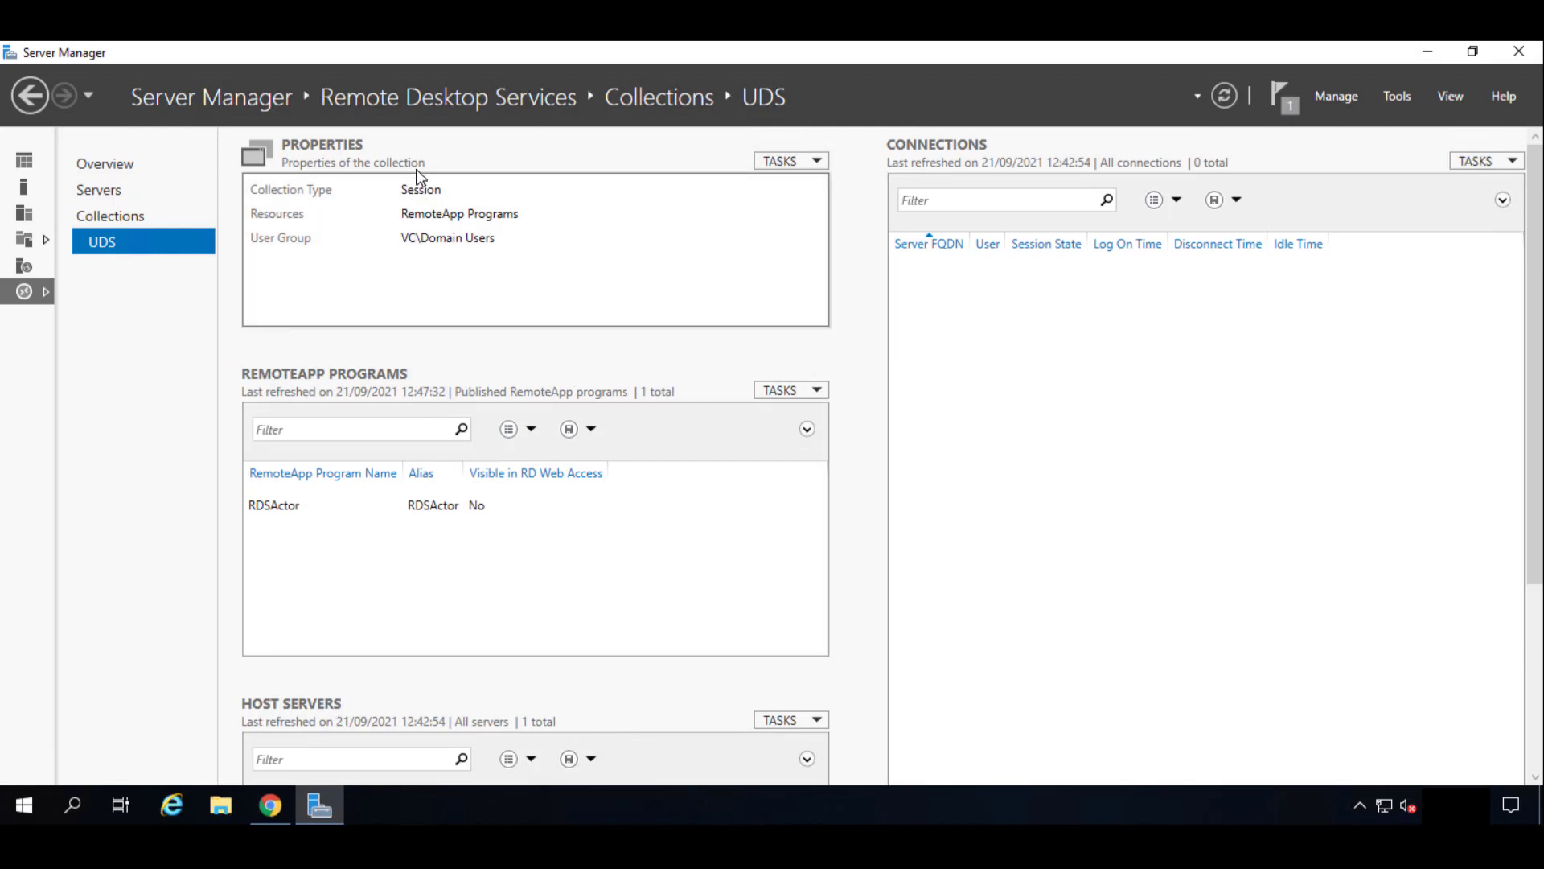
mouse_move(491, 174)
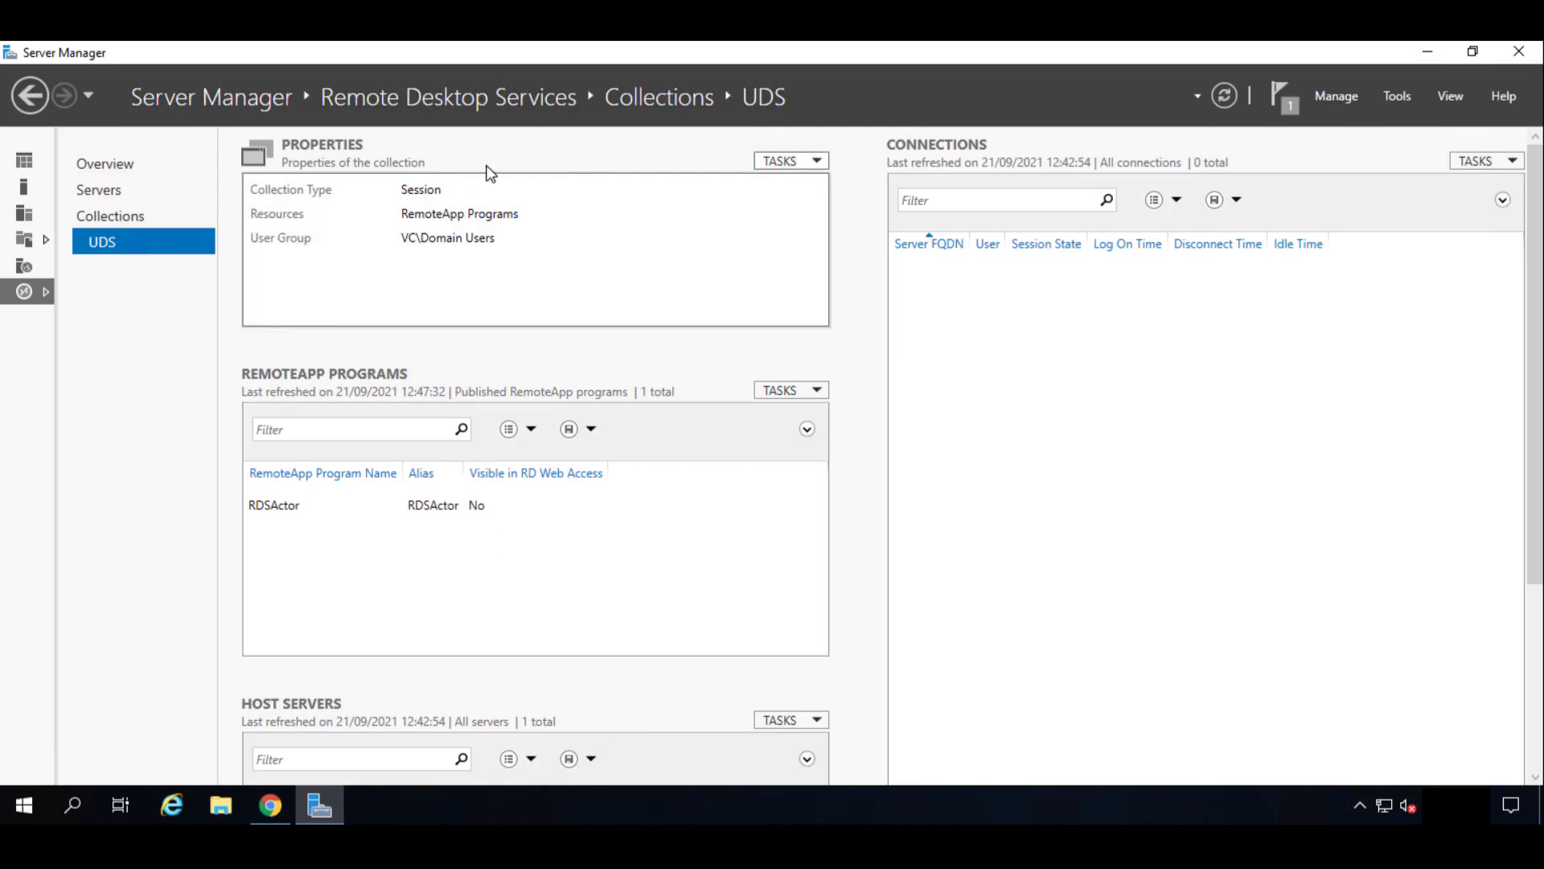
mouse_move(790, 160)
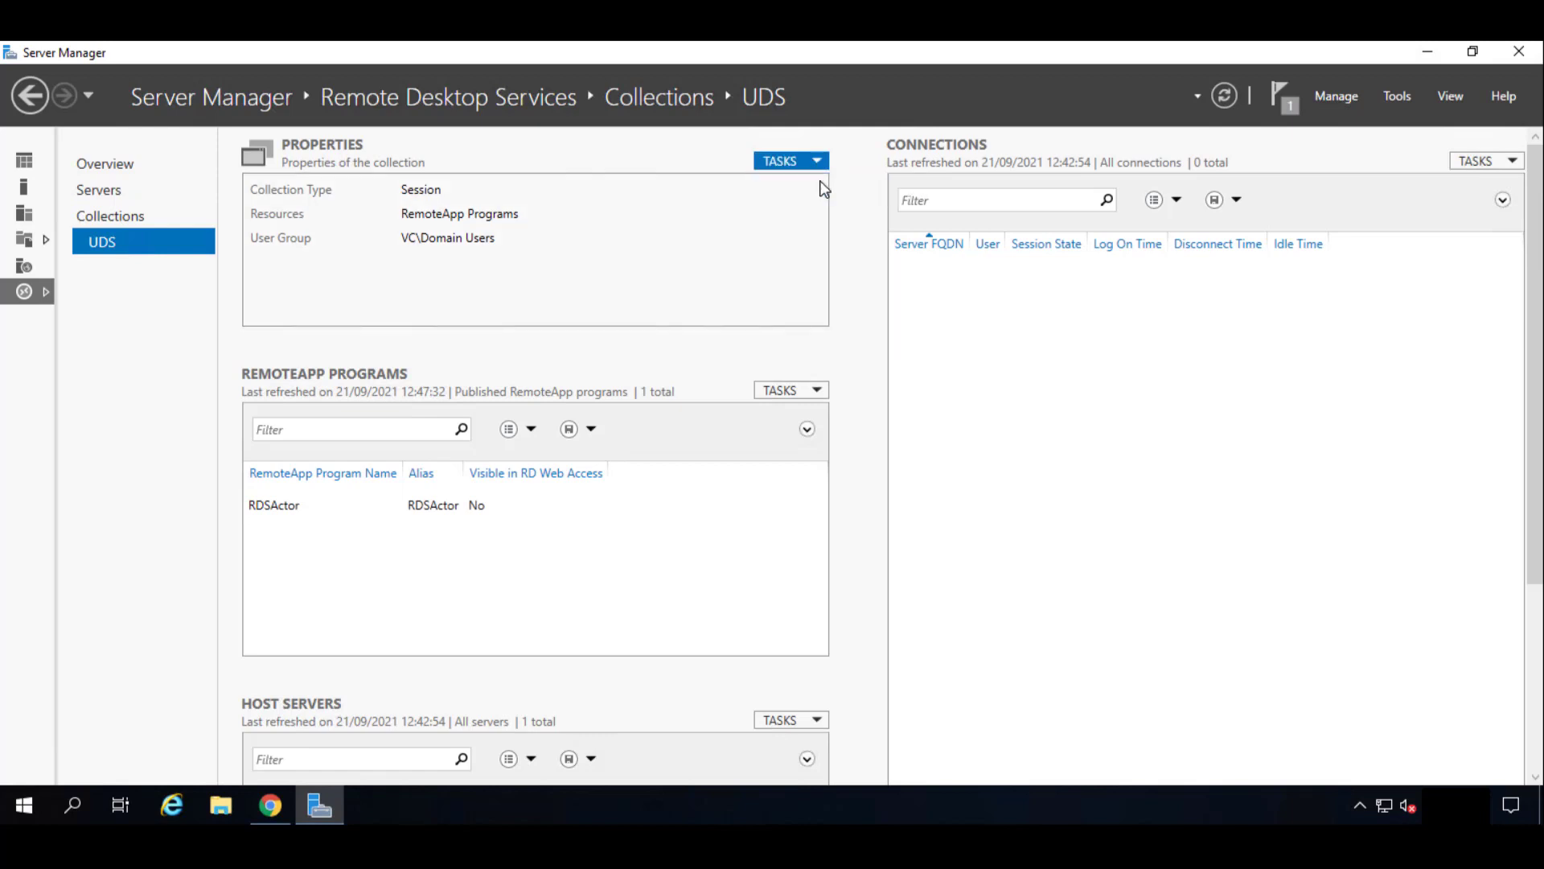
Open the UDS collection's Edit Properties and view the User Groups page with VC\Domain Users.
click(791, 161)
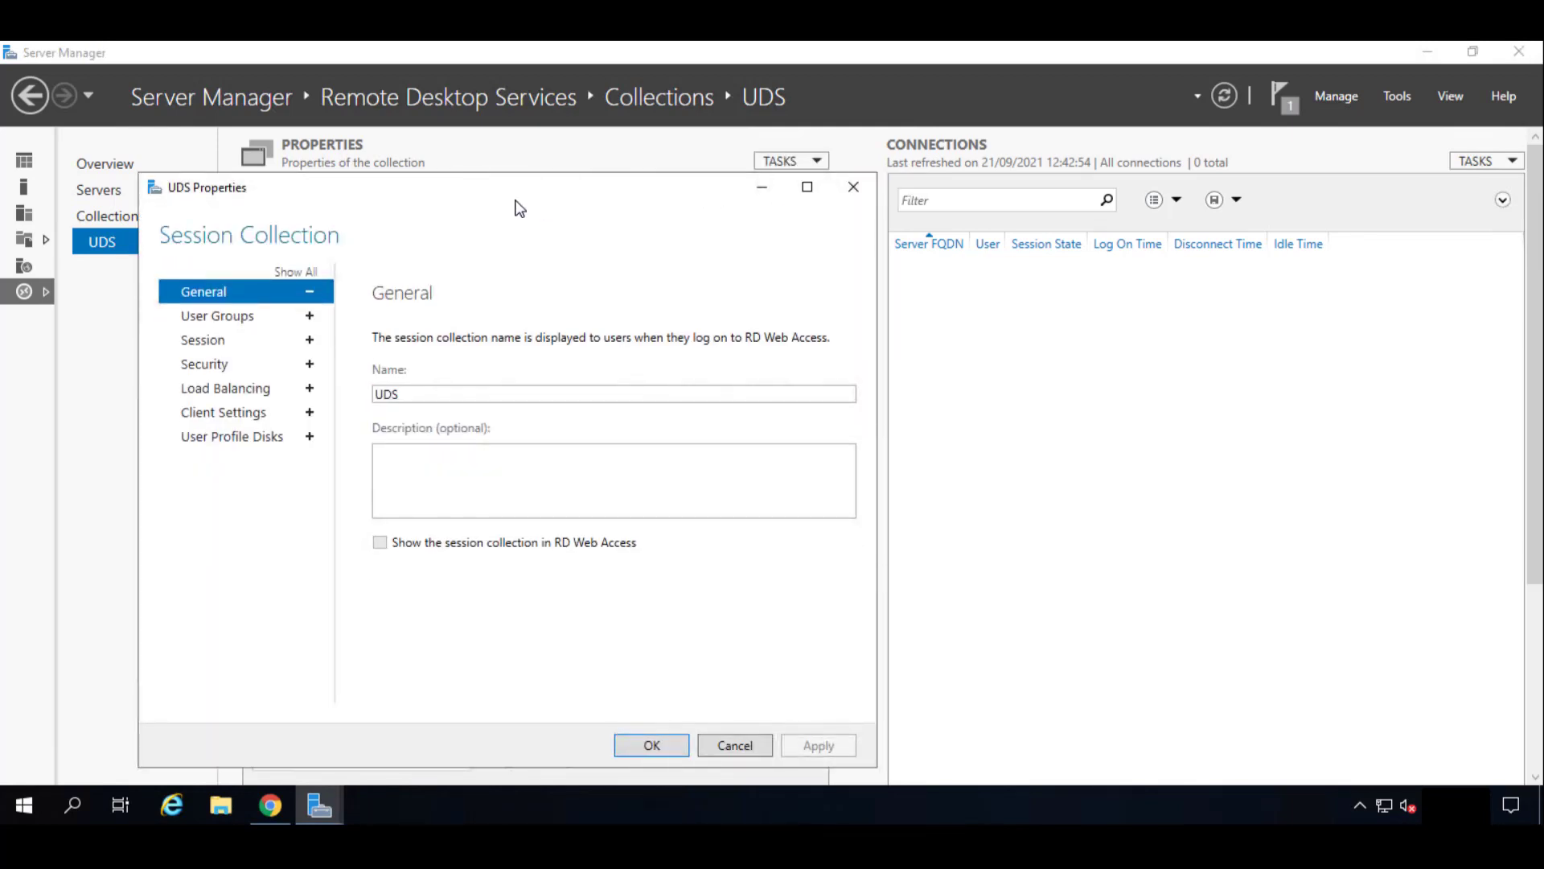
mouse_move(306, 319)
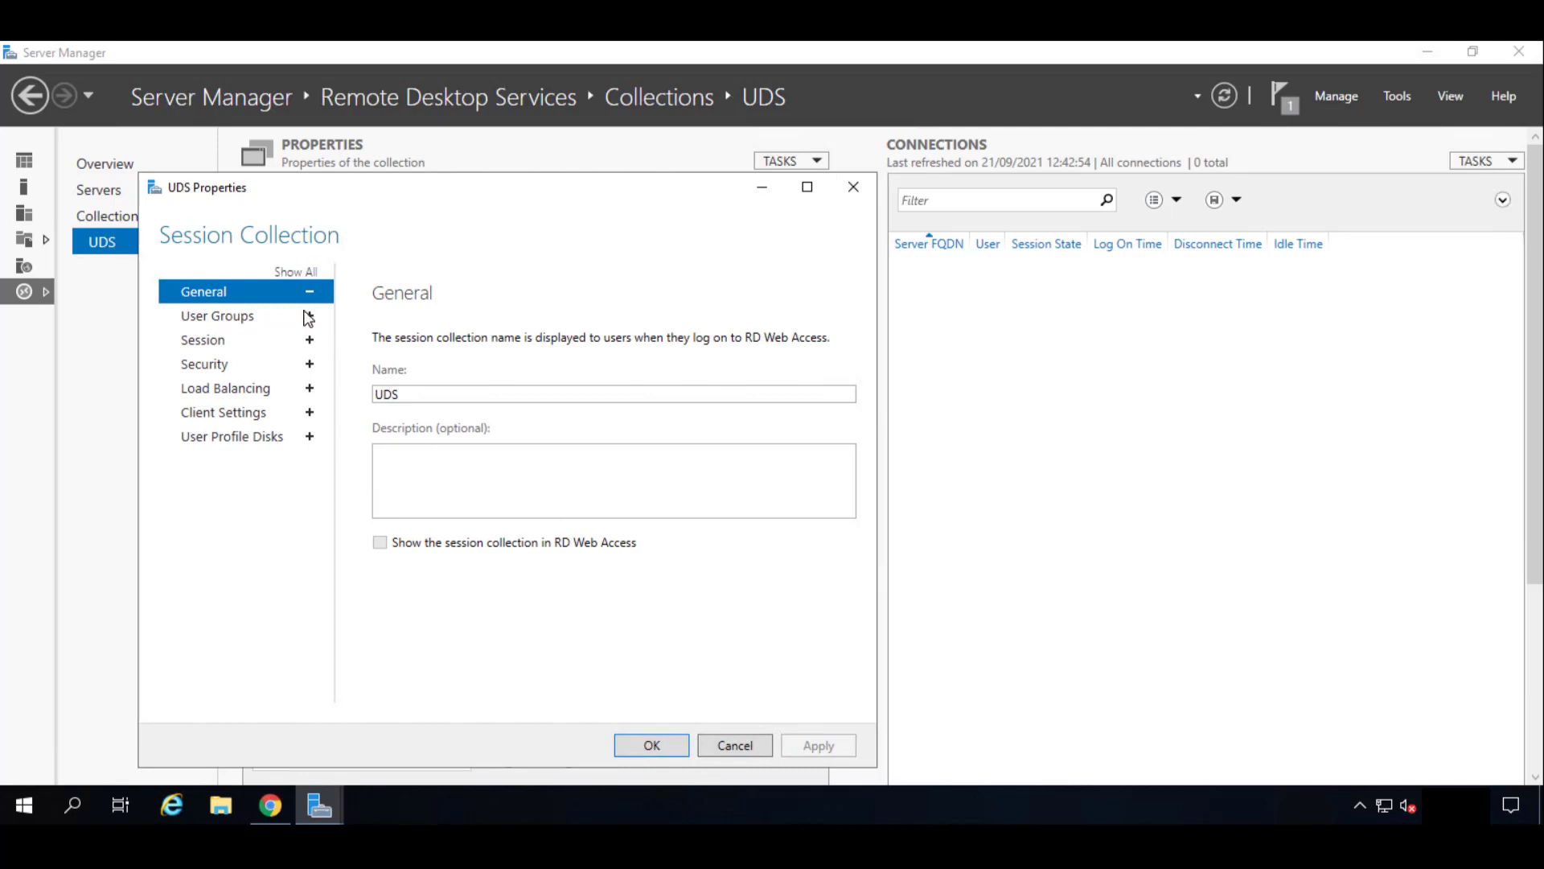
mouse_move(222, 324)
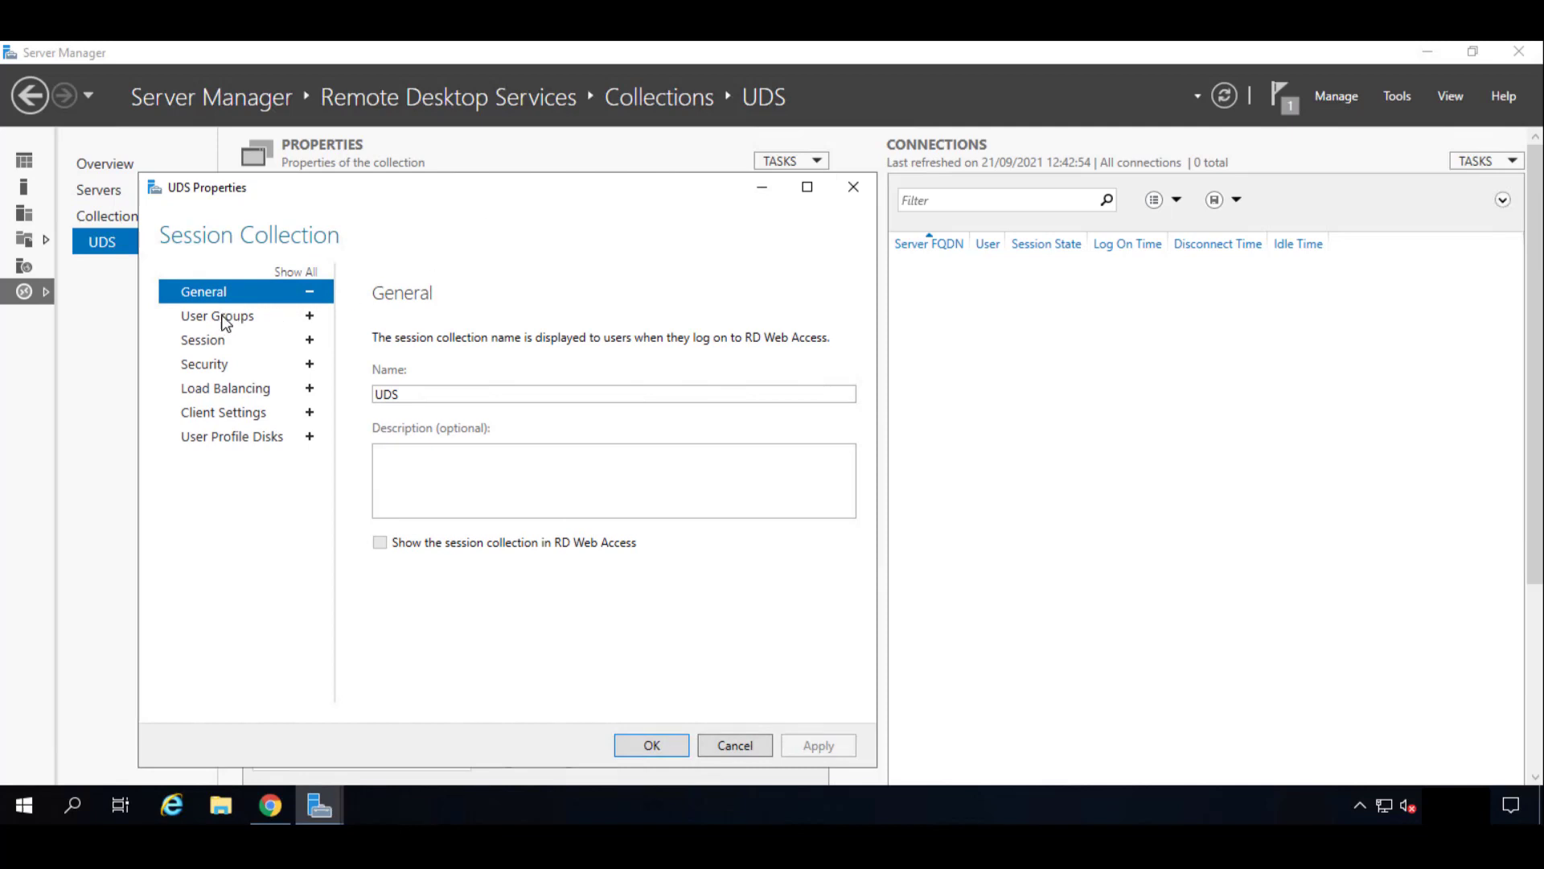
click(217, 315)
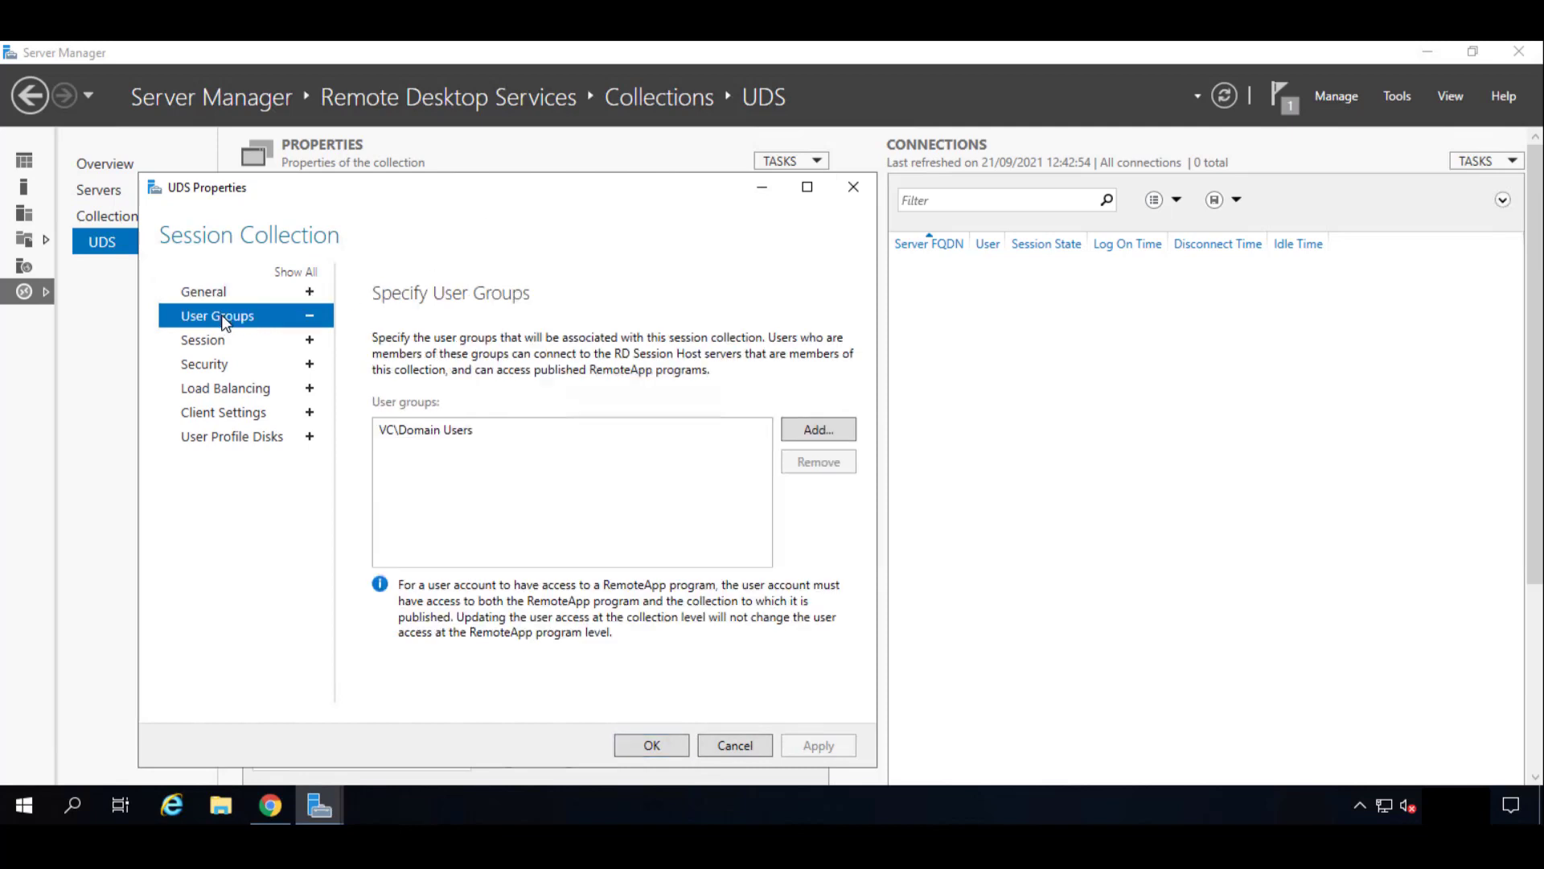
mouse_move(473, 341)
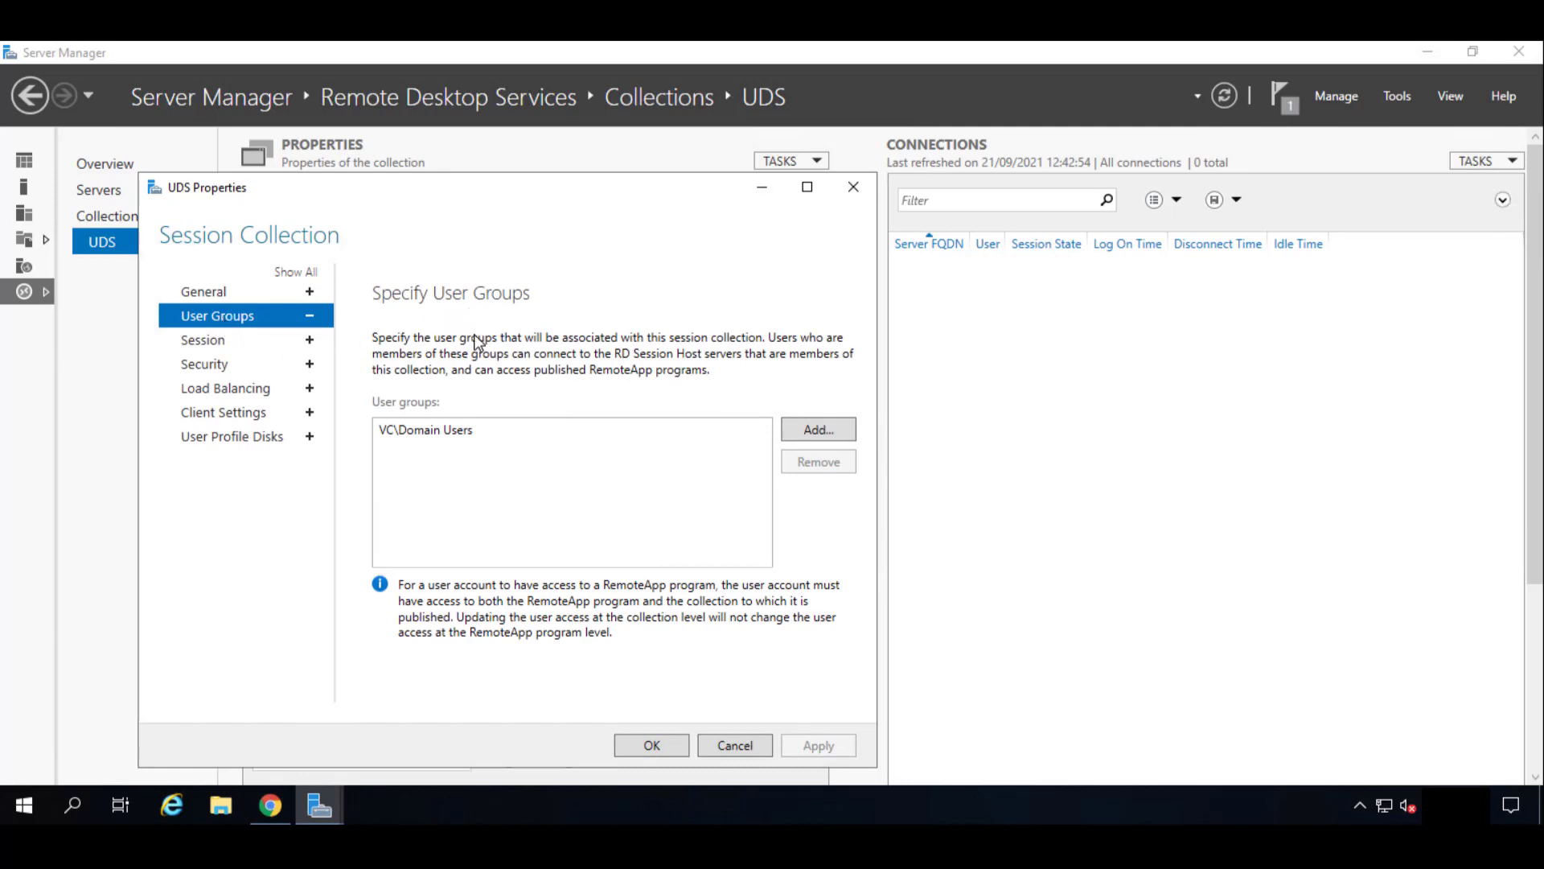
mouse_move(215, 350)
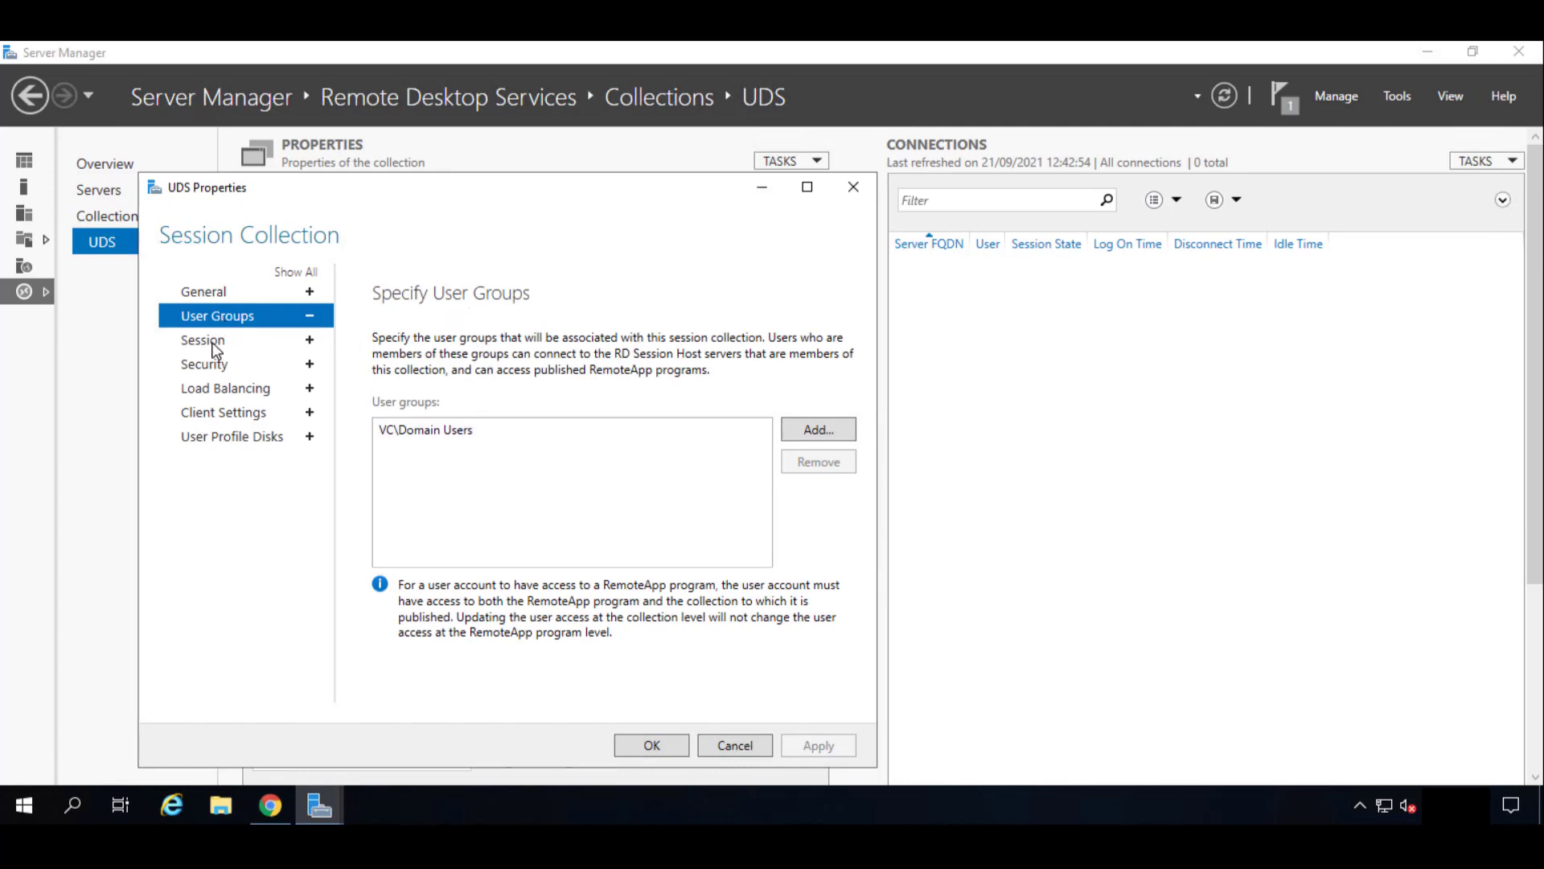
On the collection's Session page, set 'End a disconnected session' to 1 minute.
click(202, 339)
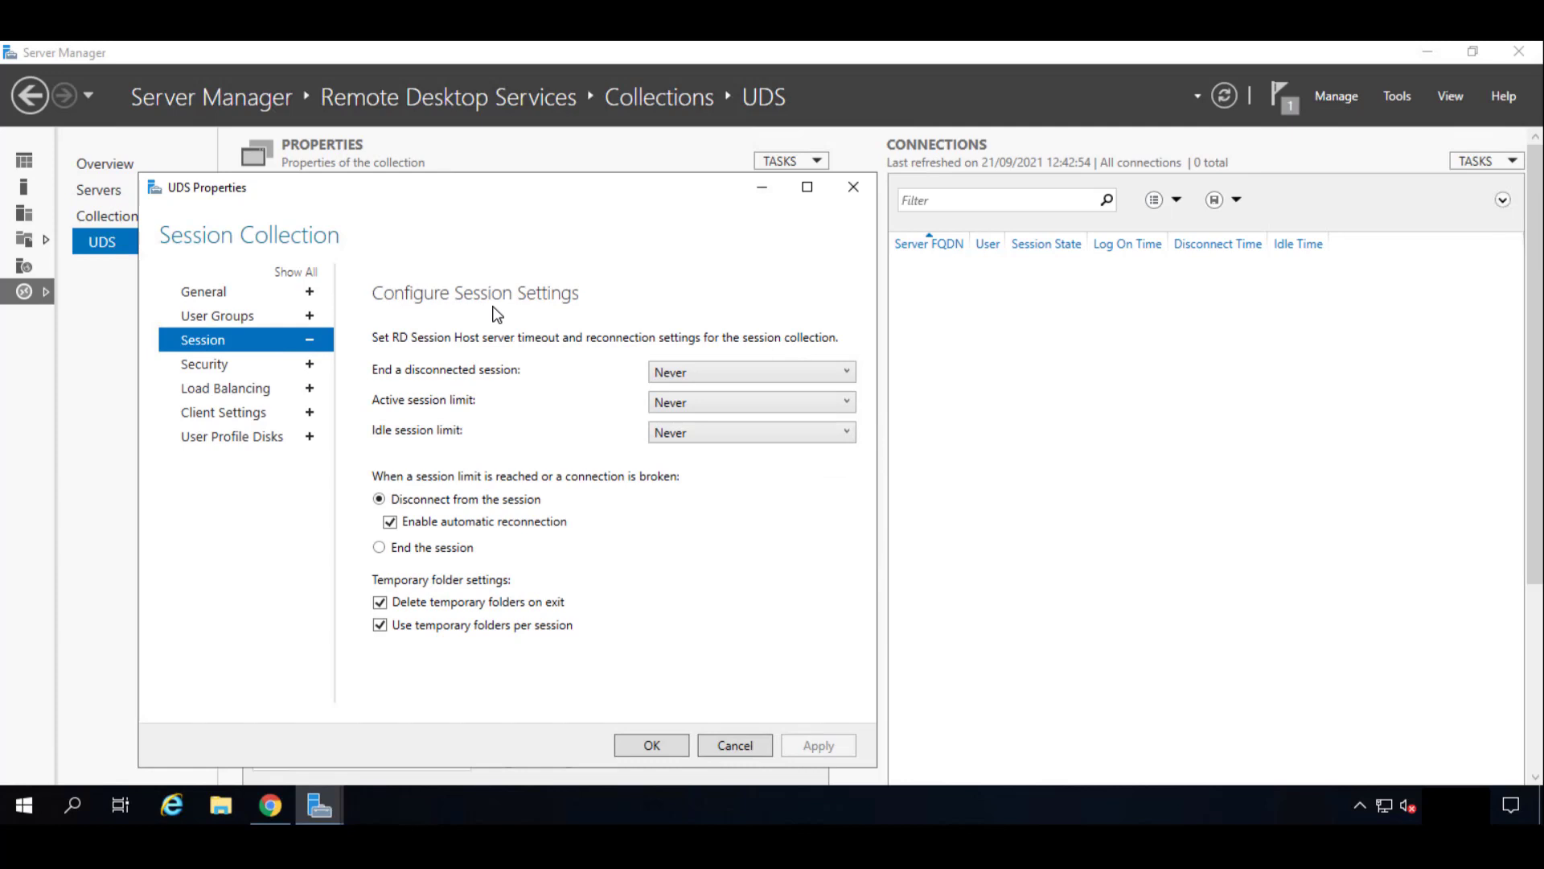
mouse_move(495, 369)
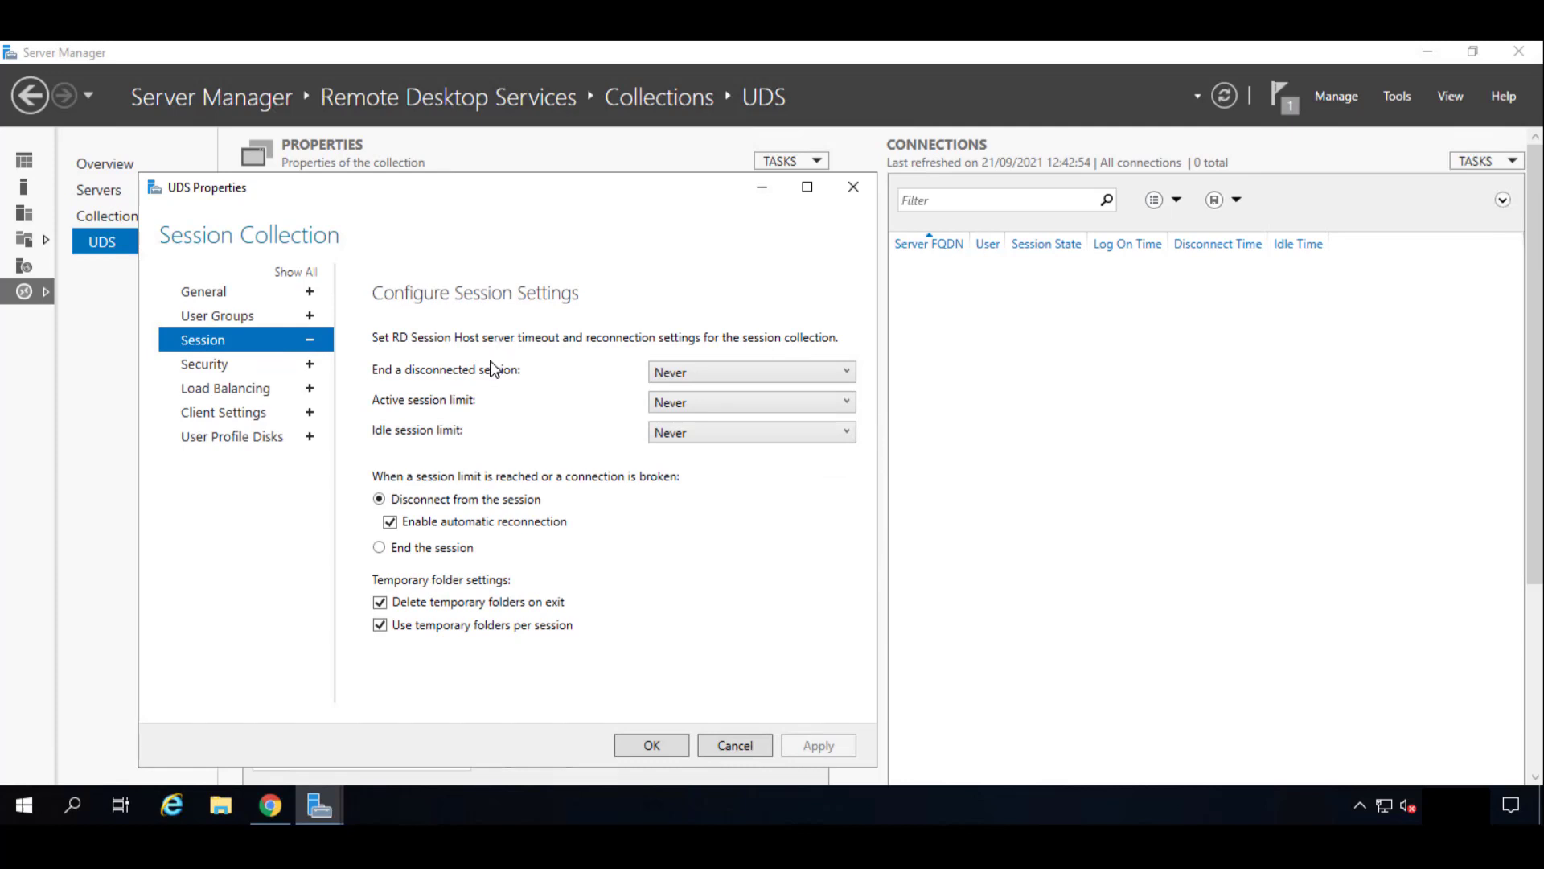
mouse_move(486, 382)
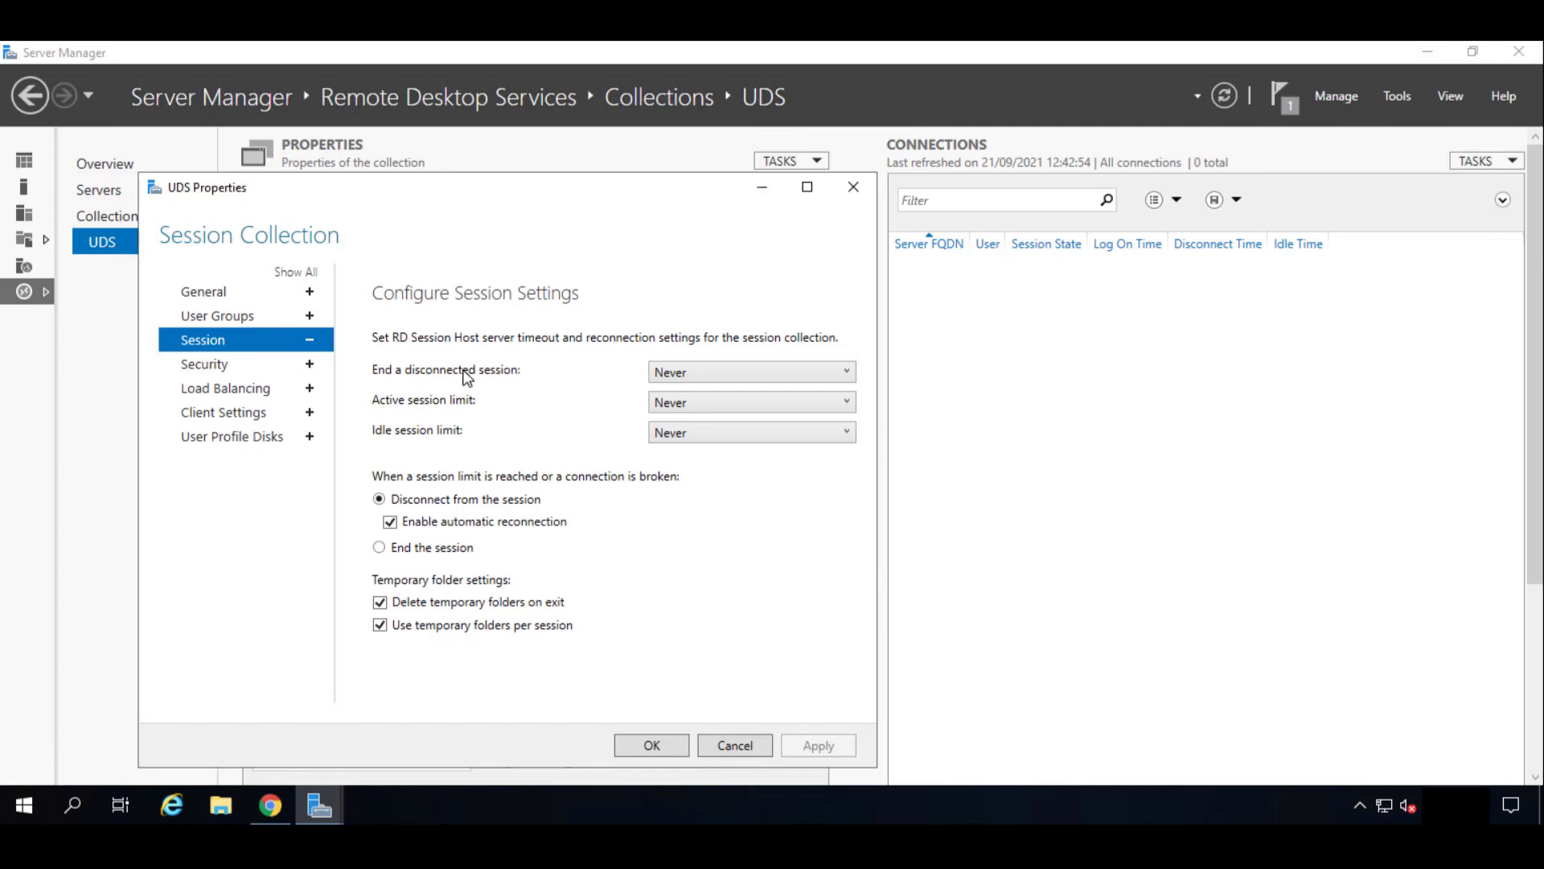
mouse_move(491, 382)
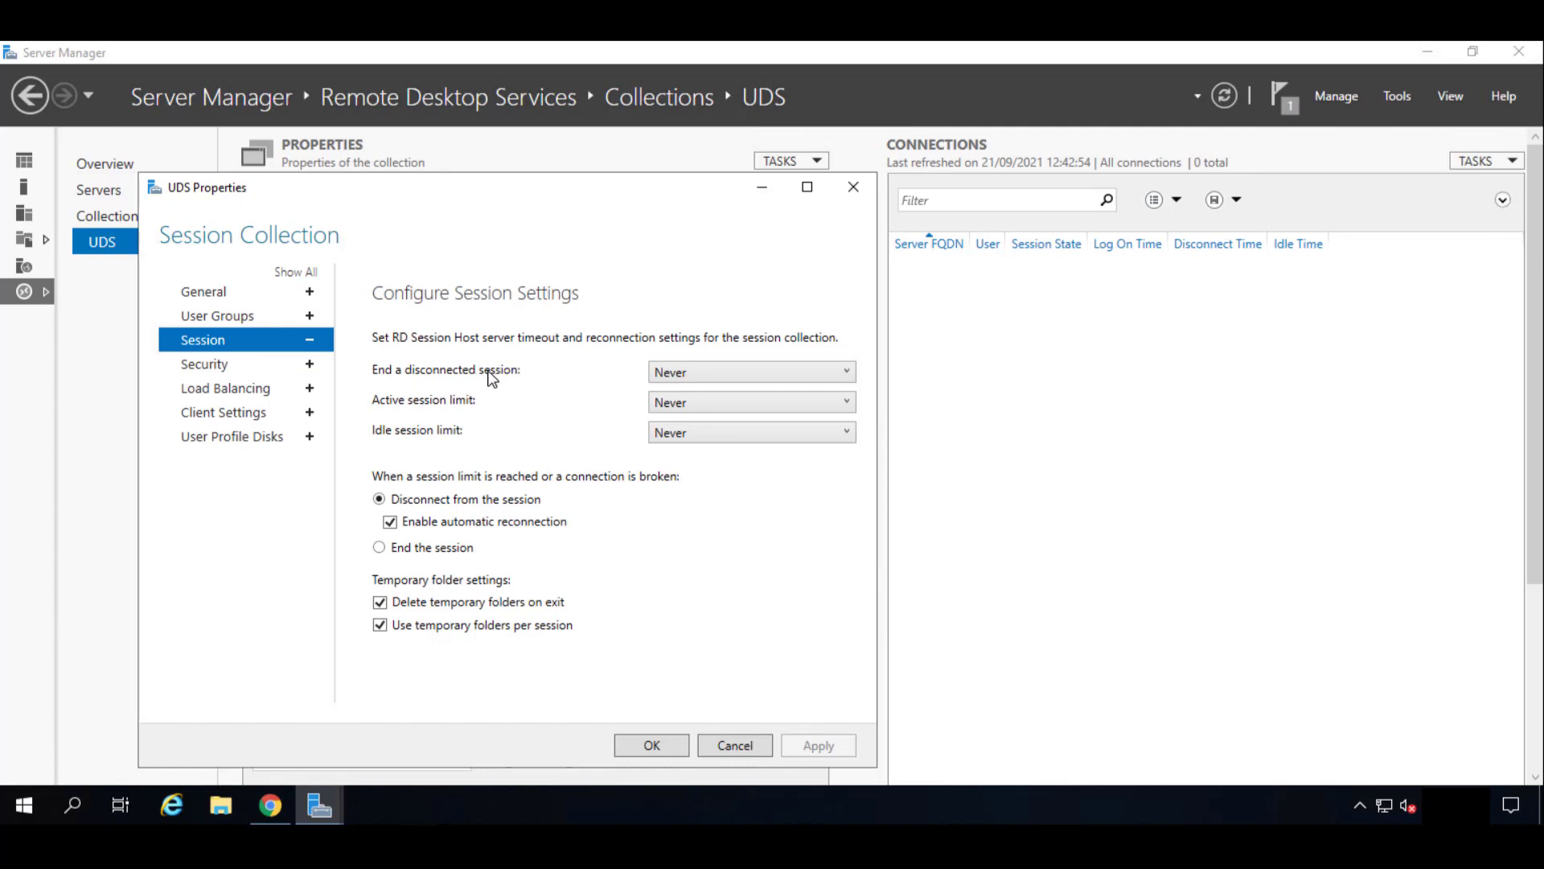
mouse_move(643, 367)
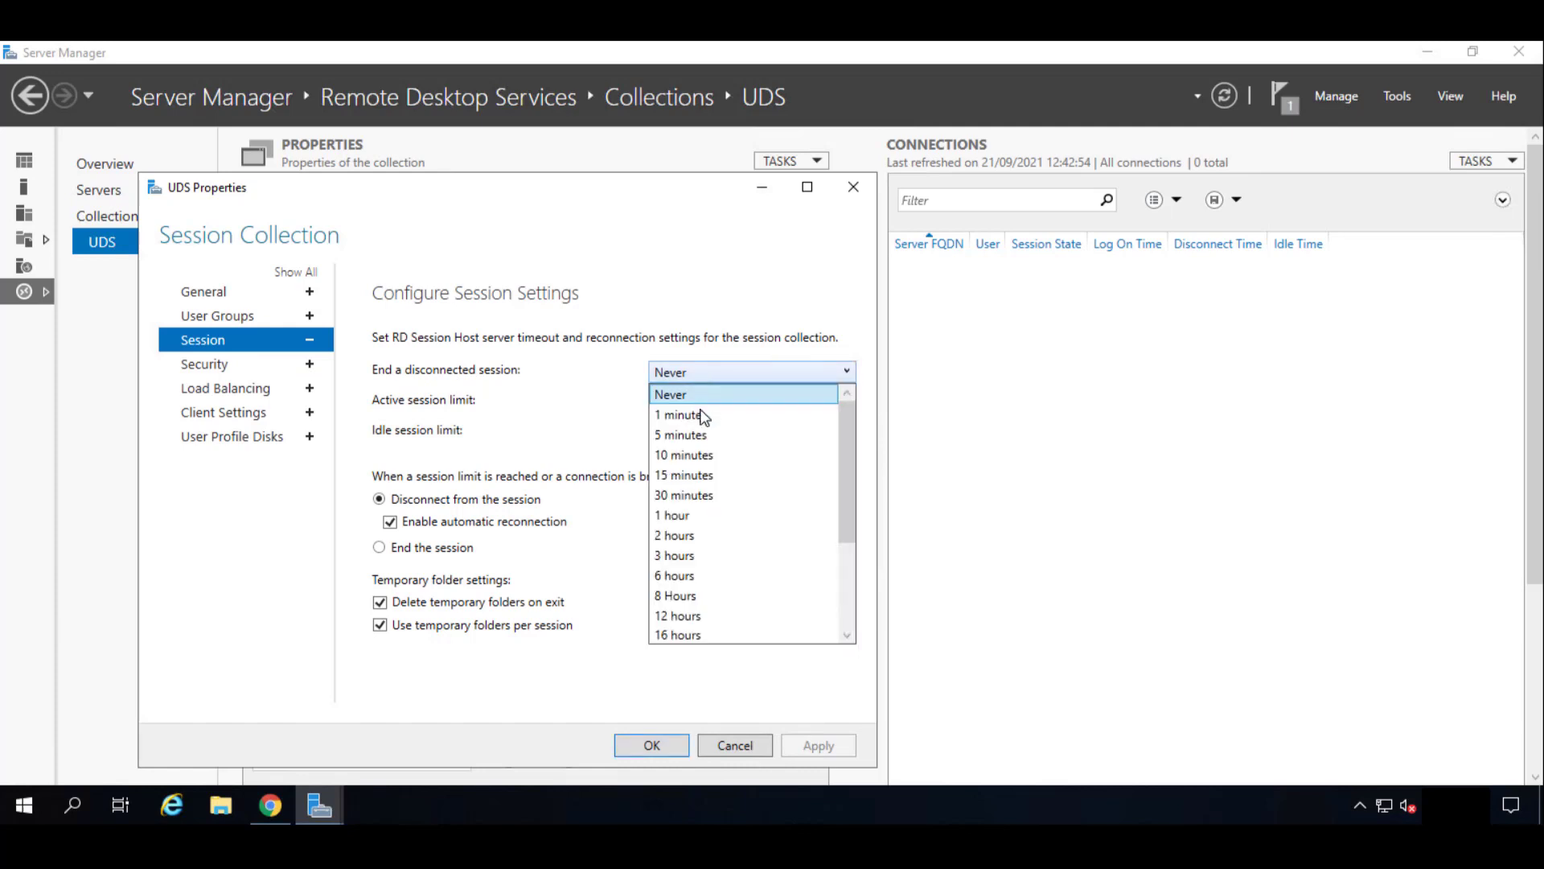
click(675, 415)
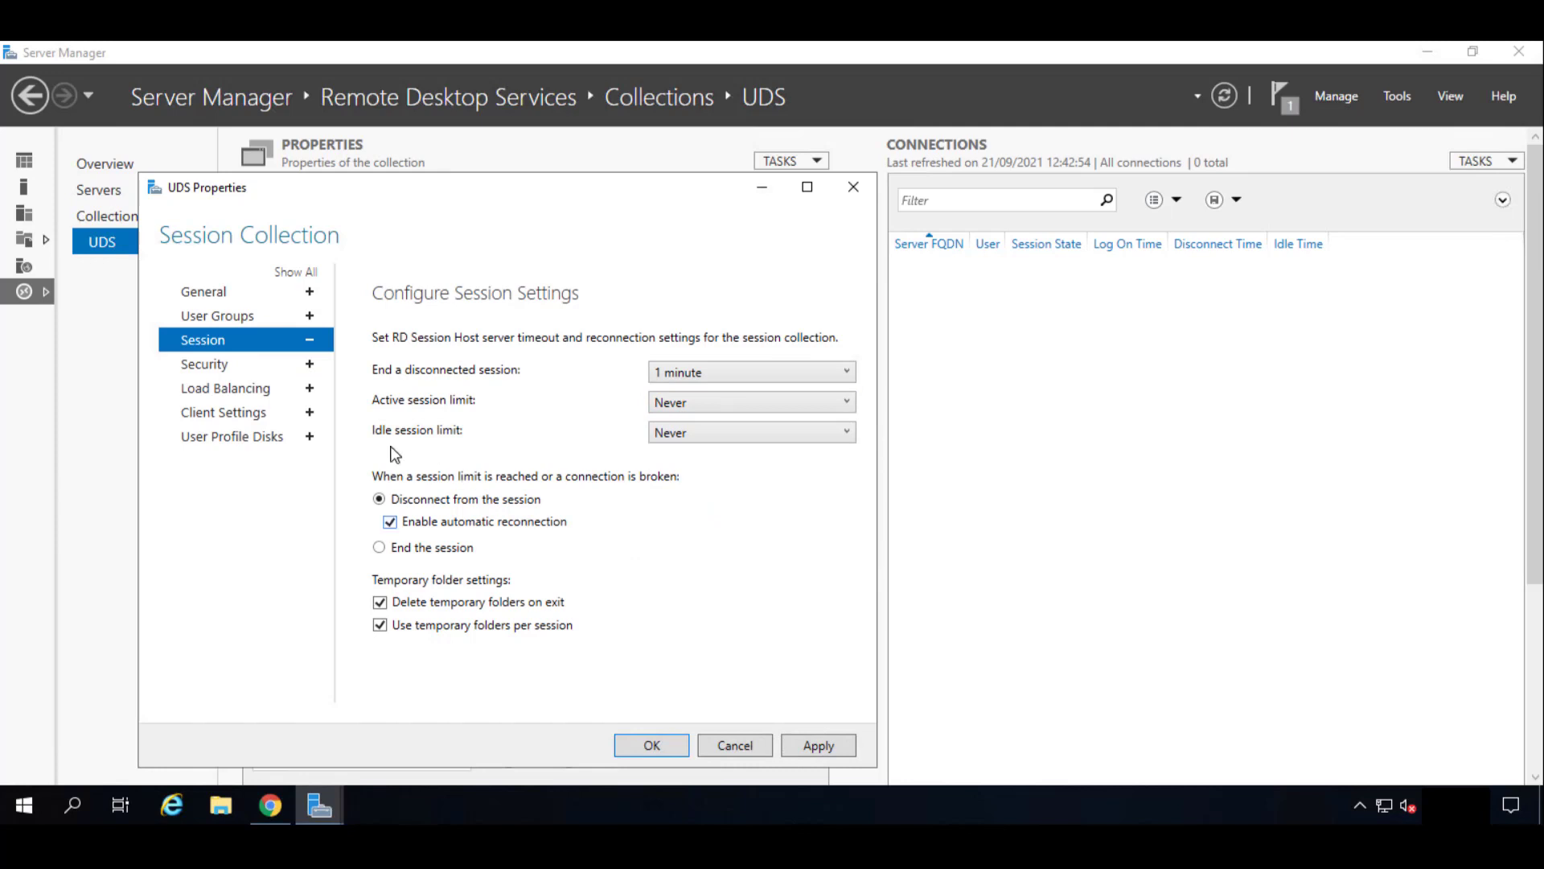
Review the UDS collection's Security, Load Balancing and Client Settings pages without changes.
click(203, 364)
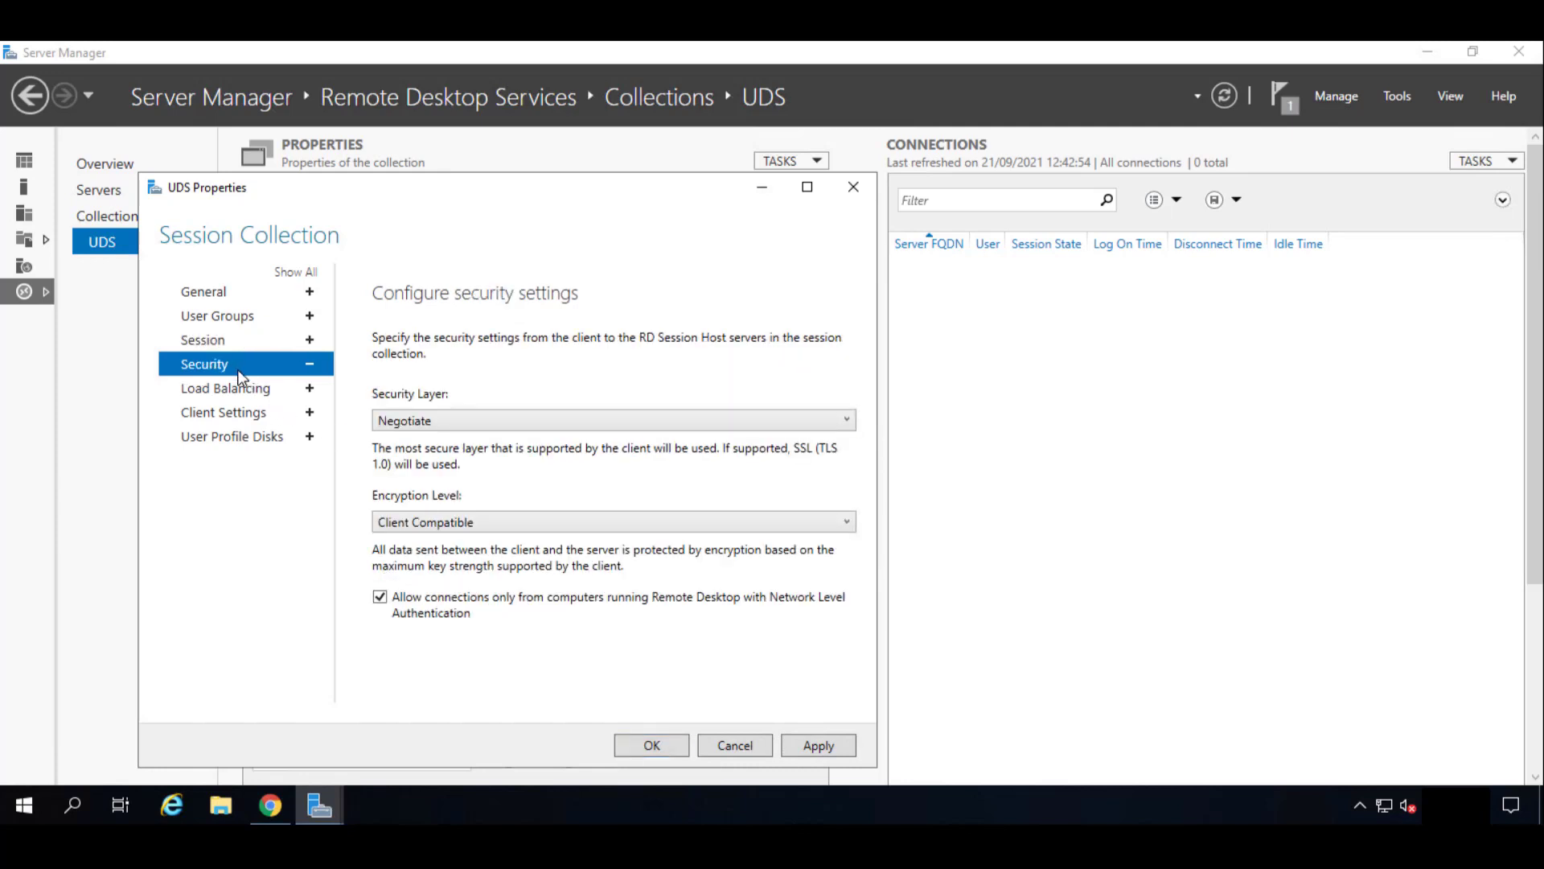
mouse_move(246, 399)
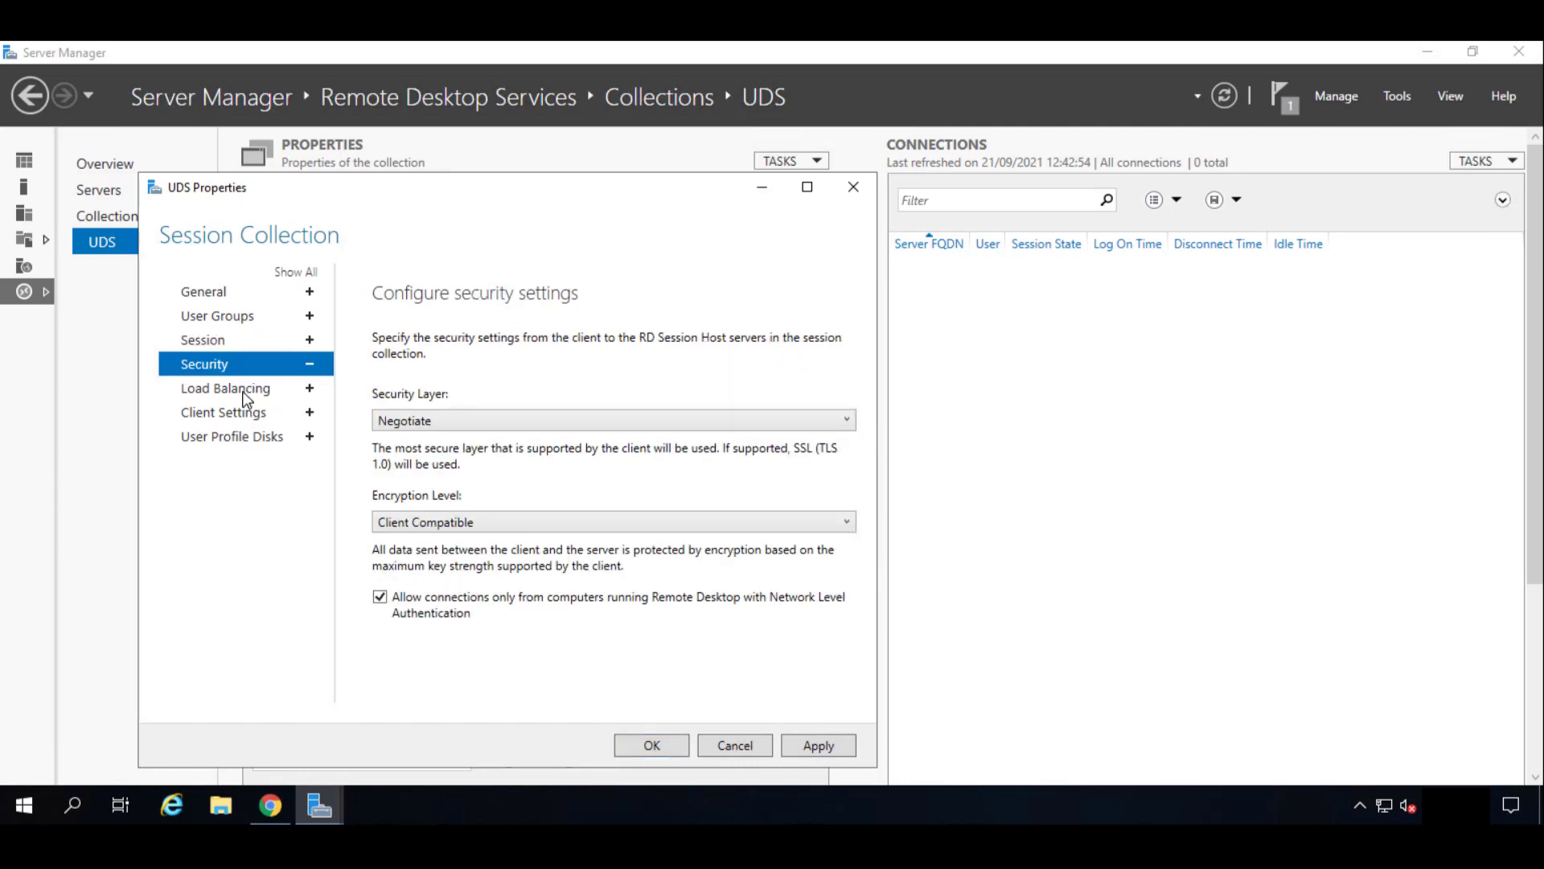
click(224, 387)
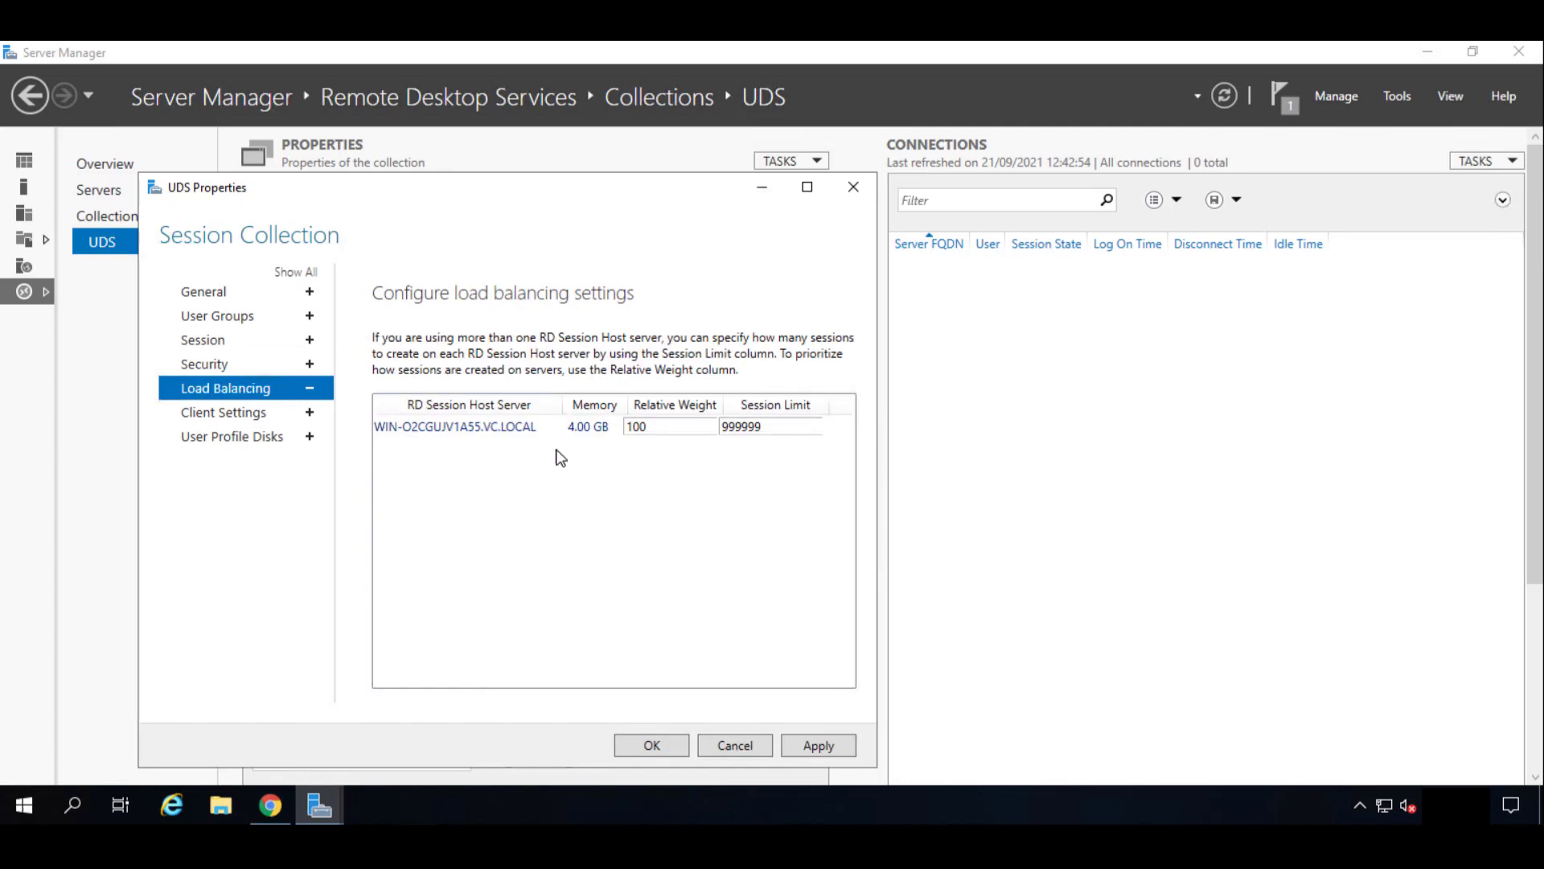
click(223, 412)
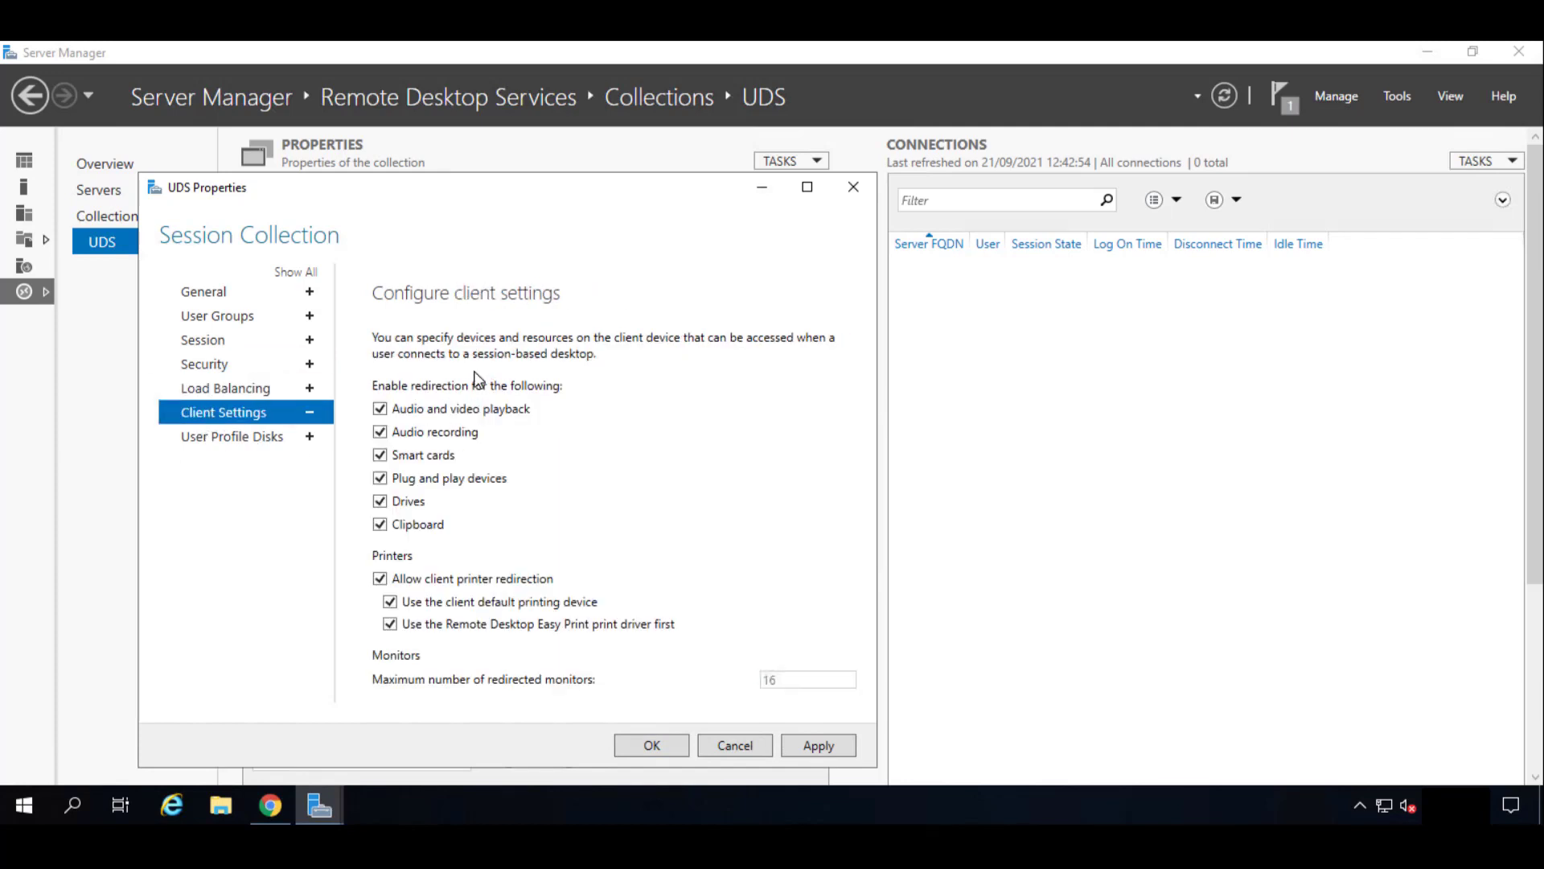
mouse_move(440, 579)
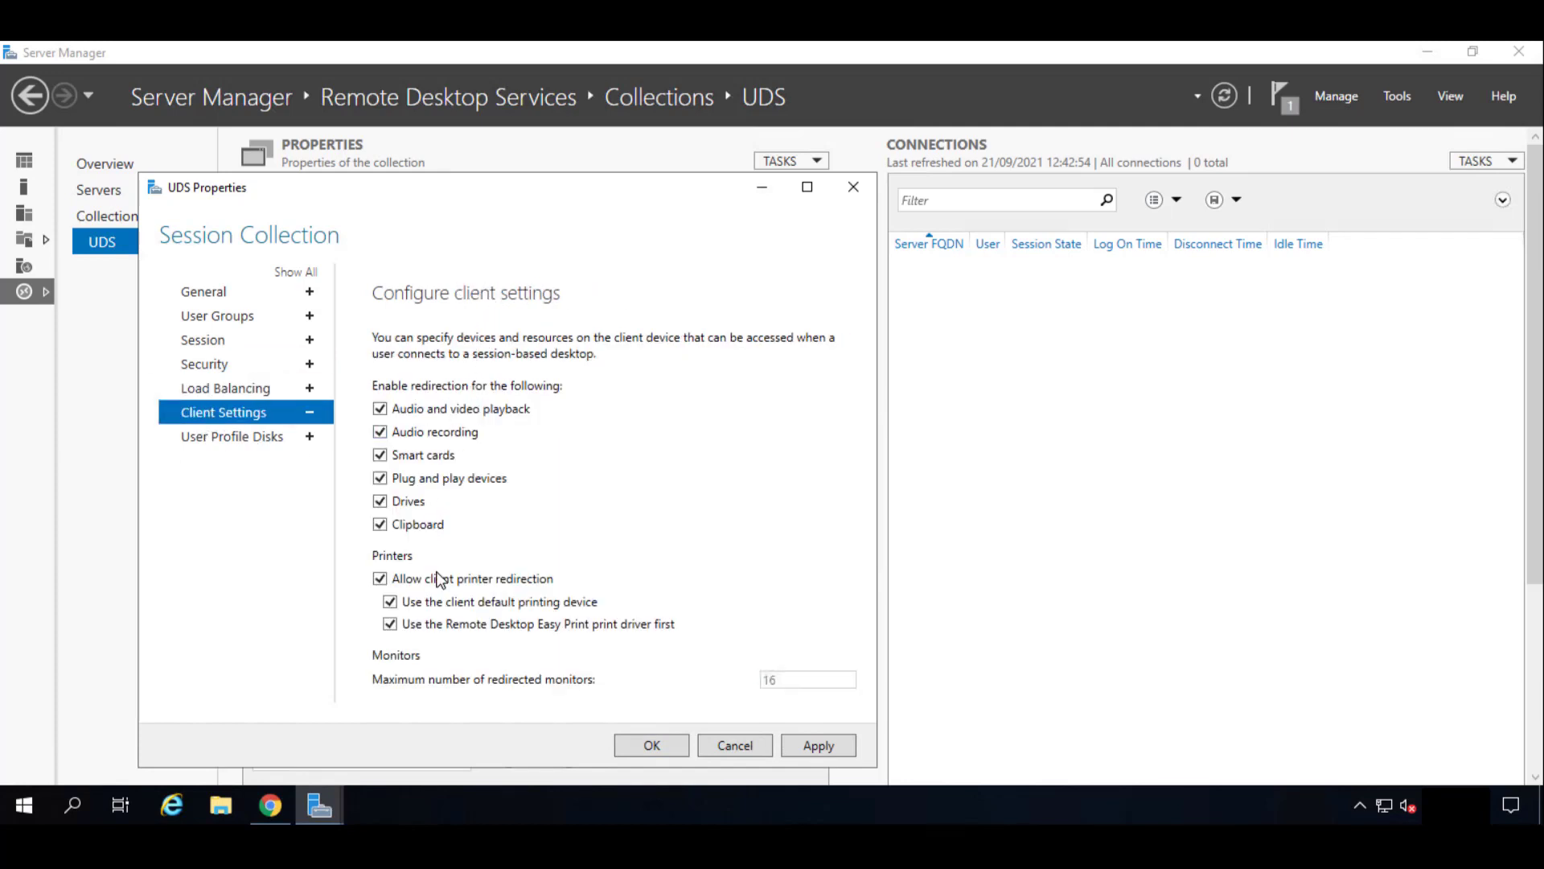
mouse_move(408, 356)
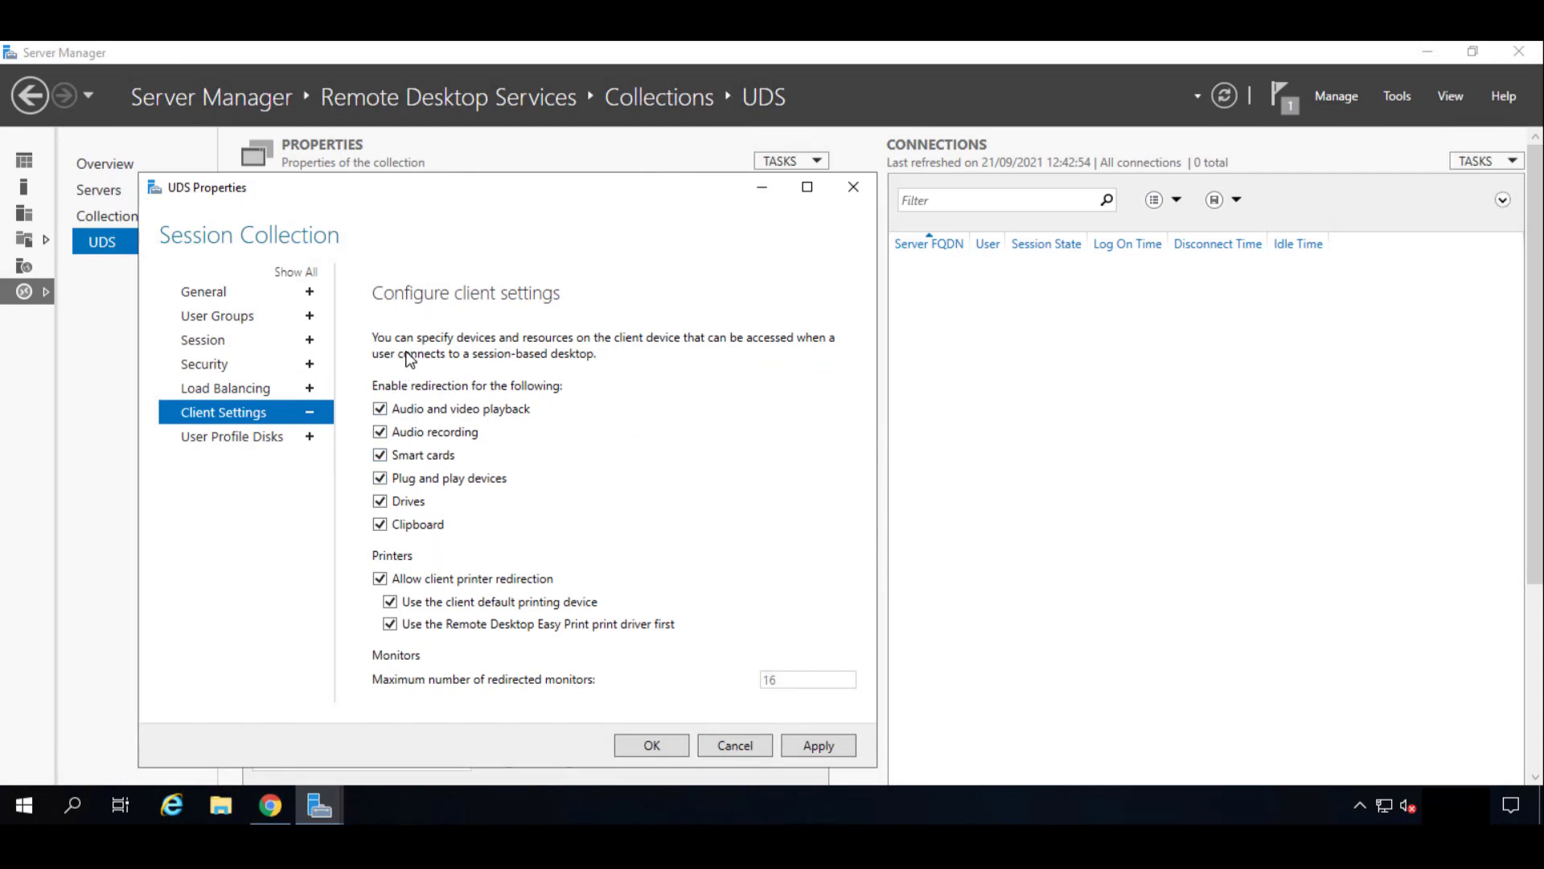
mouse_move(439, 509)
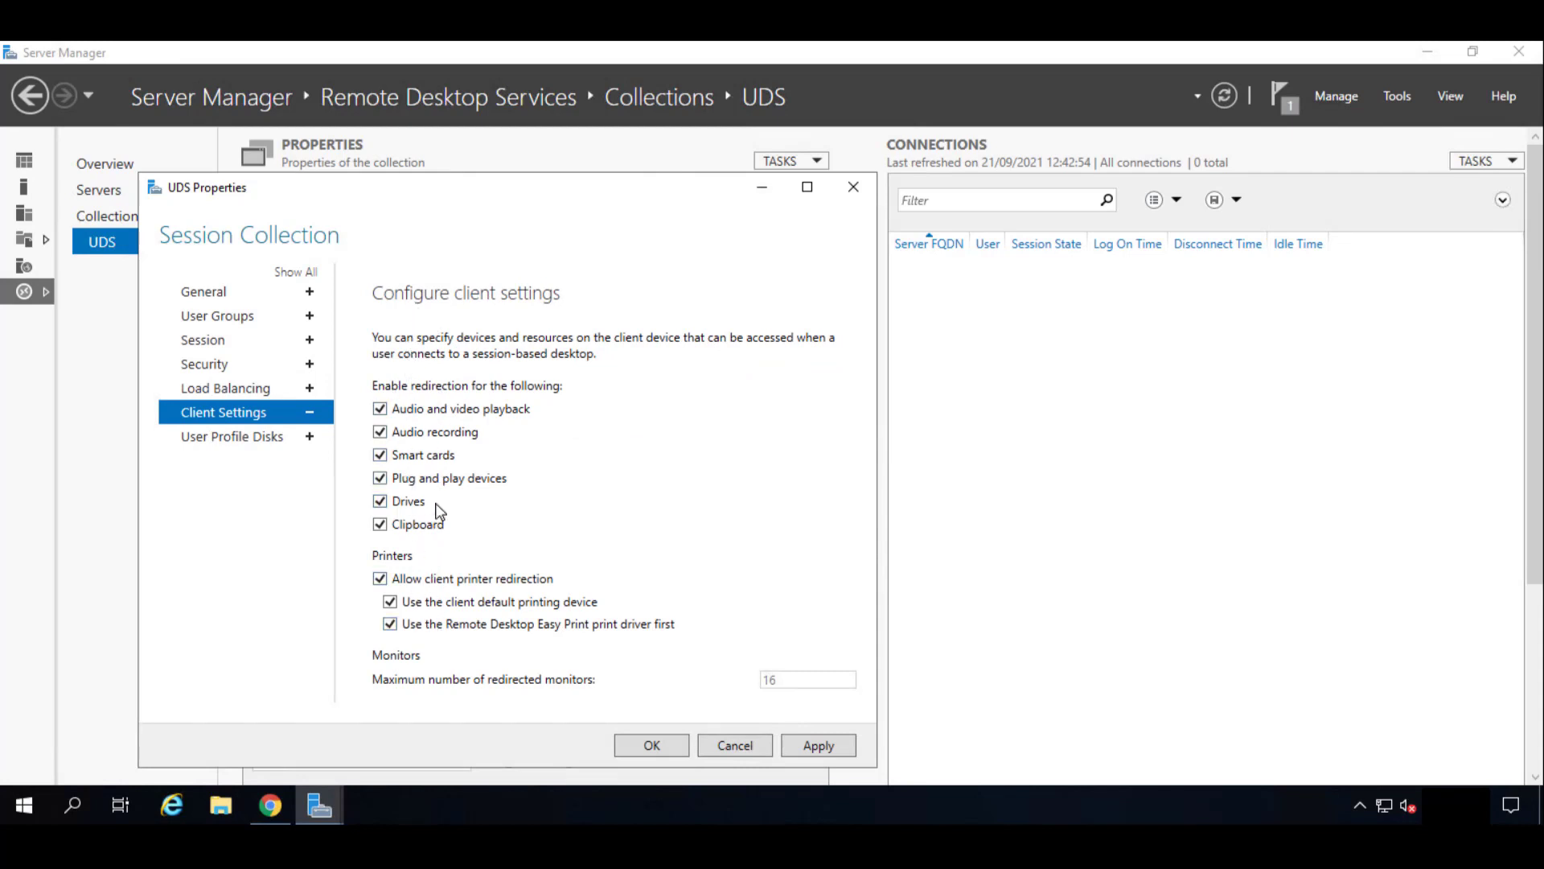
mouse_move(441, 587)
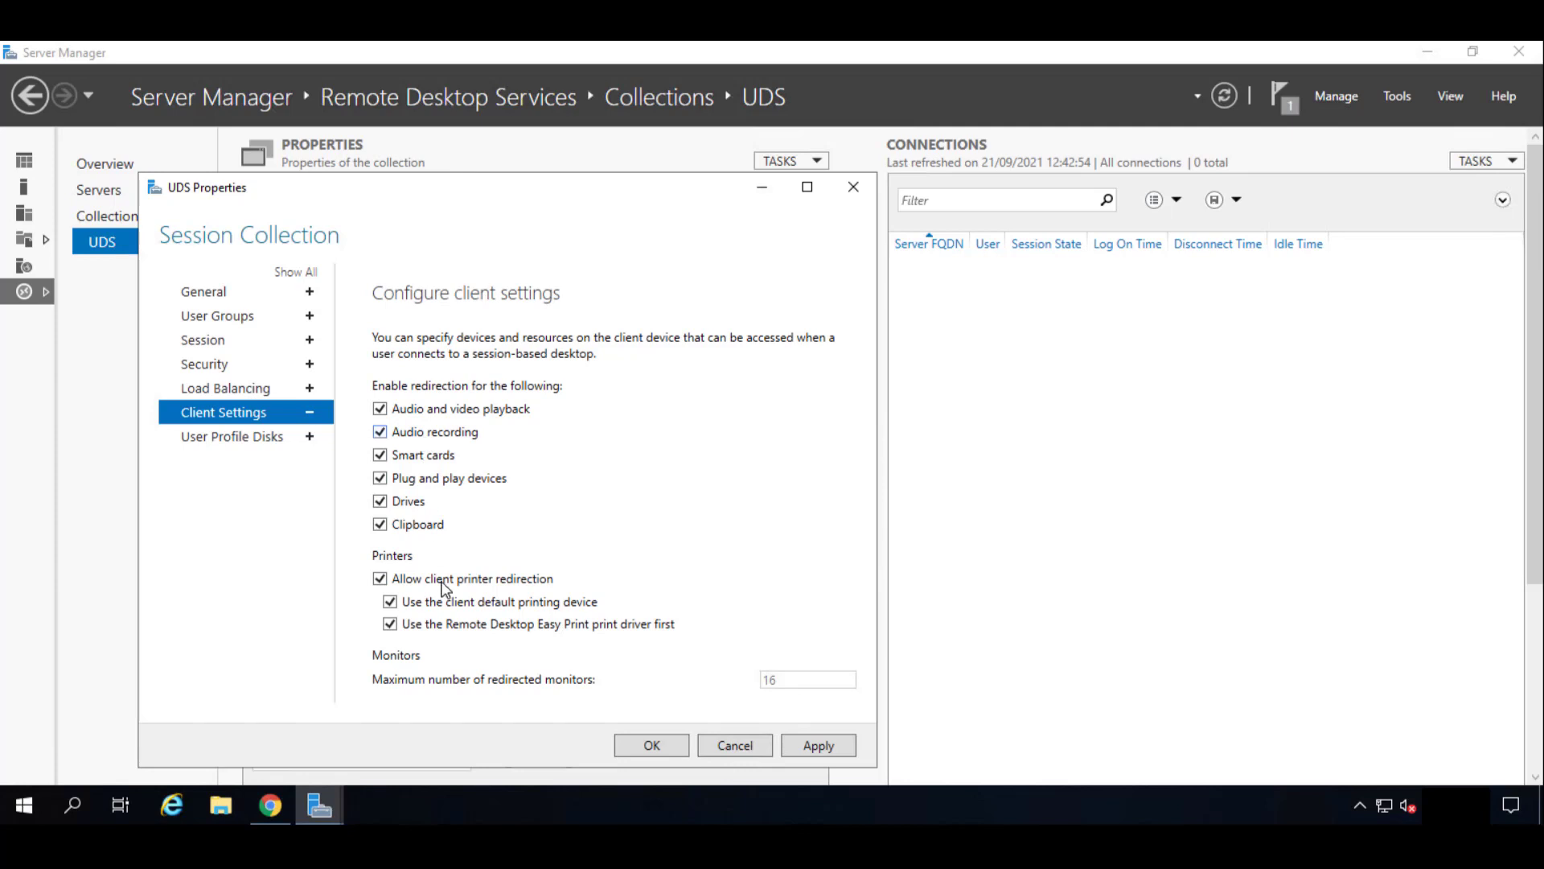
mouse_move(258, 453)
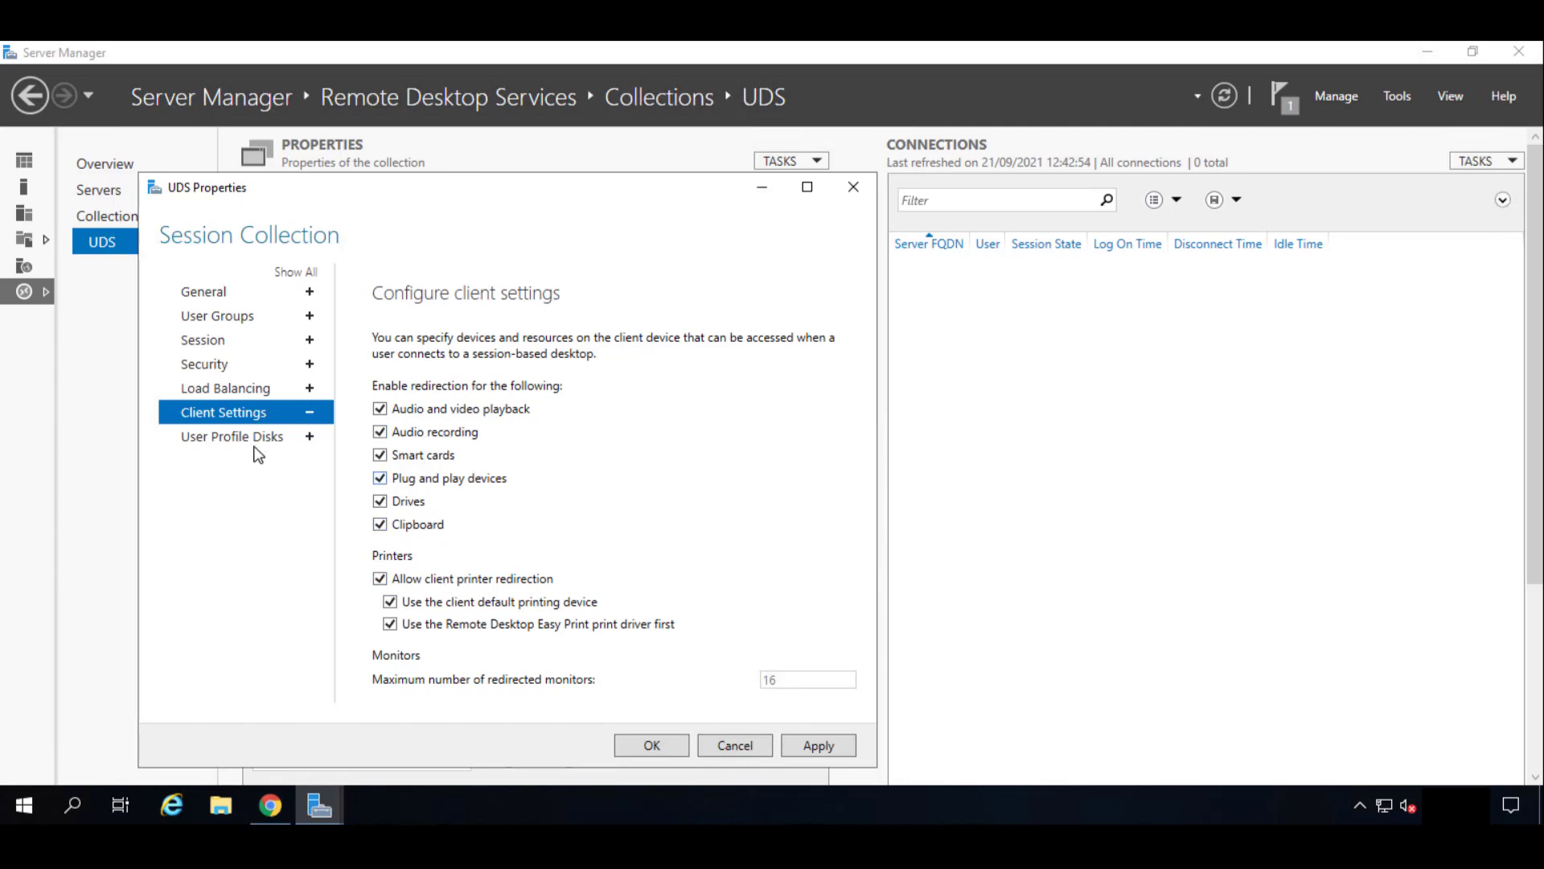
Show the UDS collection's User Profile Disks page, leaving profile disks disabled.
click(232, 435)
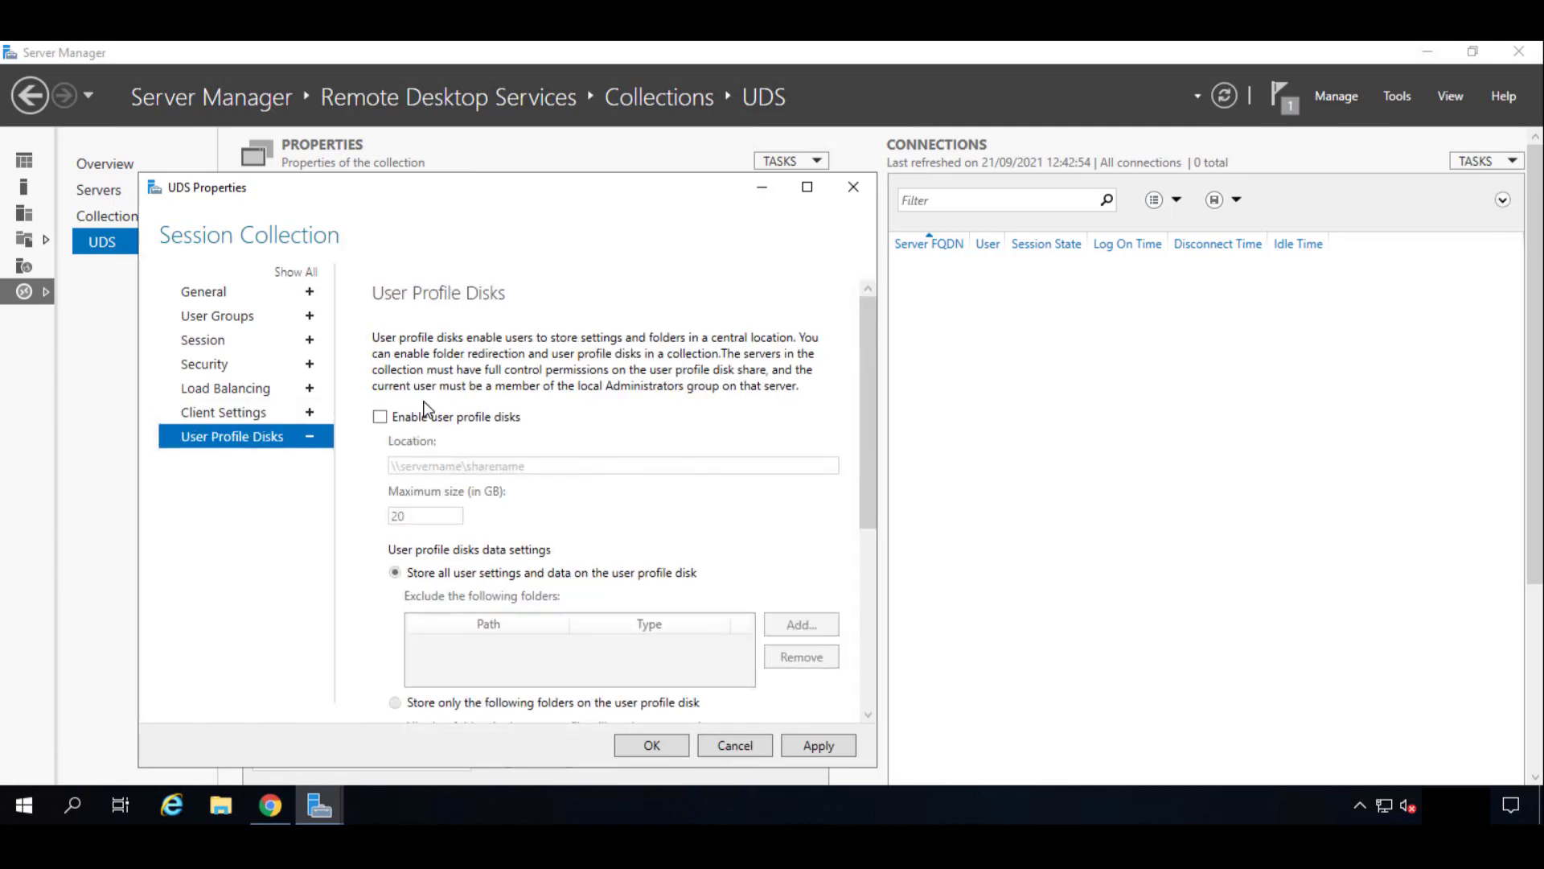
mouse_move(518, 518)
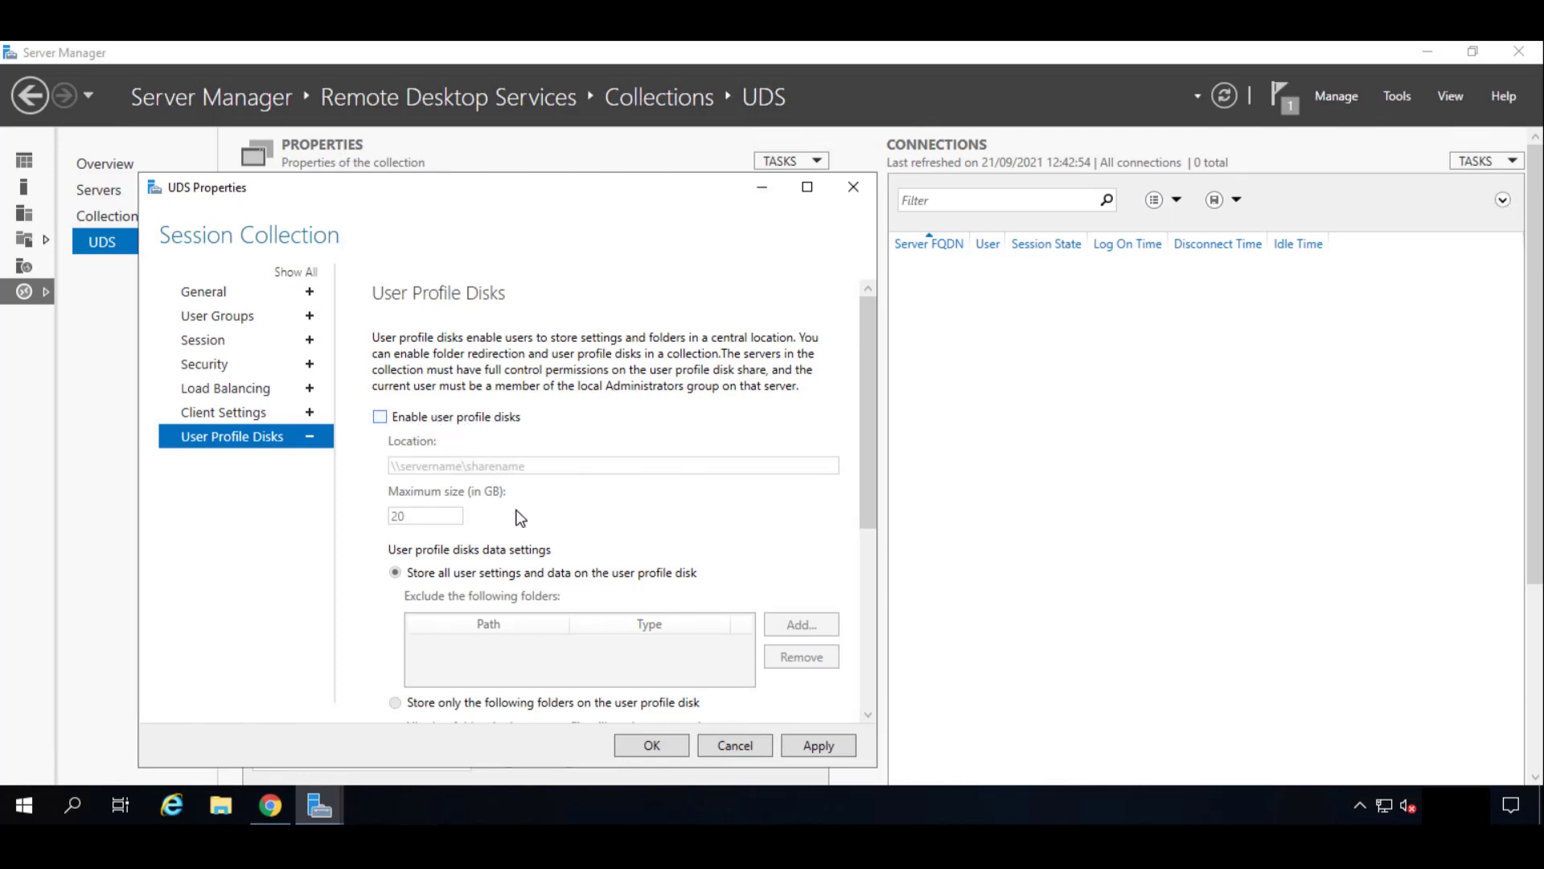
mouse_move(551, 582)
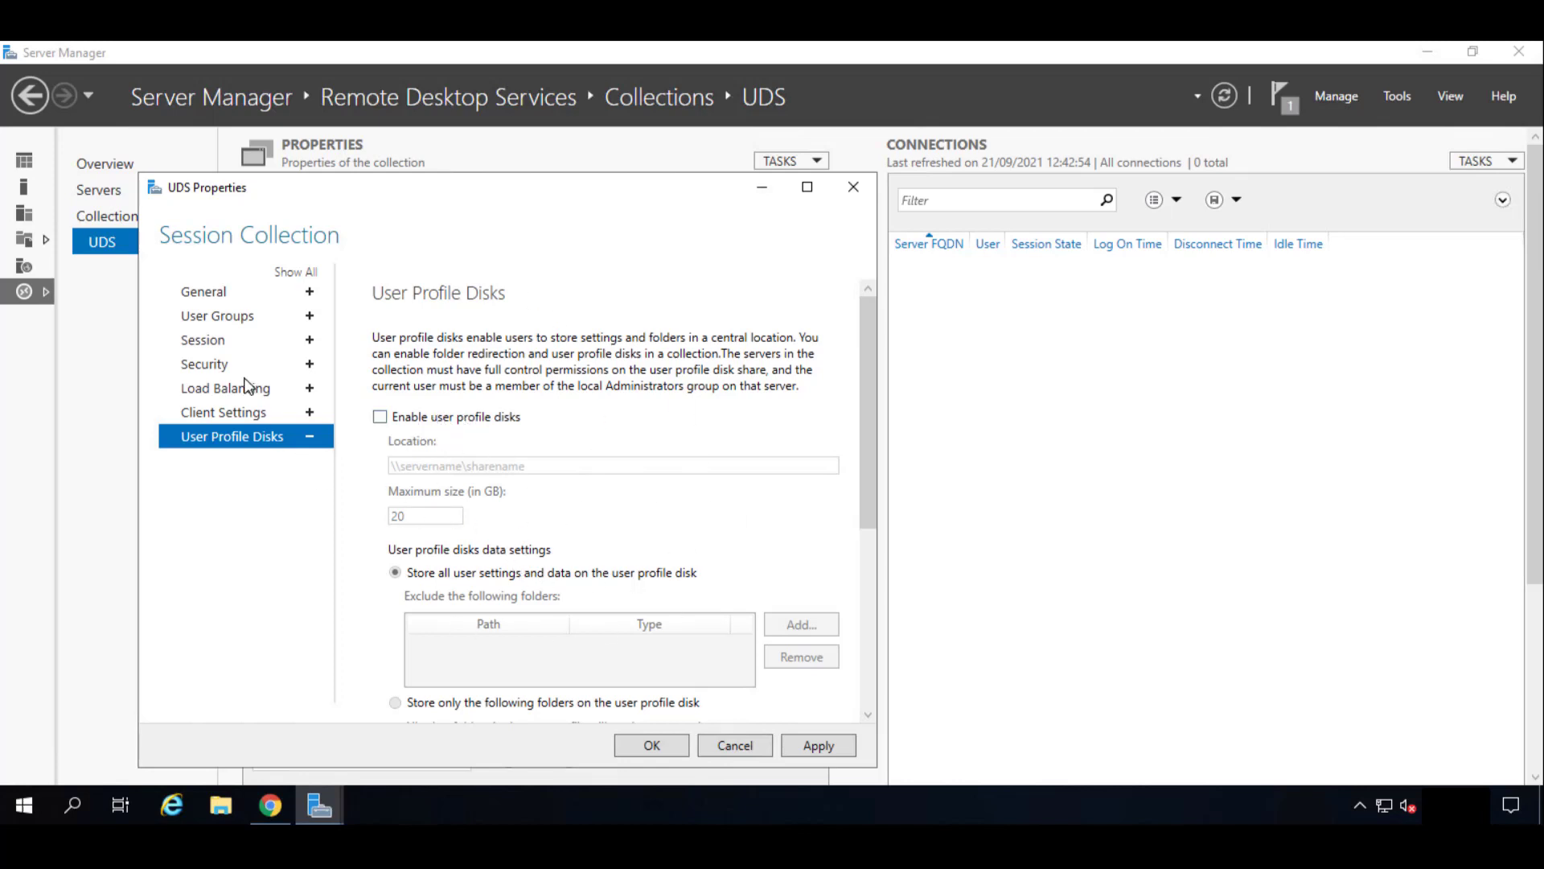
mouse_move(211, 345)
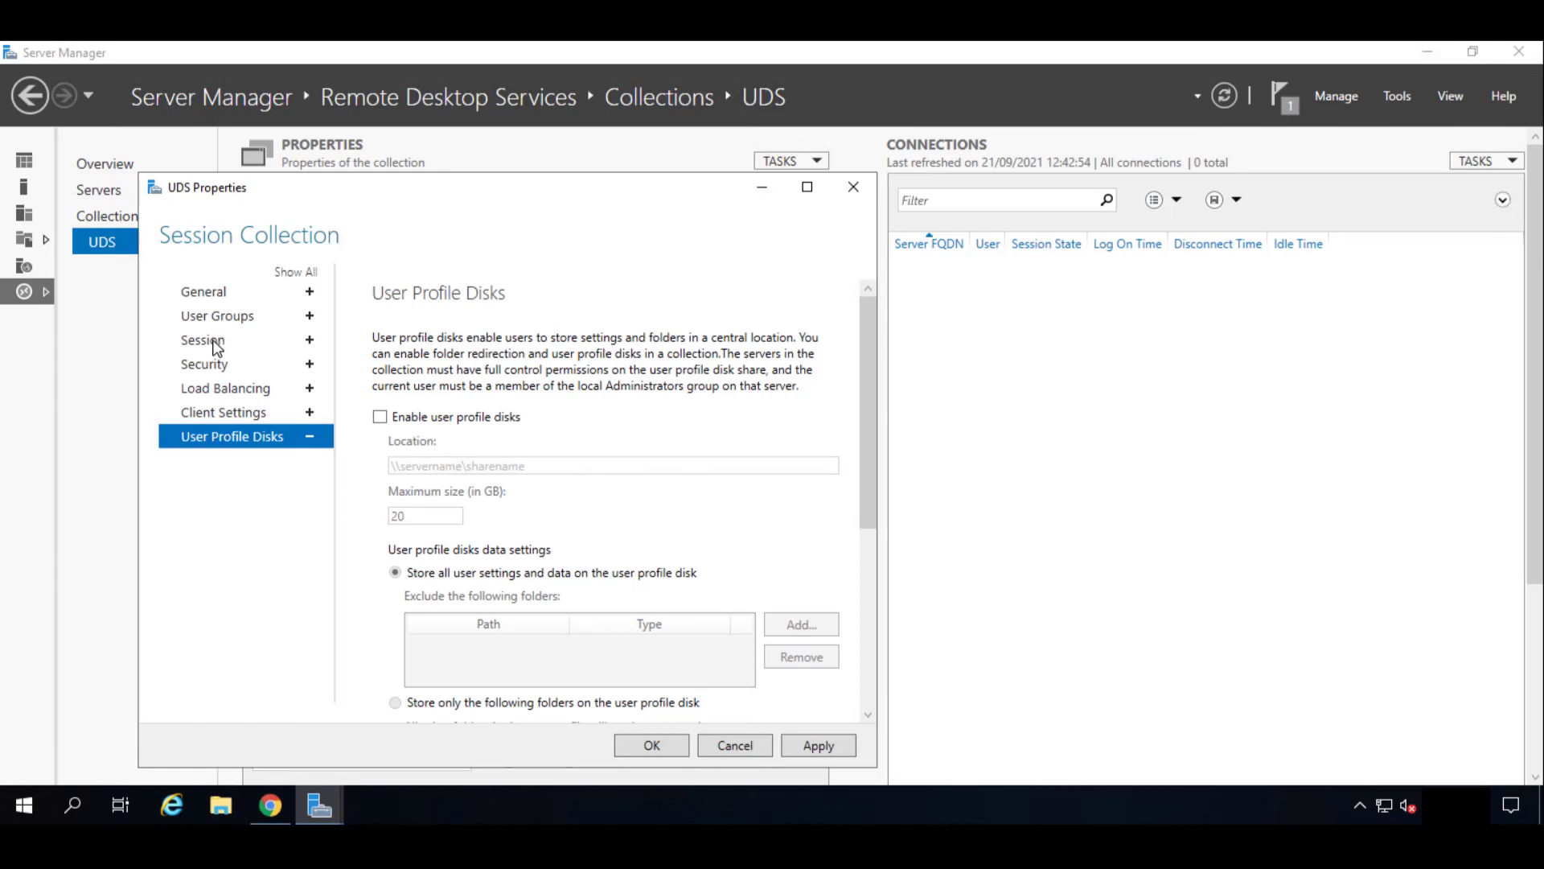
Recheck the Session page and apply the 1-minute disconnected-session limit.
click(203, 339)
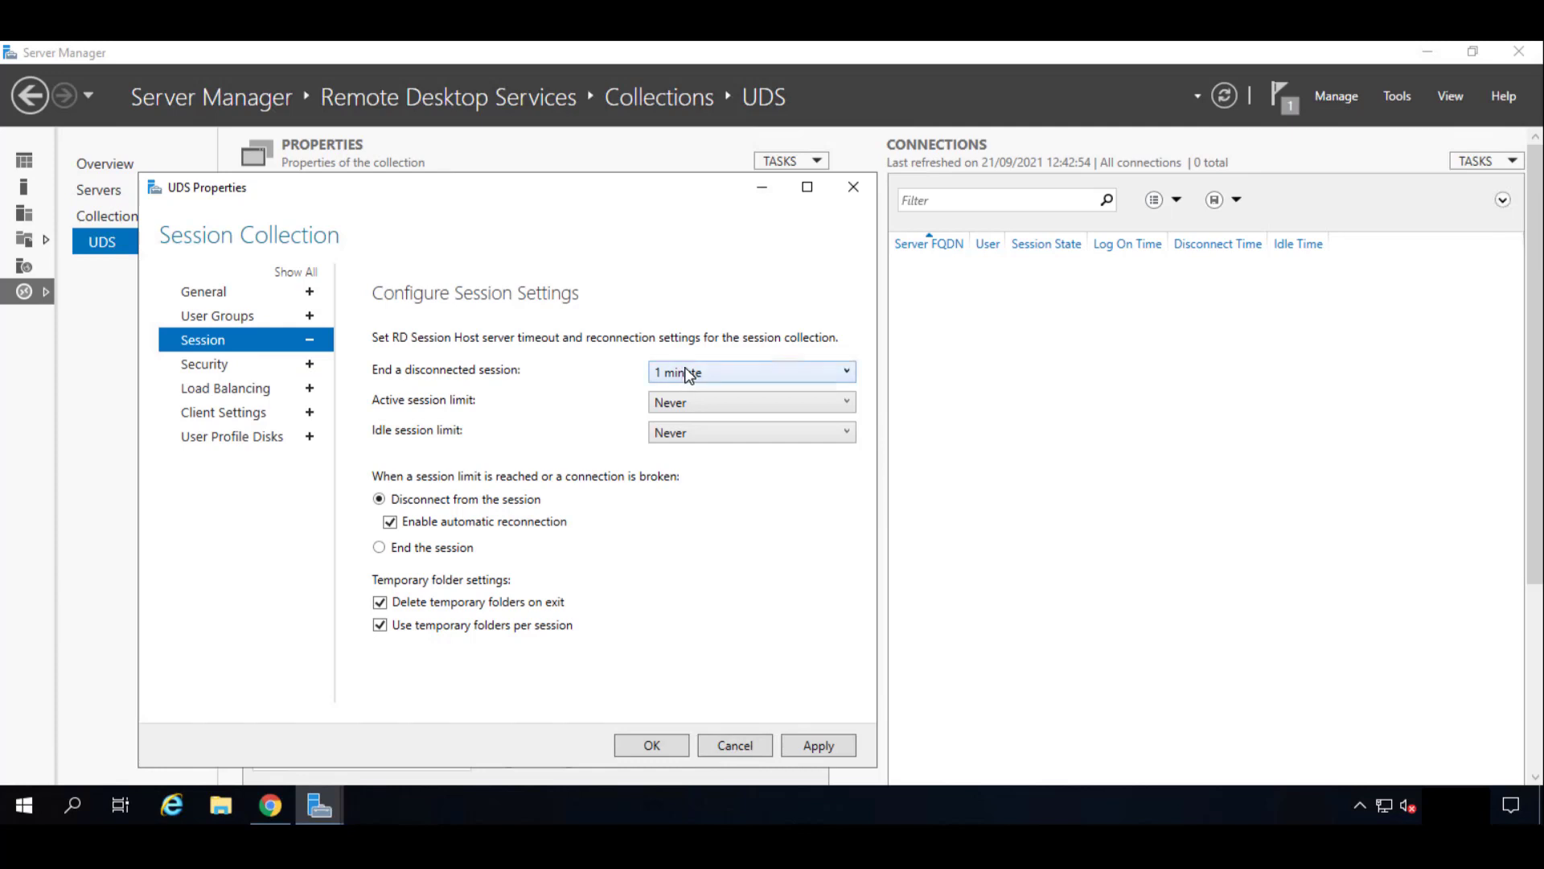
mouse_move(472, 584)
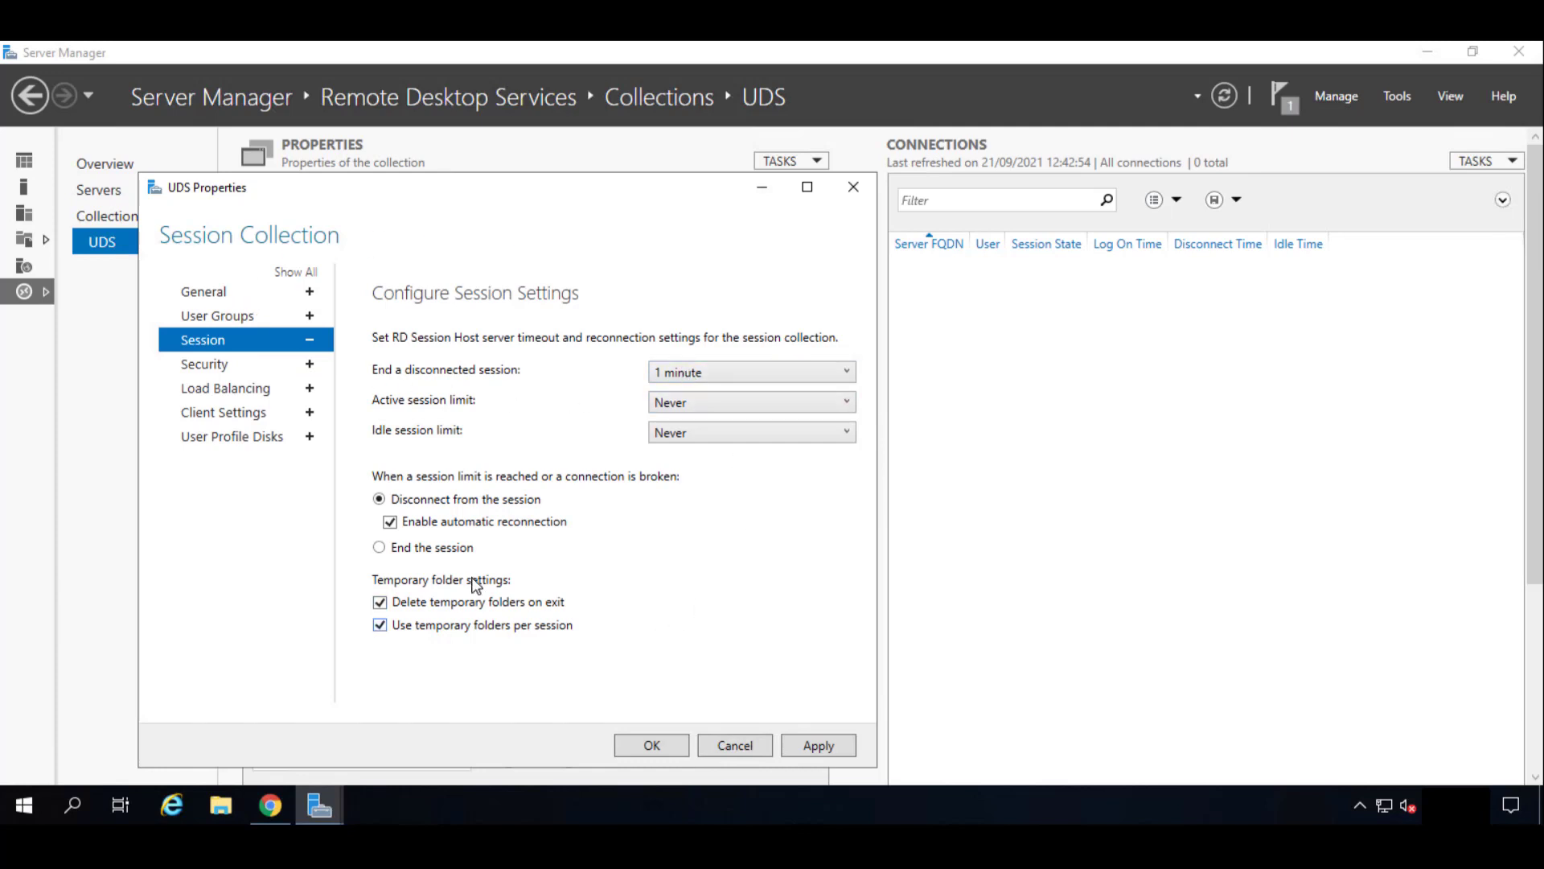
mouse_move(581, 391)
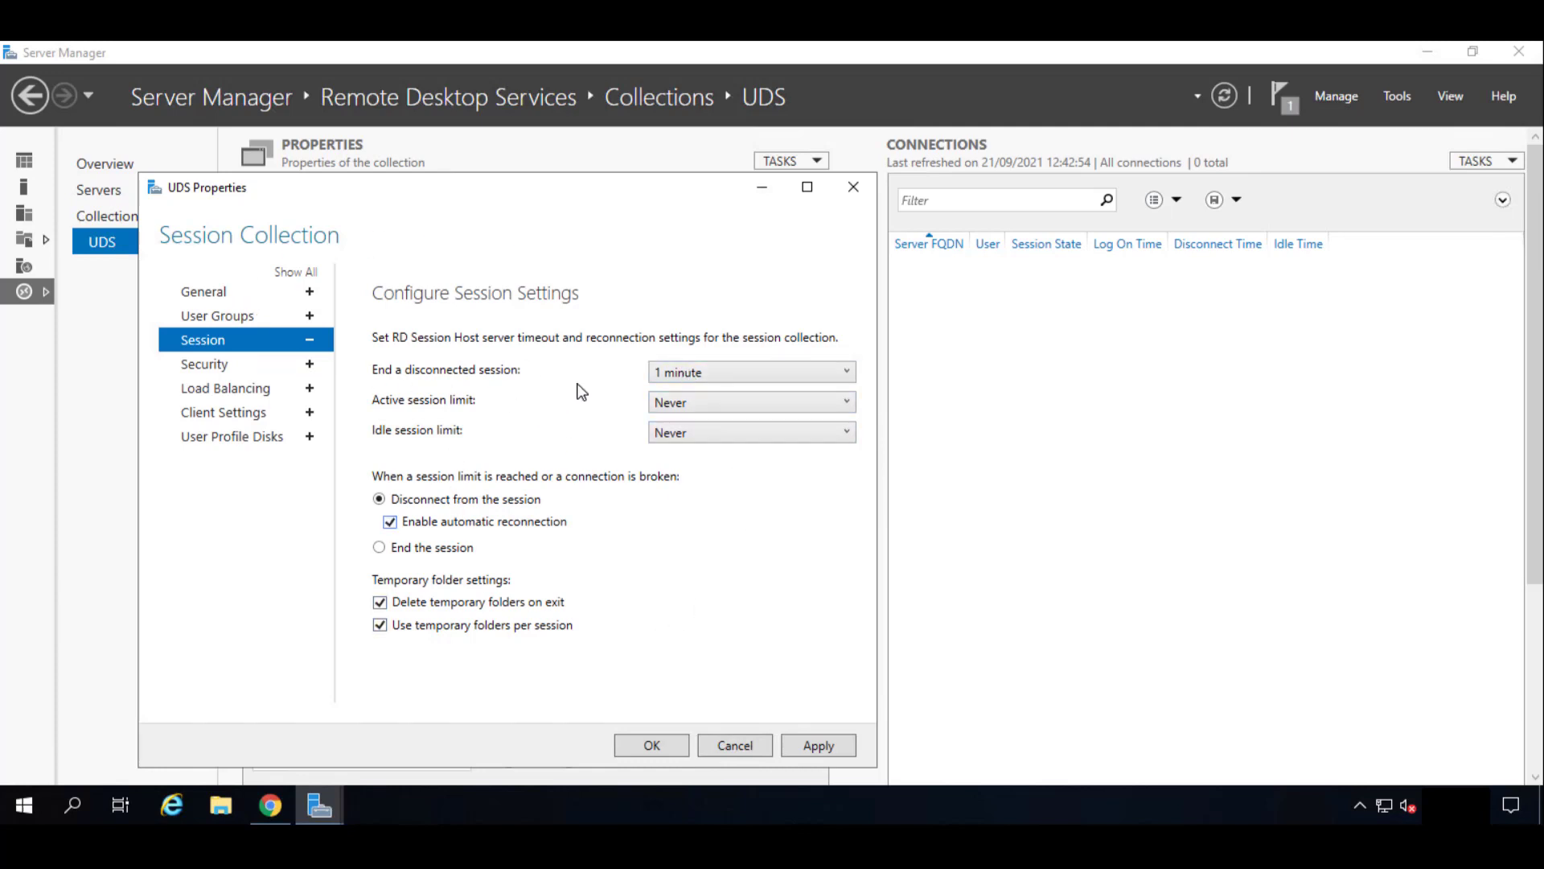
mouse_move(540, 492)
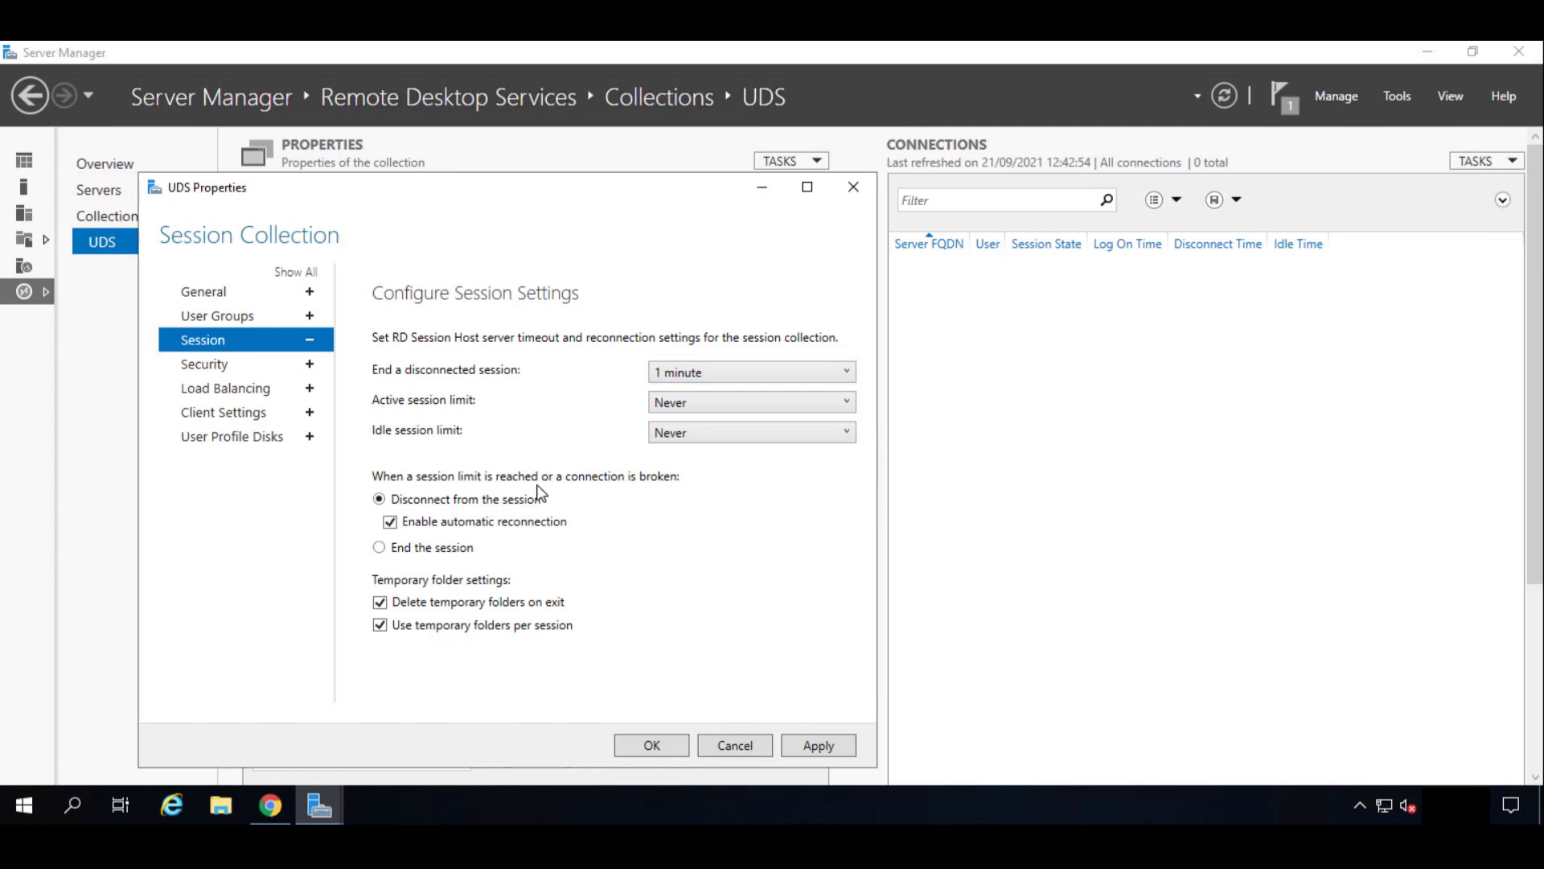
mouse_move(718, 700)
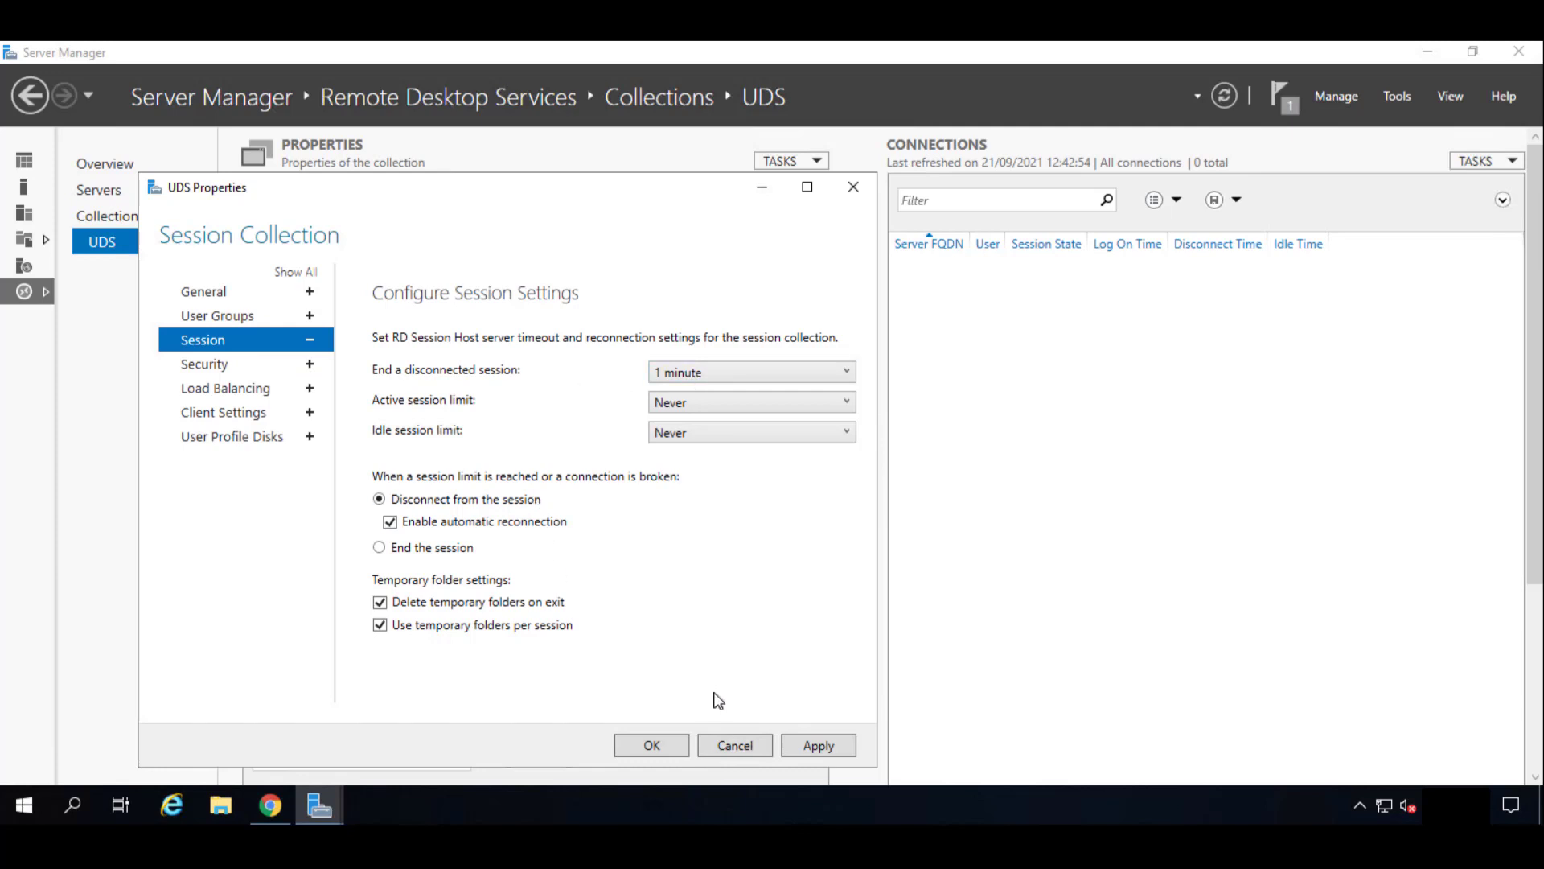
click(819, 744)
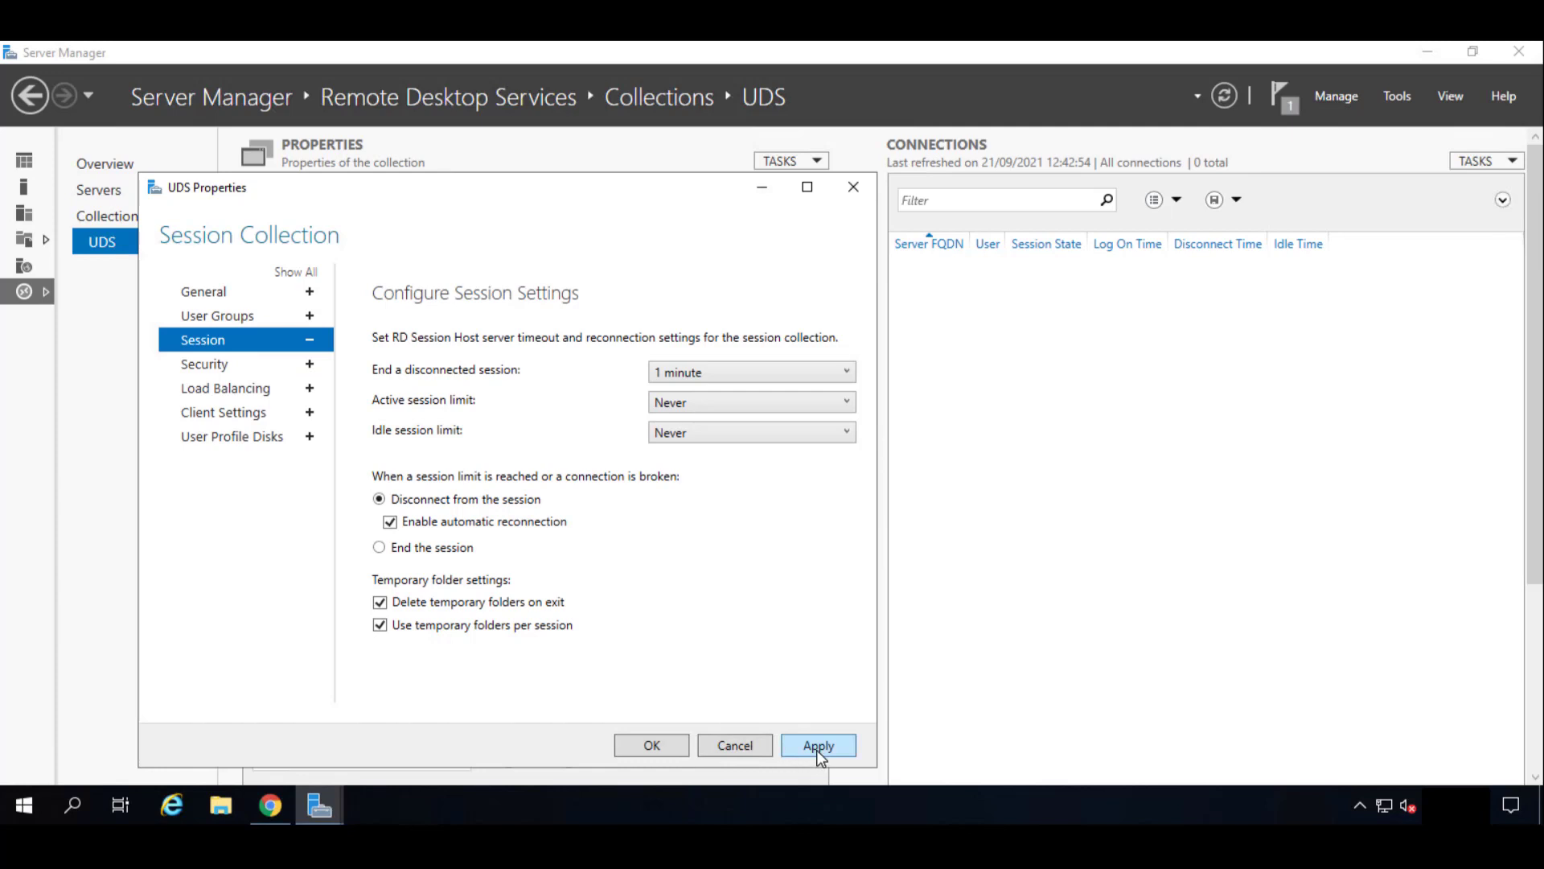
click(819, 746)
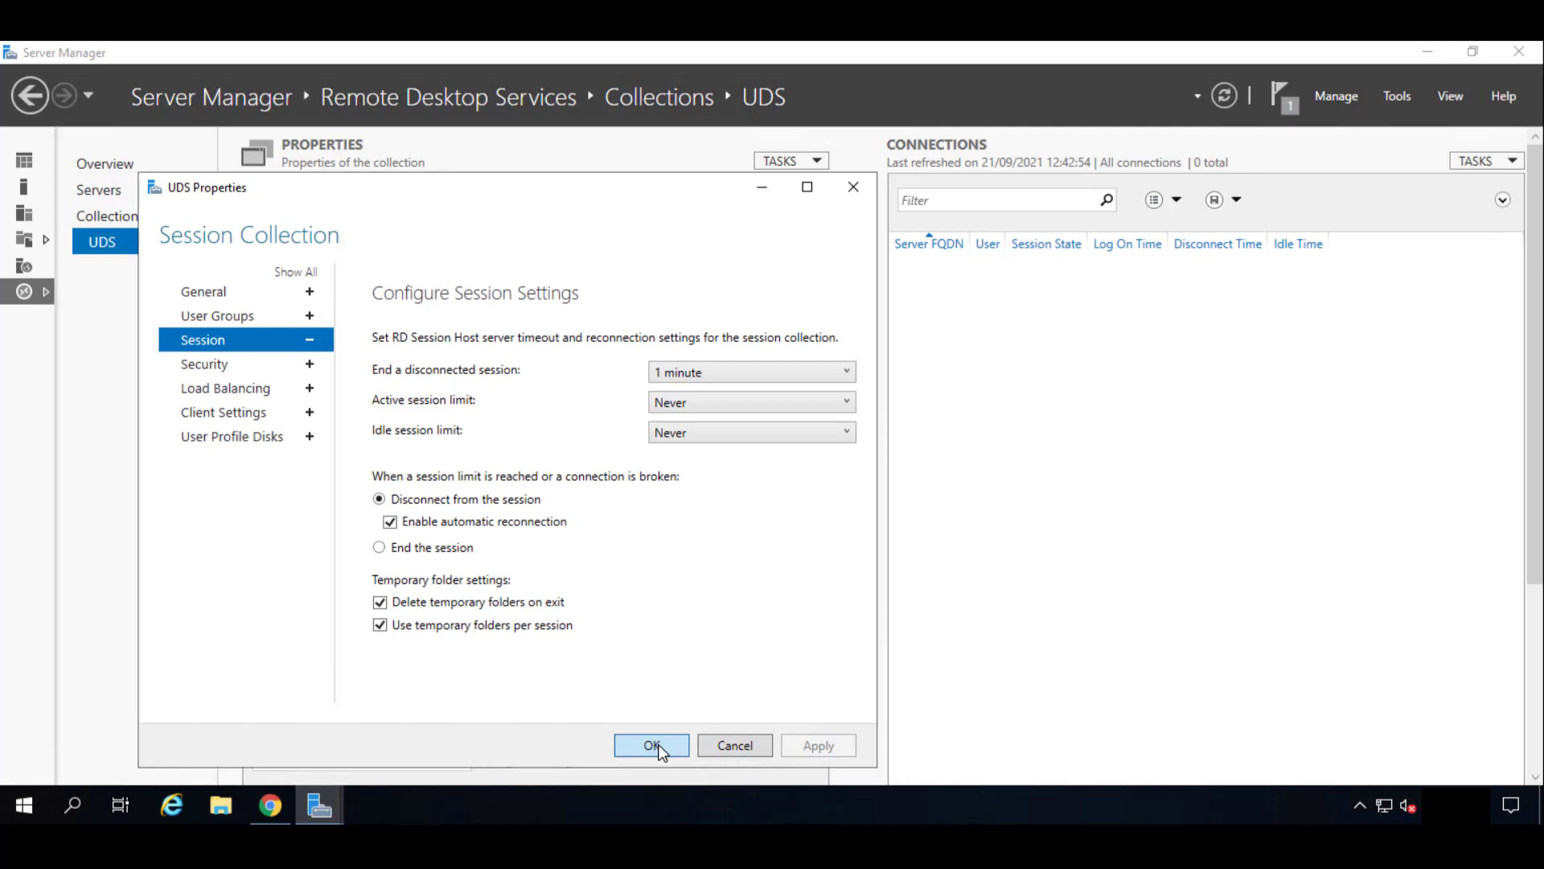
Close UDS Properties with OK, returning to the collection page showing RDSActor.
click(650, 745)
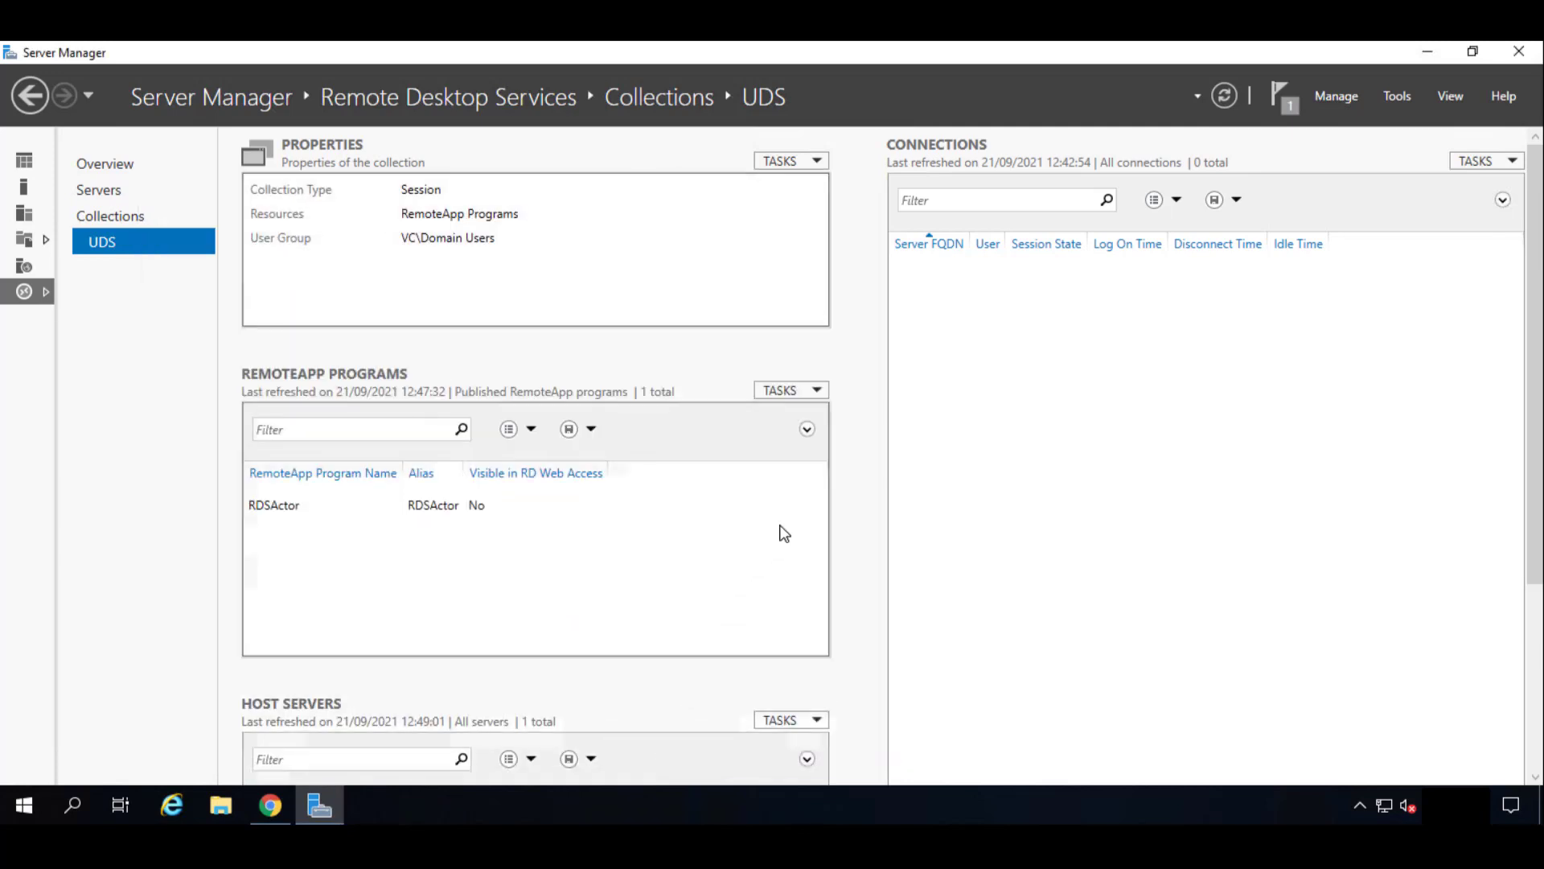
mouse_move(665, 404)
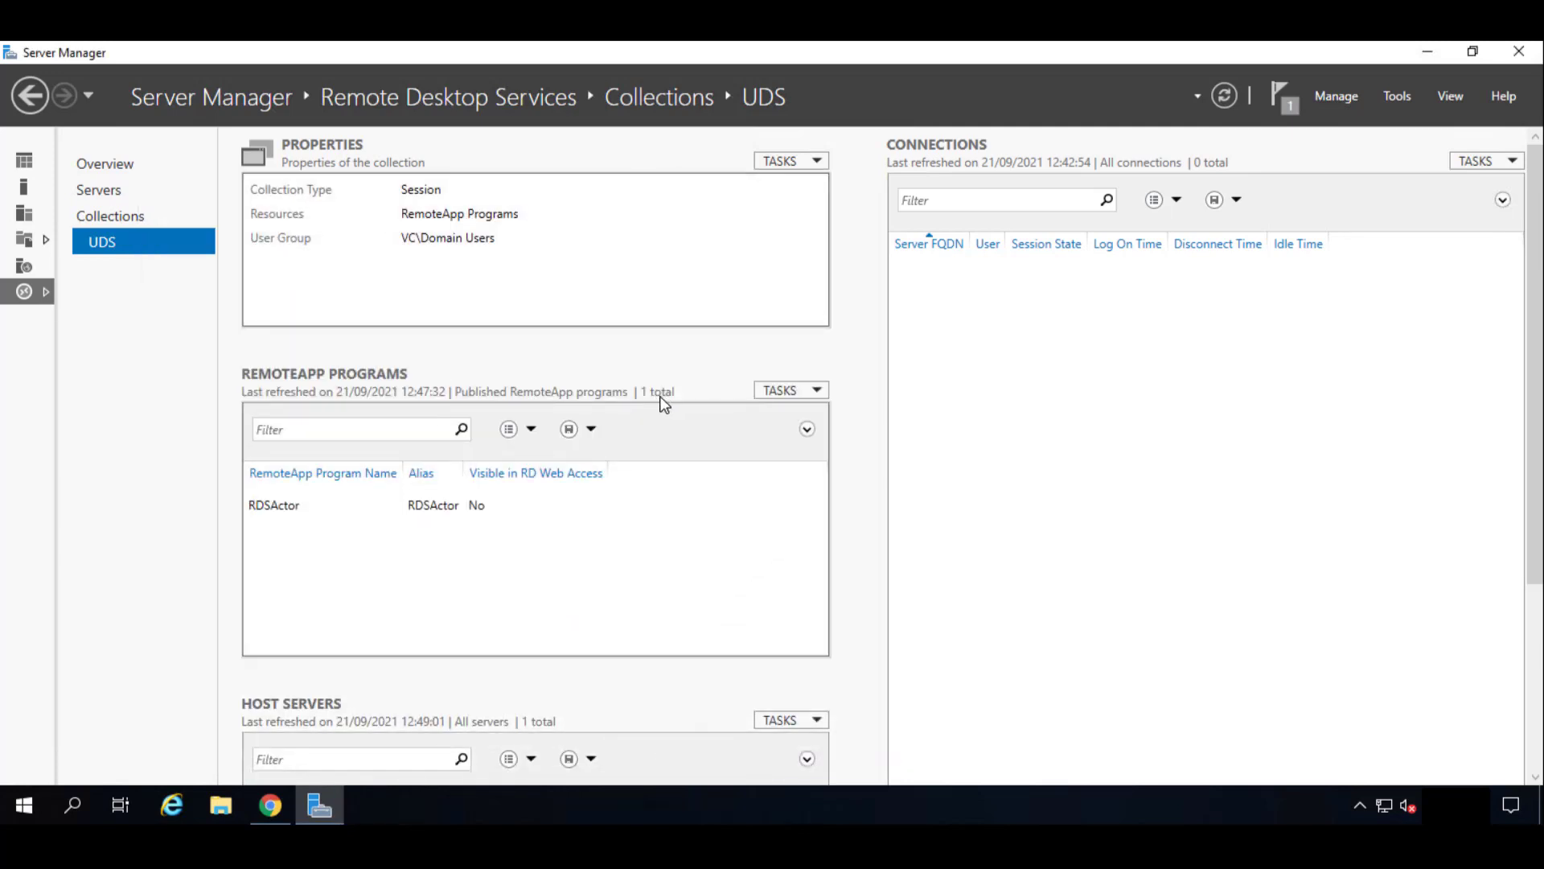
mouse_move(746, 241)
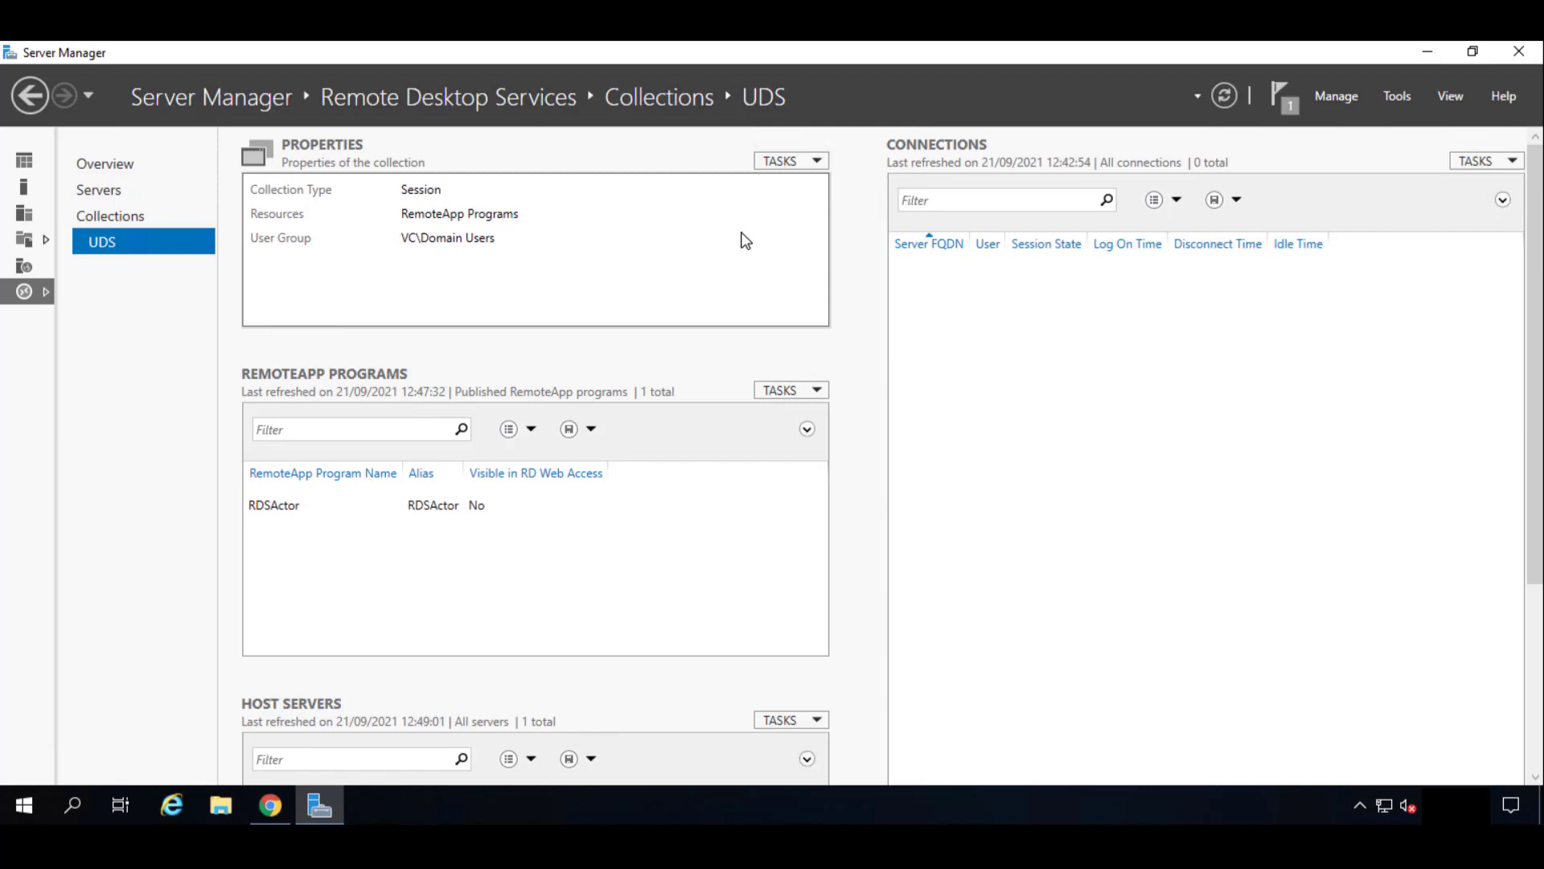
mouse_move(523, 520)
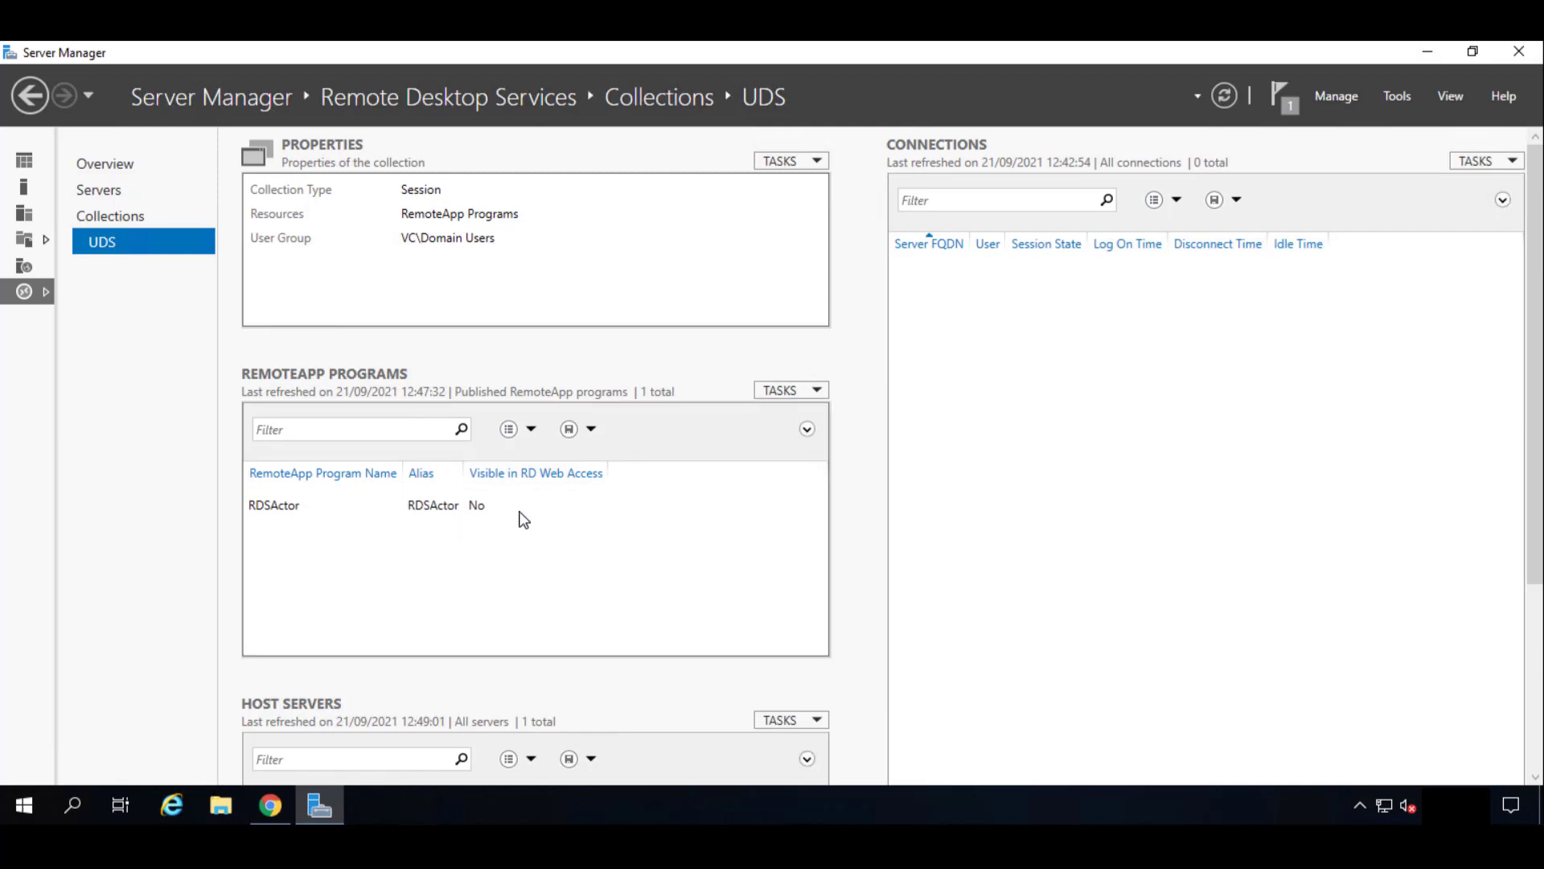